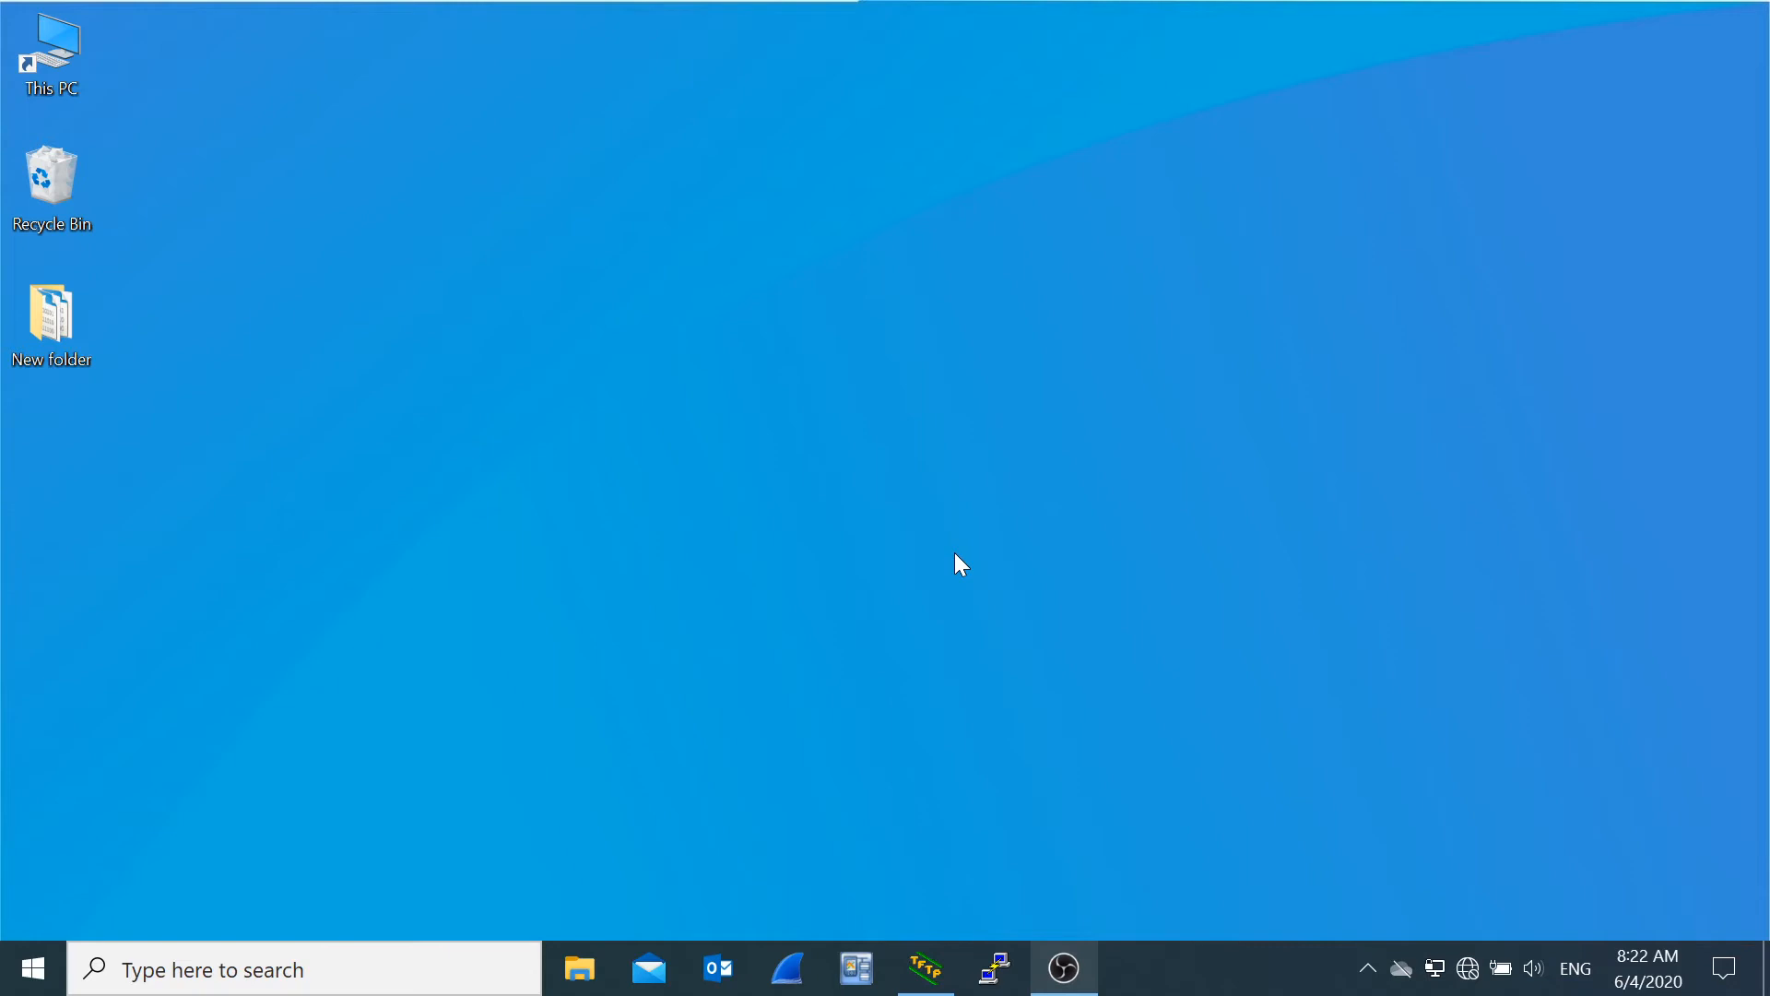
mouse_move(992, 969)
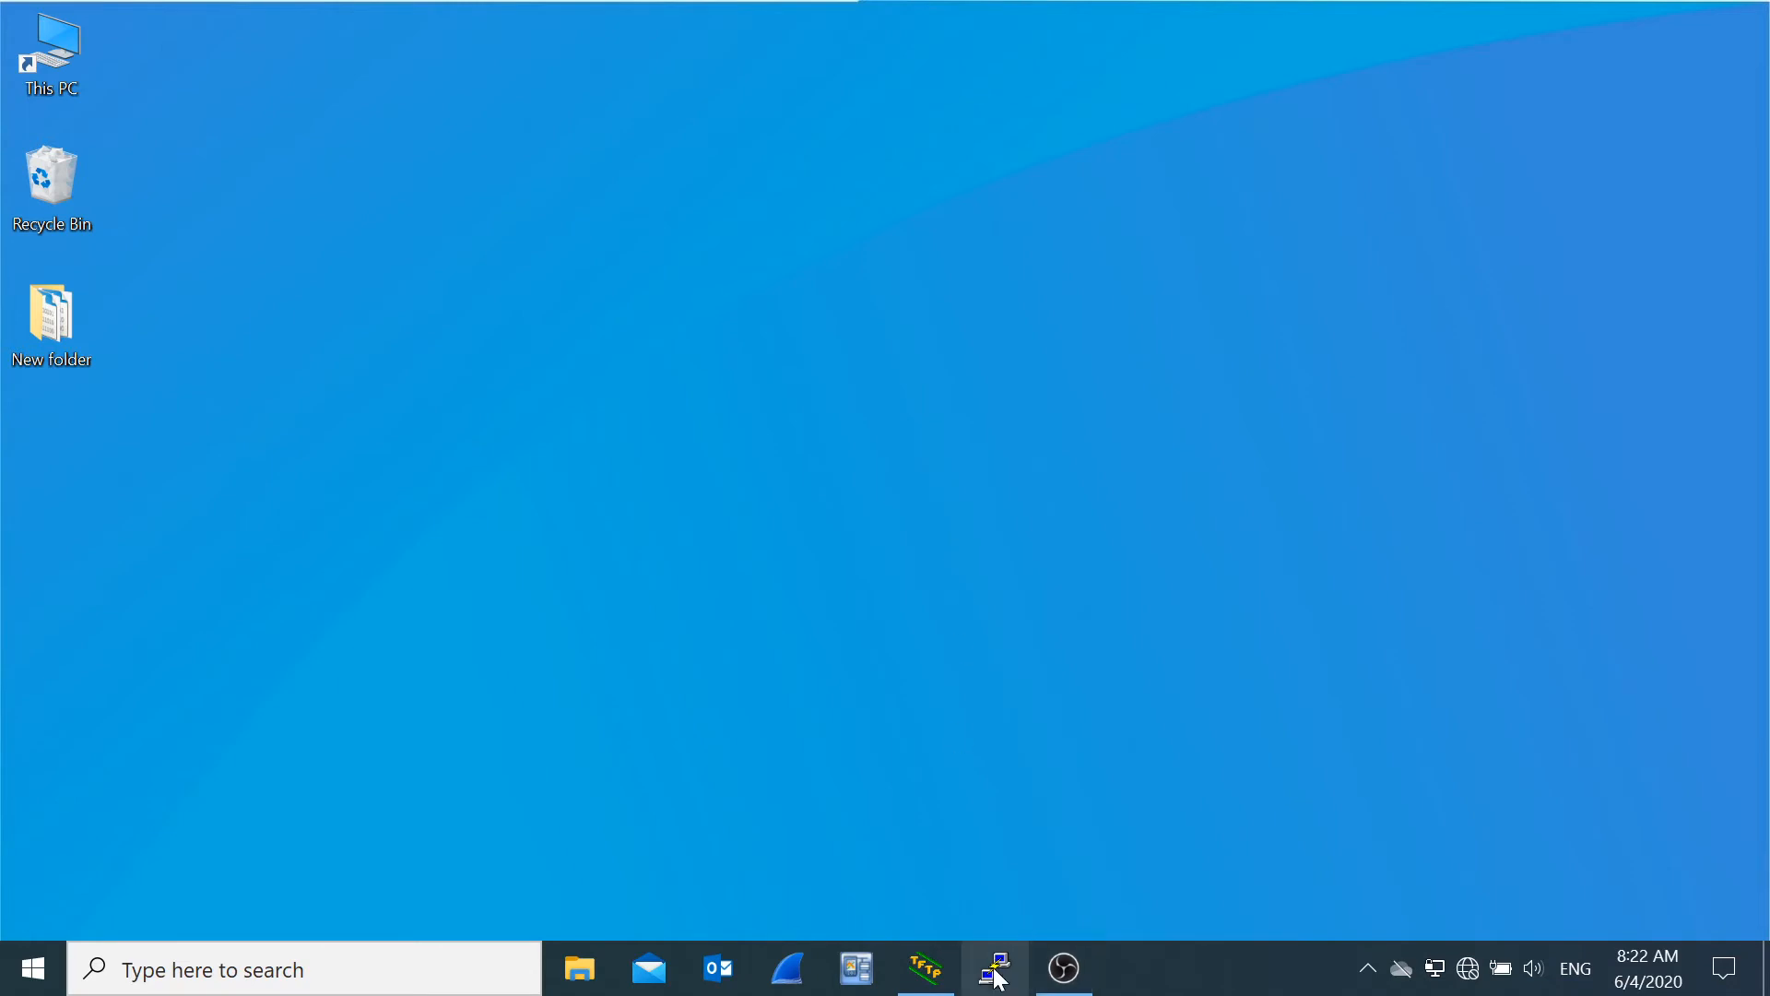
Step: Open a PuTTY serial session on COM5 at 115200 baud, 8 data bits, 1 stop bit
left_click(992, 967)
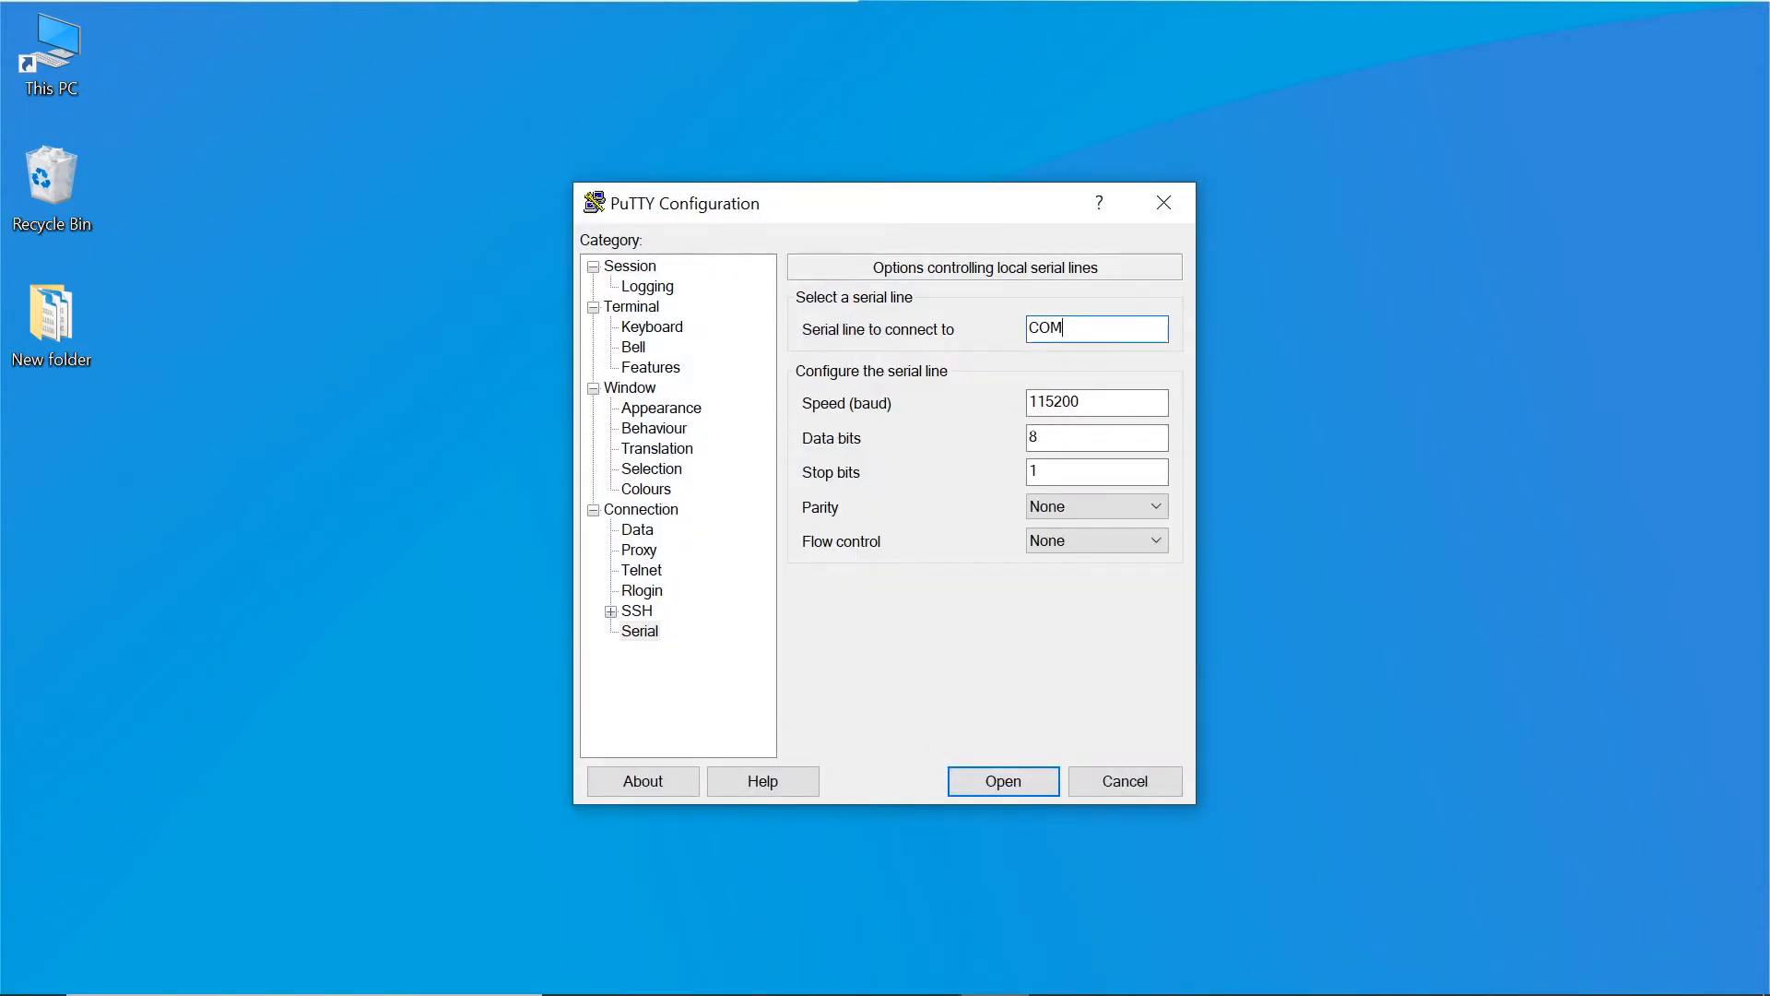
type("5")
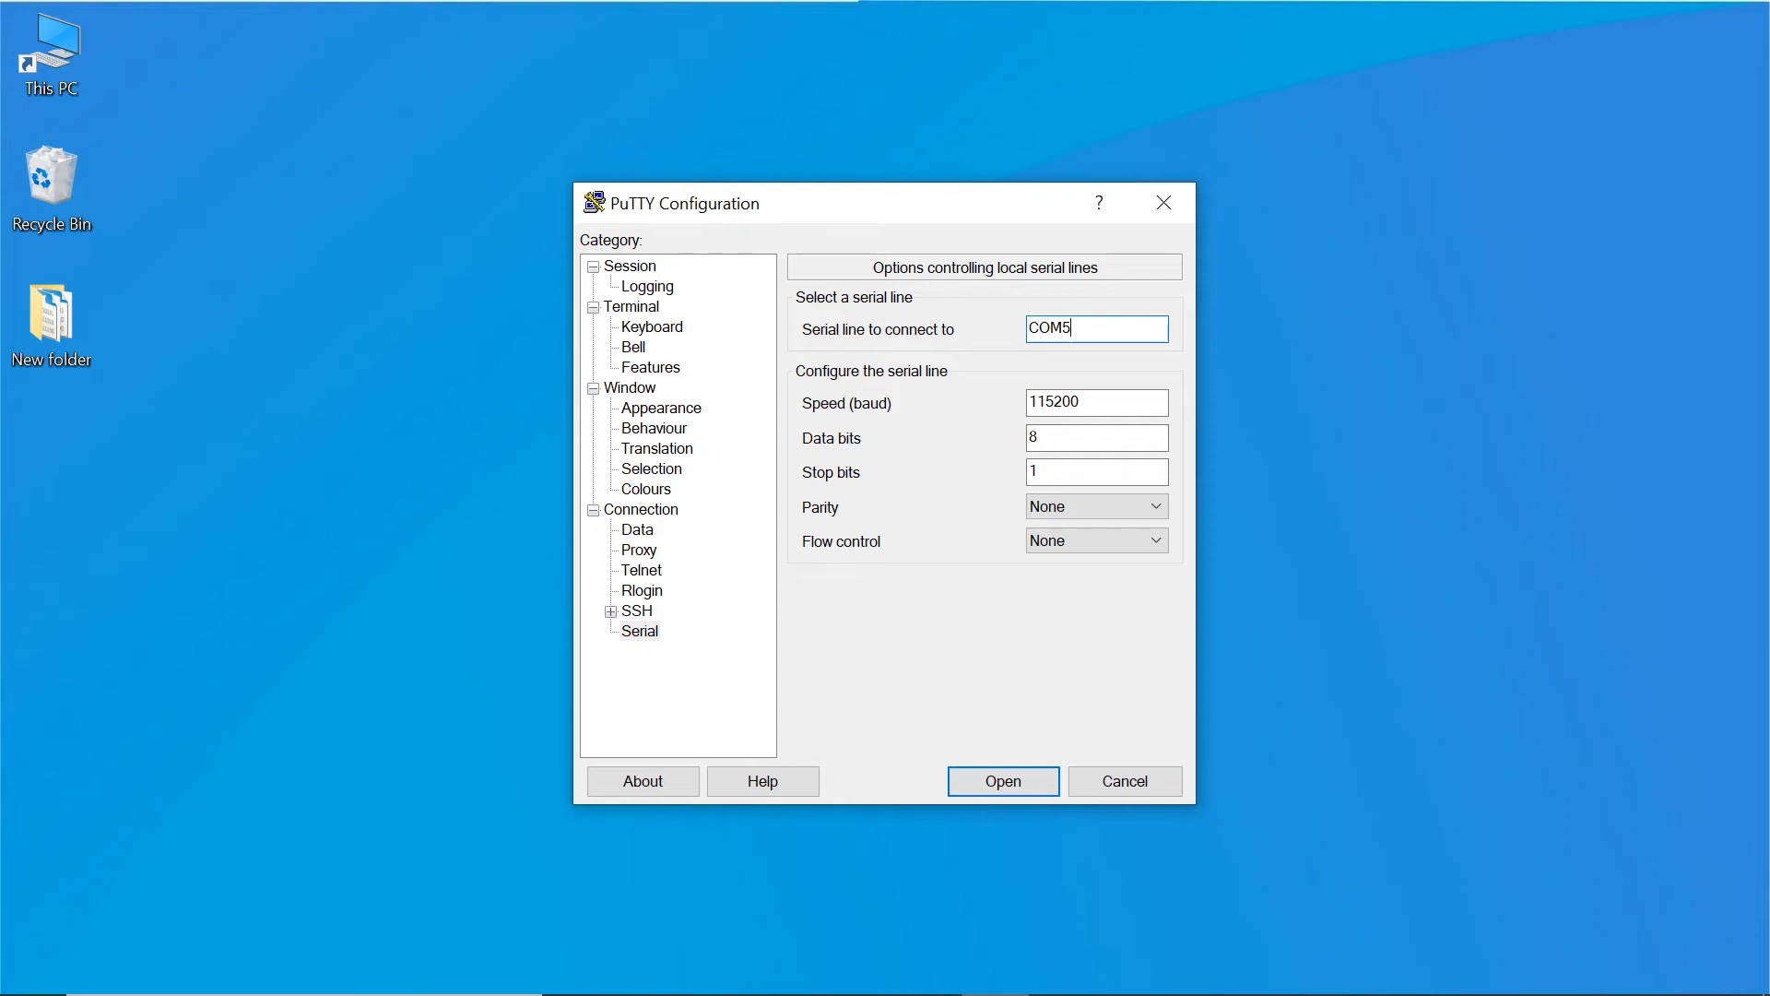
triple_click(1093, 402)
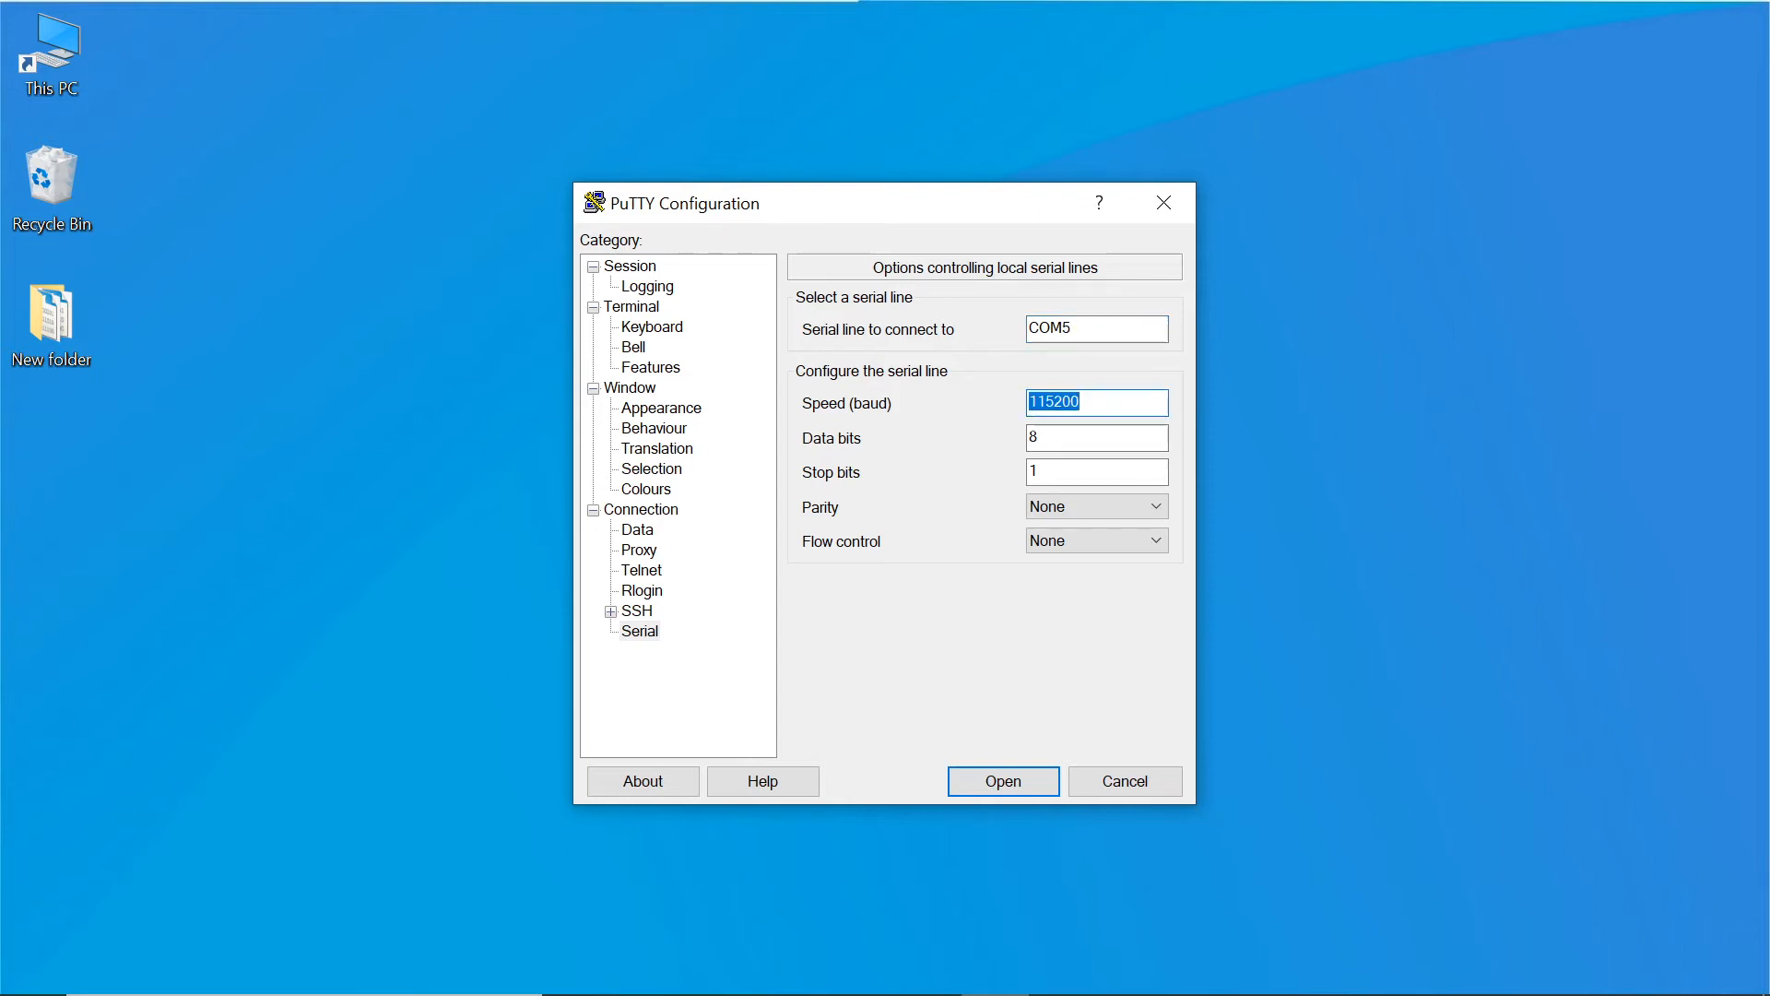
left_click(1095, 438)
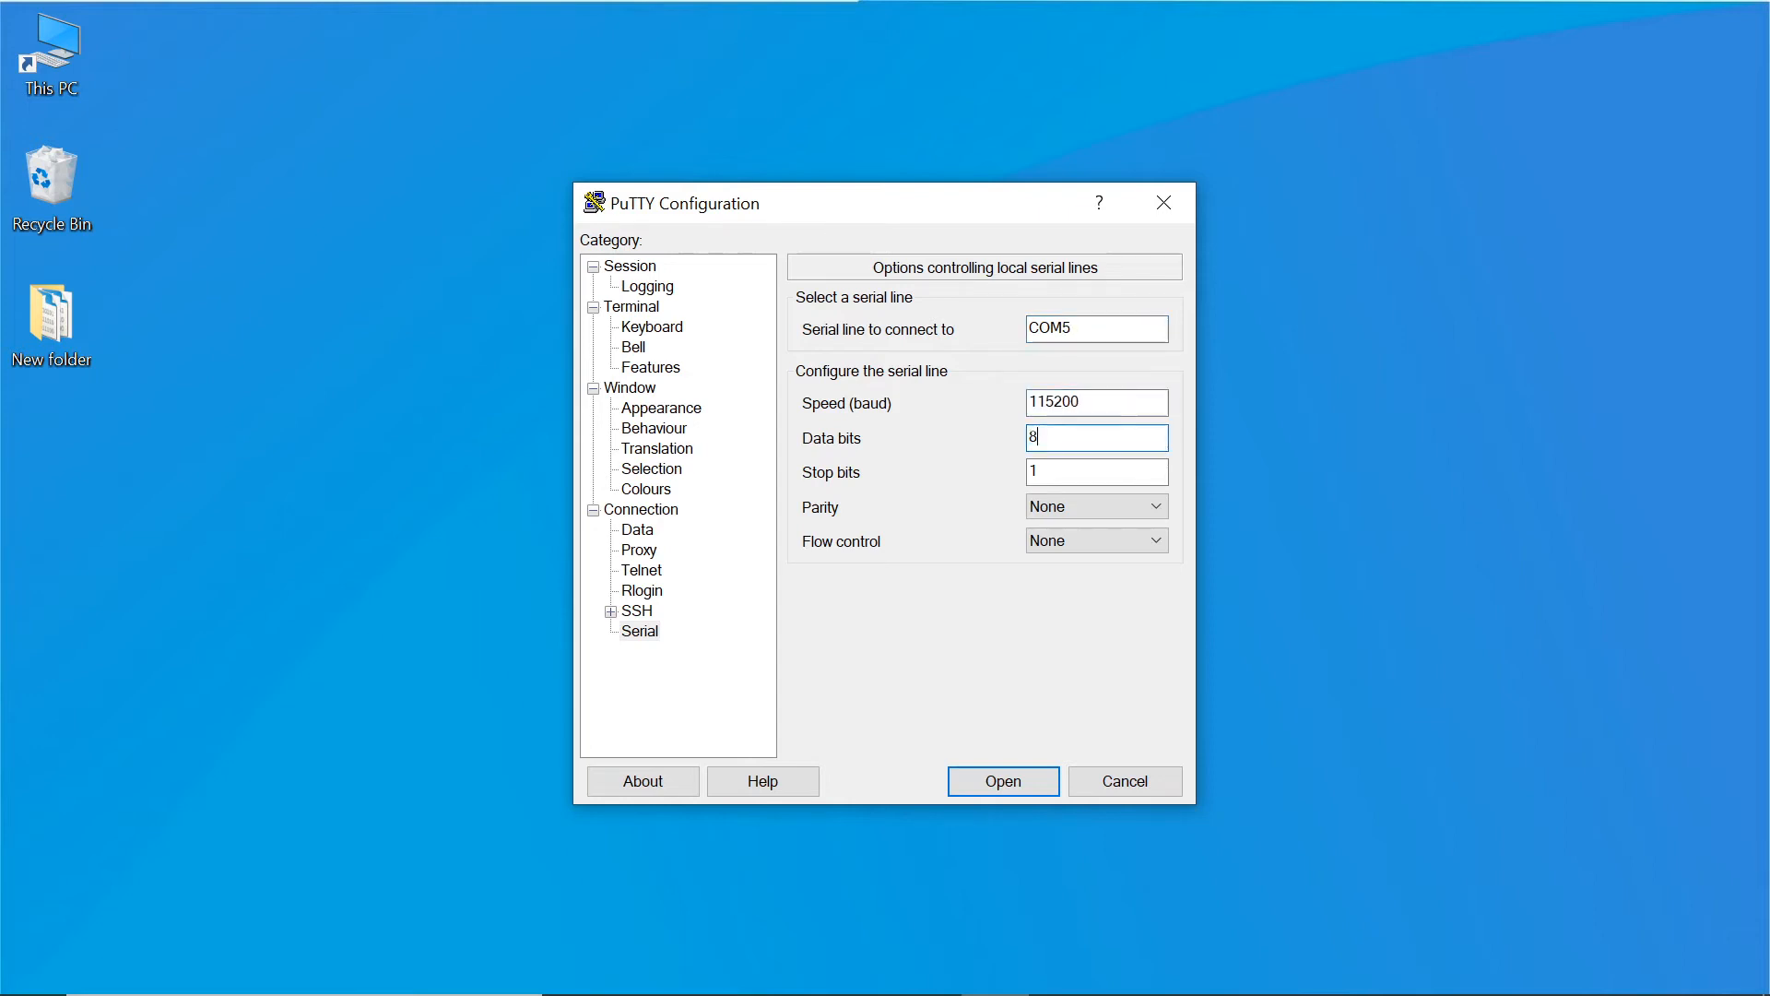
left_click(1095, 471)
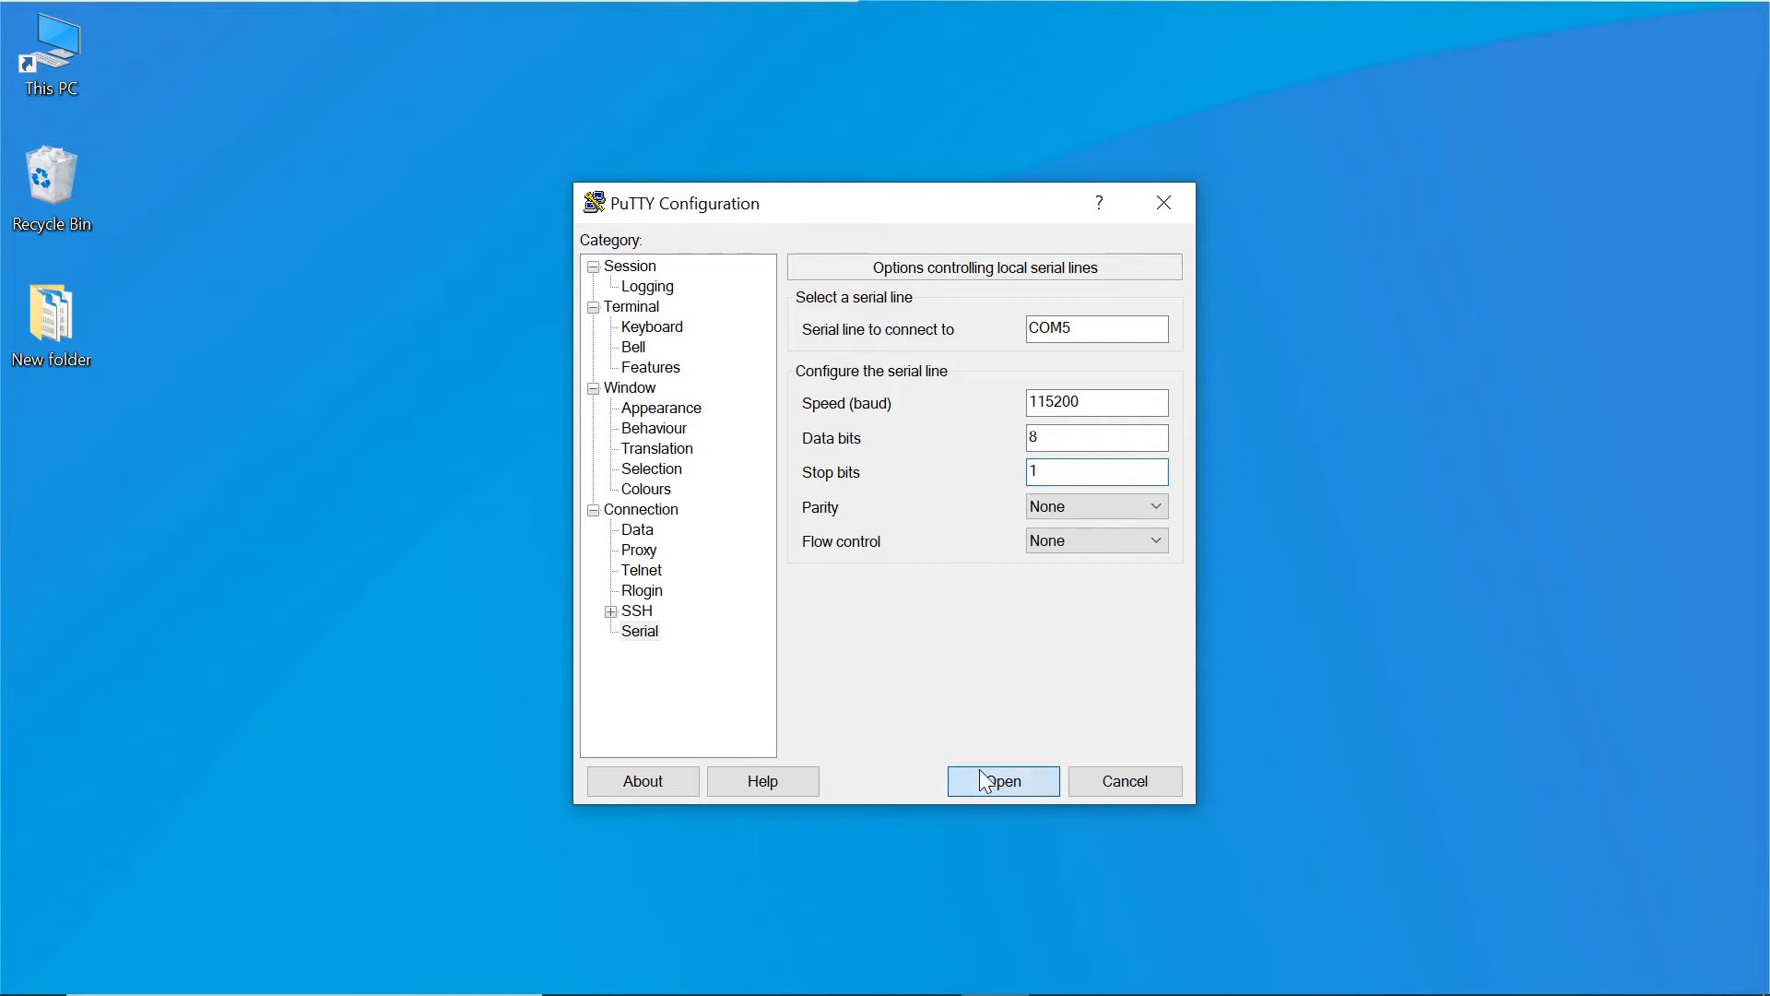
left_click(1000, 780)
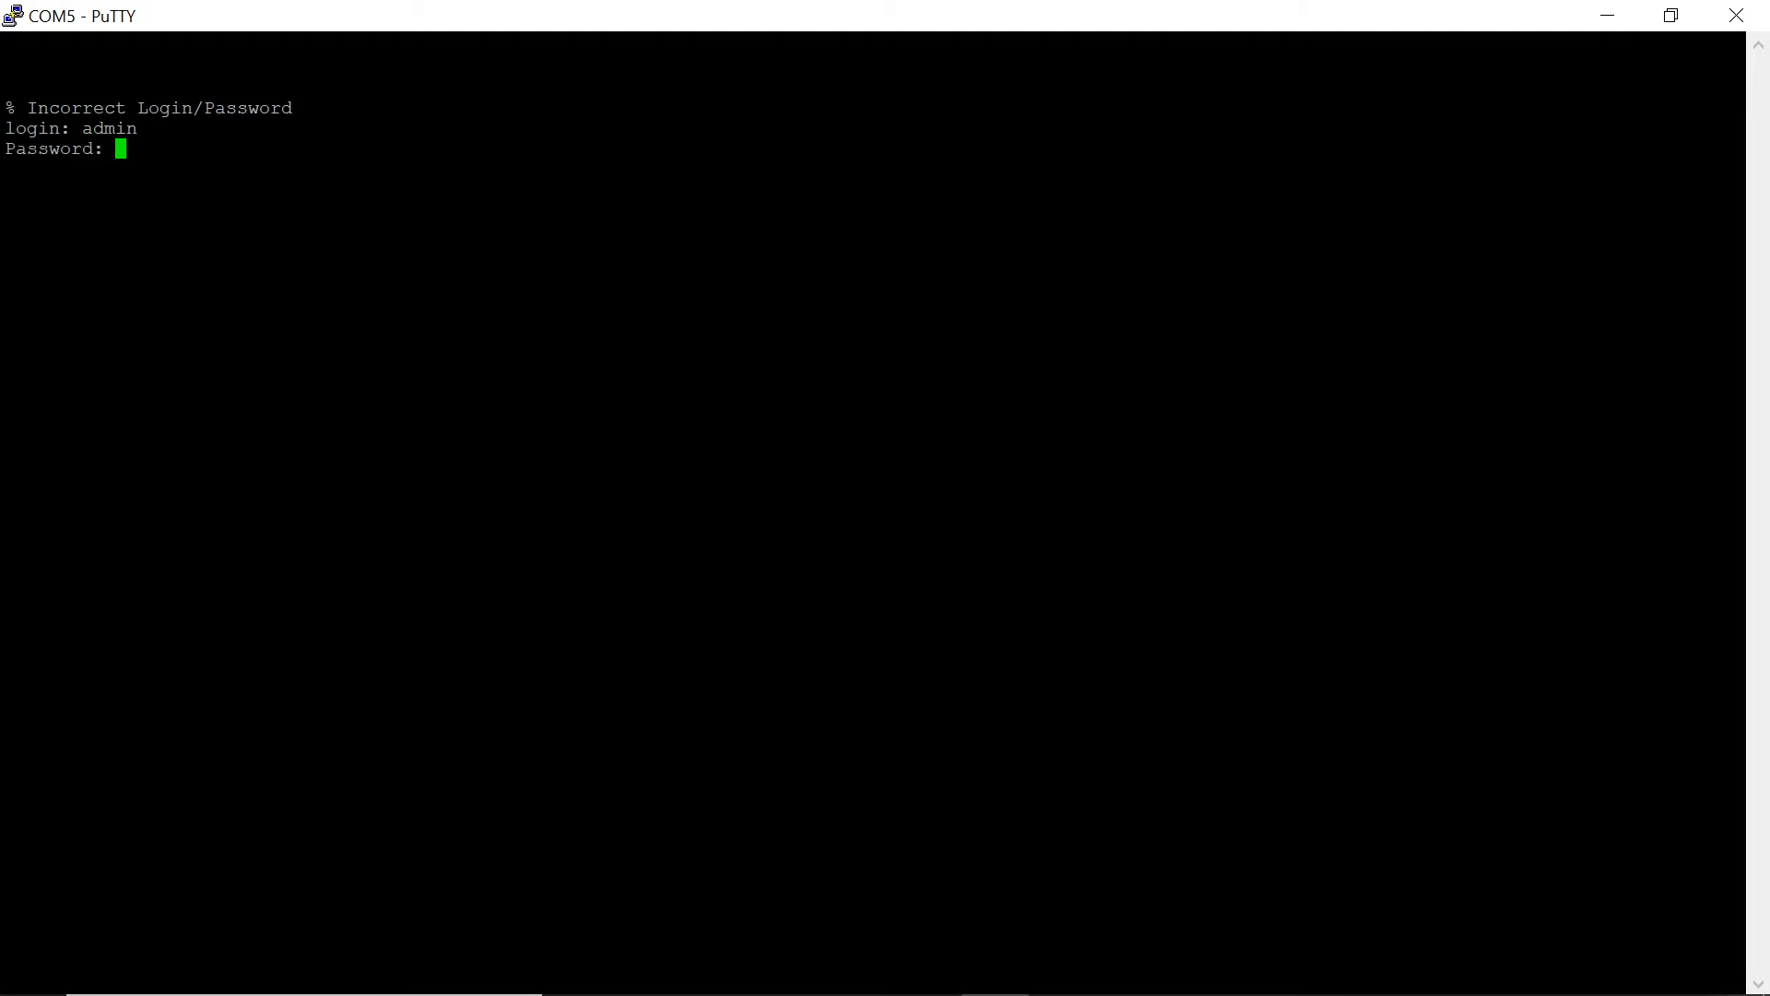
Step: Log in as admin and run 'show ip interface' to view vlan1's DHCP address
key("Return")
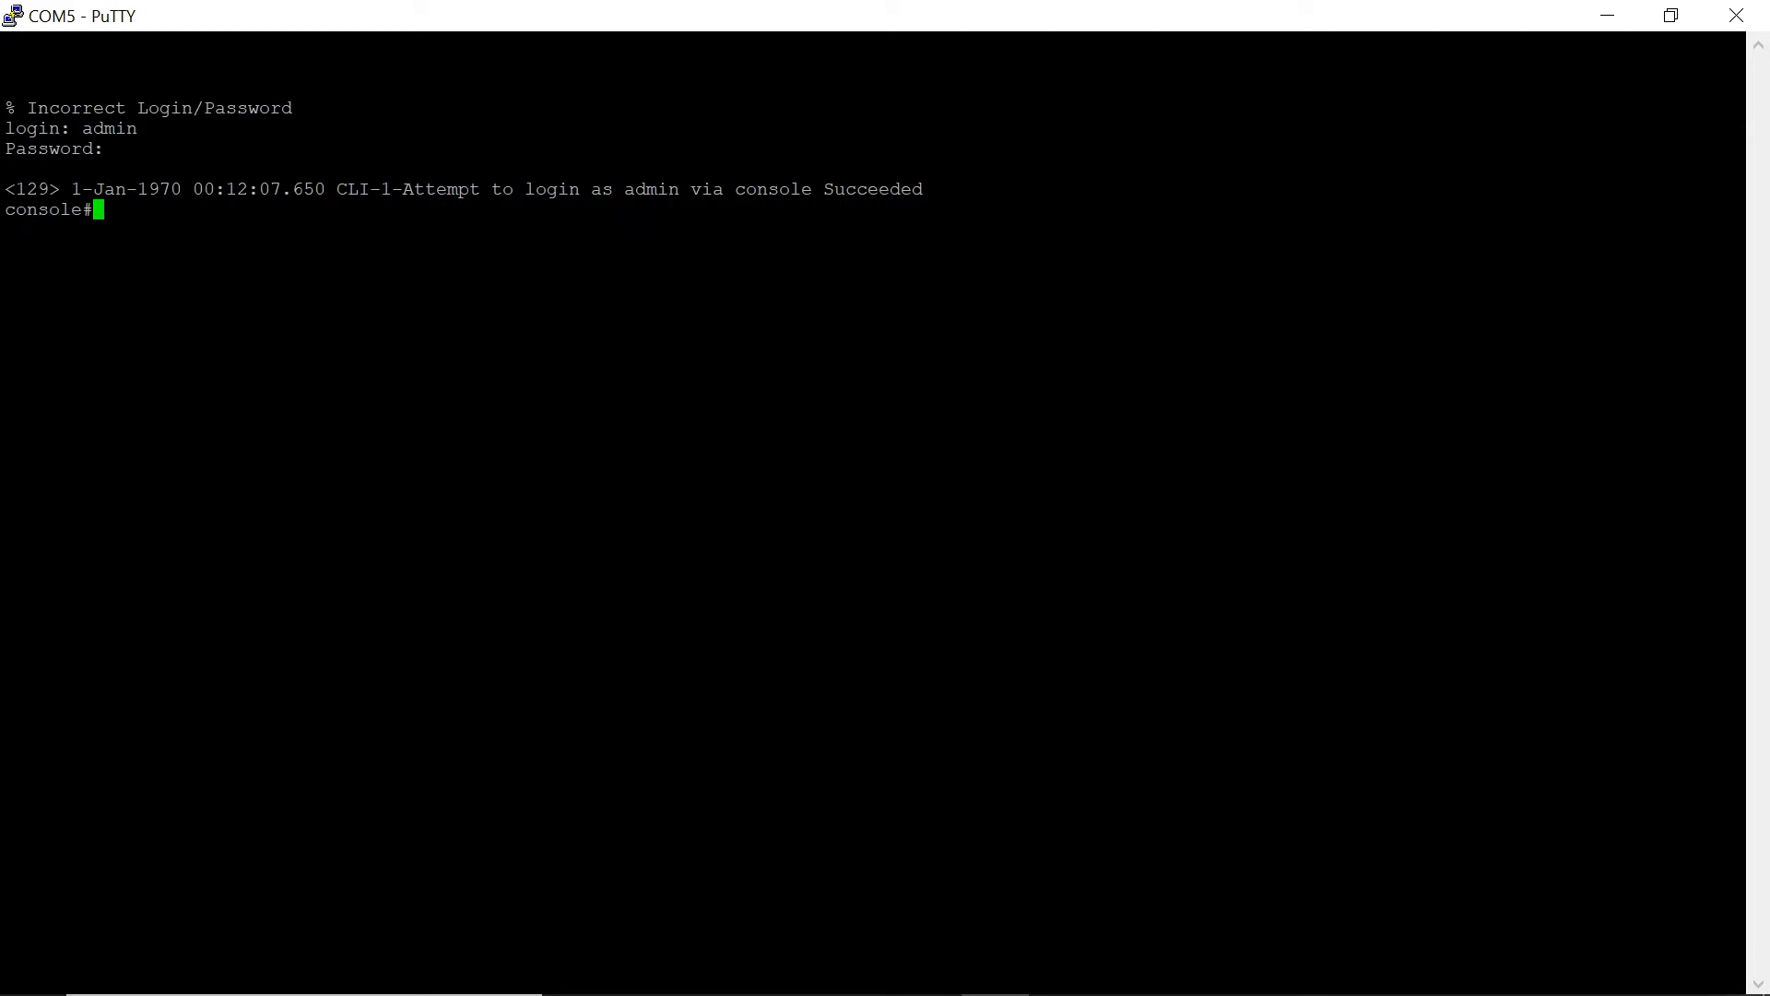
type("show ip interface")
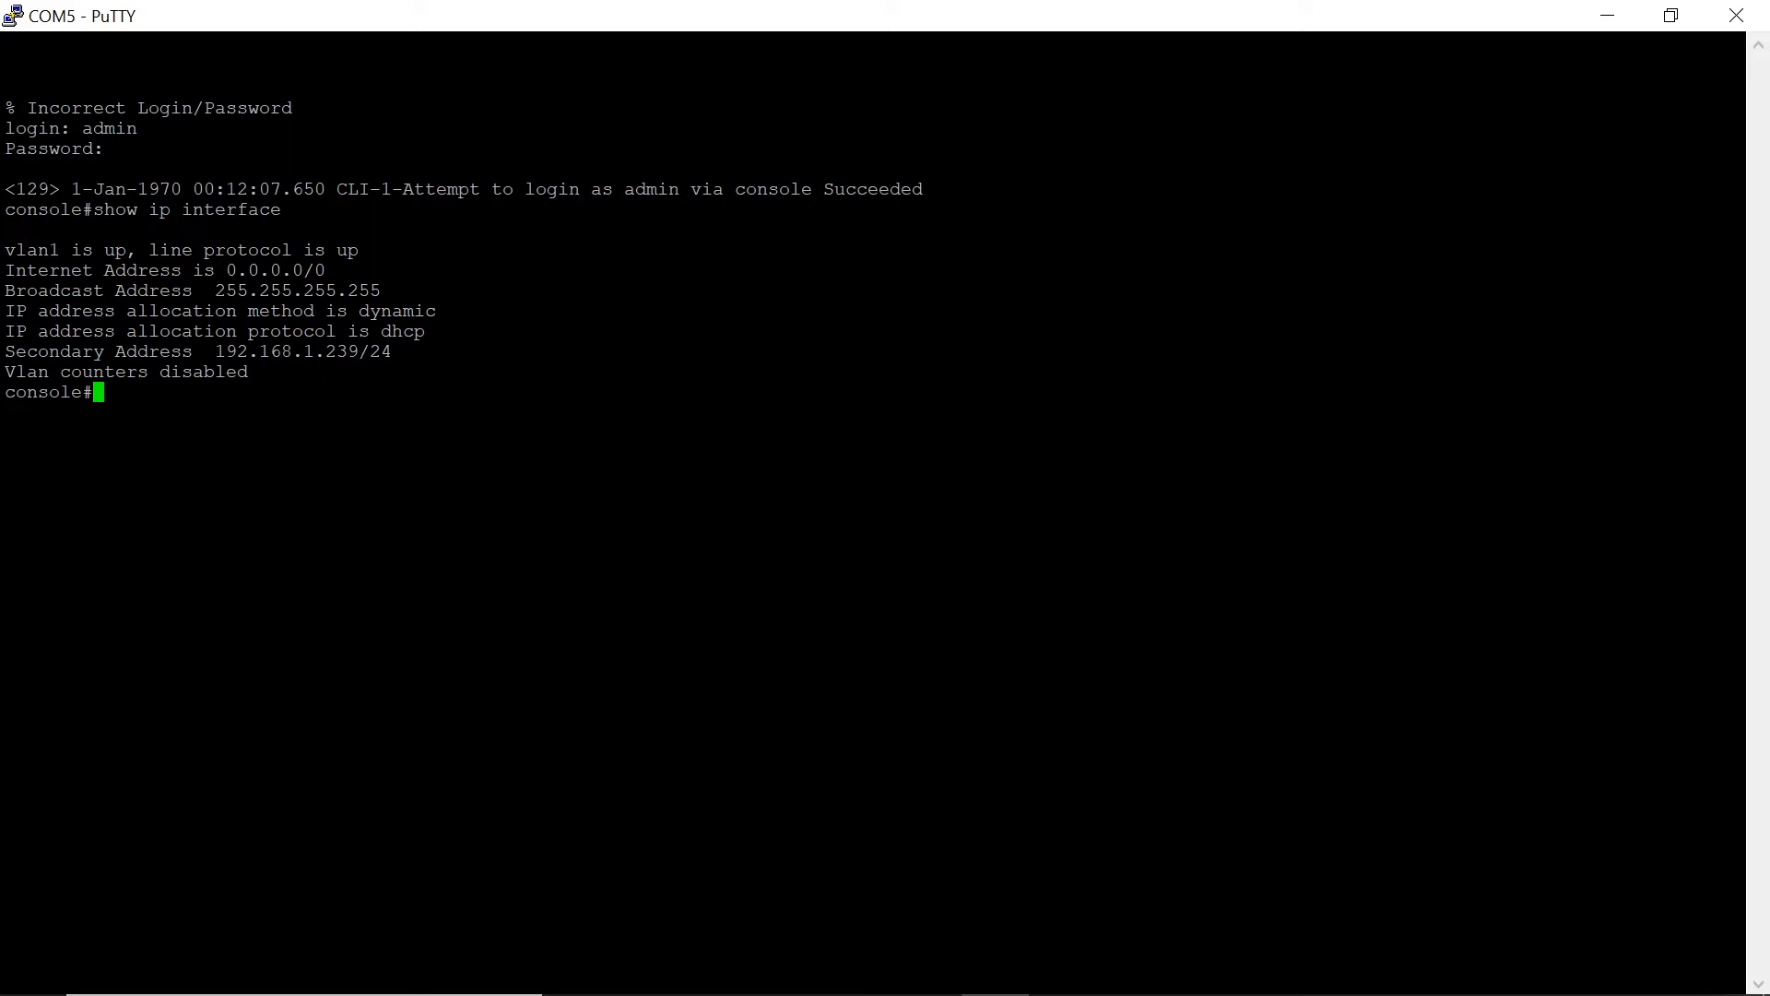
Step: Enter 'configure t' at the console# prompt
type("configure t")
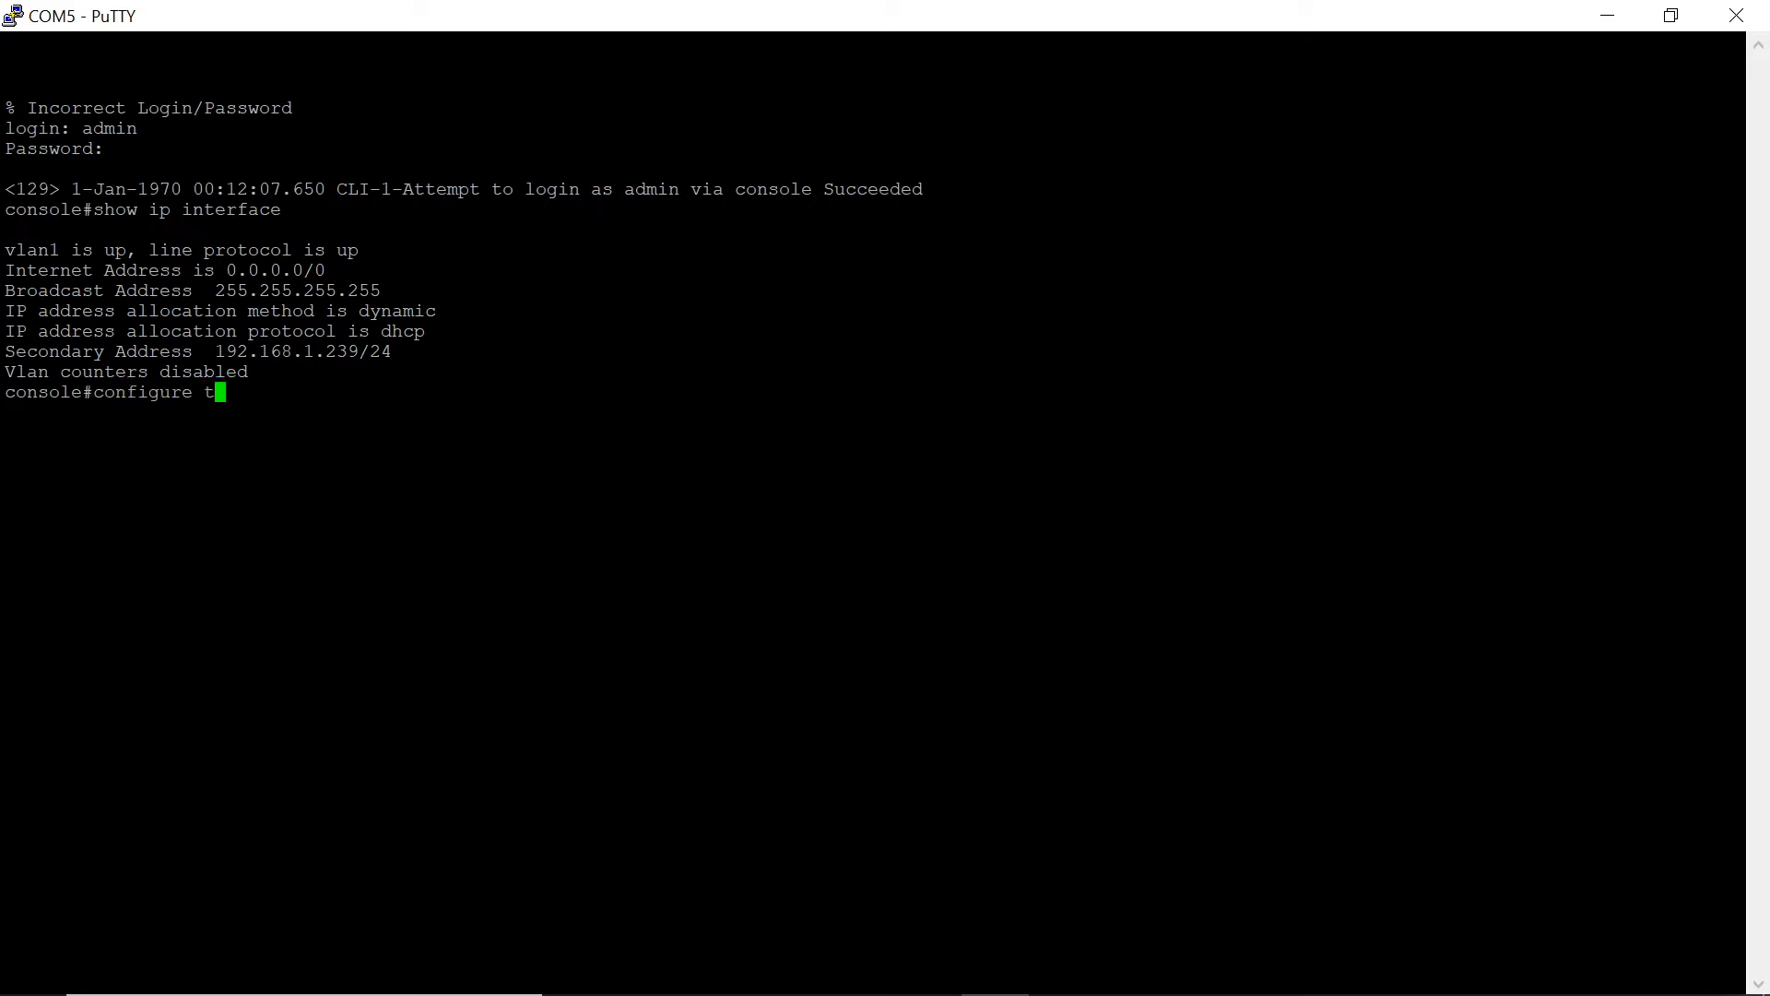
Step: In configuration mode, replace interface VLAN 1's address with static 192.168.1.30 255.255.255.0
key("Return")
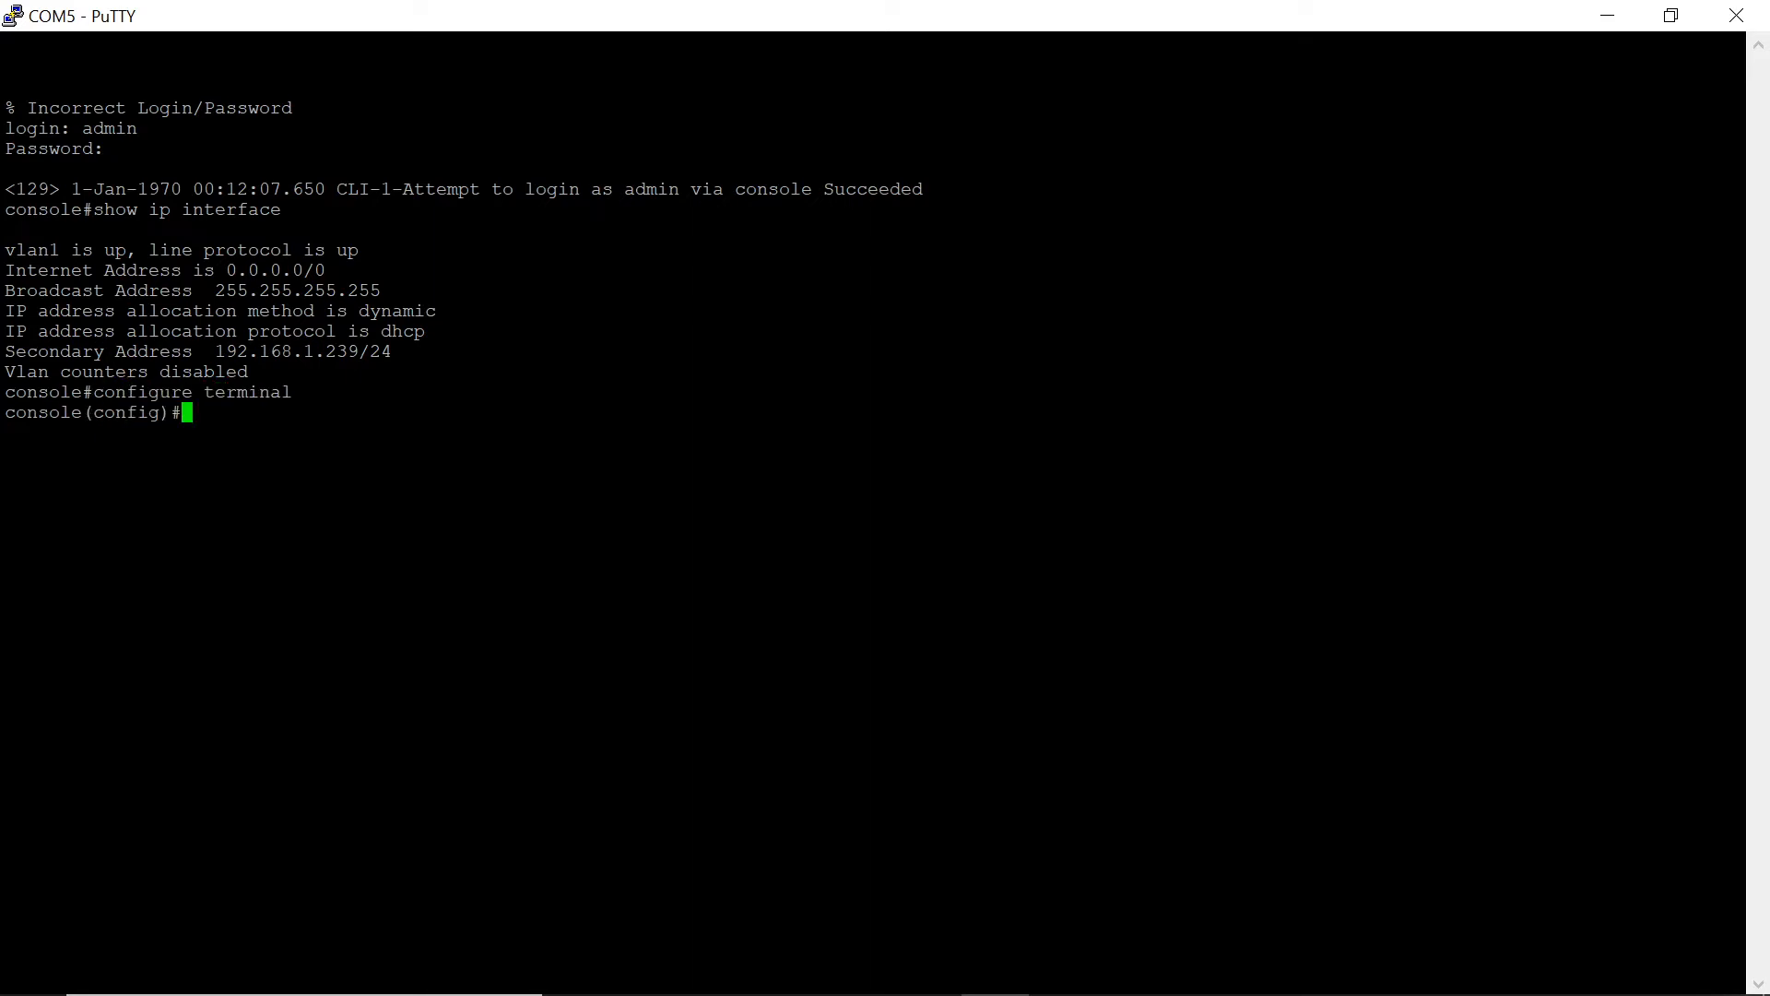
type("interface vlan 1")
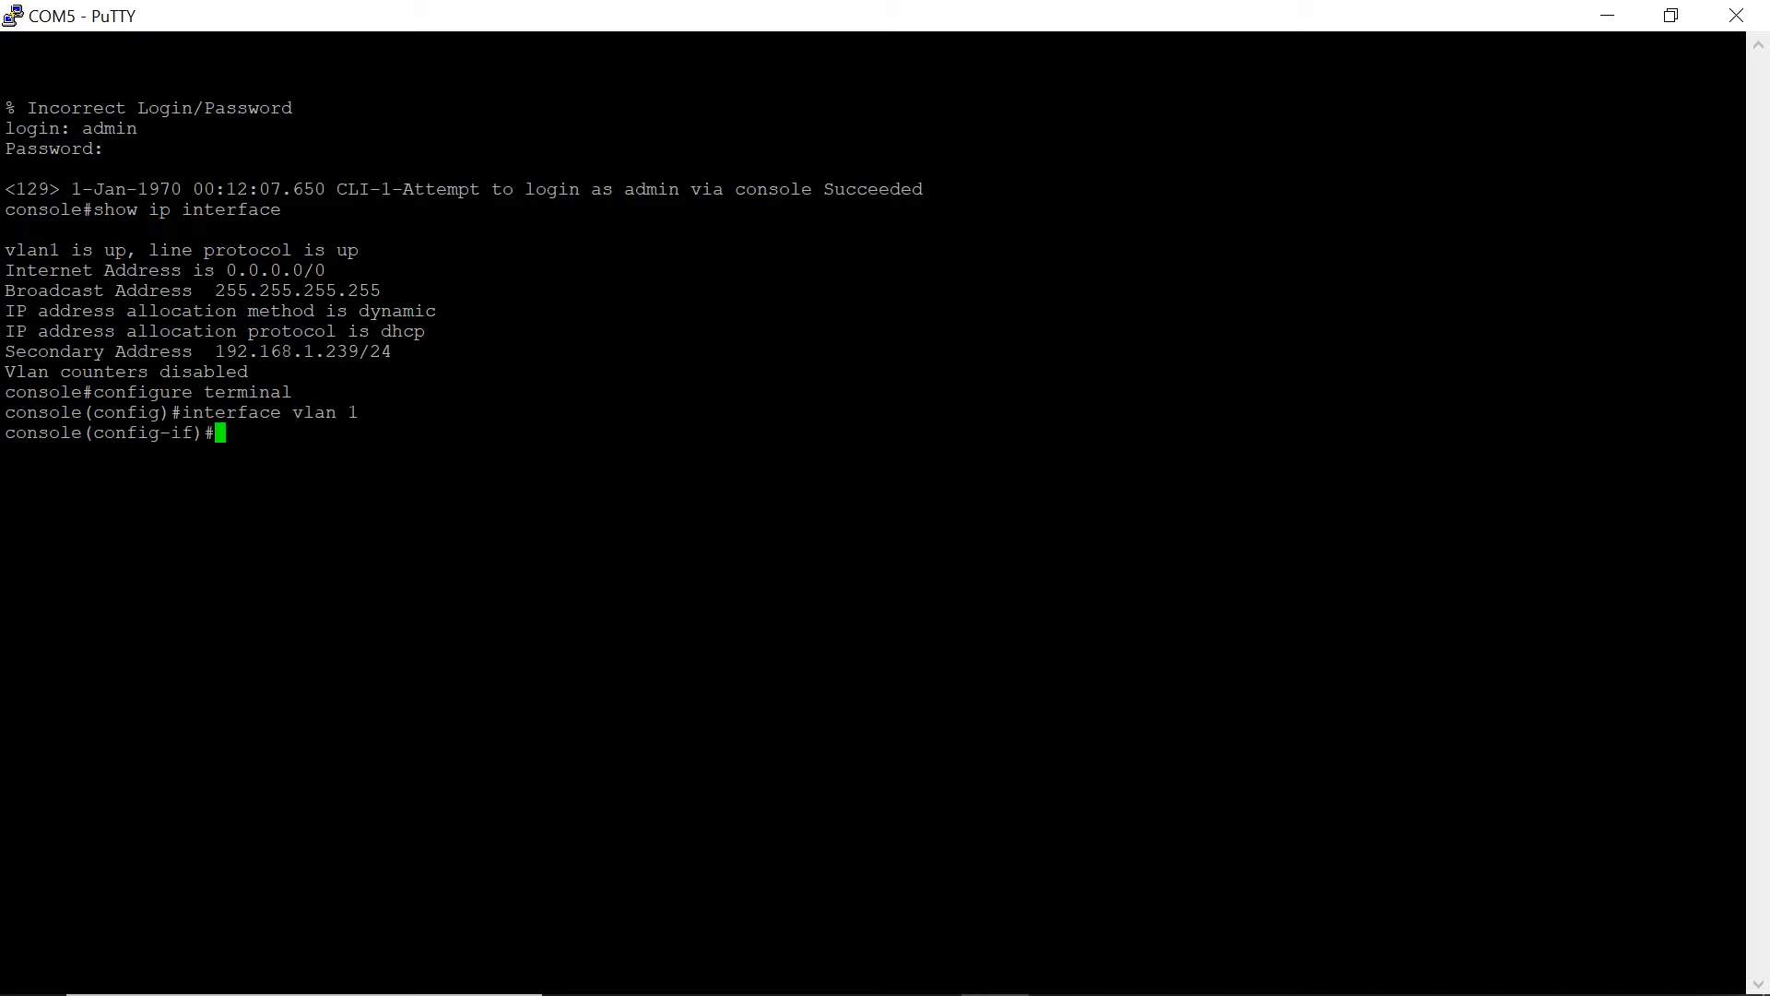
type("no ip address")
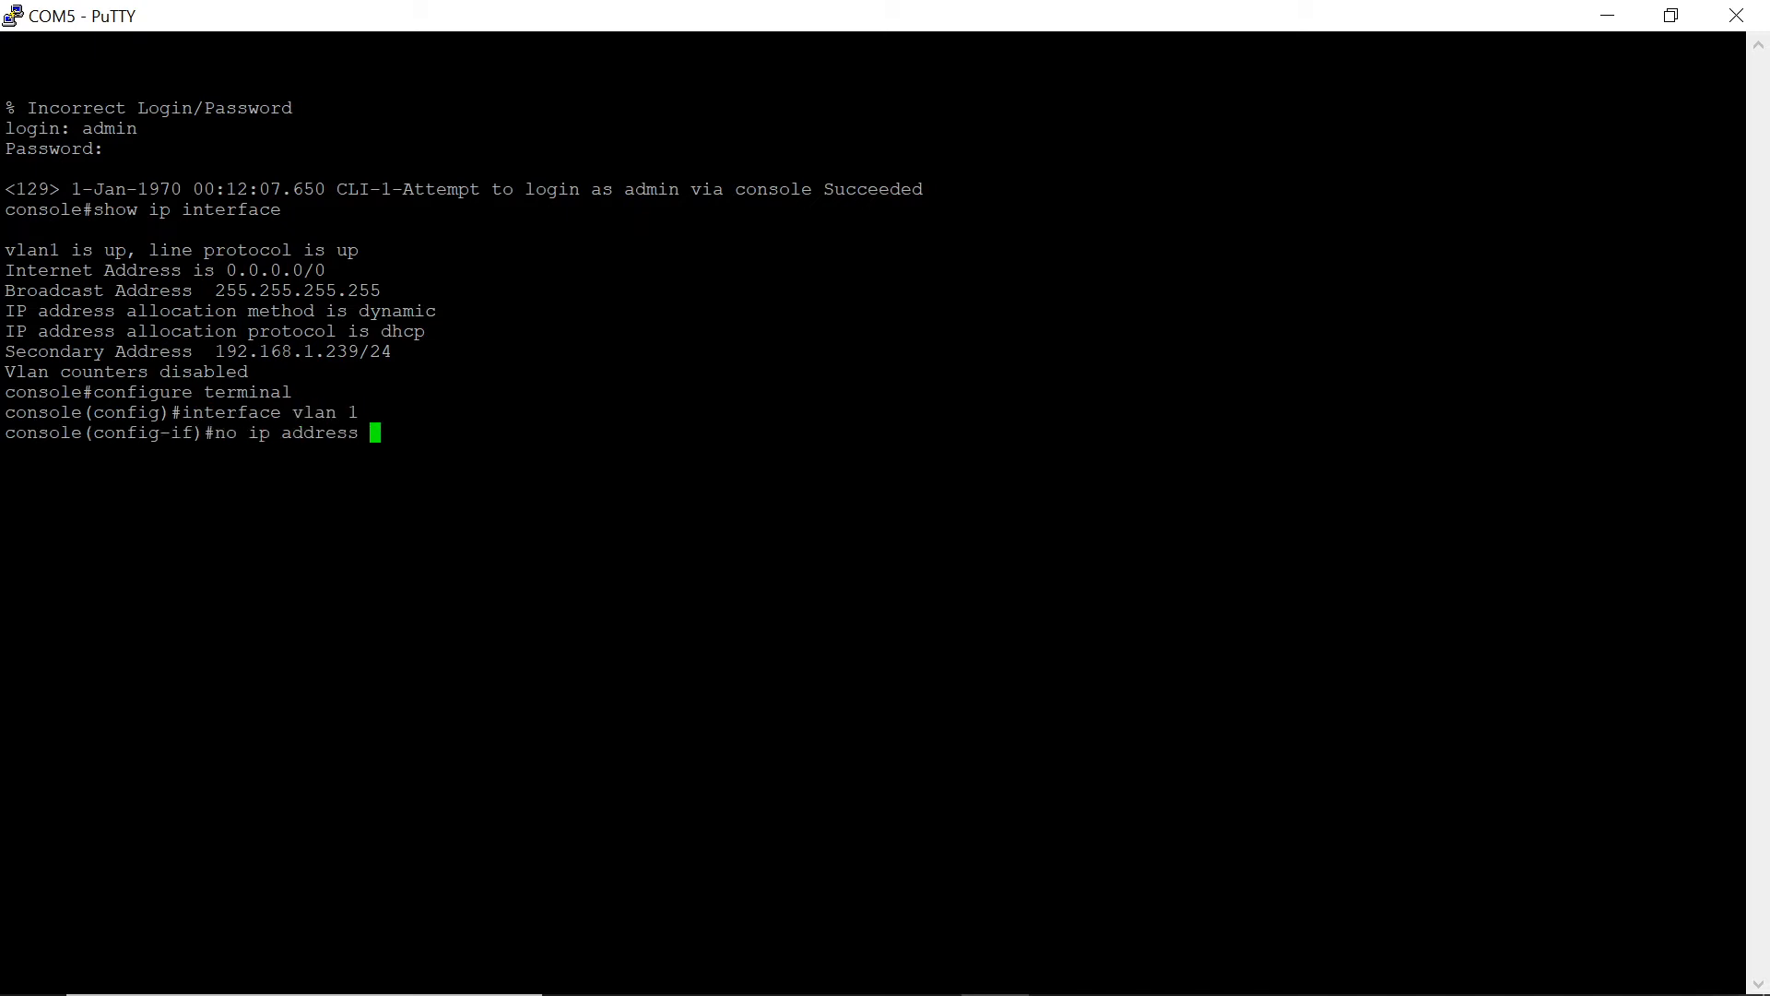
type("ip address 19")
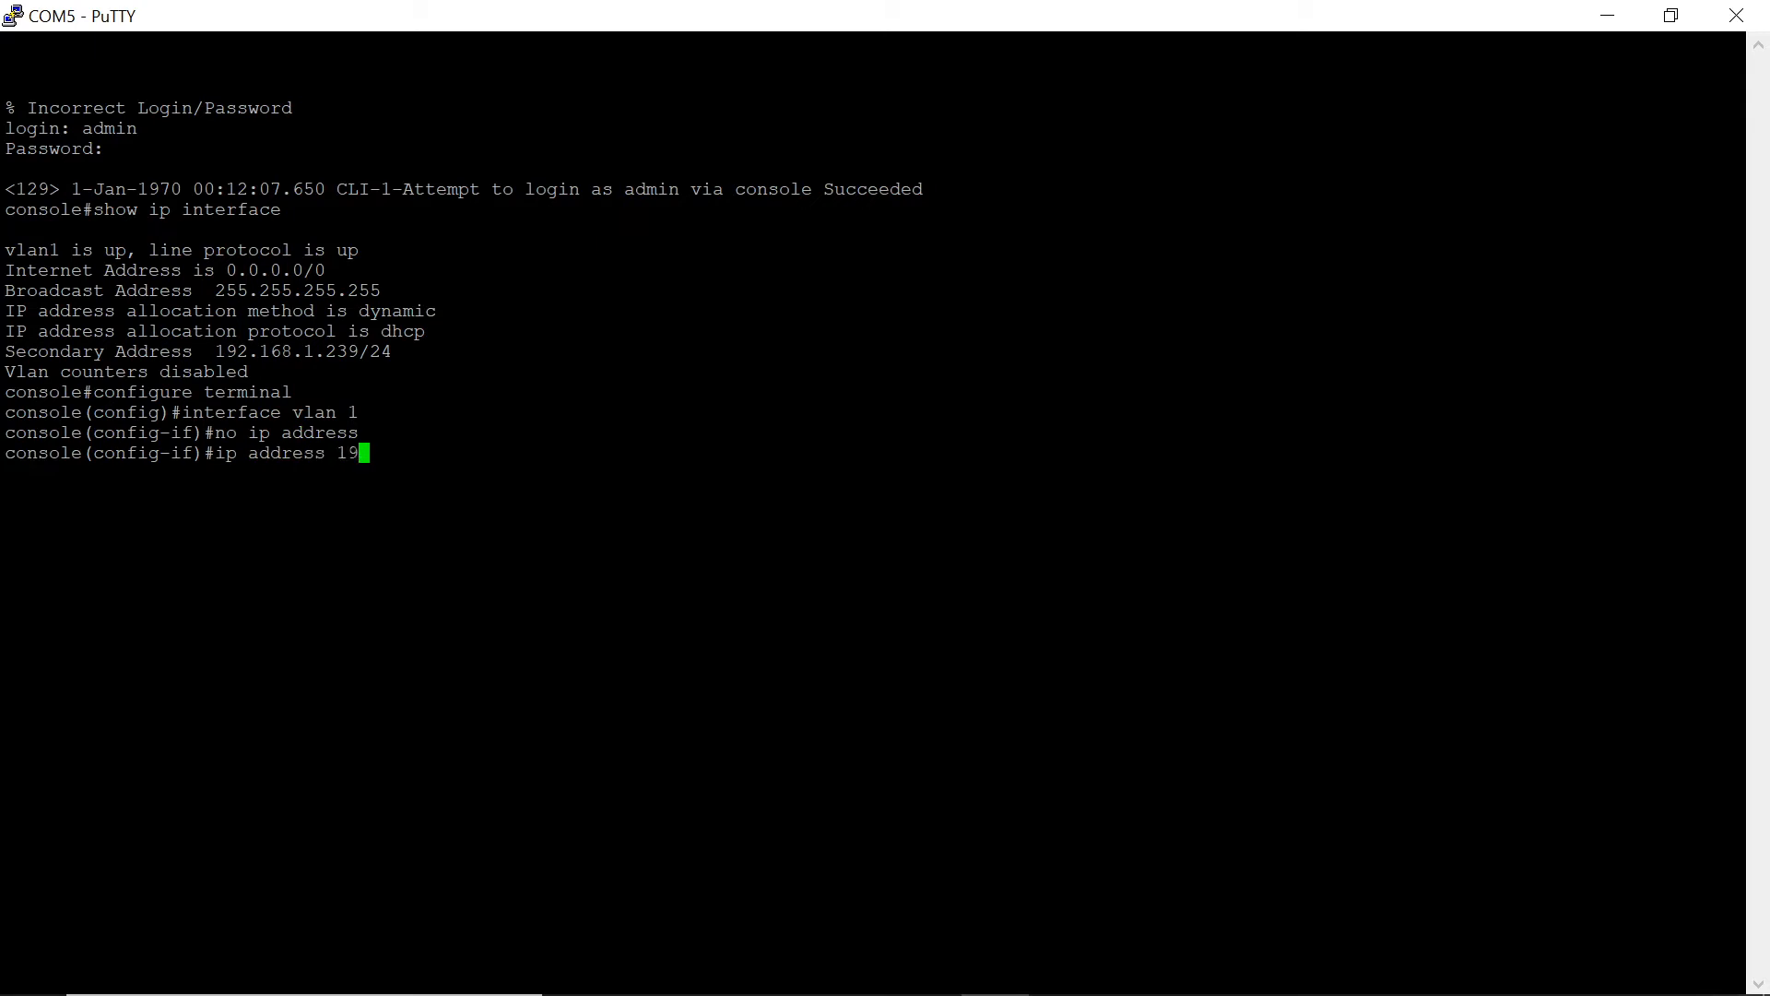
type("2.168.1.30")
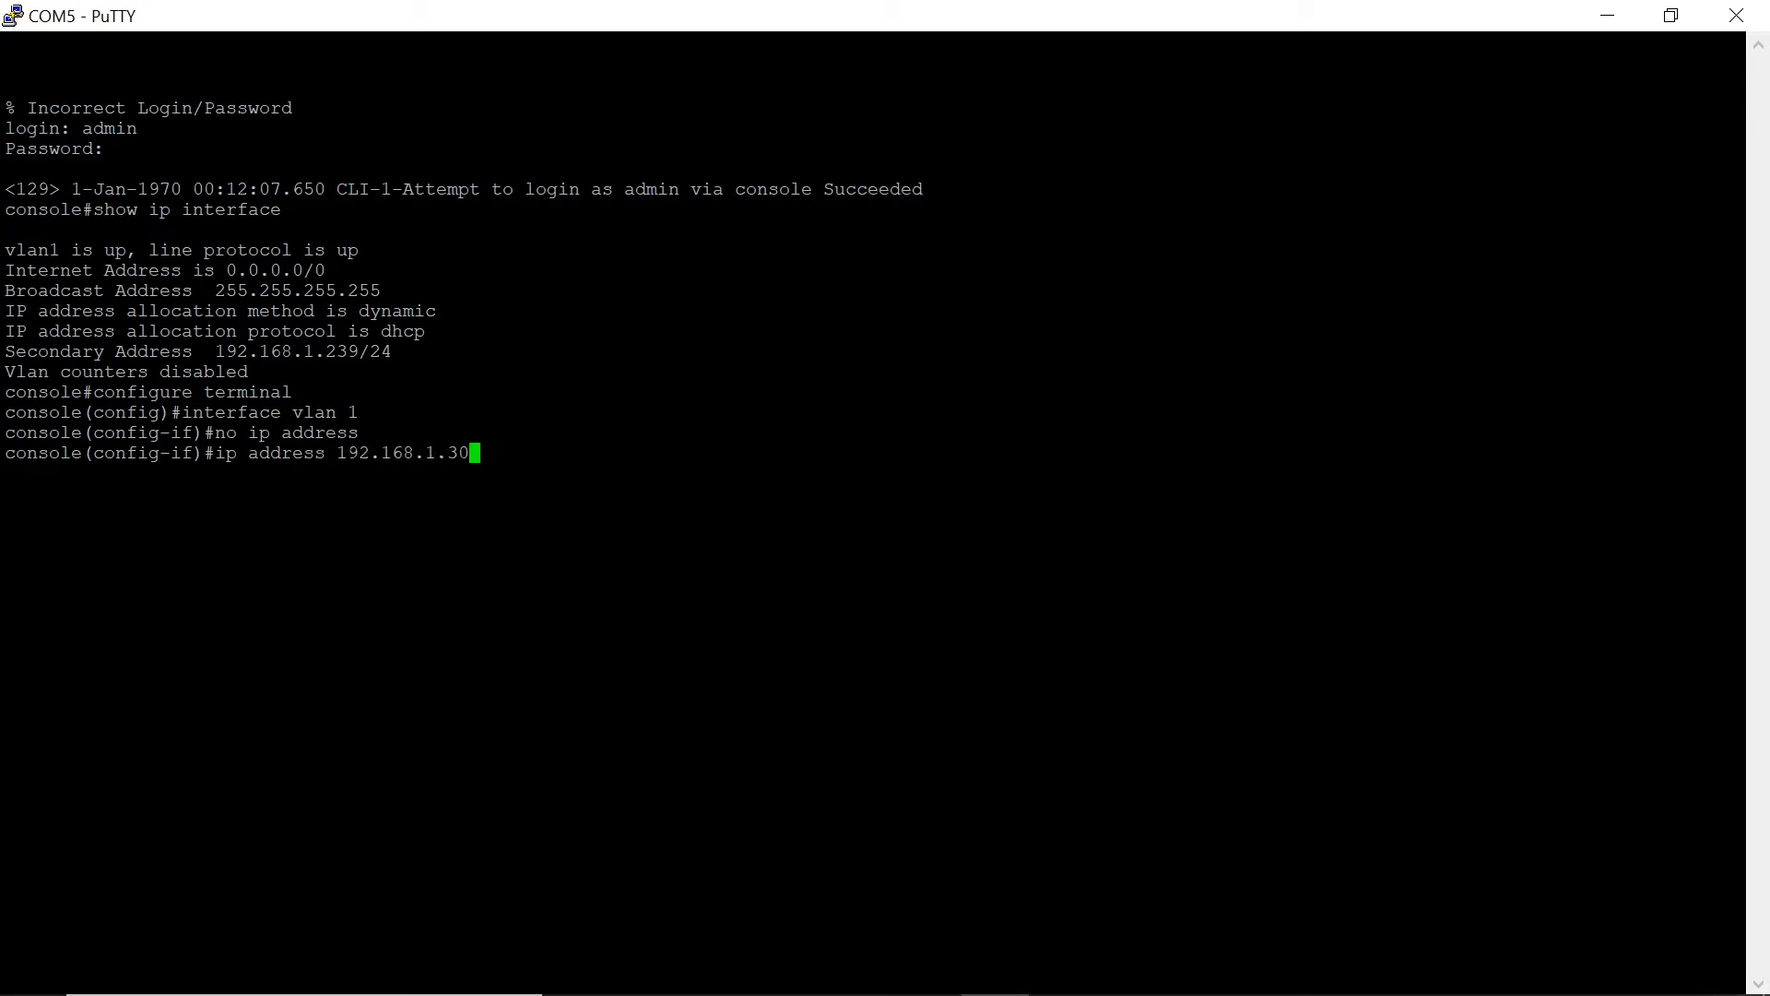
type("255.255.255.0")
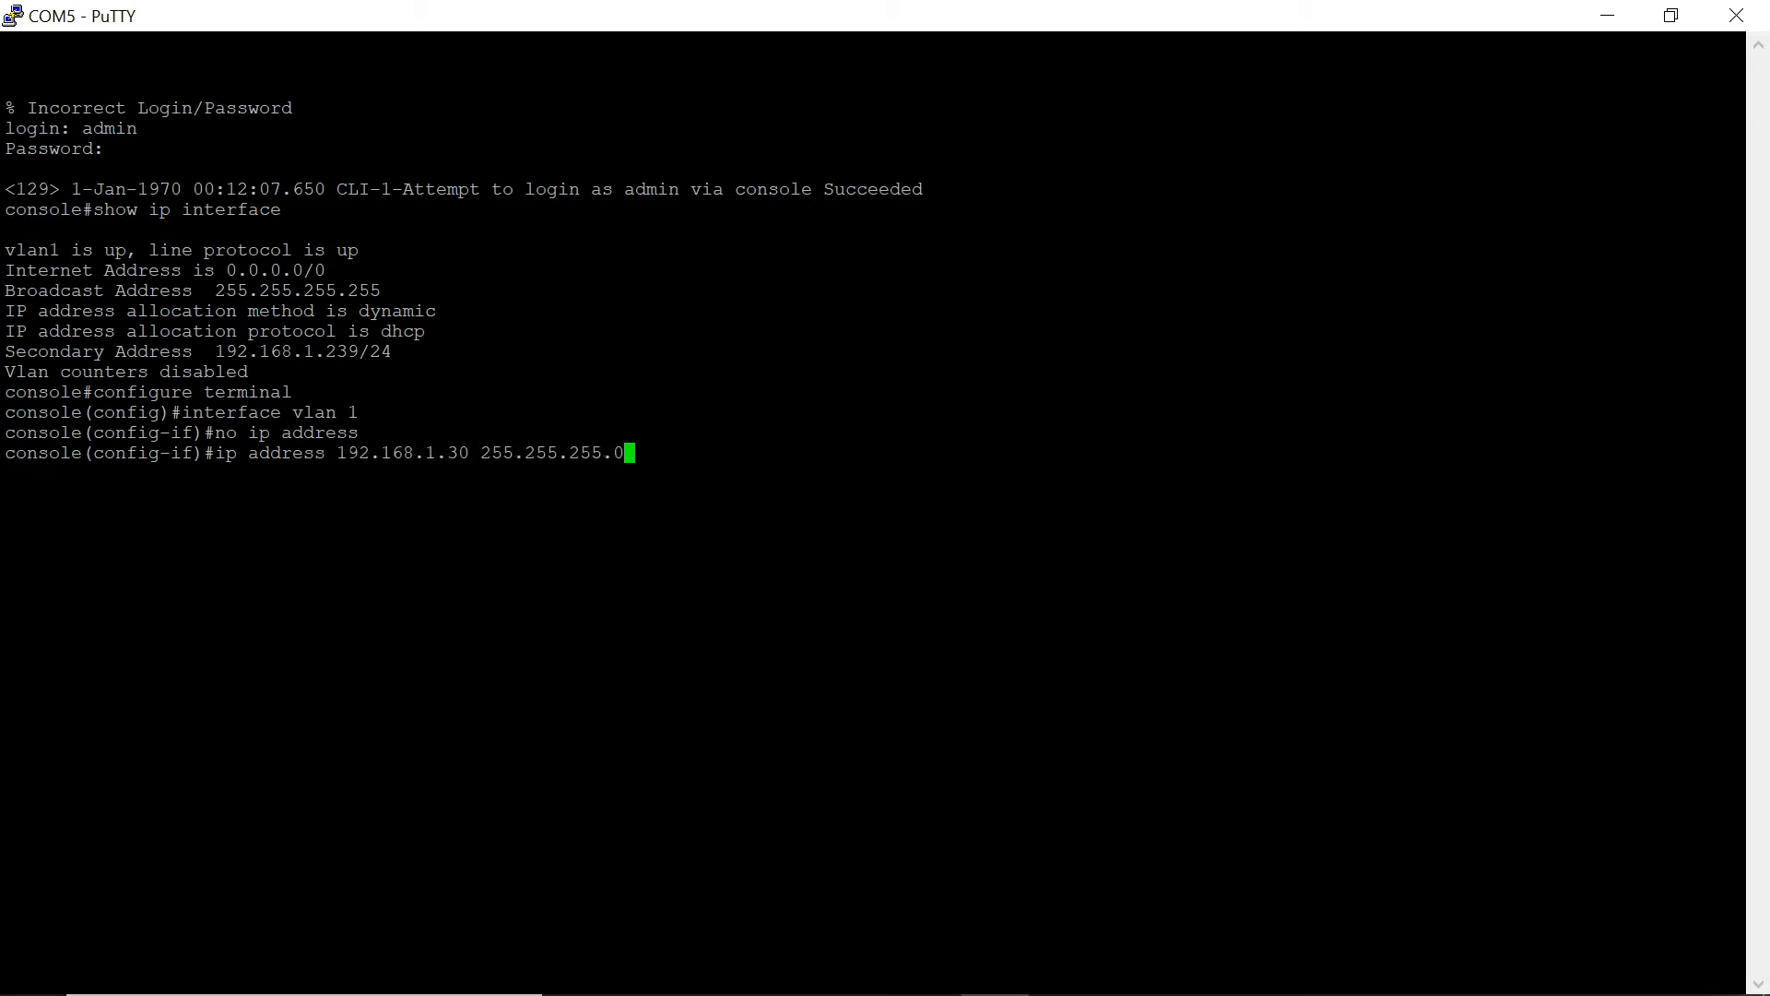
type("exit")
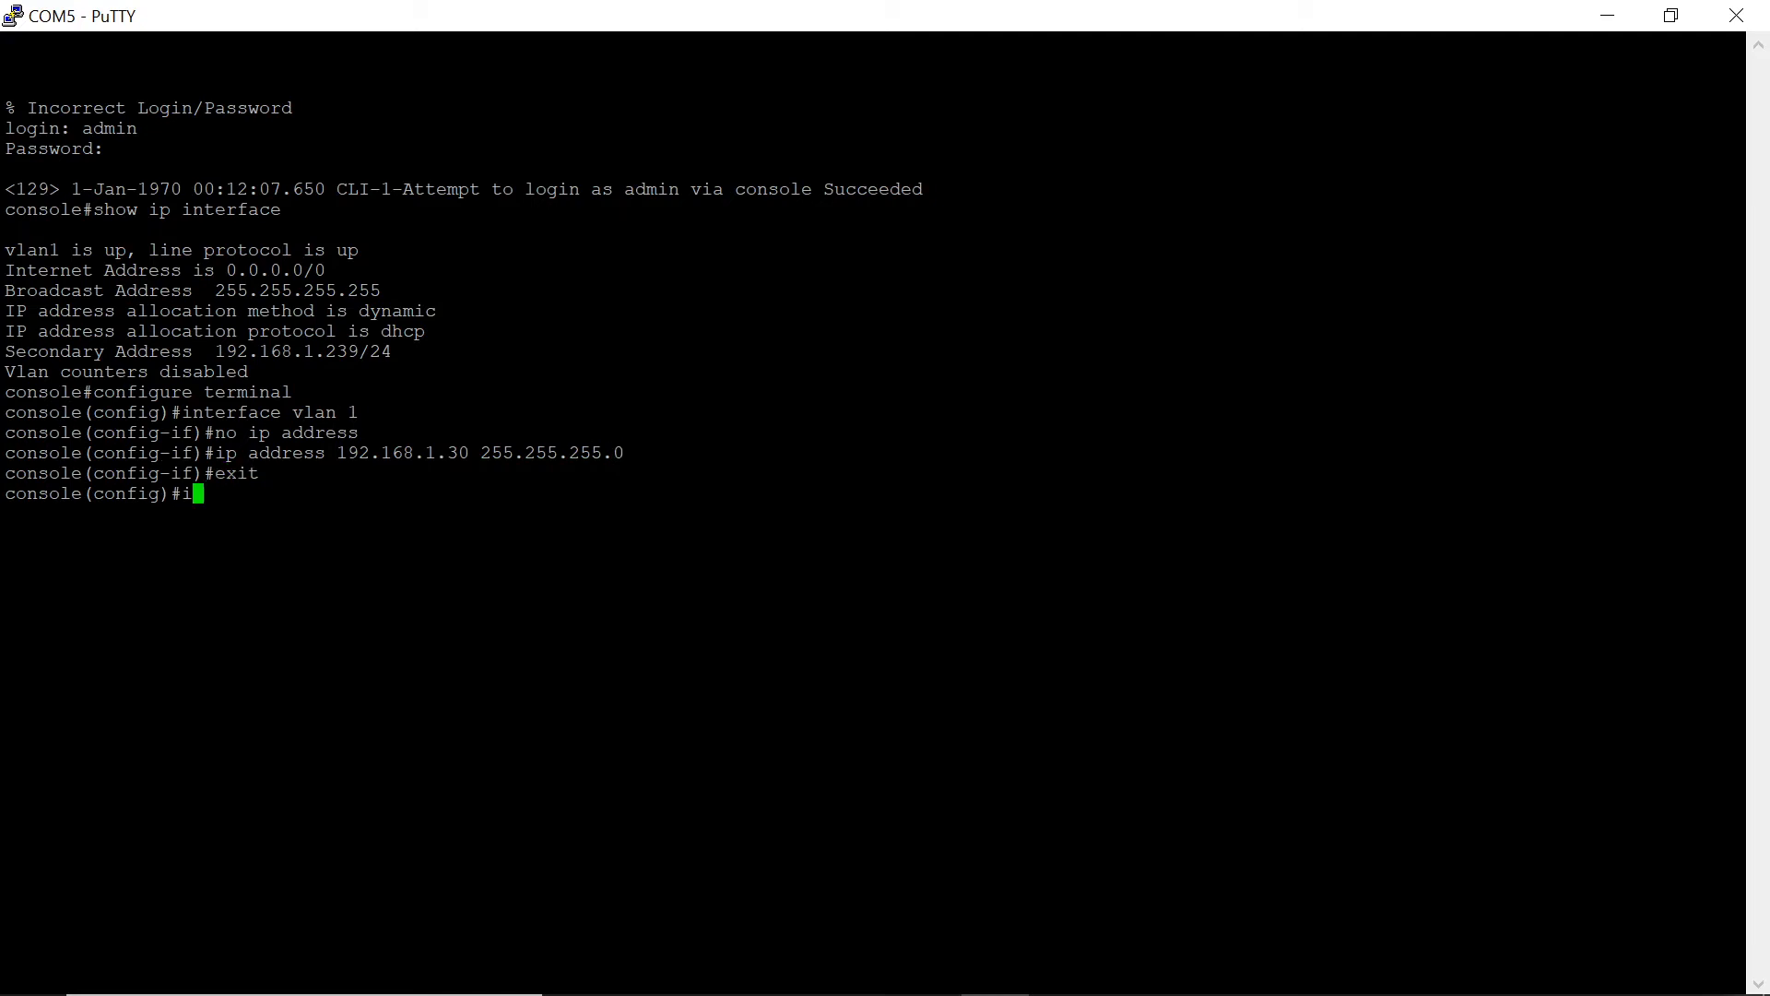
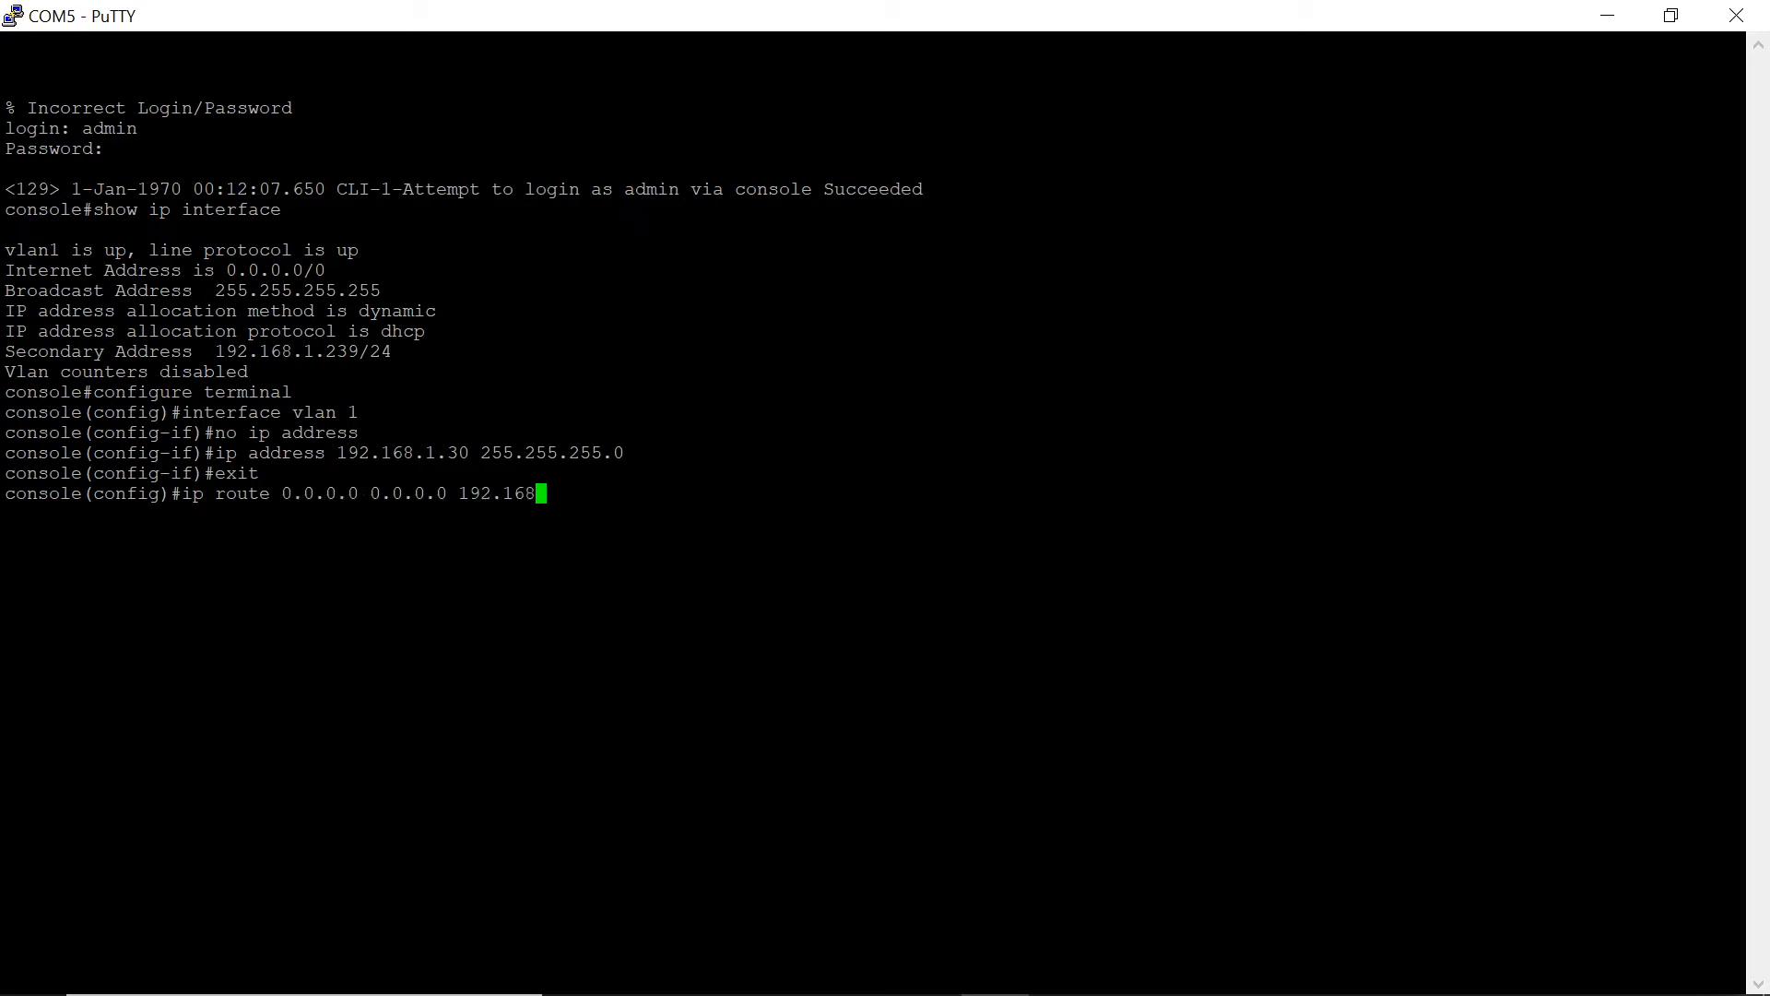
Step: Add the default route 0.0.0.0 0.0.0.0 via 192.168.1.10
key("Return")
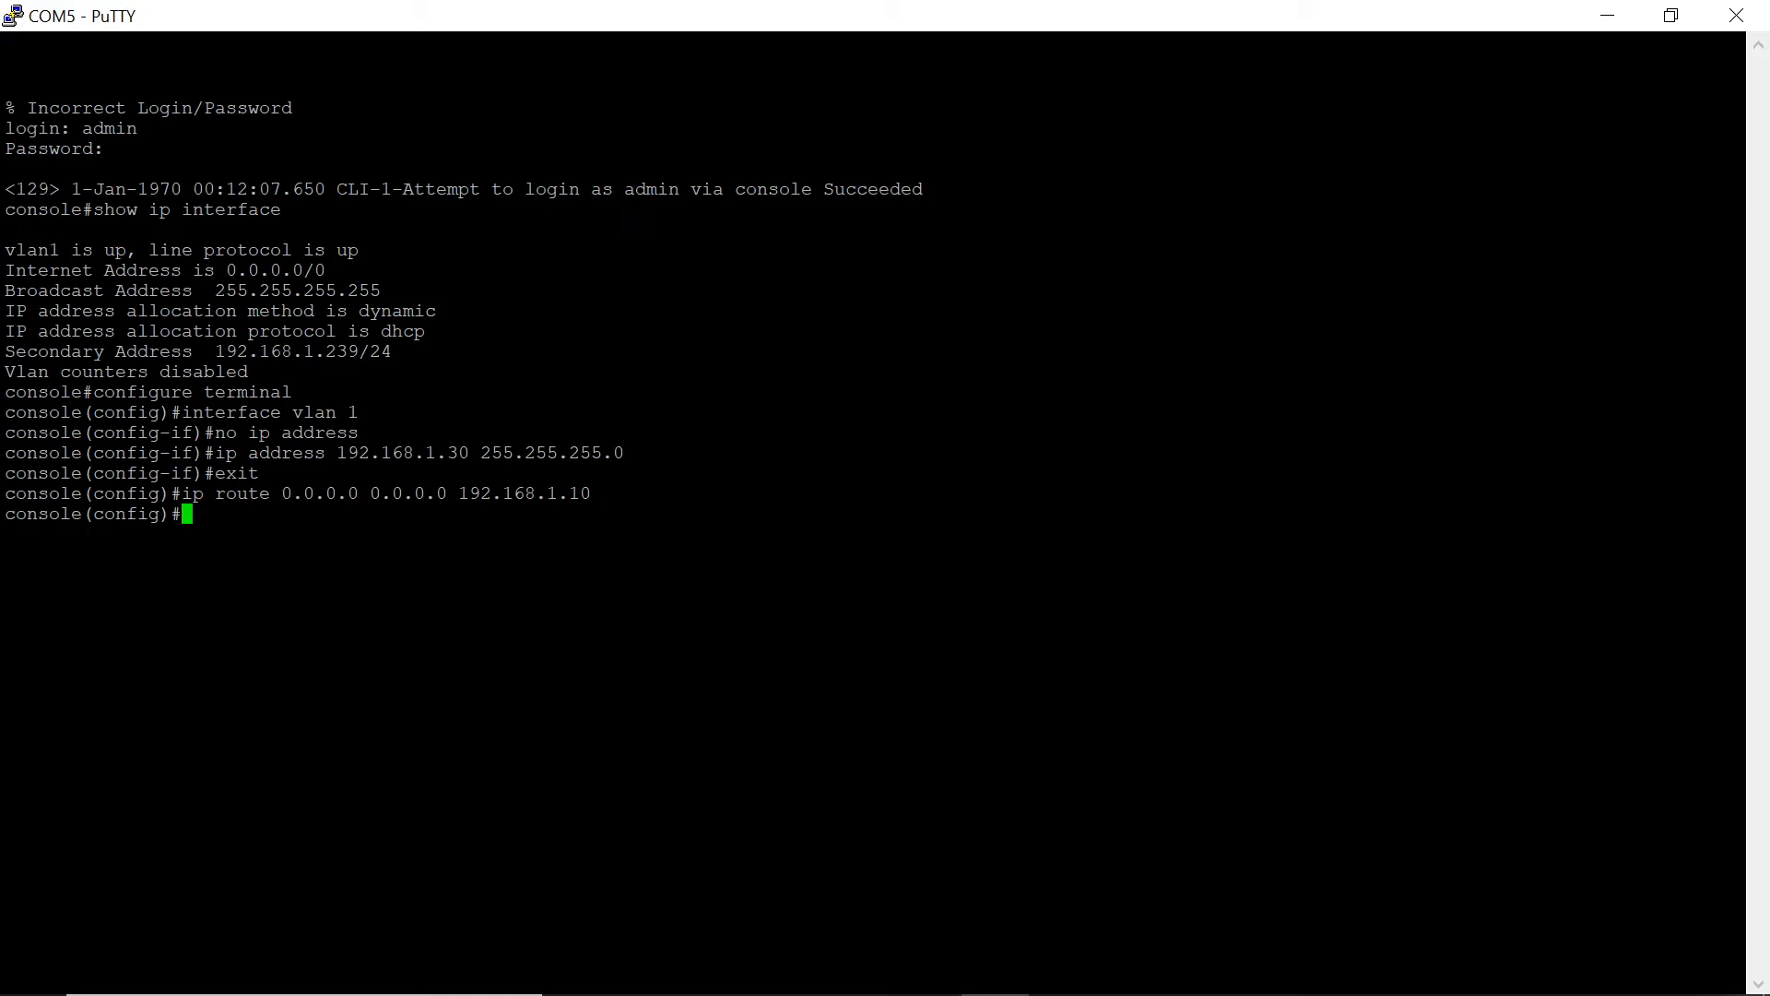
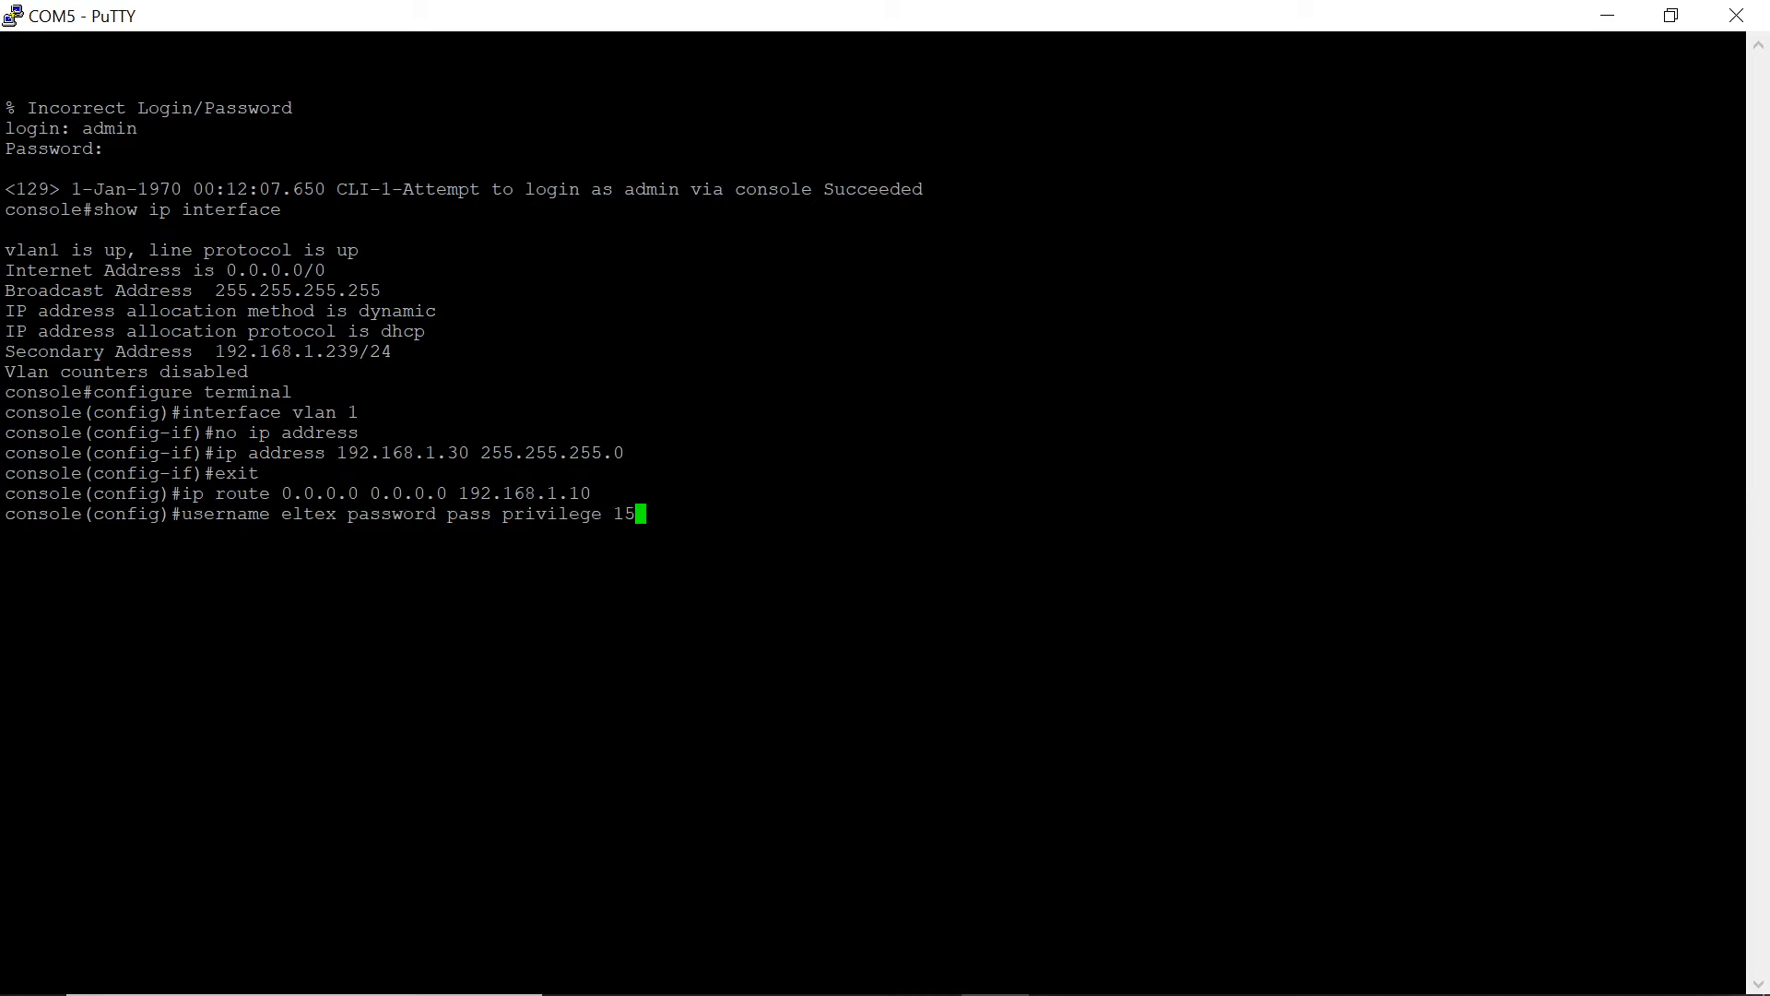
key("Return")
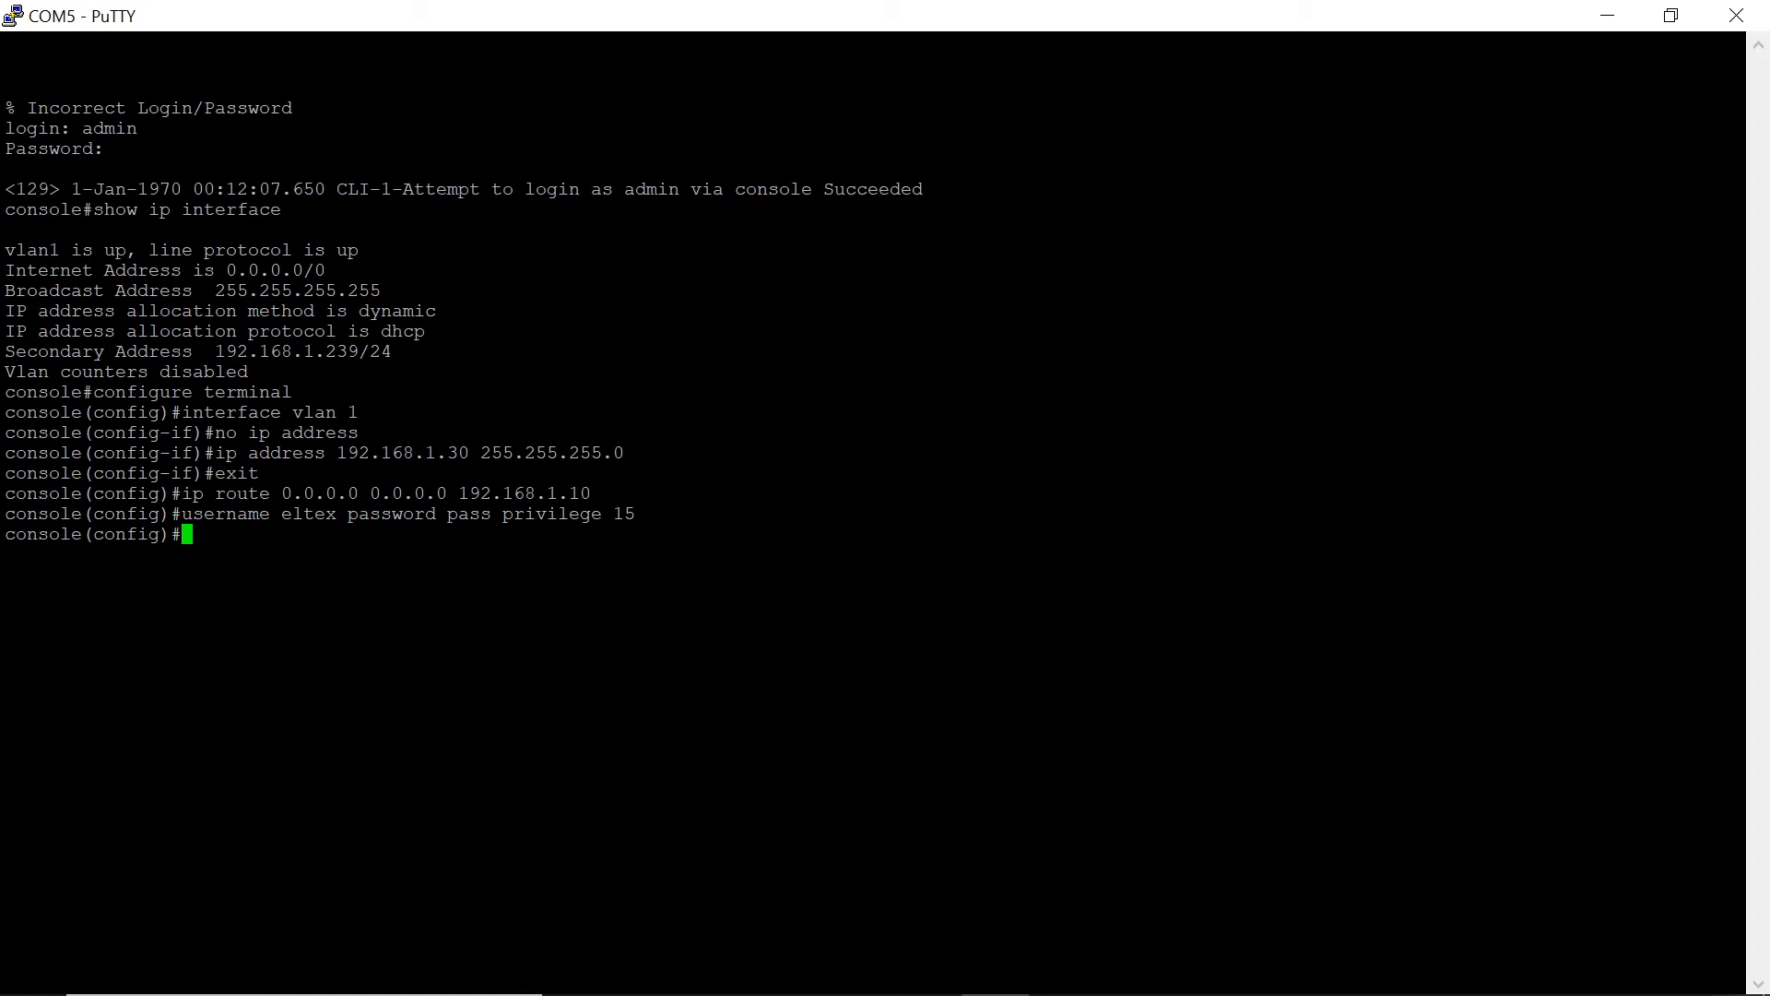
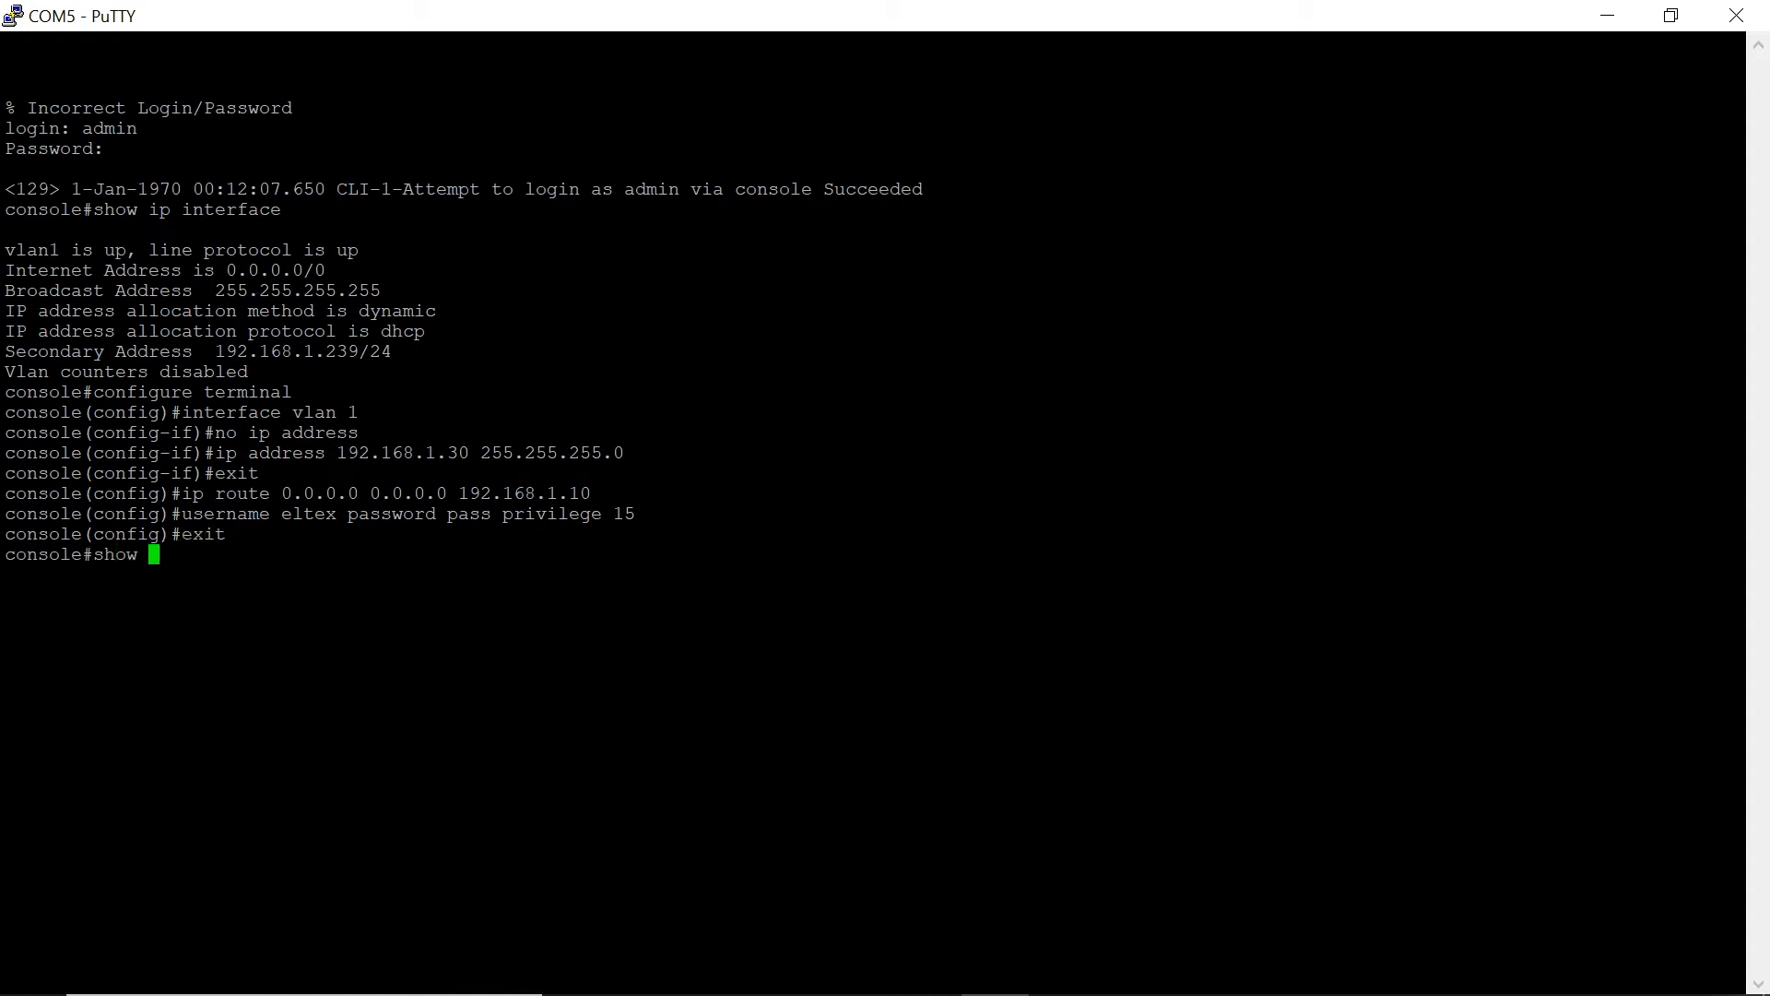
Step: Page through 'show running-config' to verify VLAN 1 at 192.168.1.30, user eltex and the route
type("running-config")
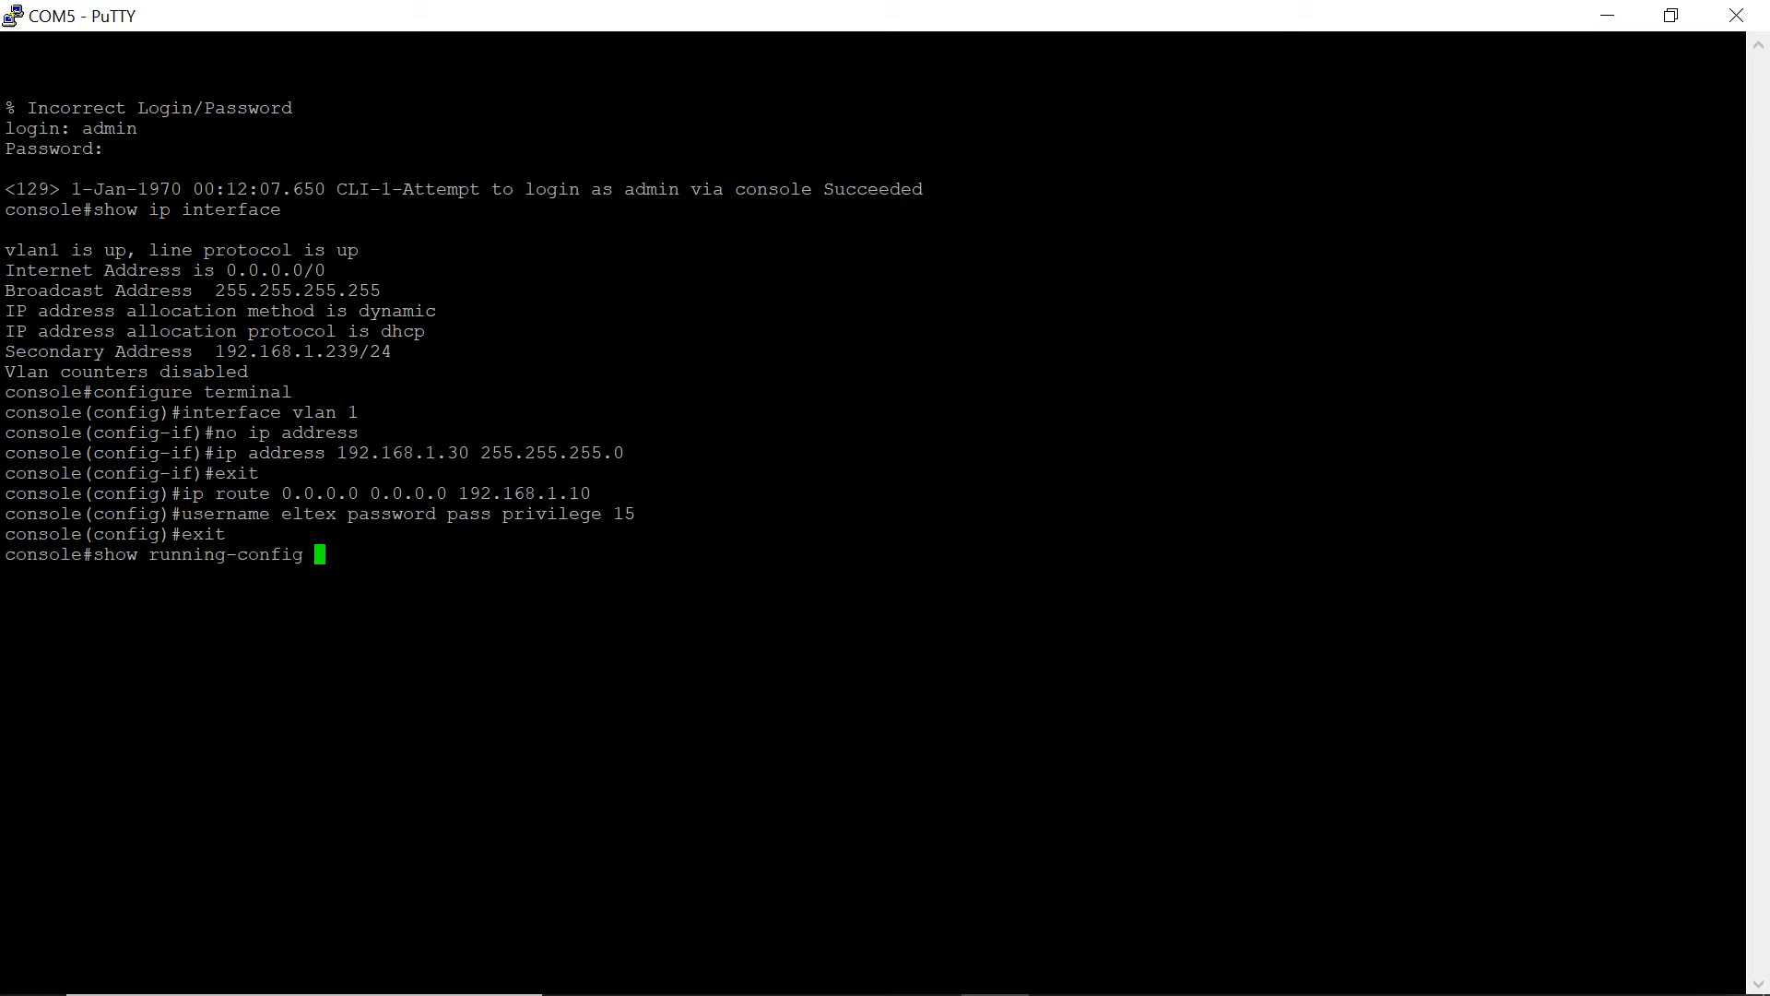
key("Return")
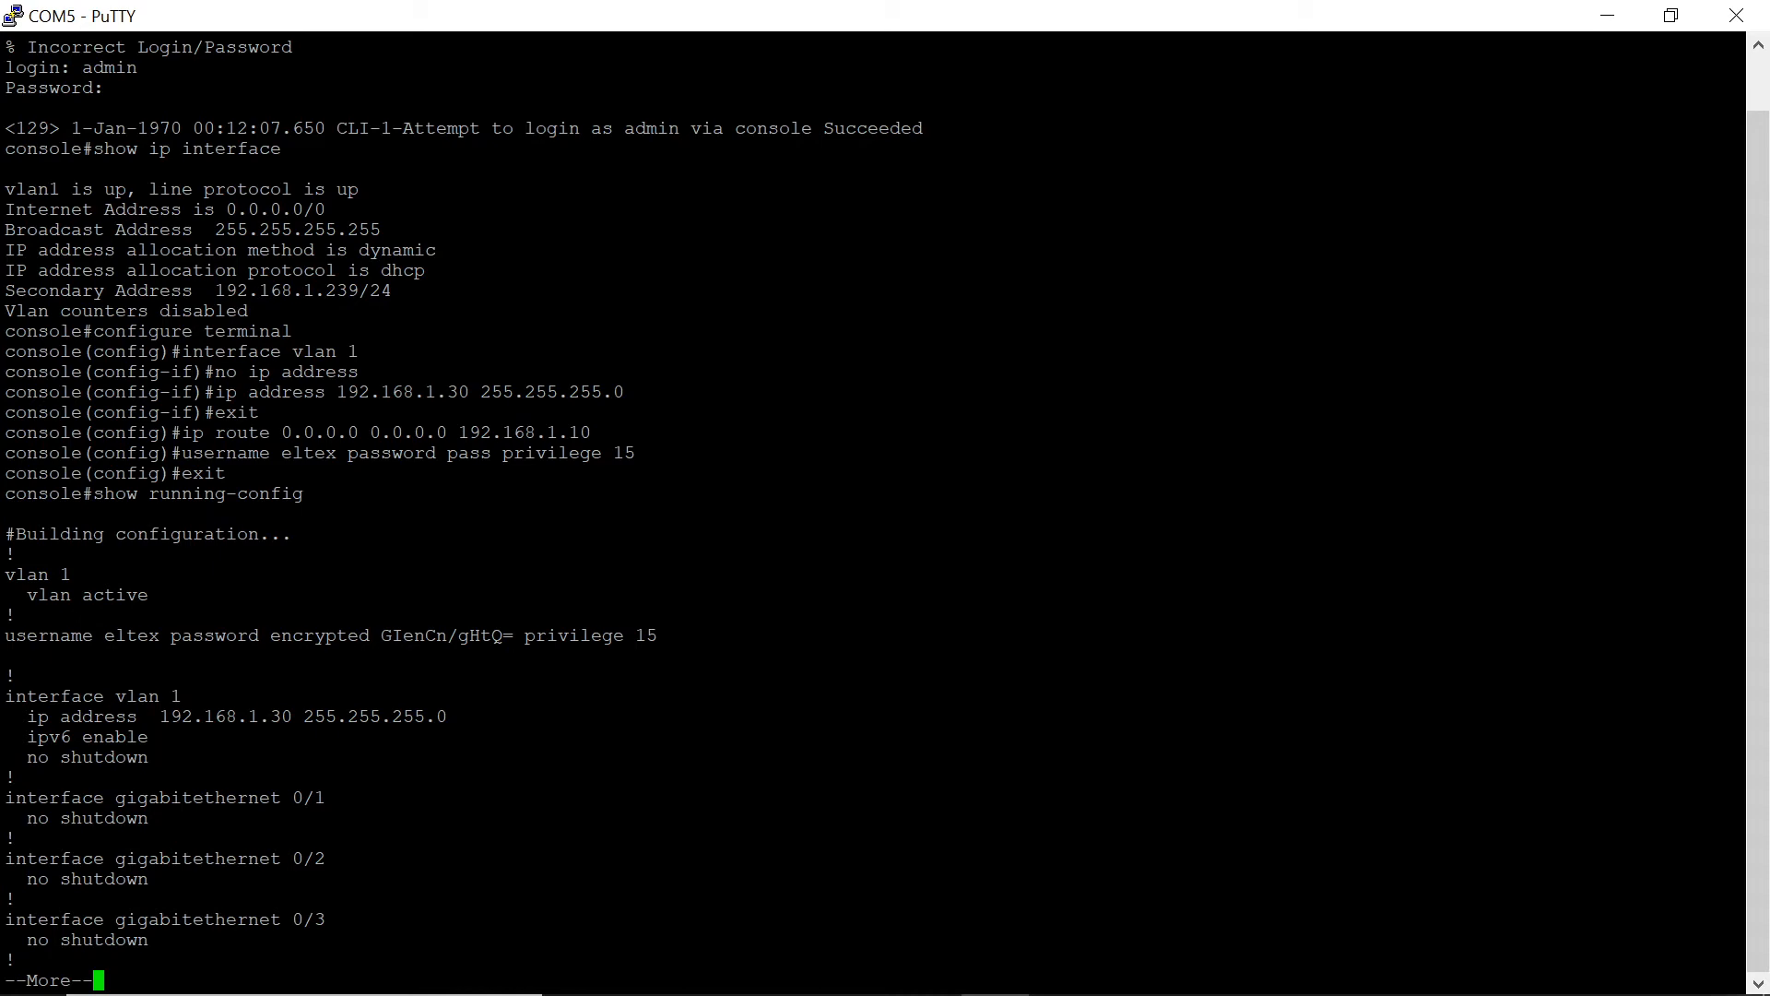
key("space")
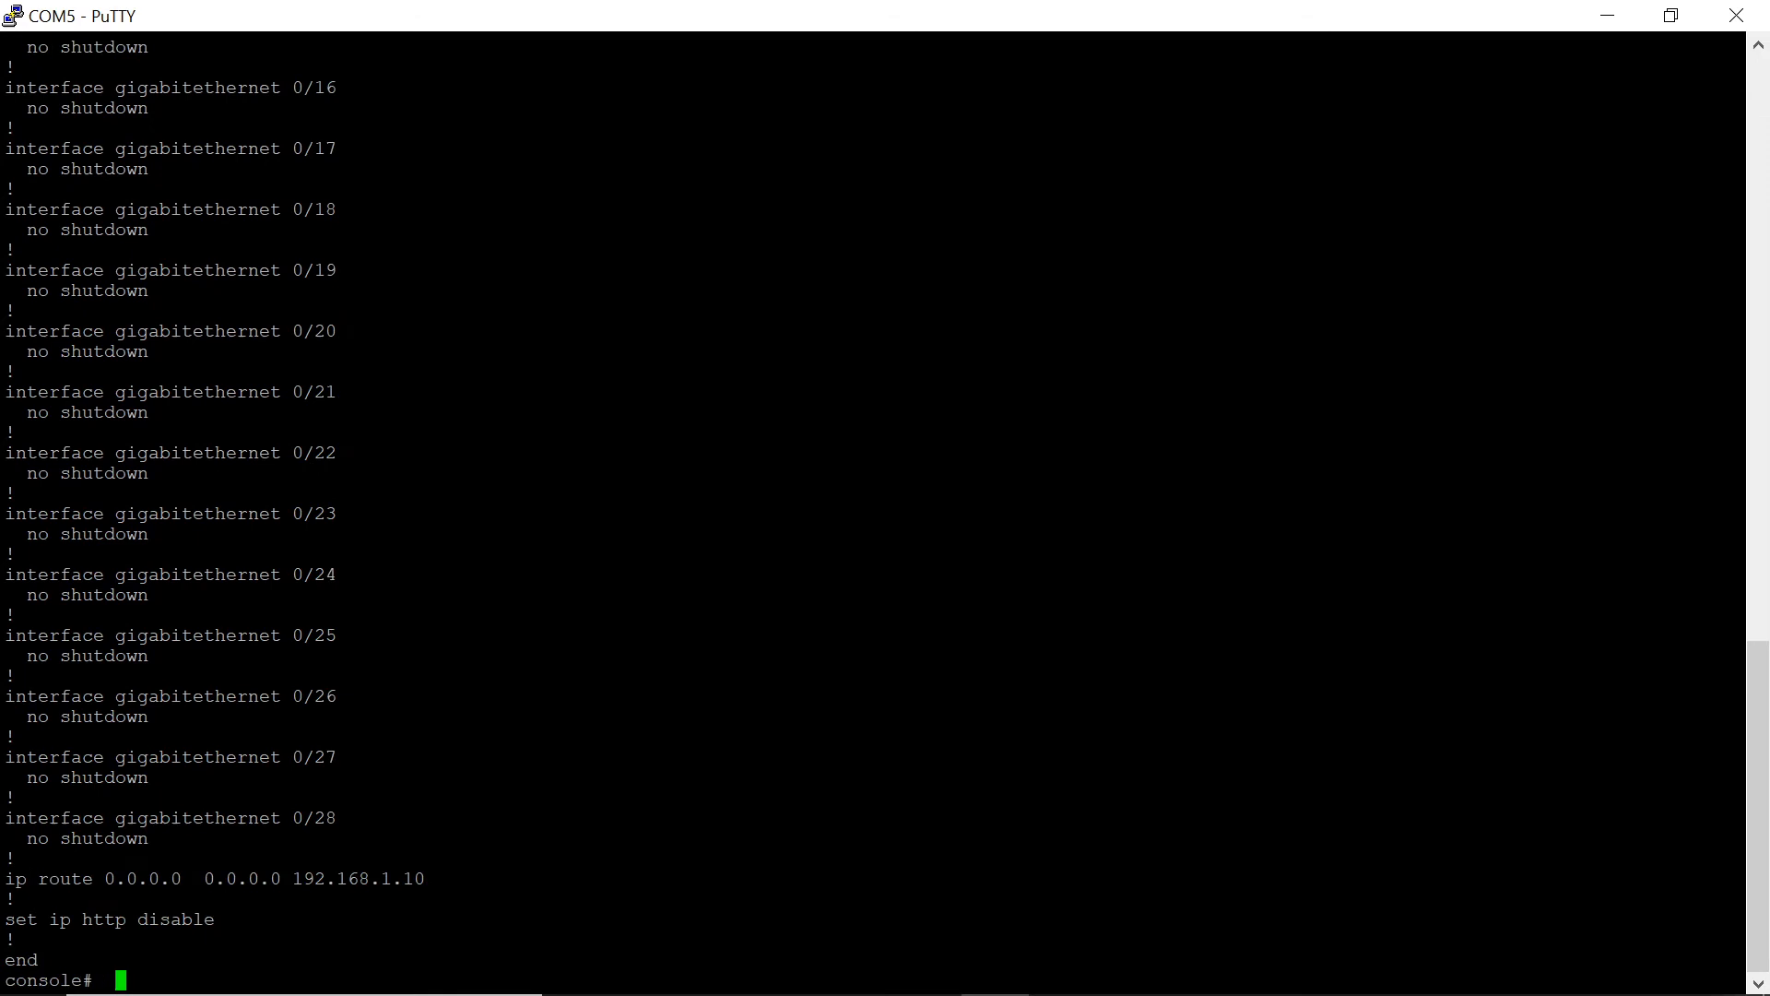
key("Return")
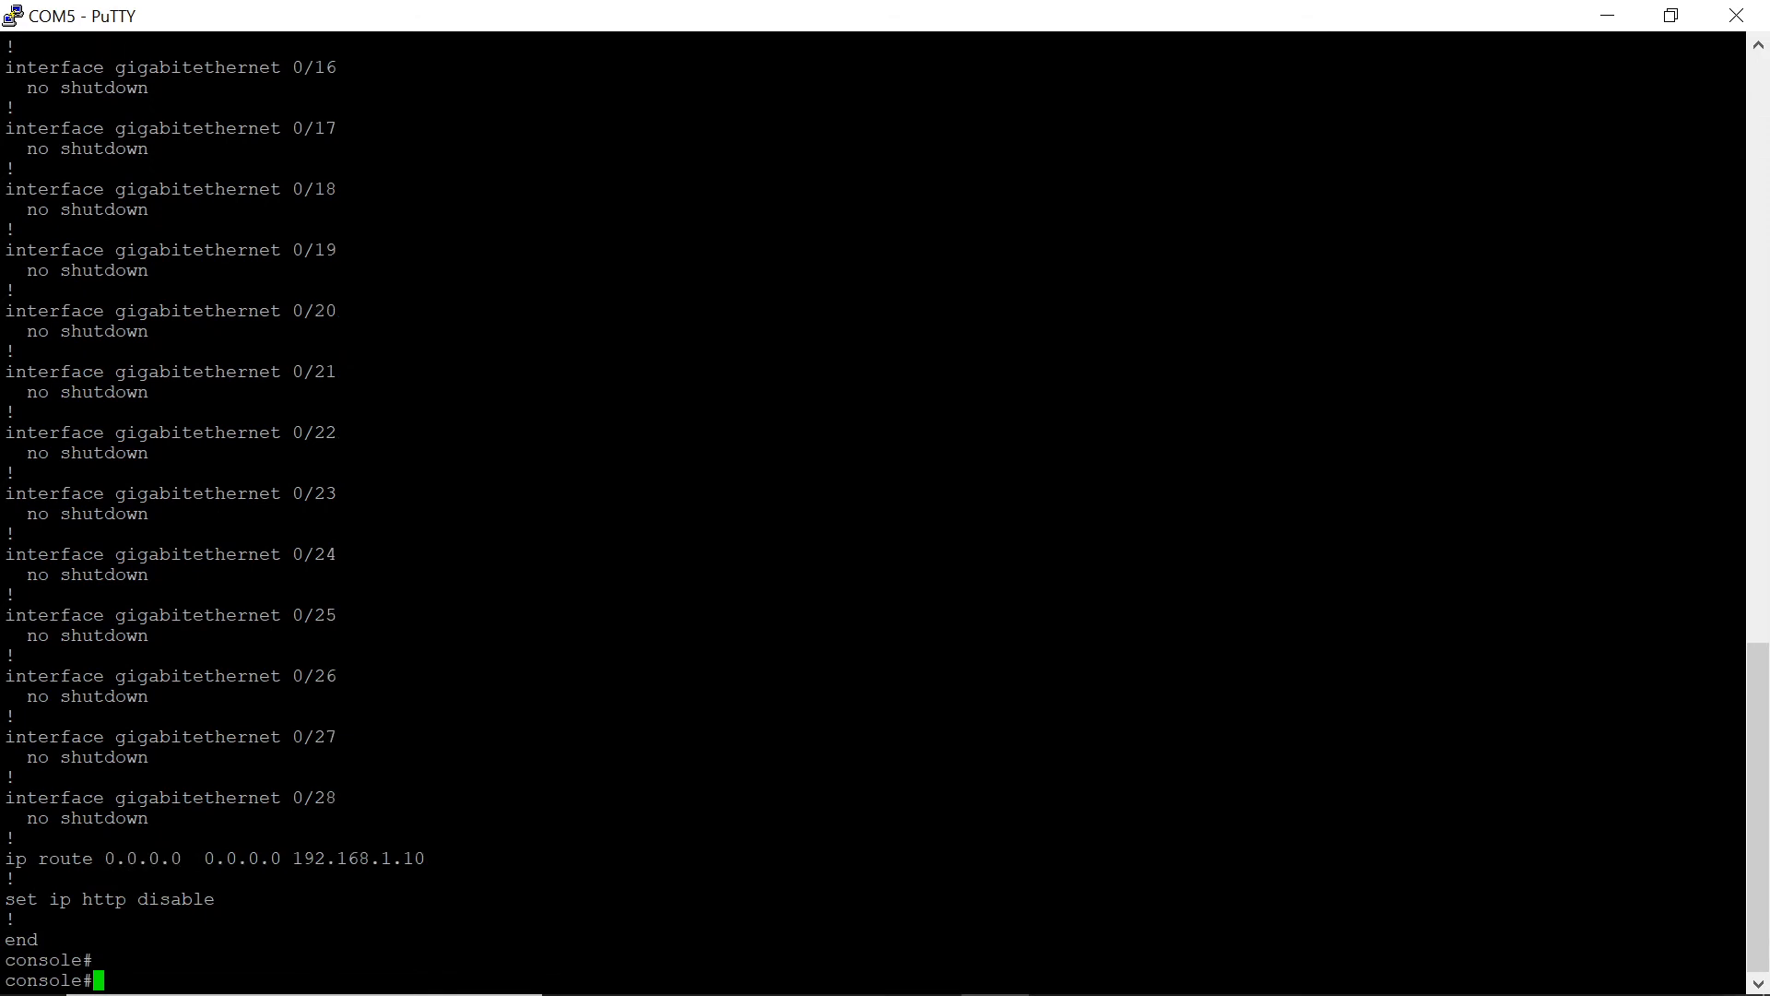
Step: Run 'show ip interface' to confirm vlan1 is up at 192.168.1.30/24
type("show ip i")
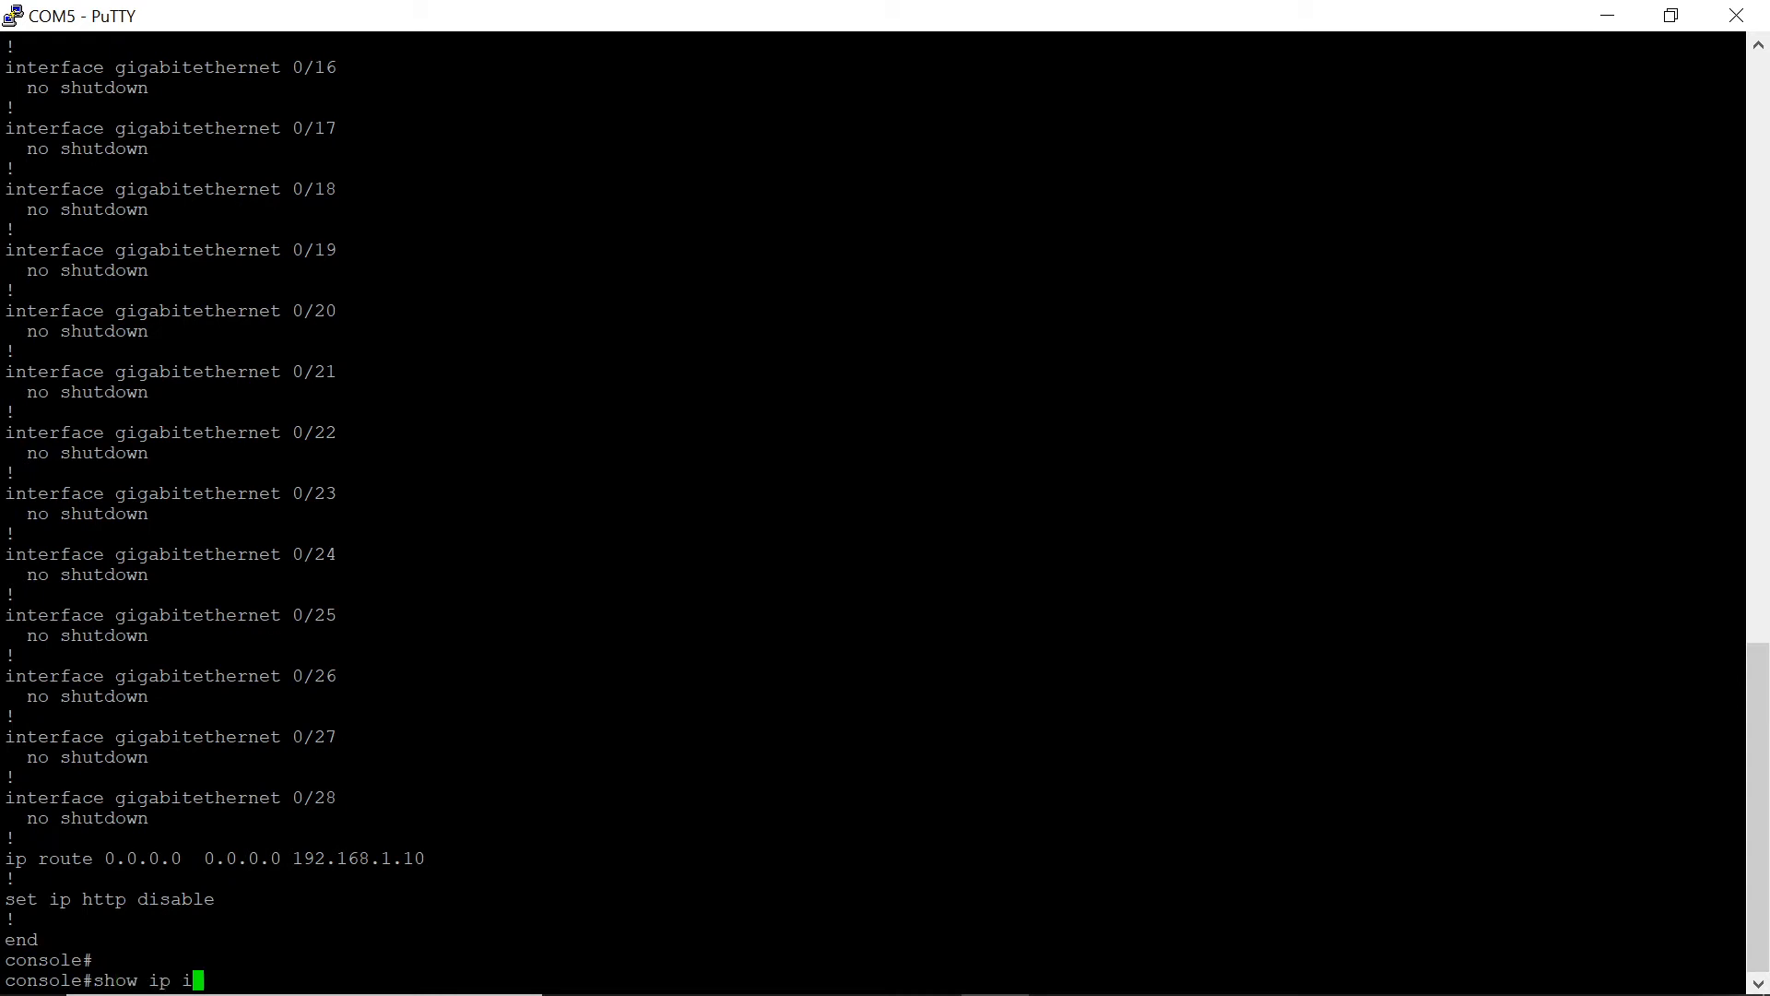
type("nterface")
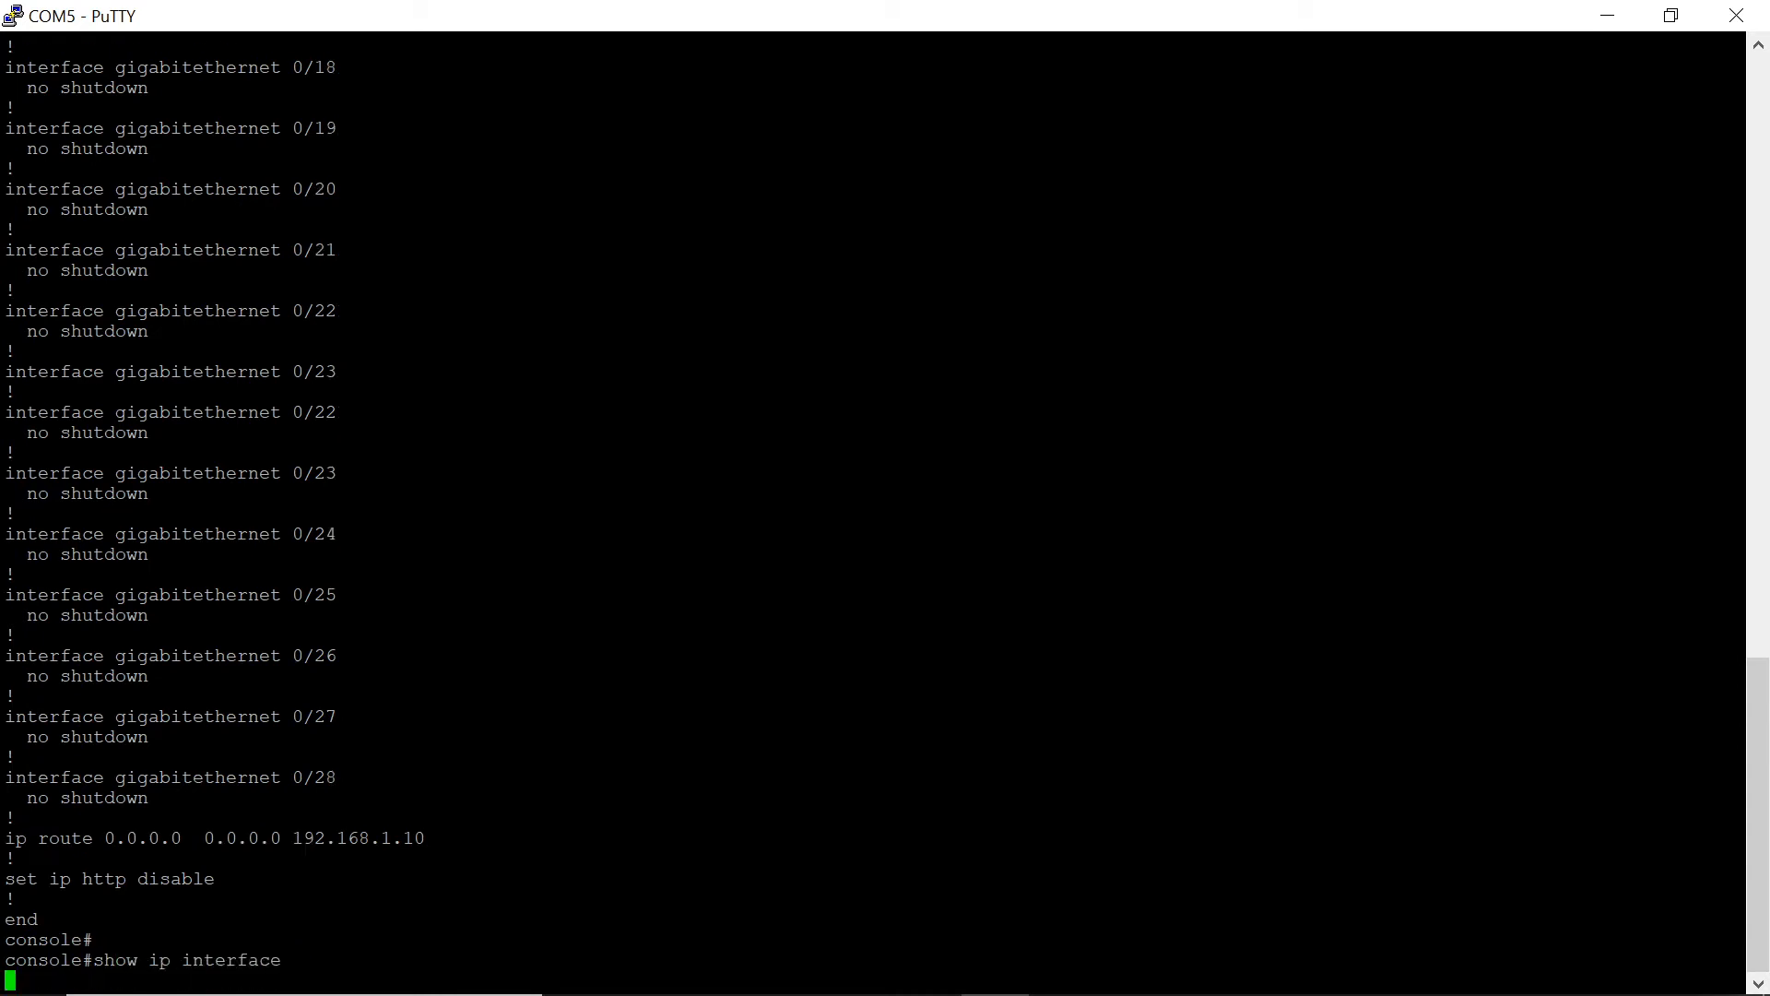
key("Return")
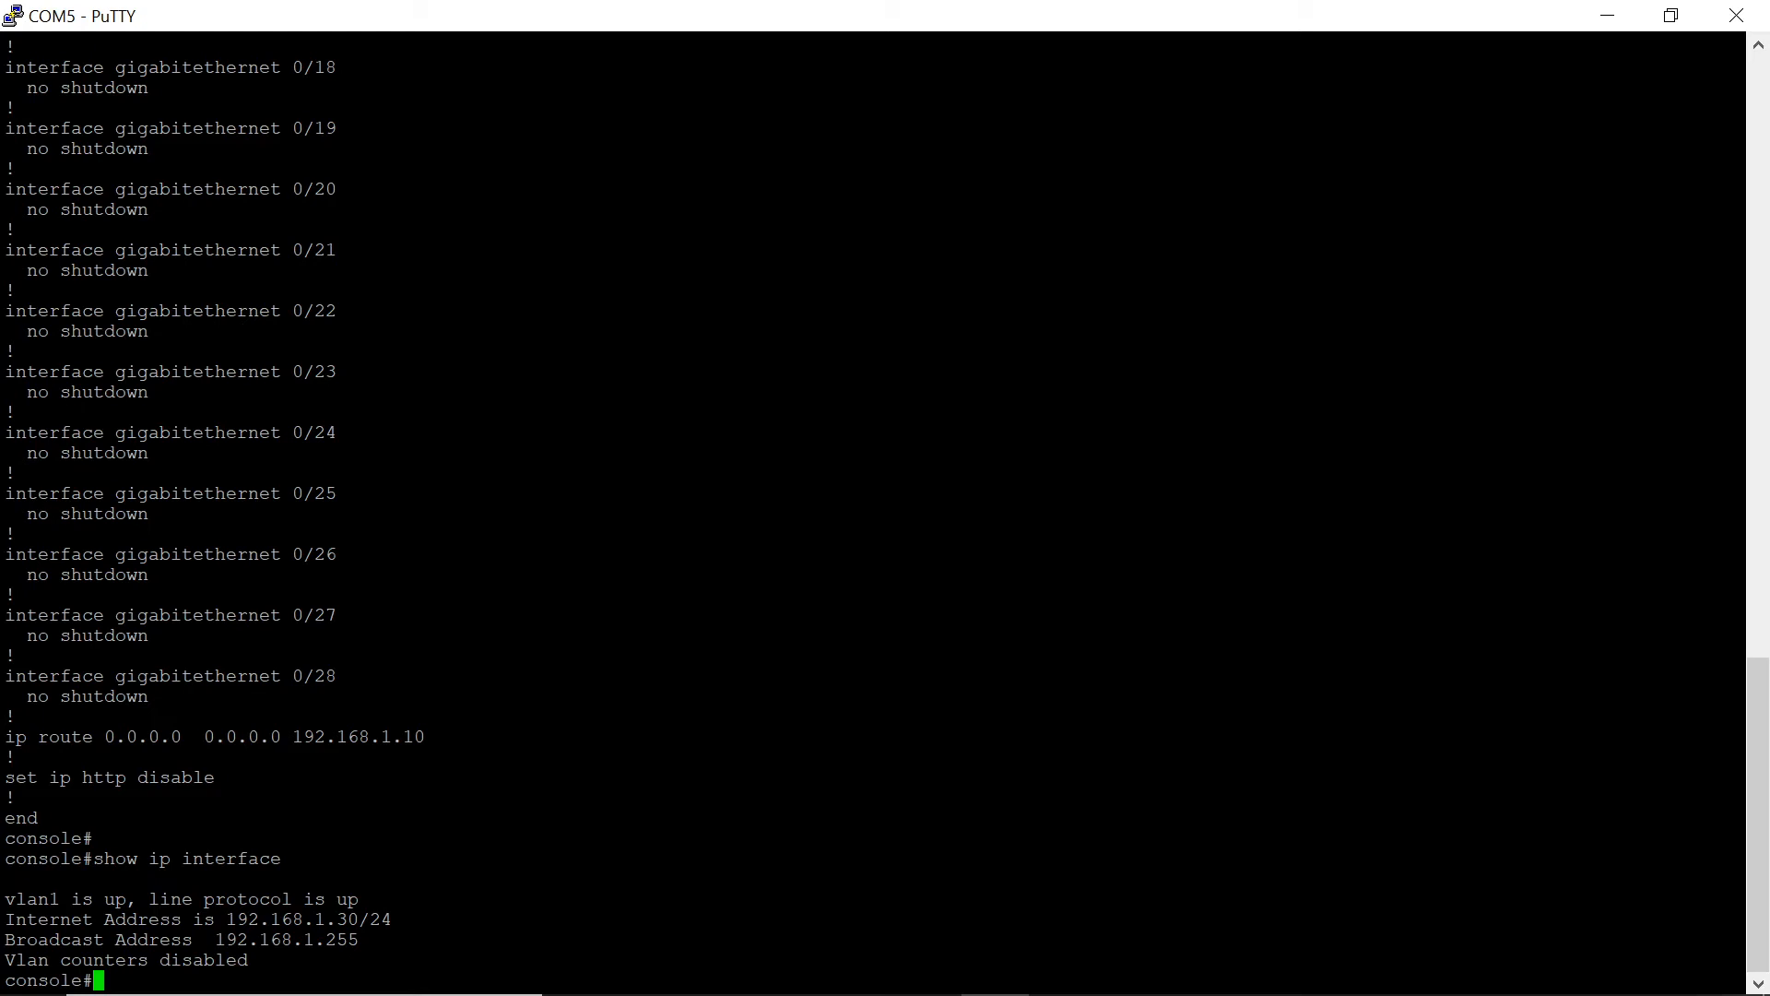
type("write")
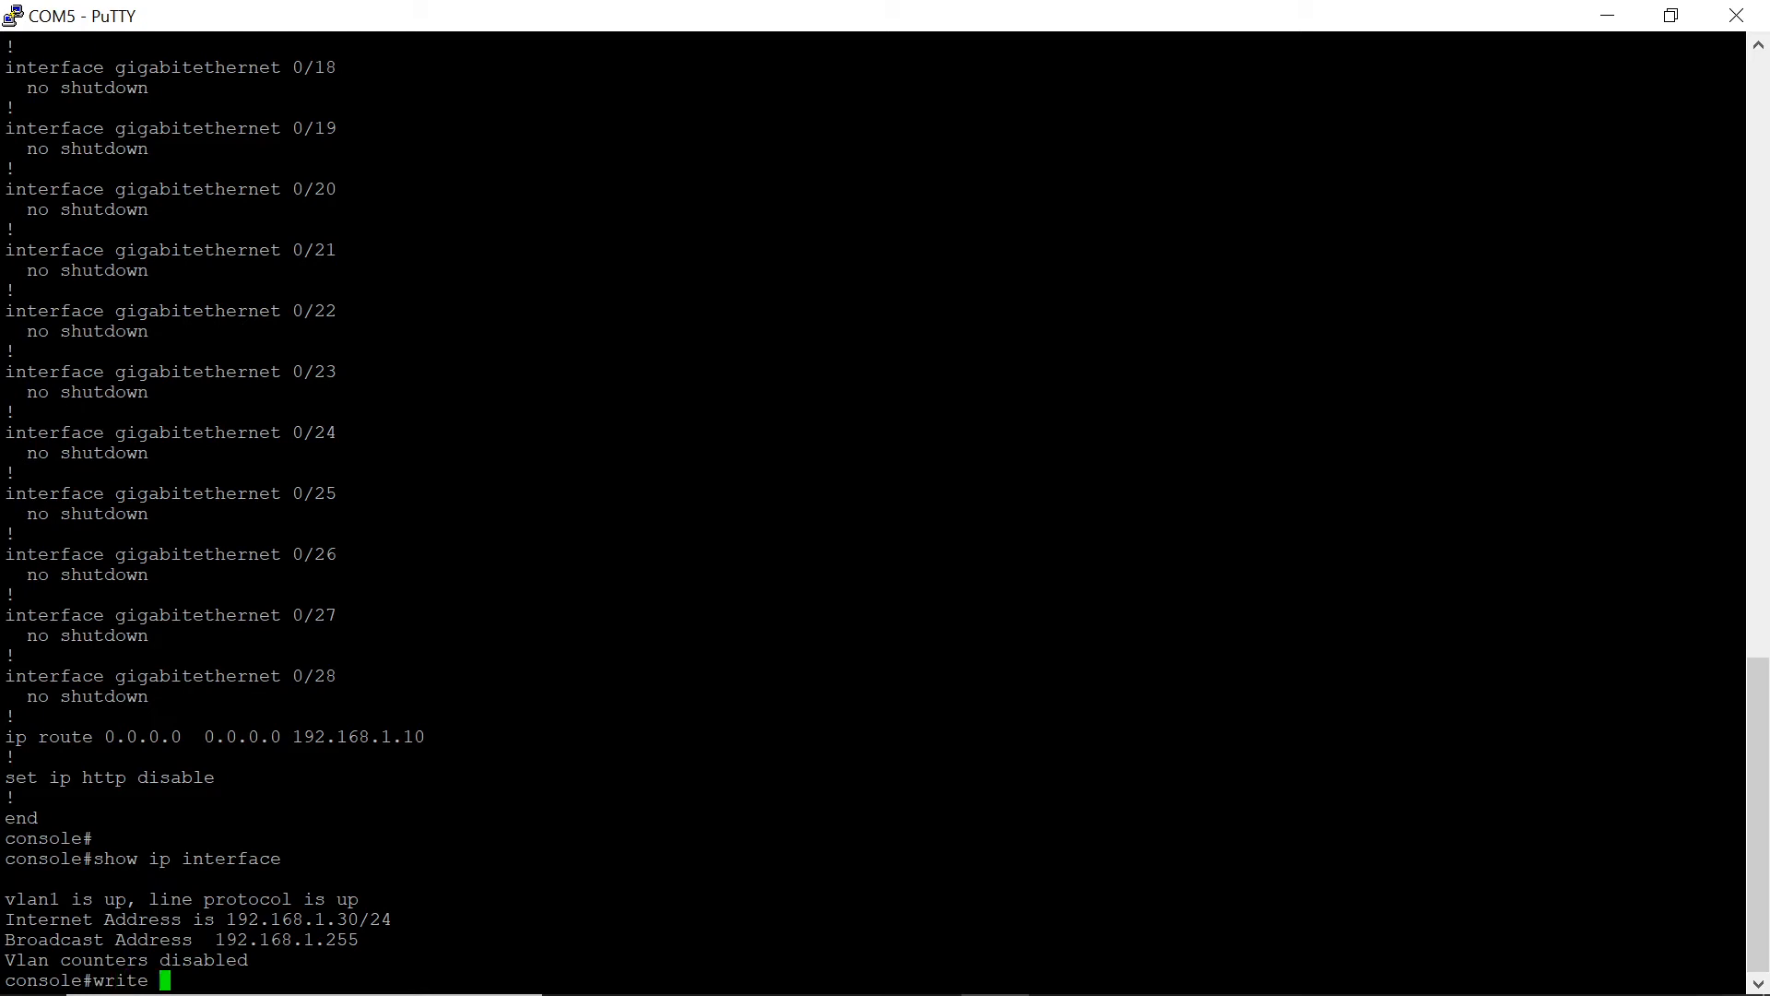
Step: Run 'write startup-config' and wait for the [OK] confirmation
type("startup-config")
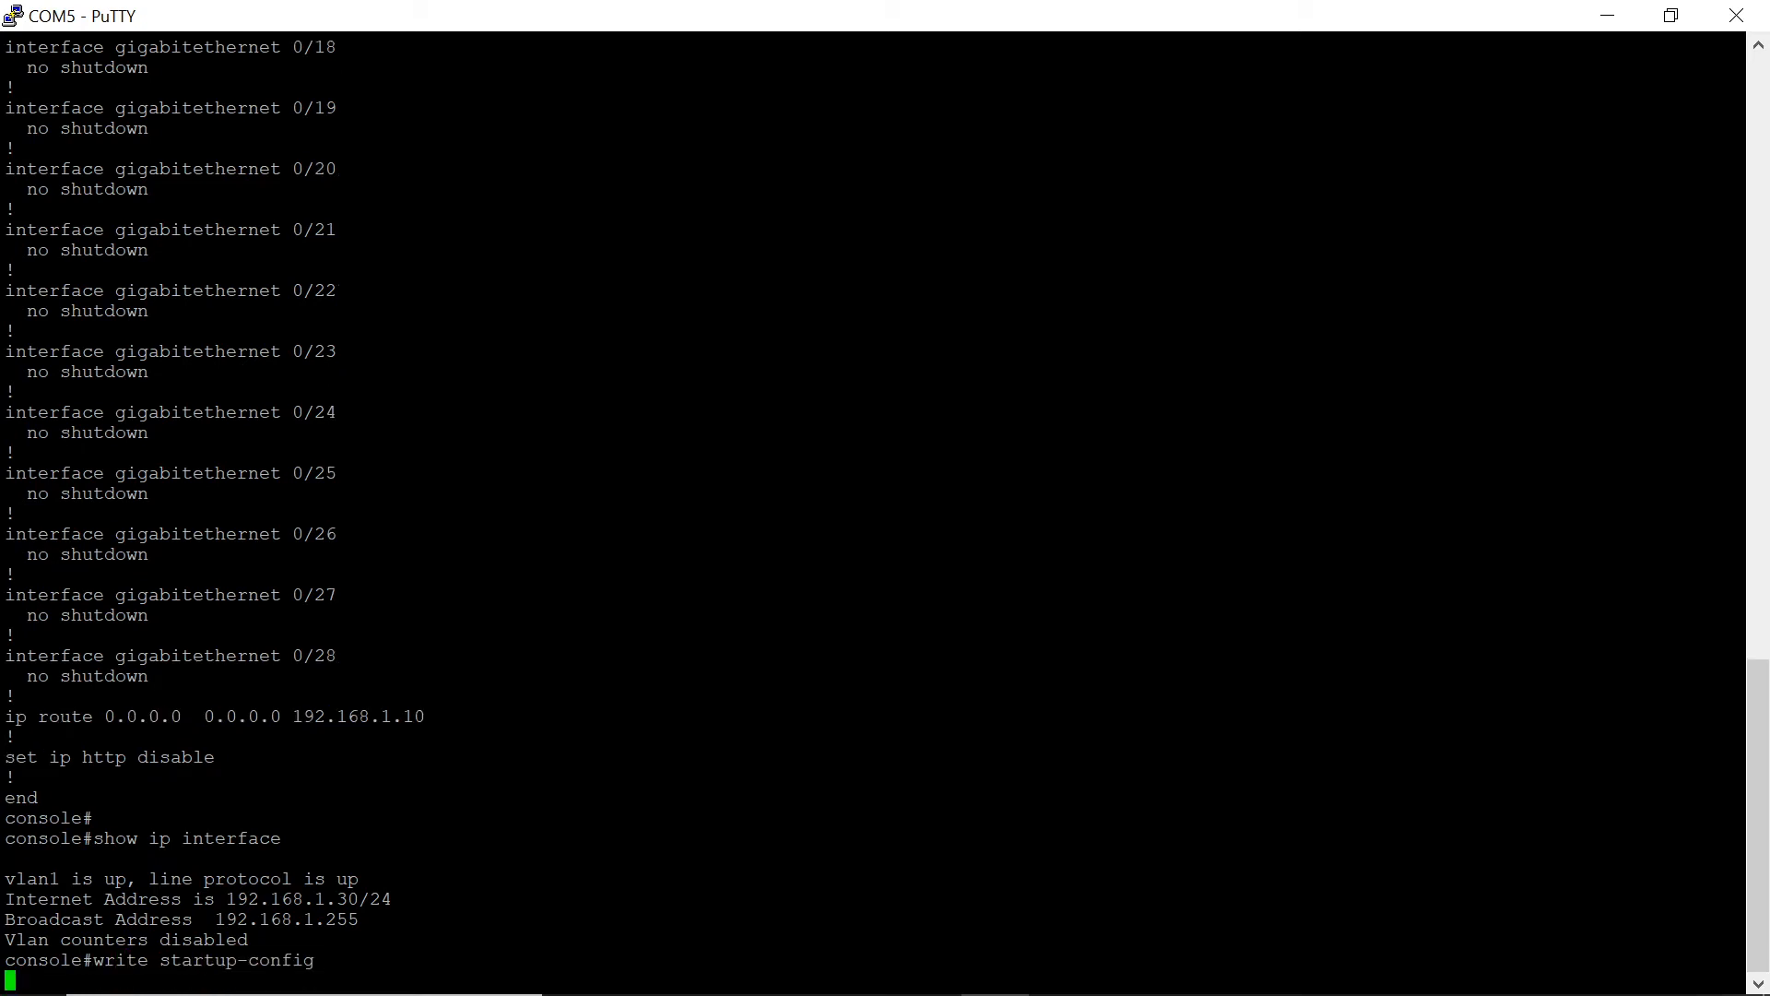
key("Return")
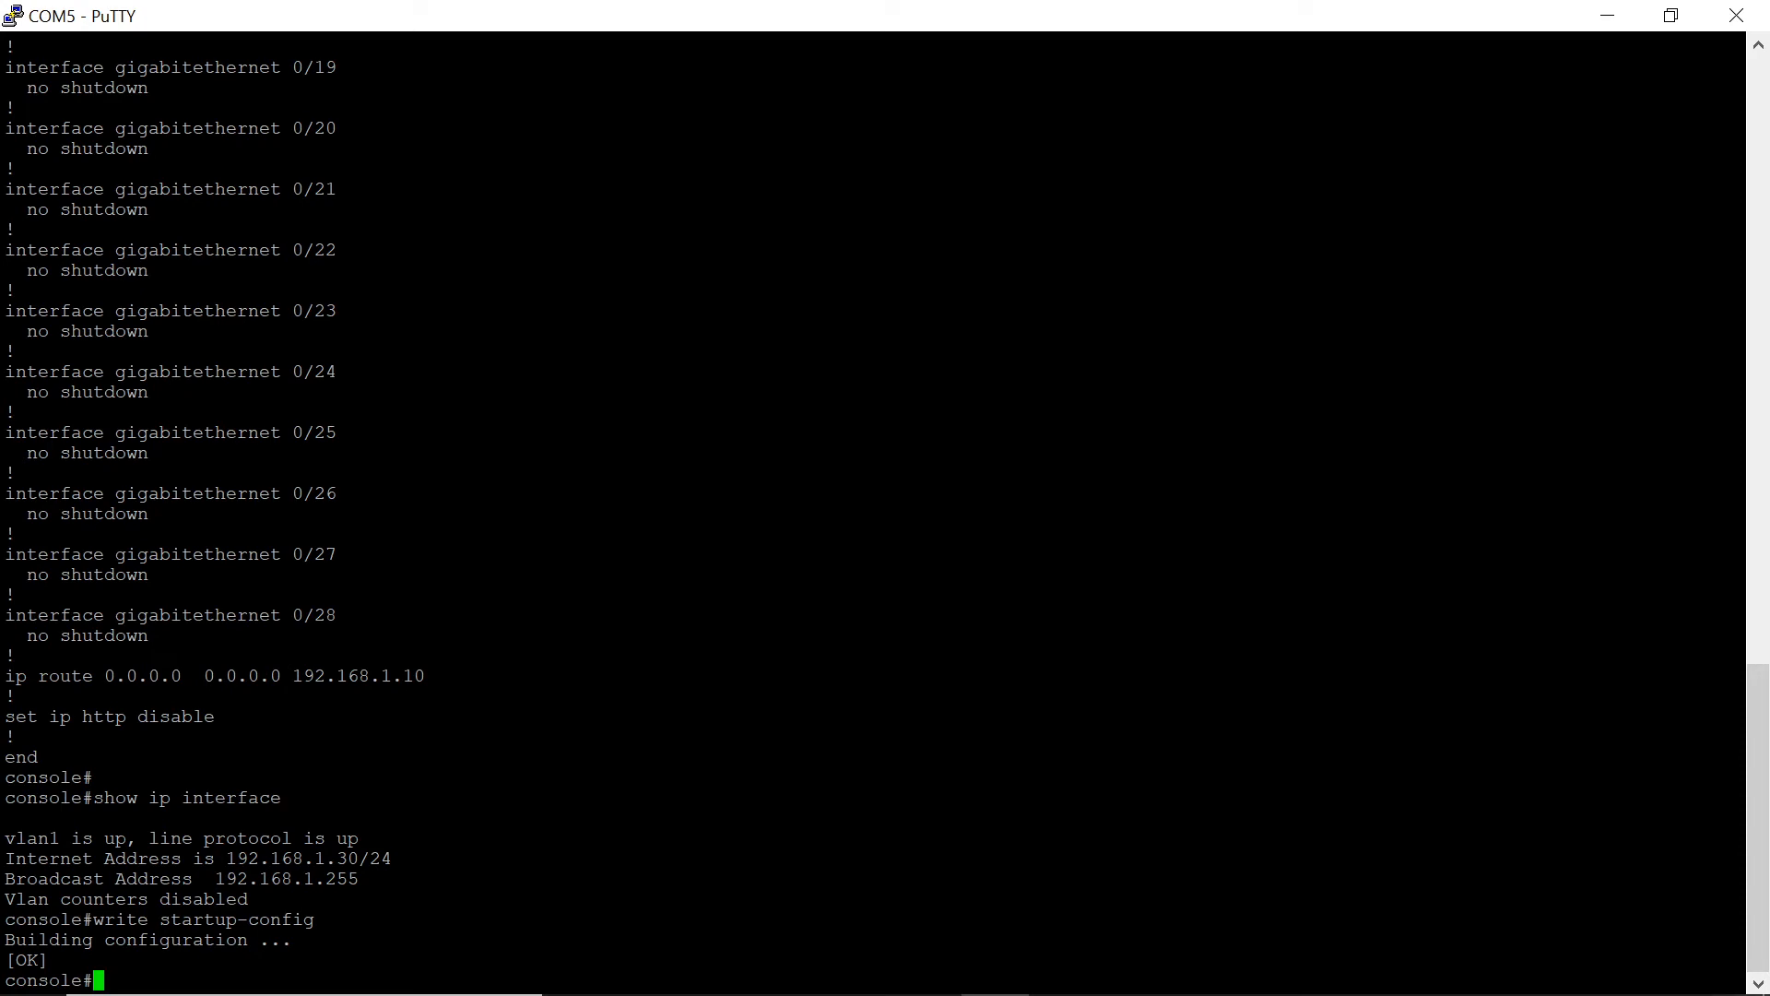
Step: Copy running-config to tftp://192.168.1.1/config.txt
type("copy r")
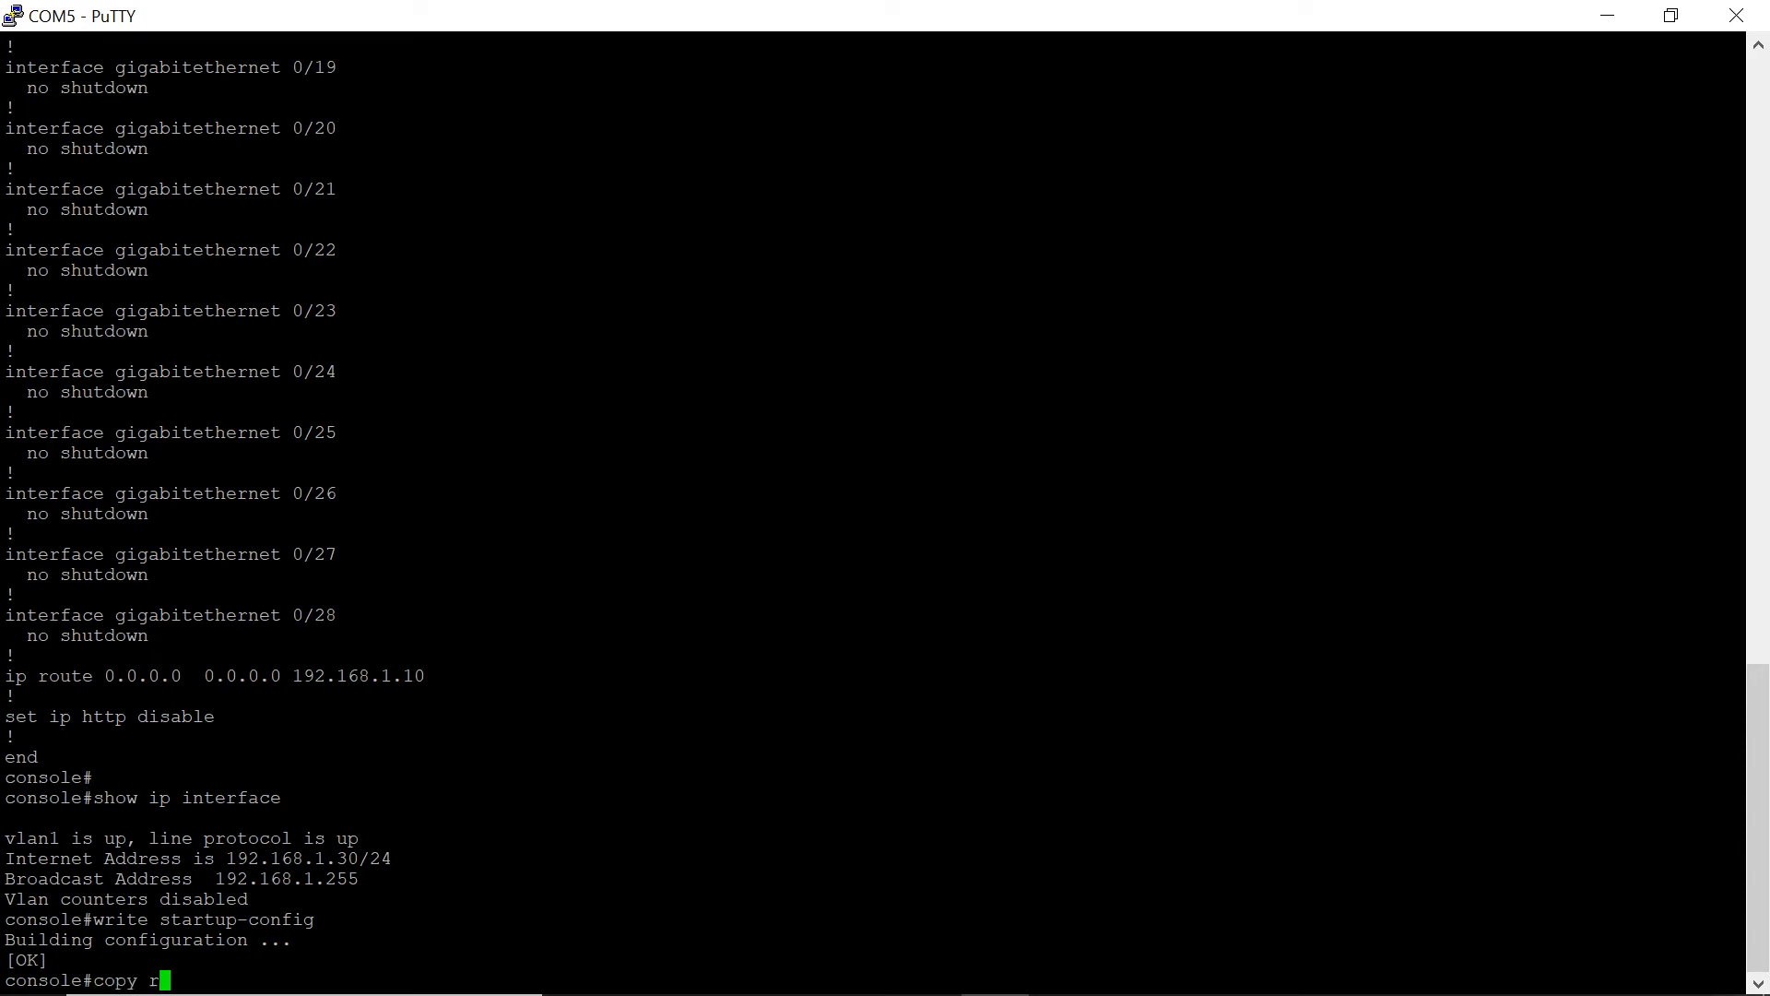
type("unning-config tftp")
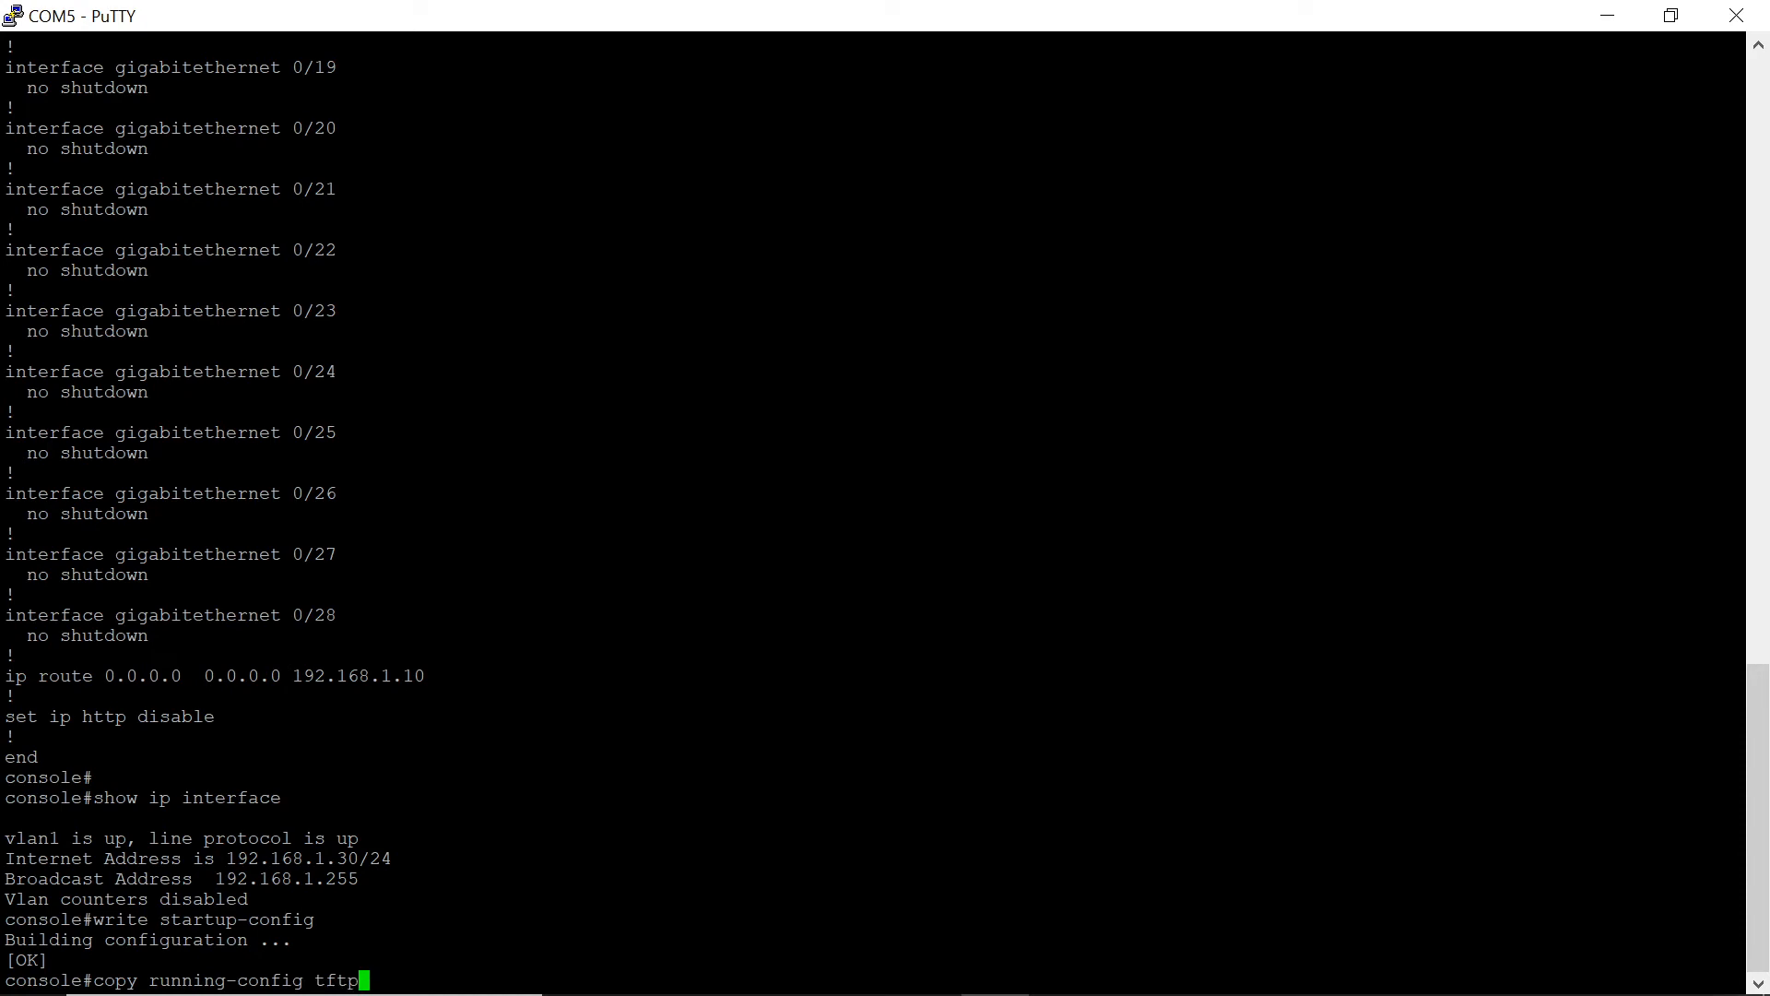
type(":")
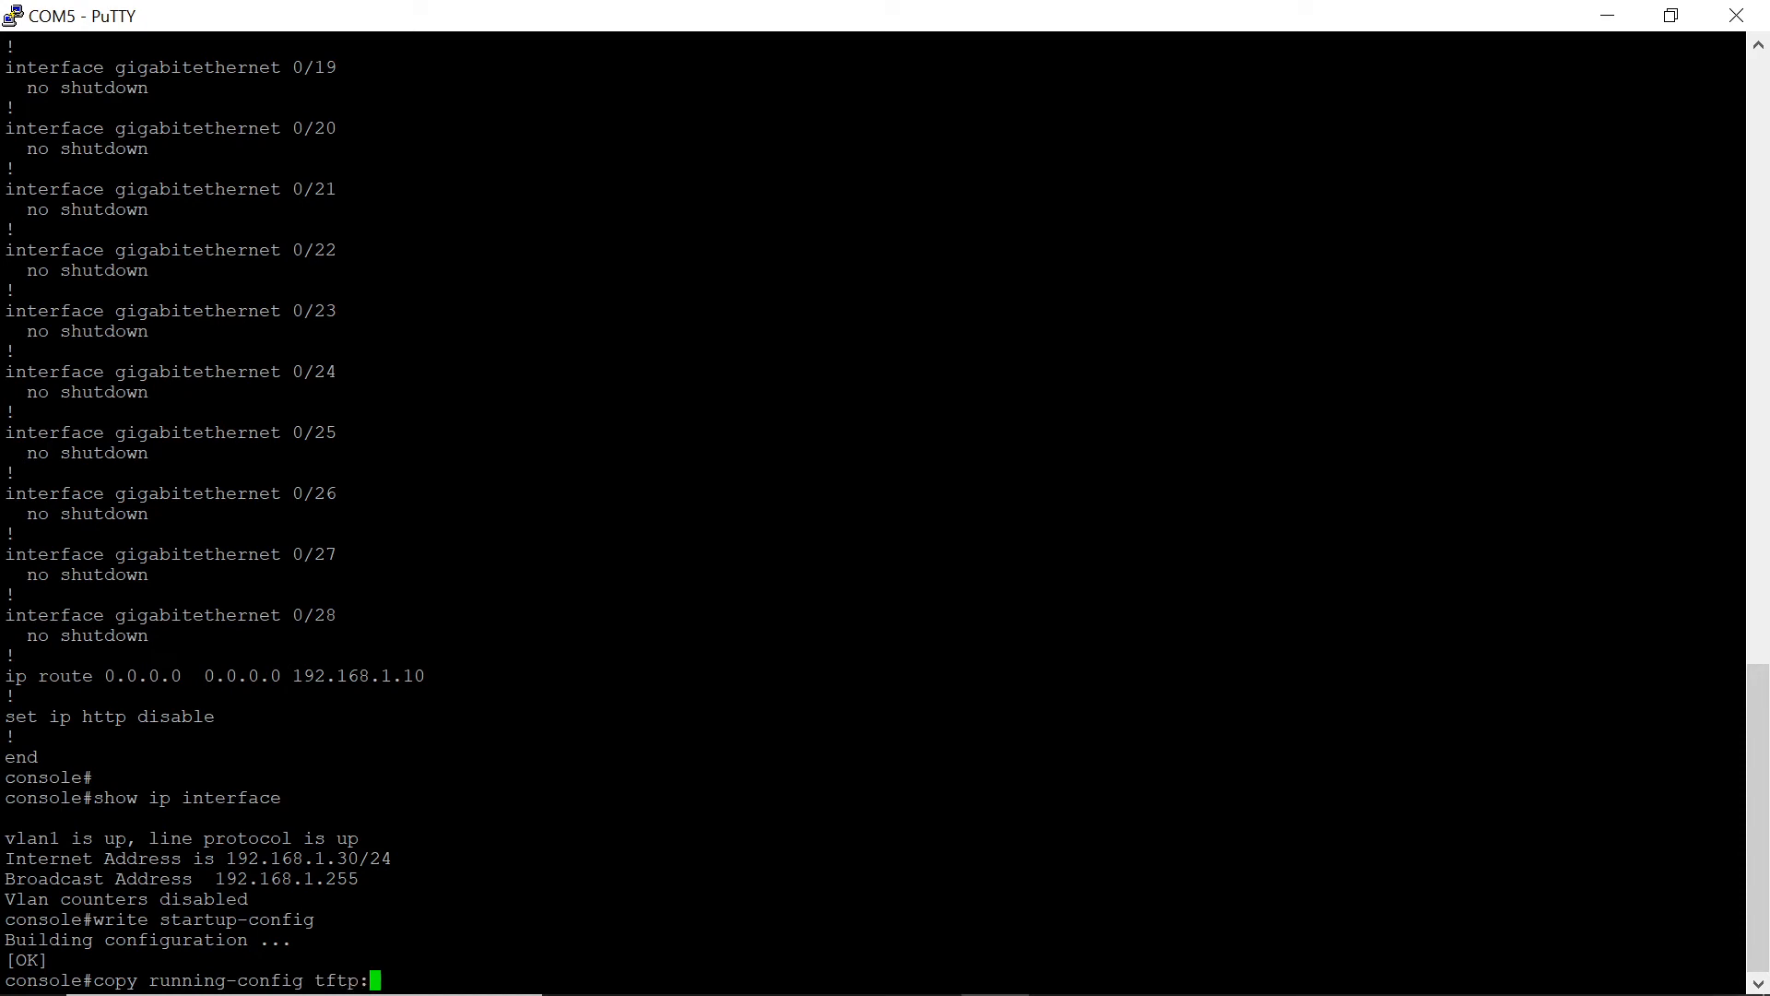
type("//192.1")
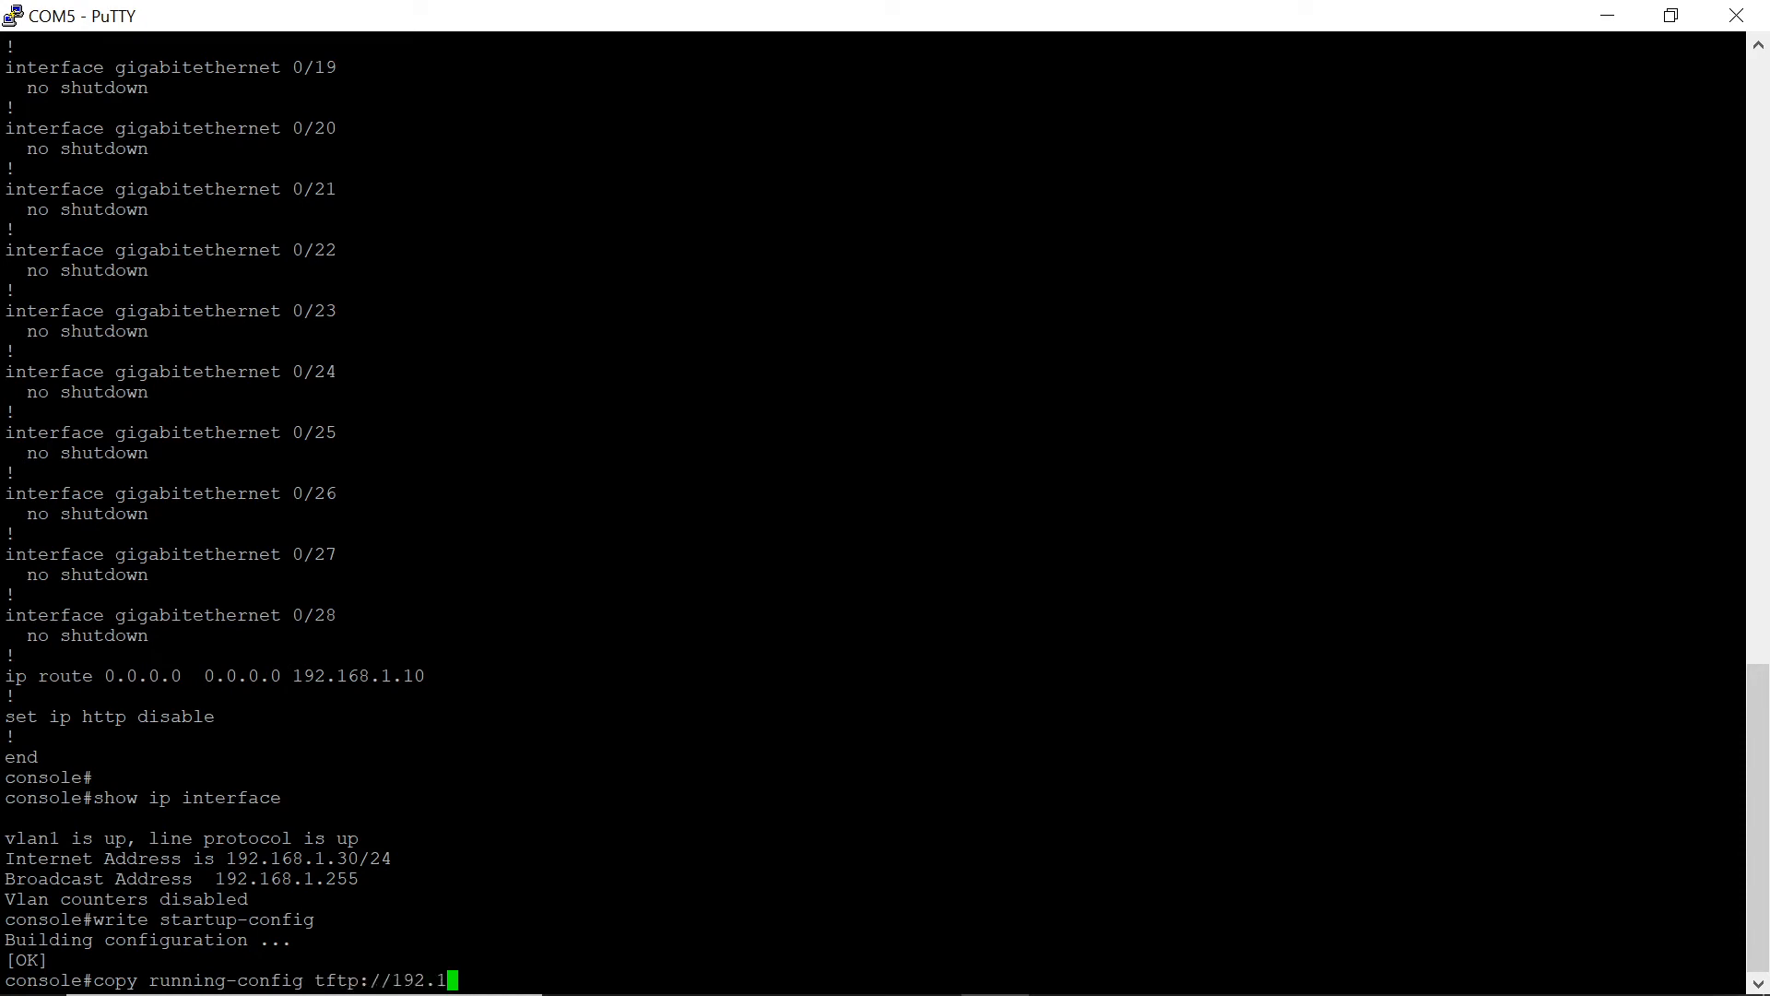
type("68.1.1/")
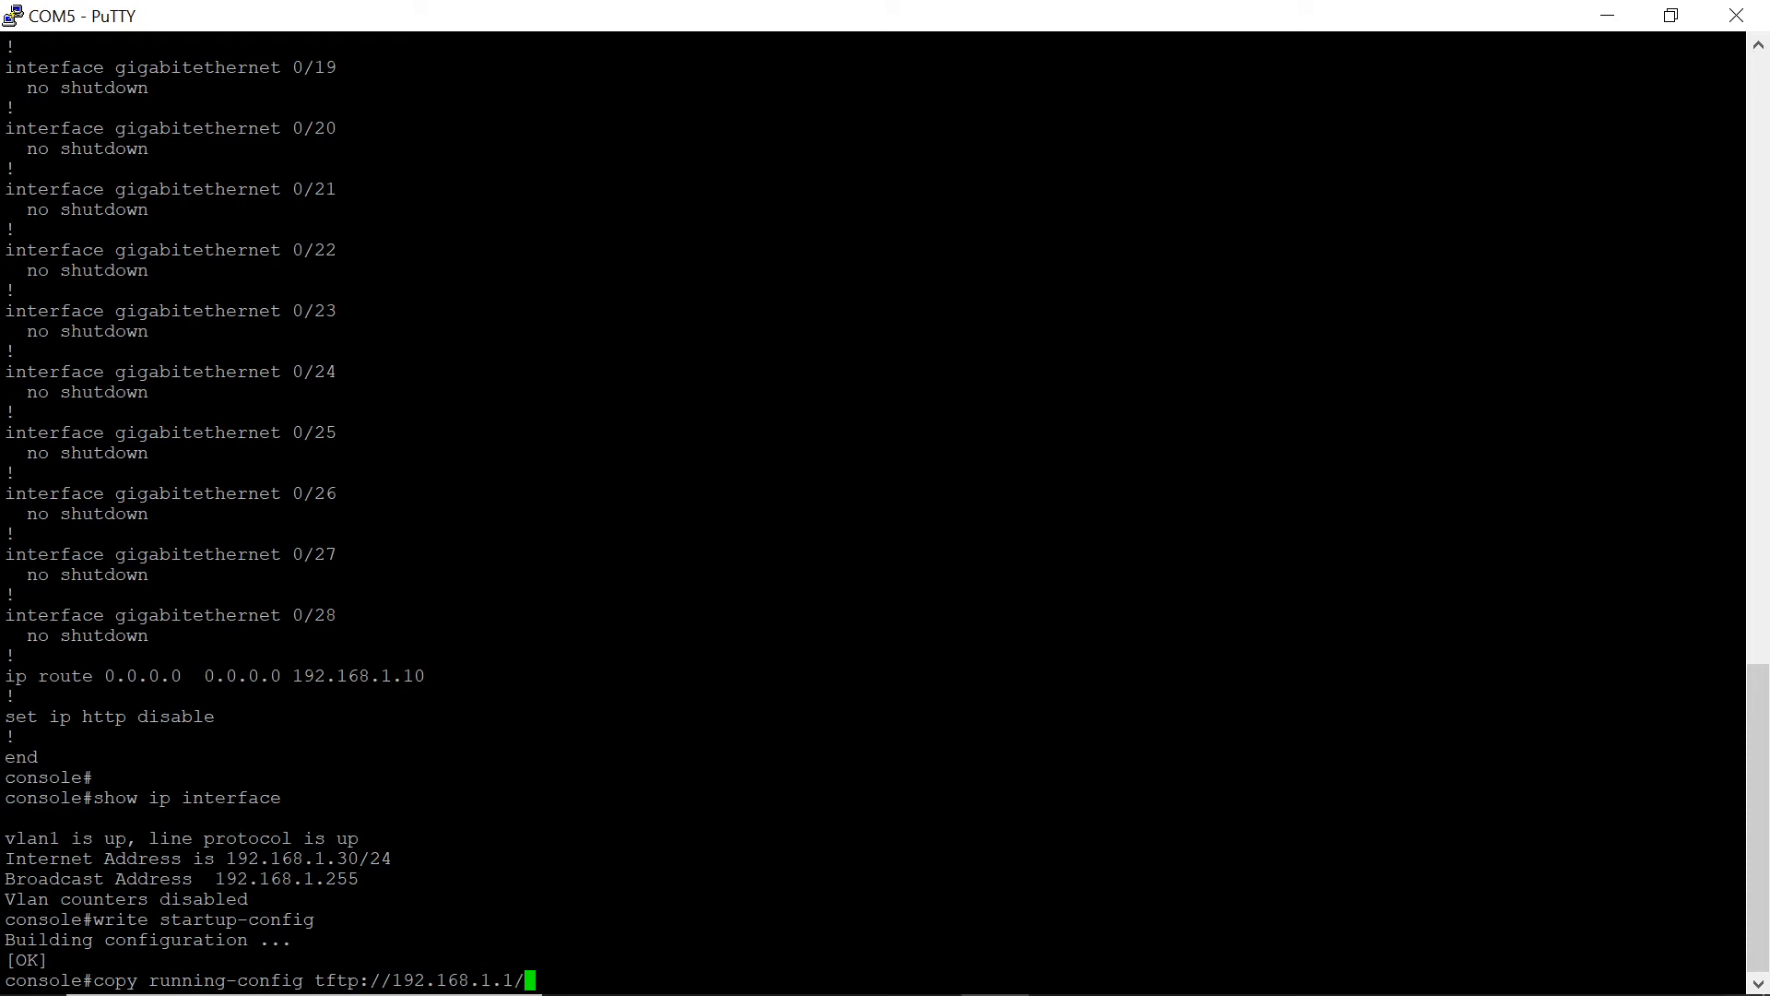
type("config")
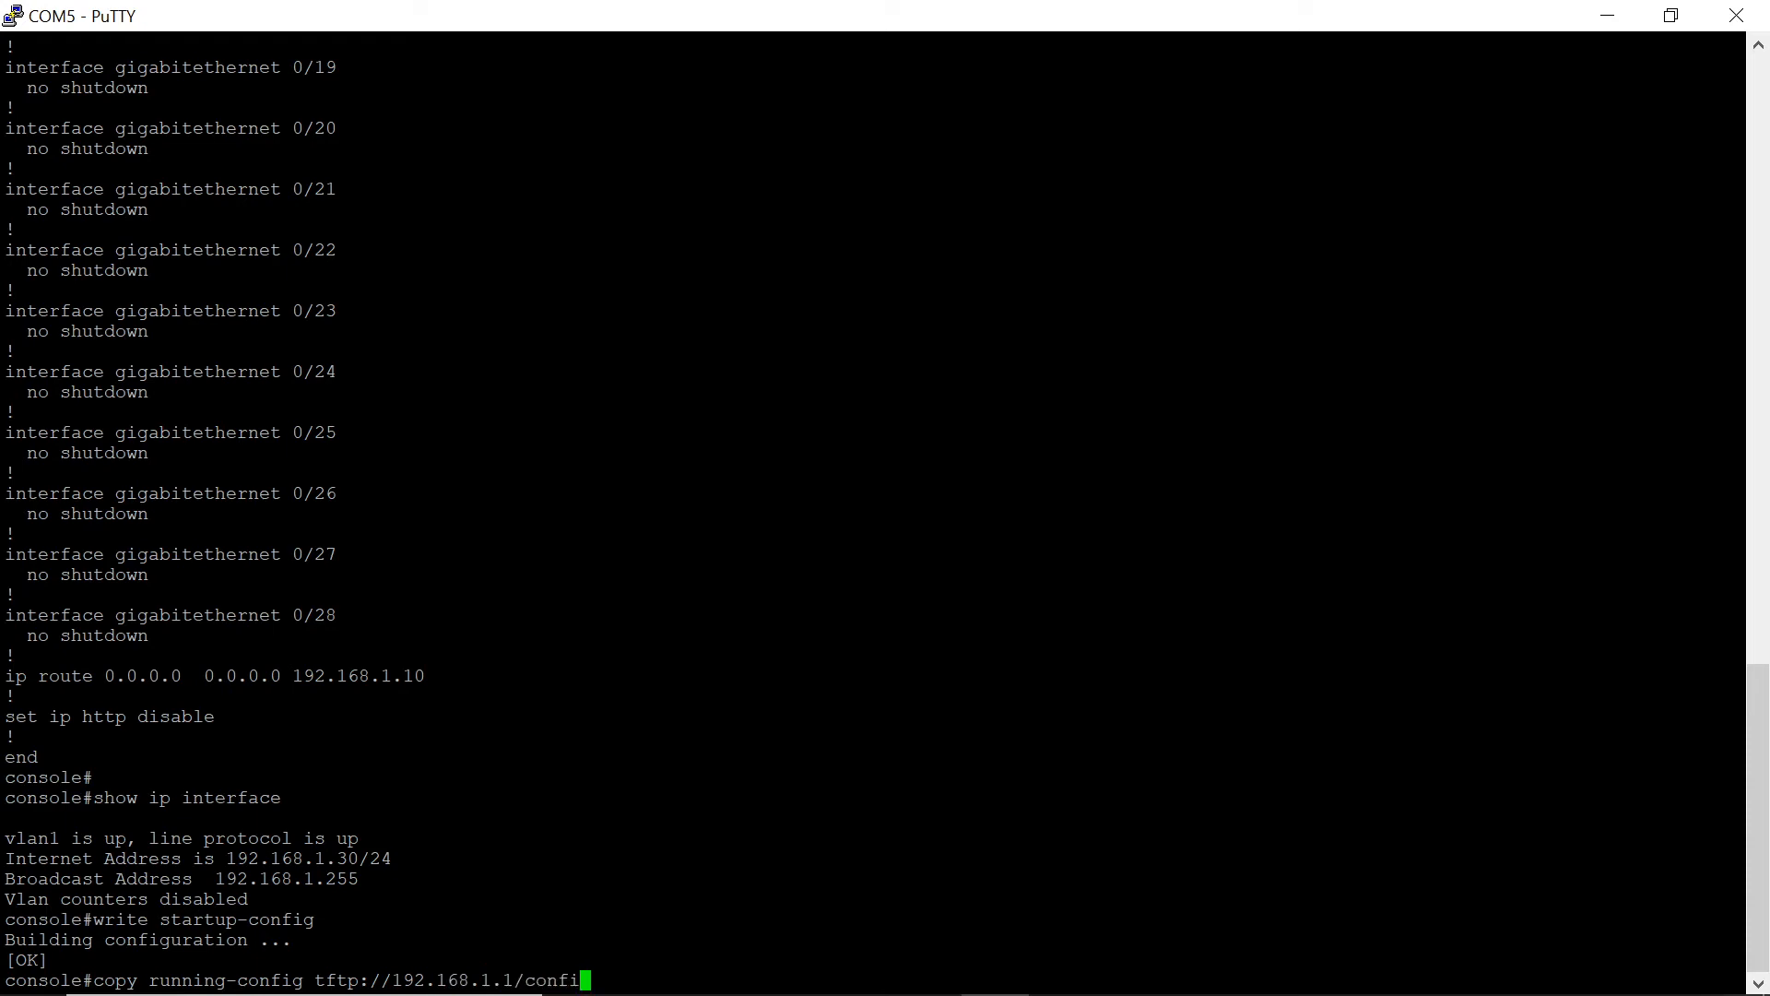
type("g.txt")
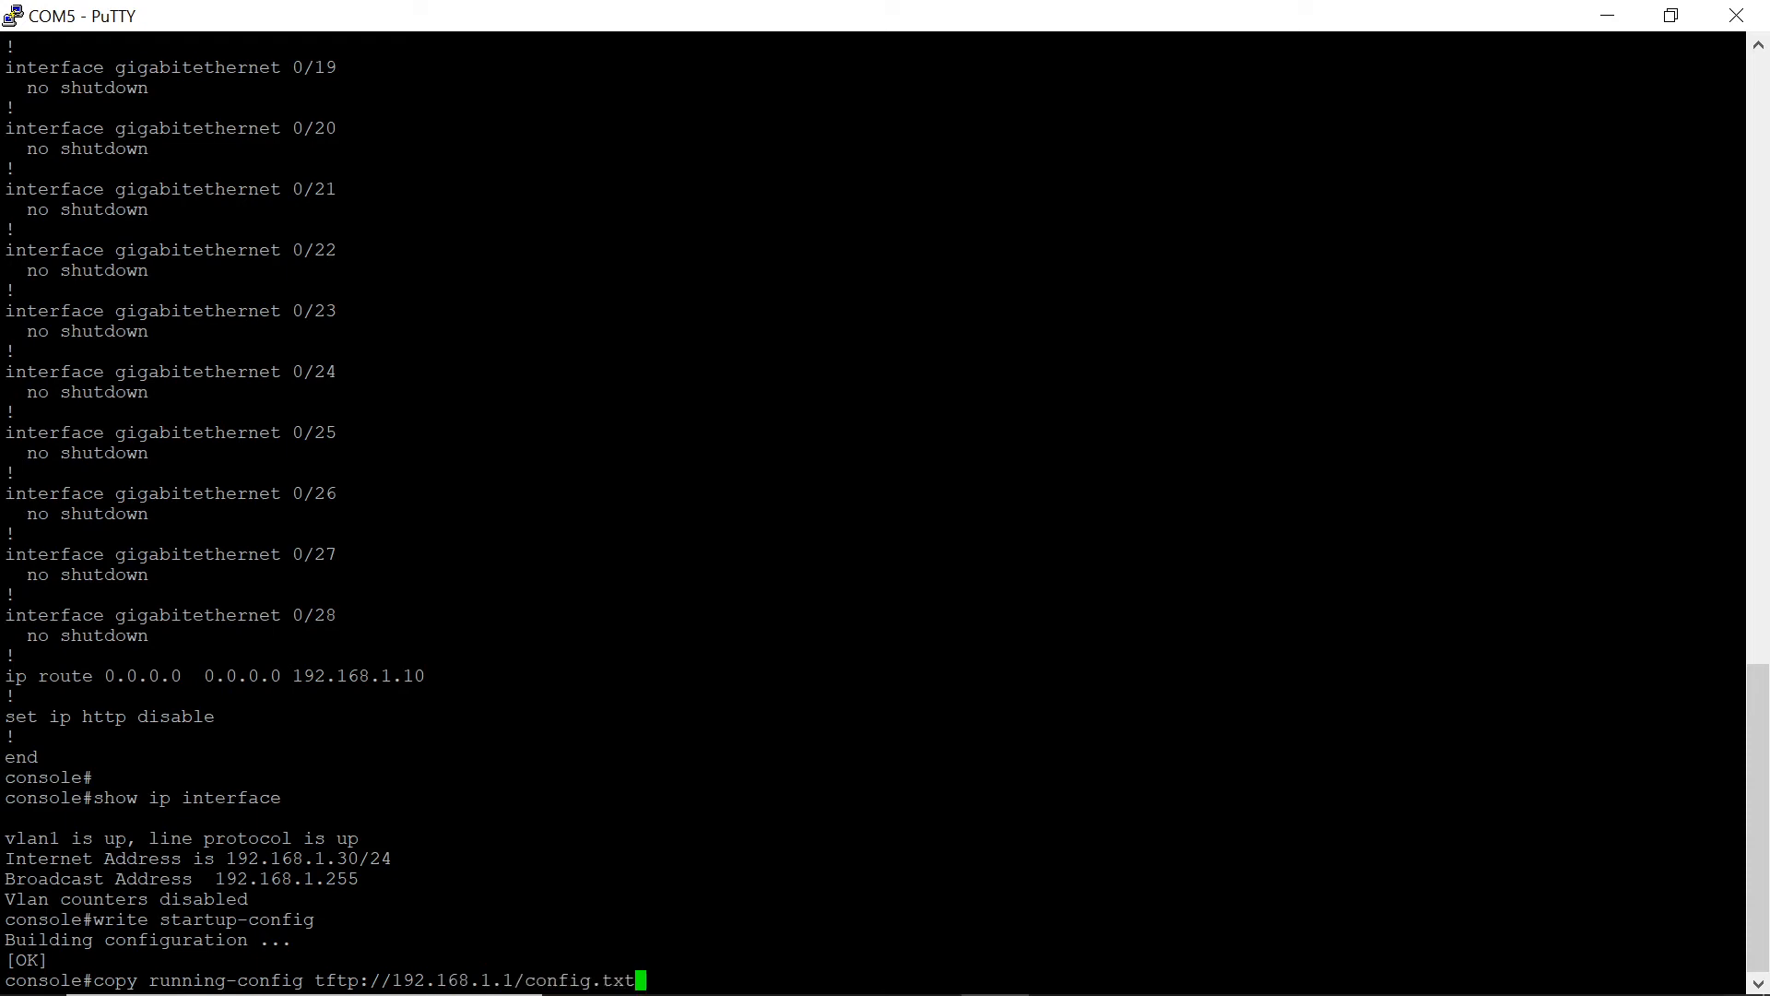
key("Return")
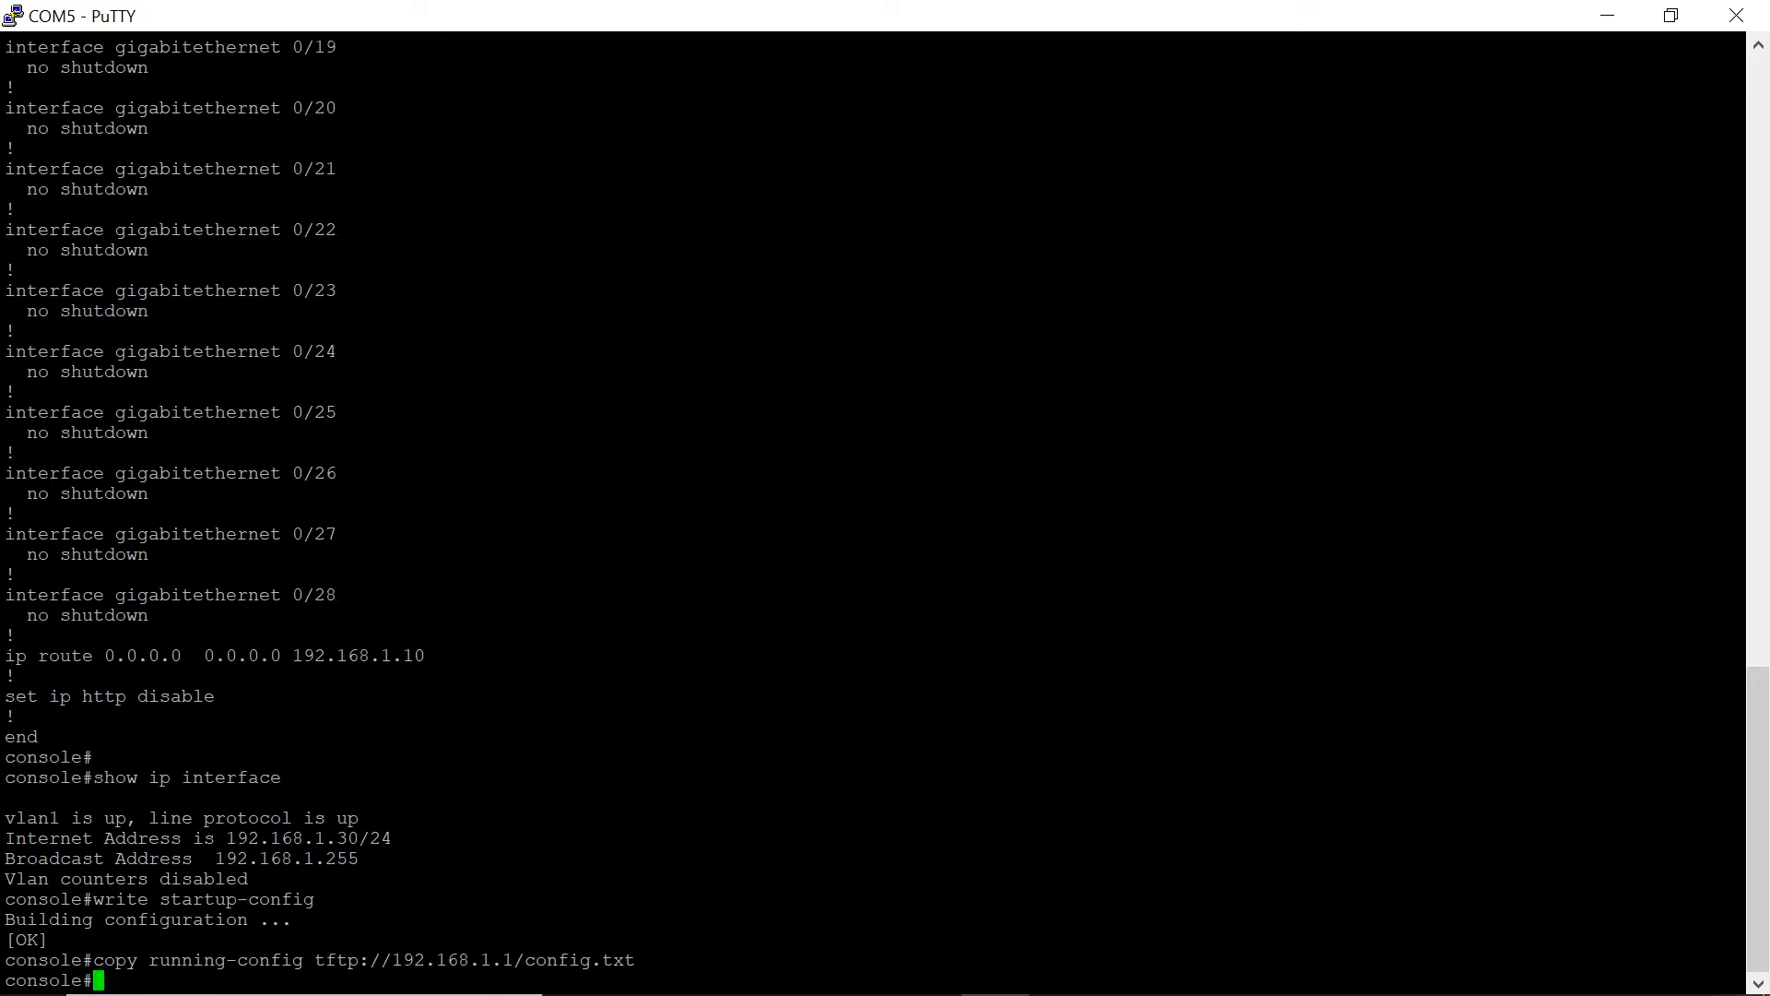
Step: Copy startup-config to tftp://192.168.1.1/config2.txt
type("c")
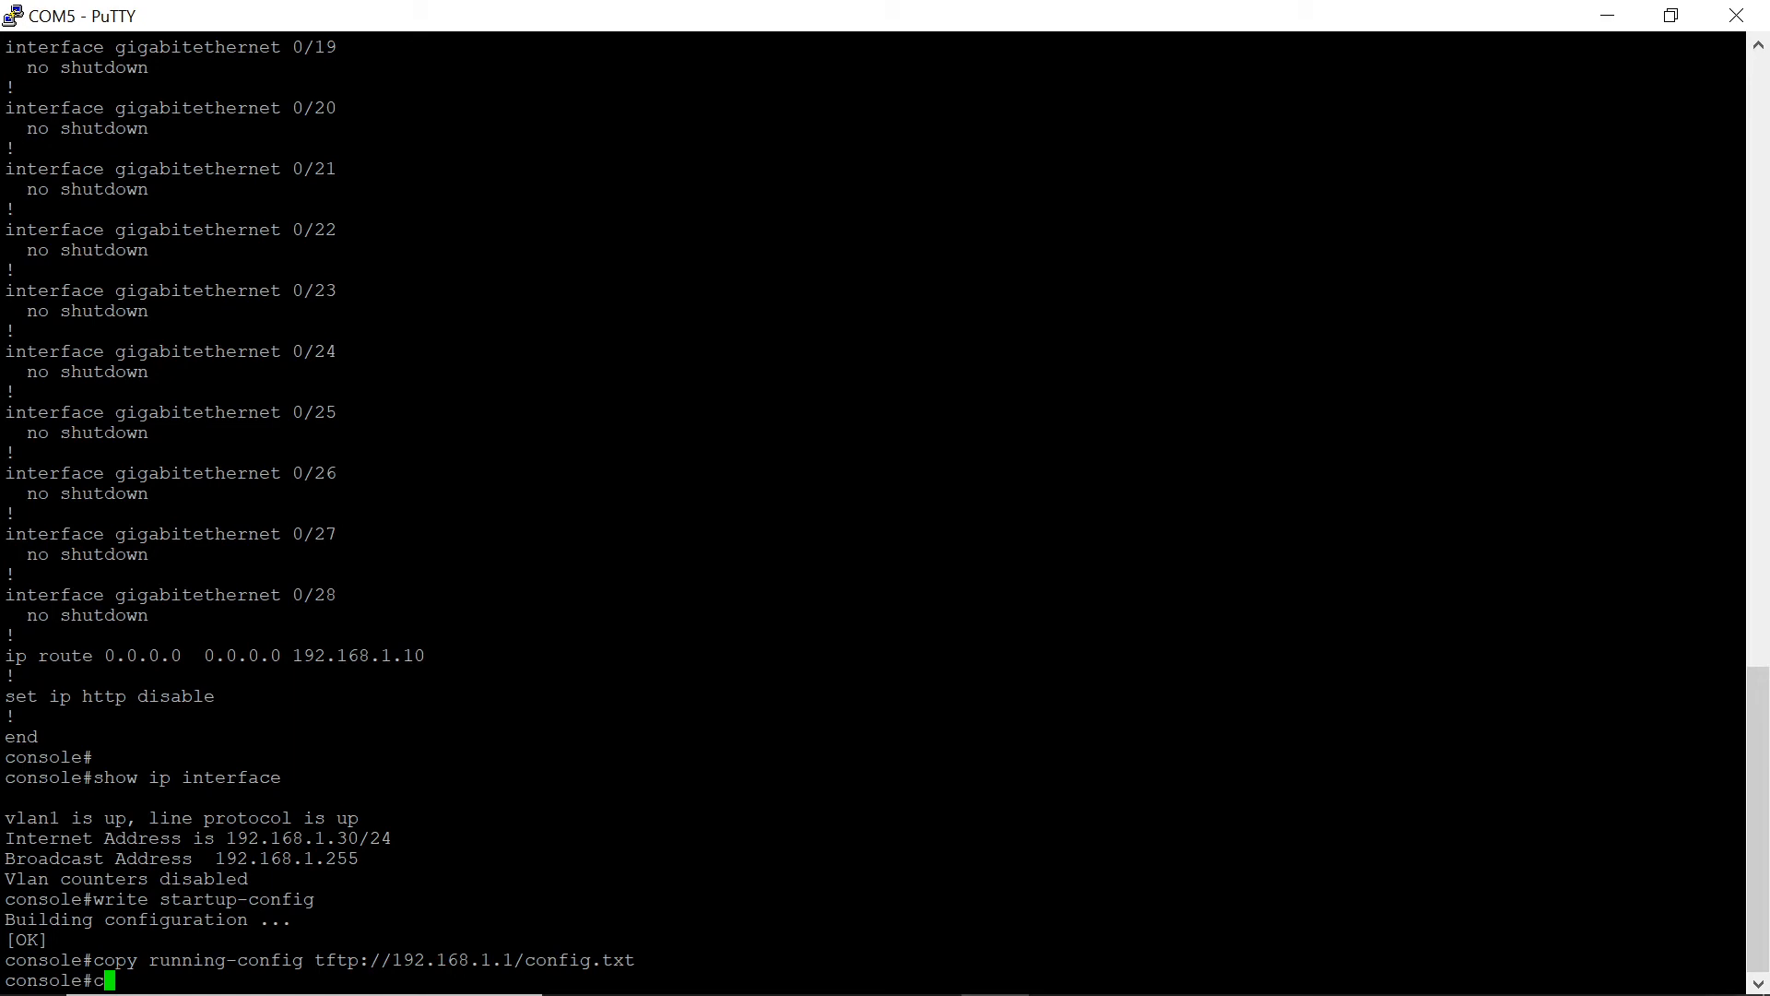
type("opy")
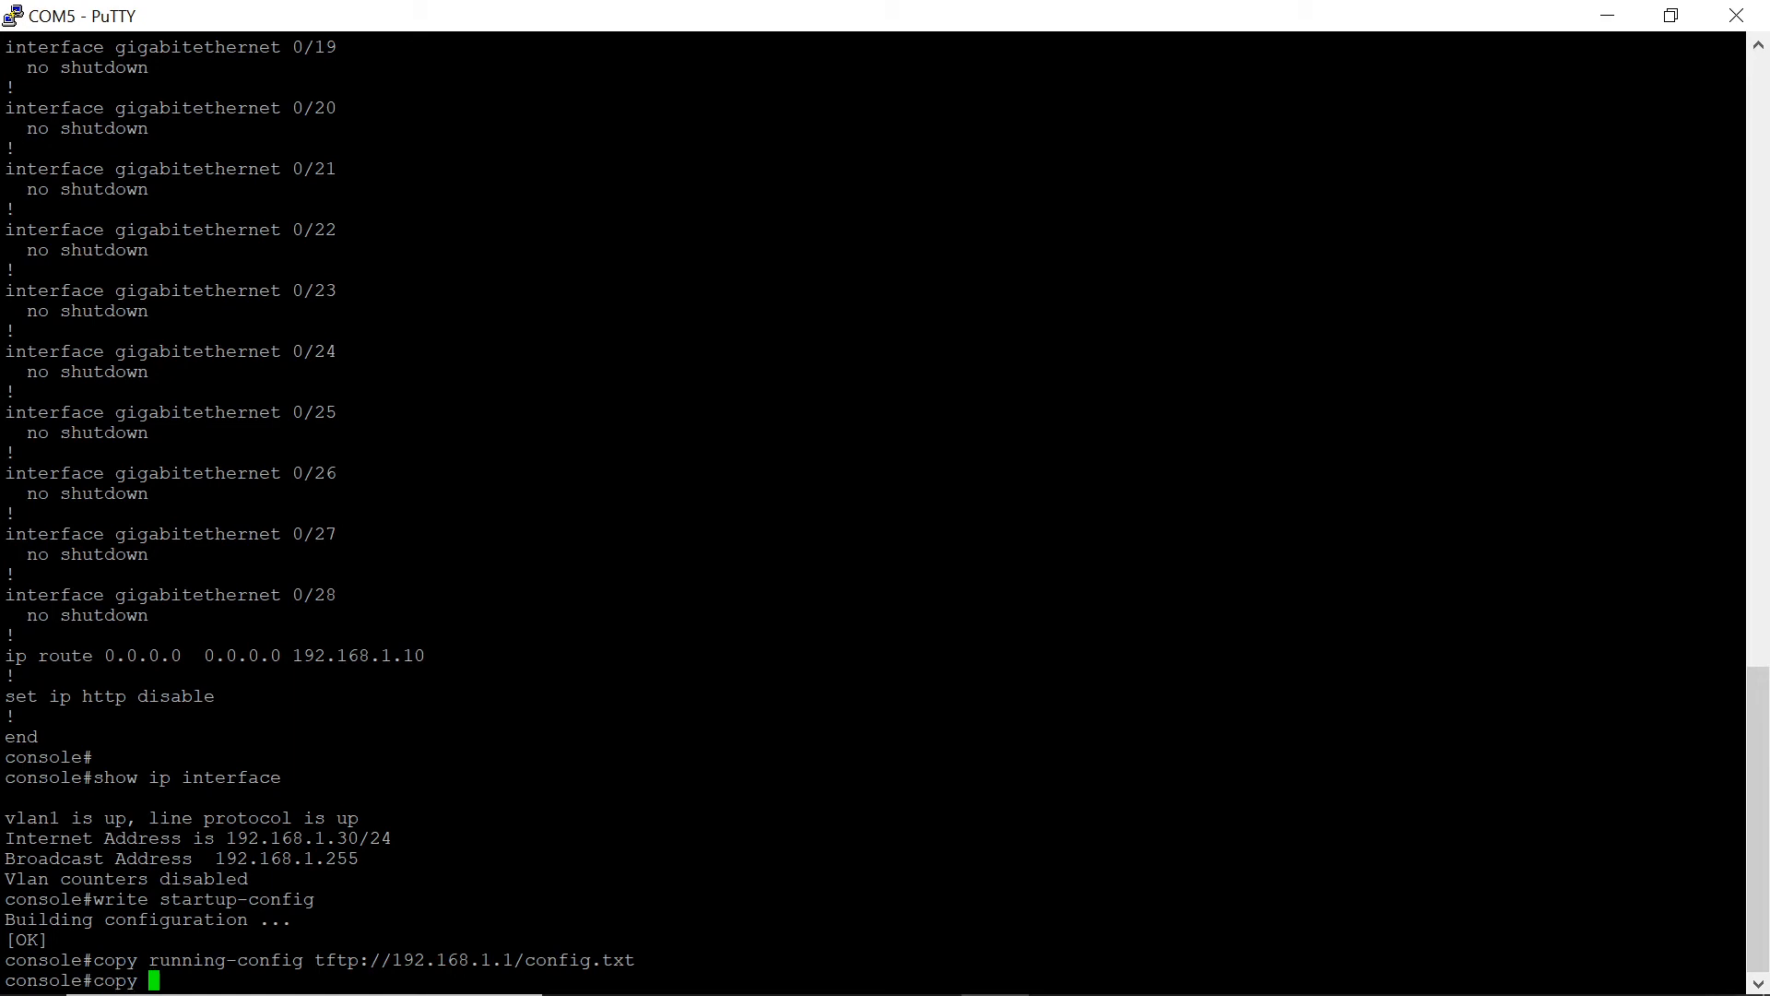
type("startup-config")
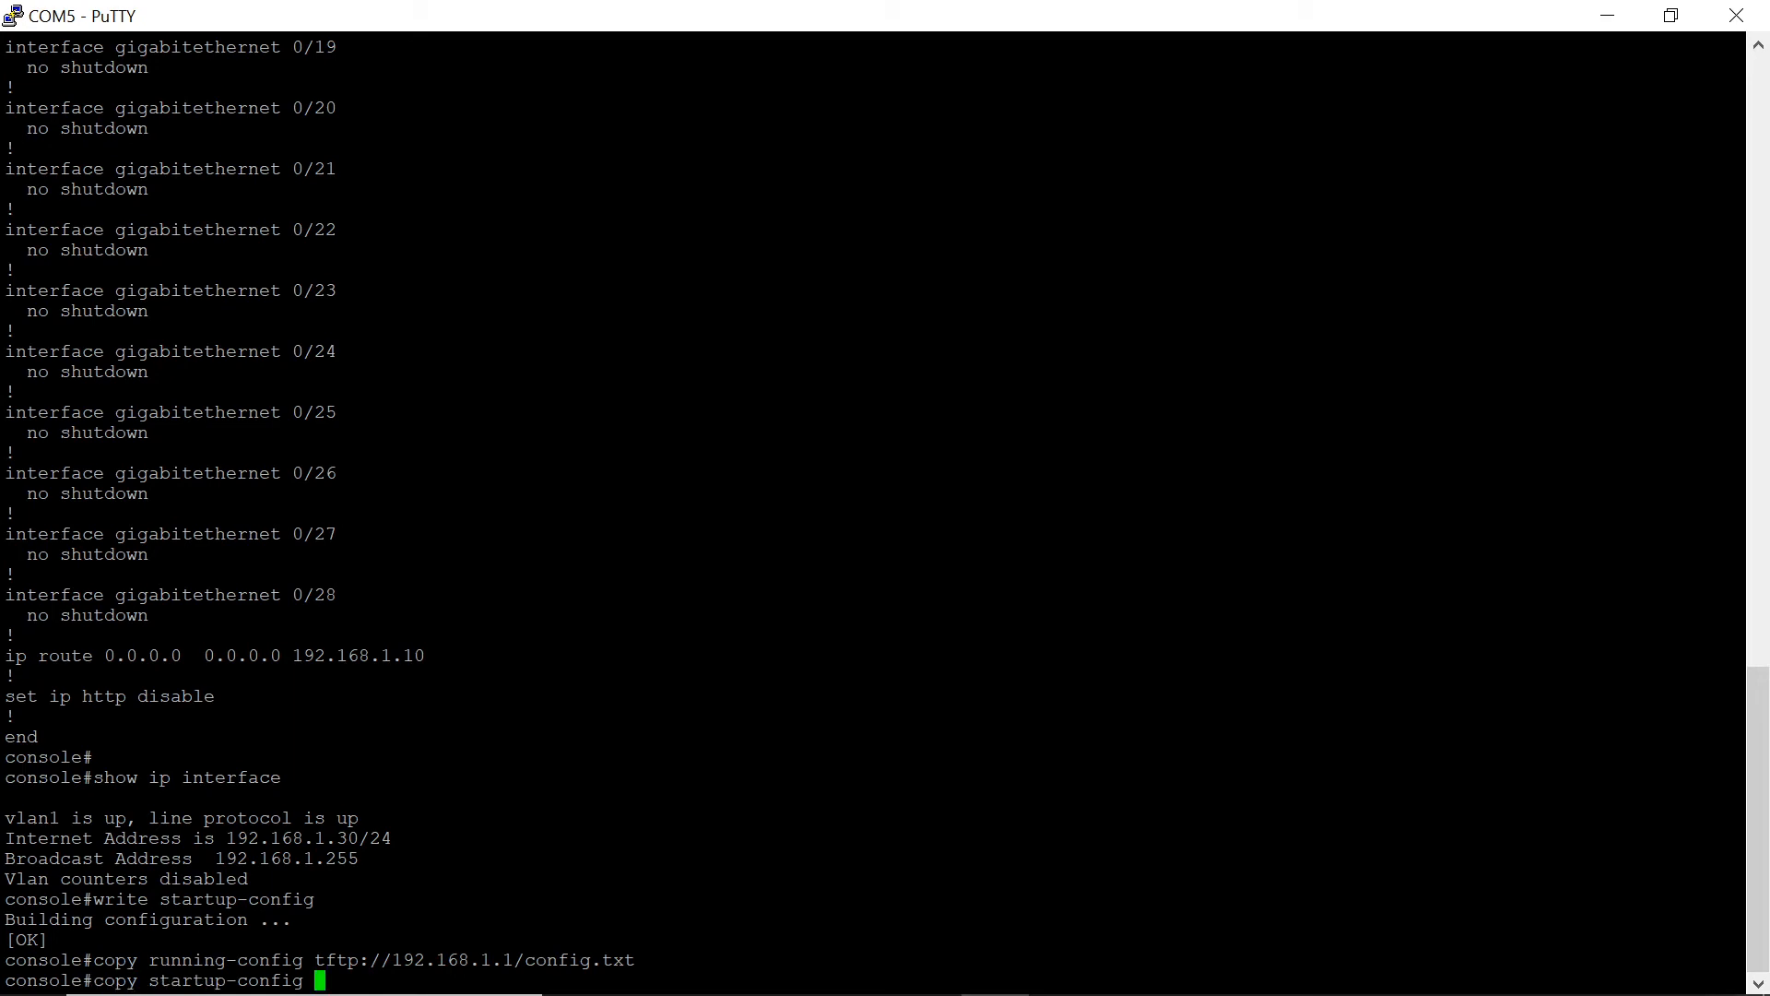
type("tftp:")
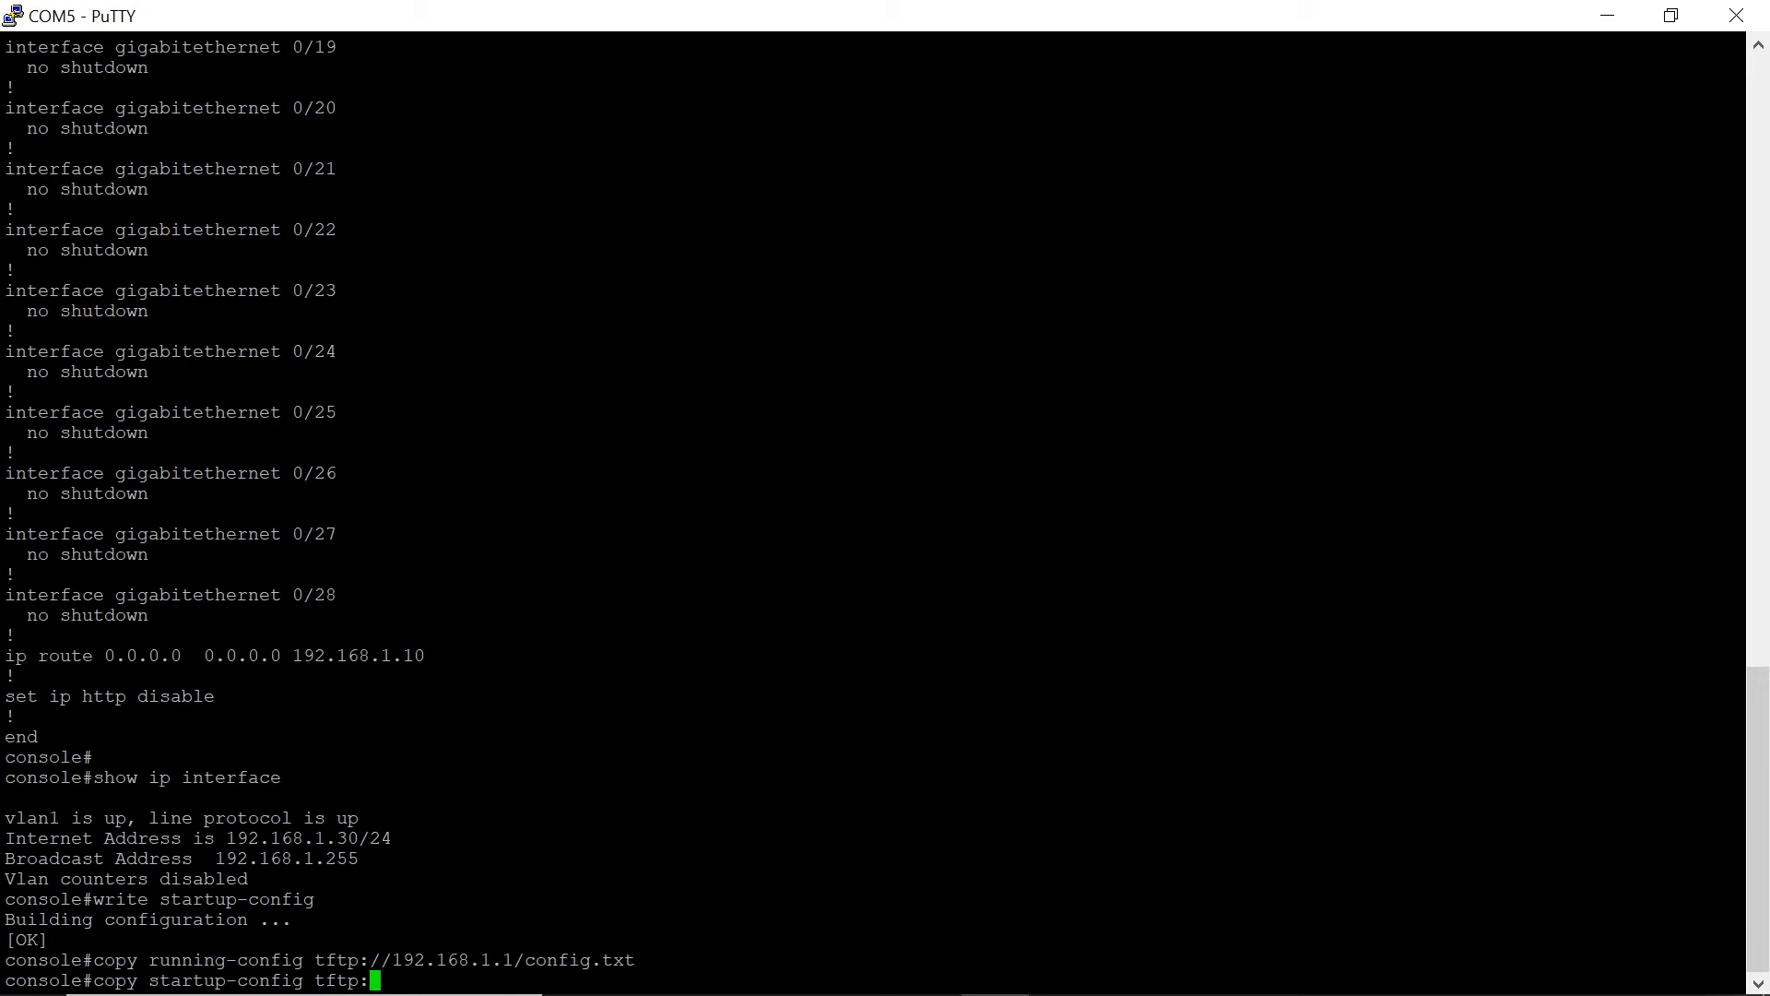
type("//192.168")
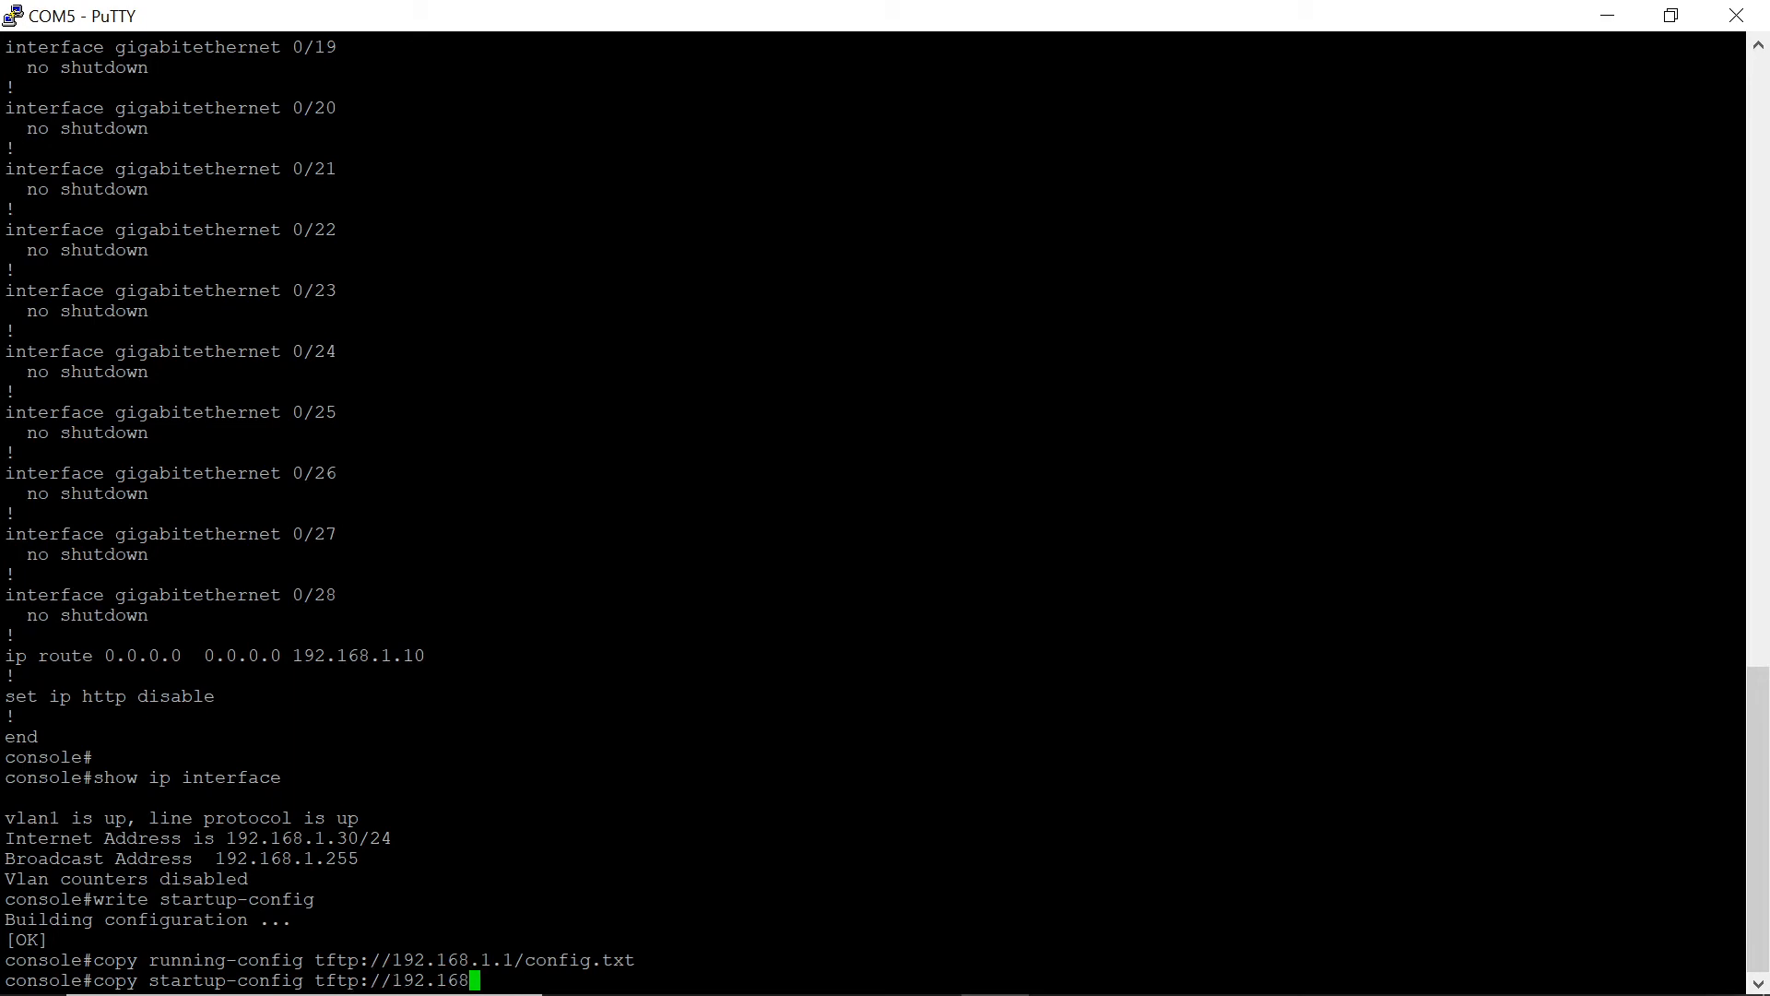
type(".1/config2.")
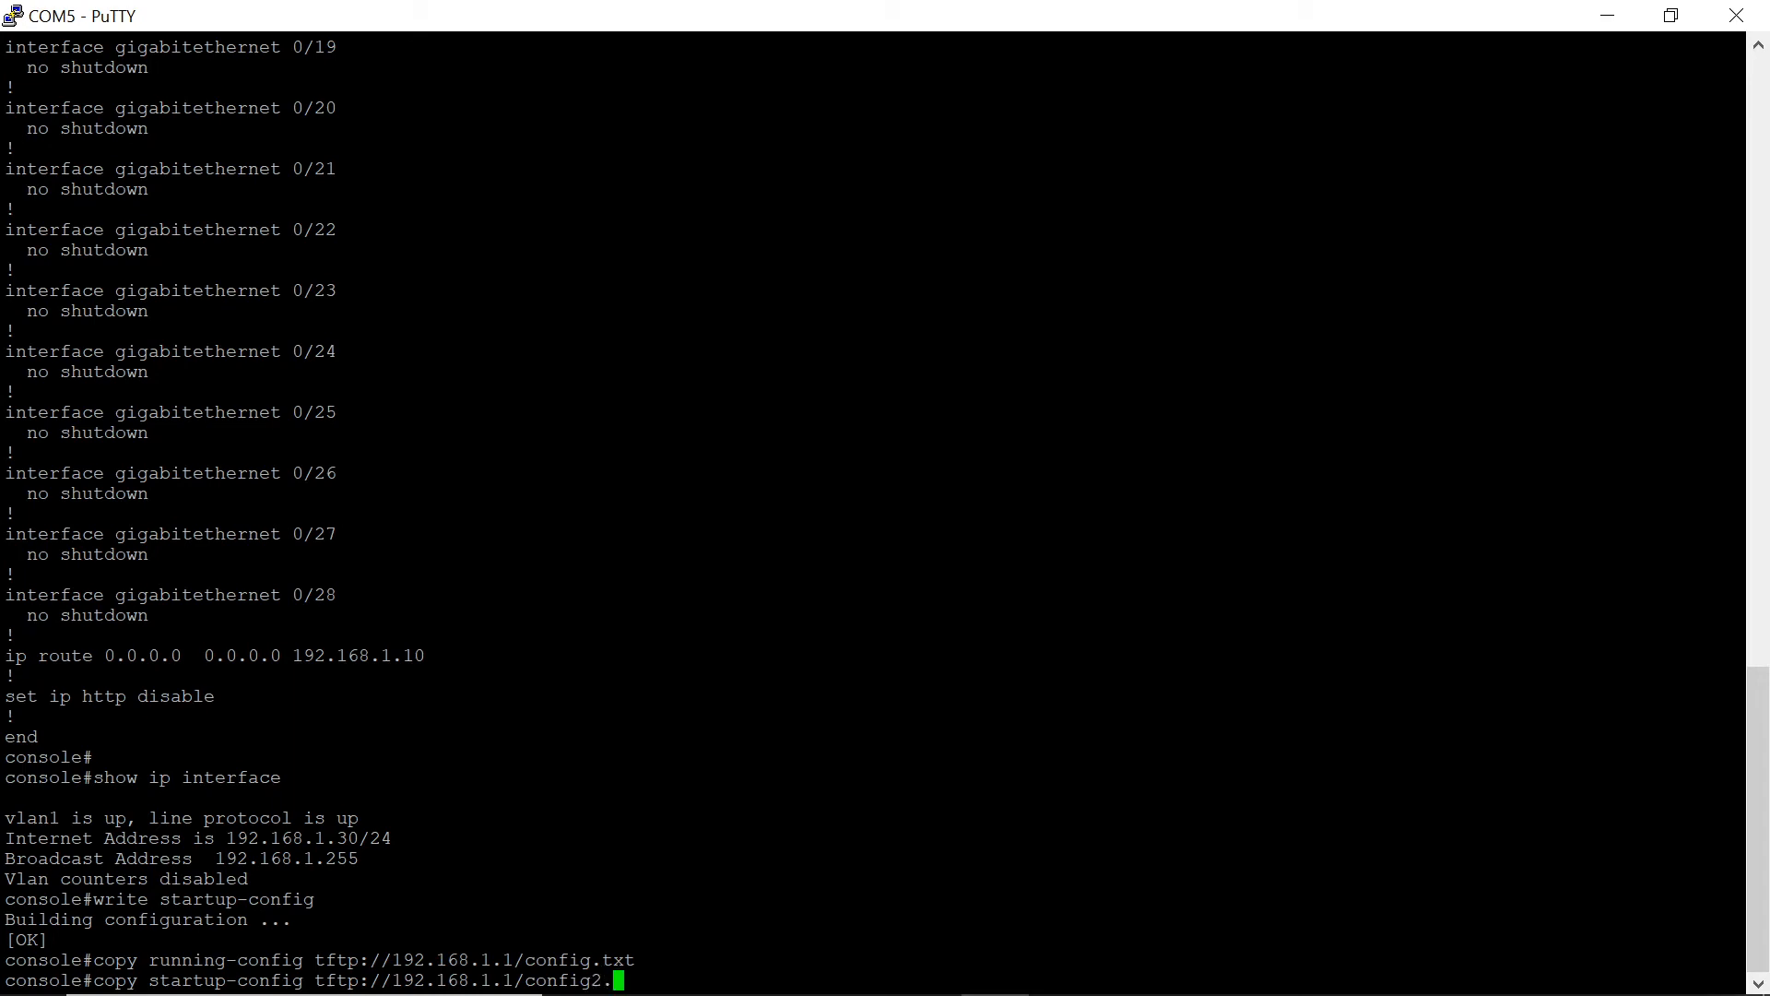
key("Return")
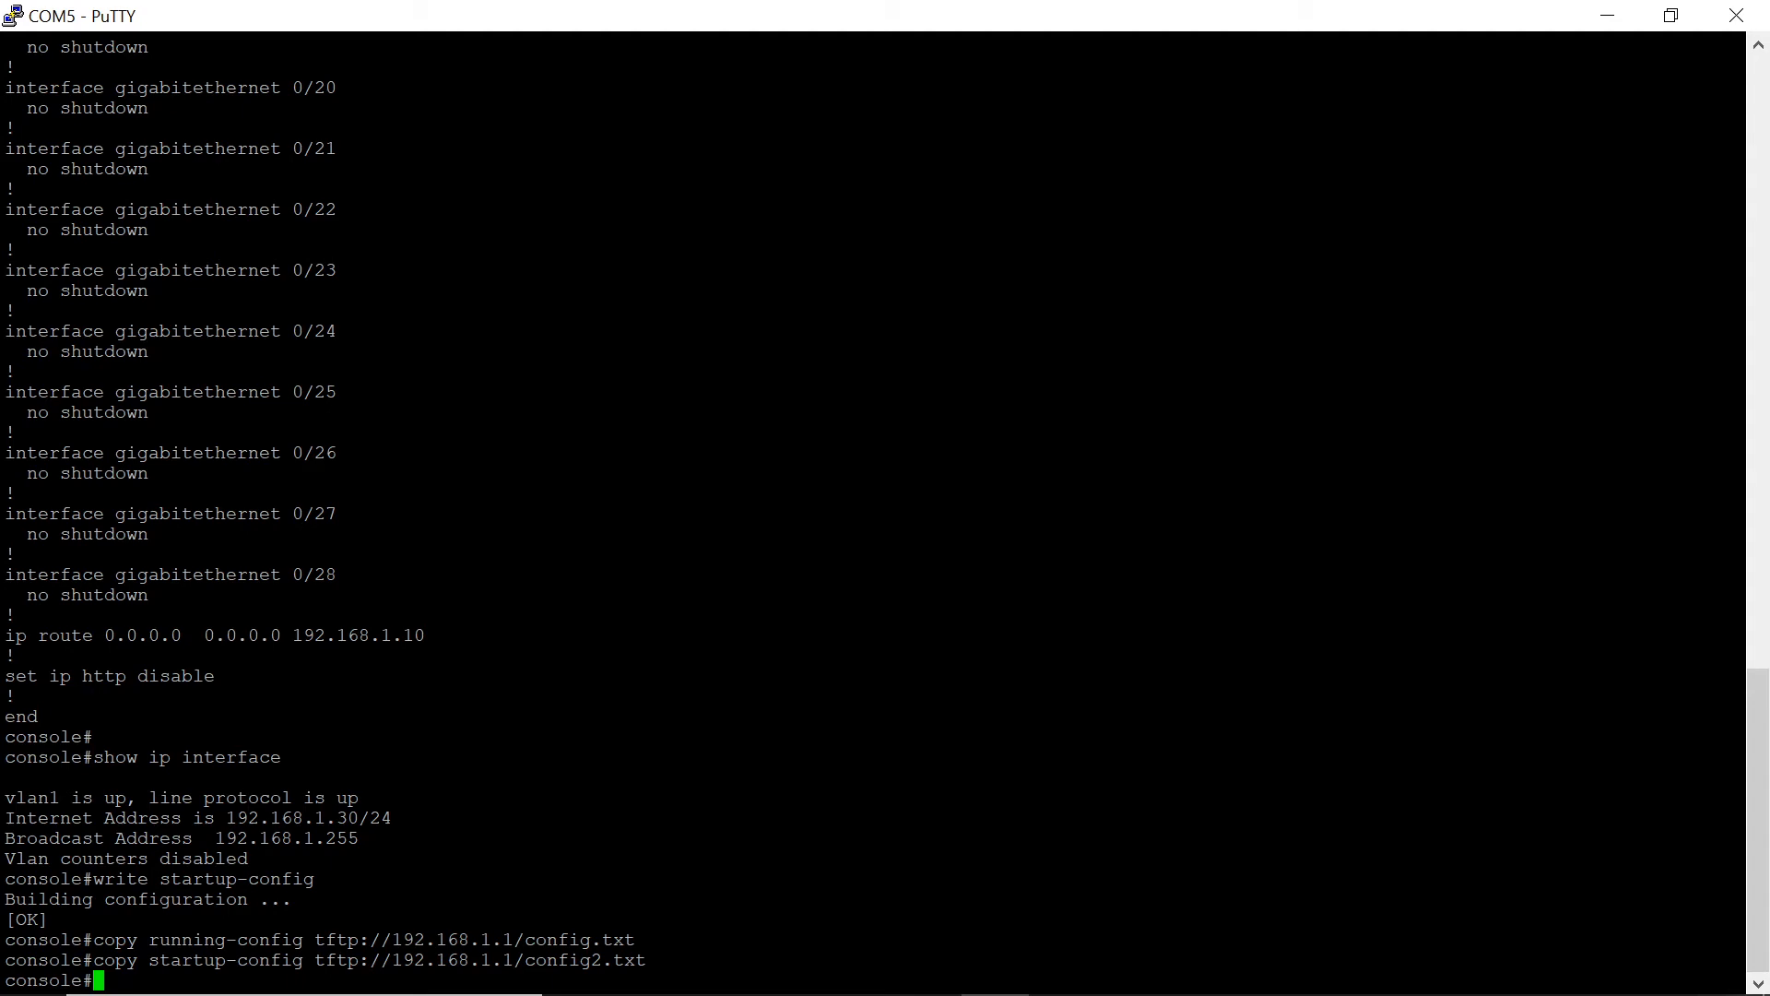
type("copy")
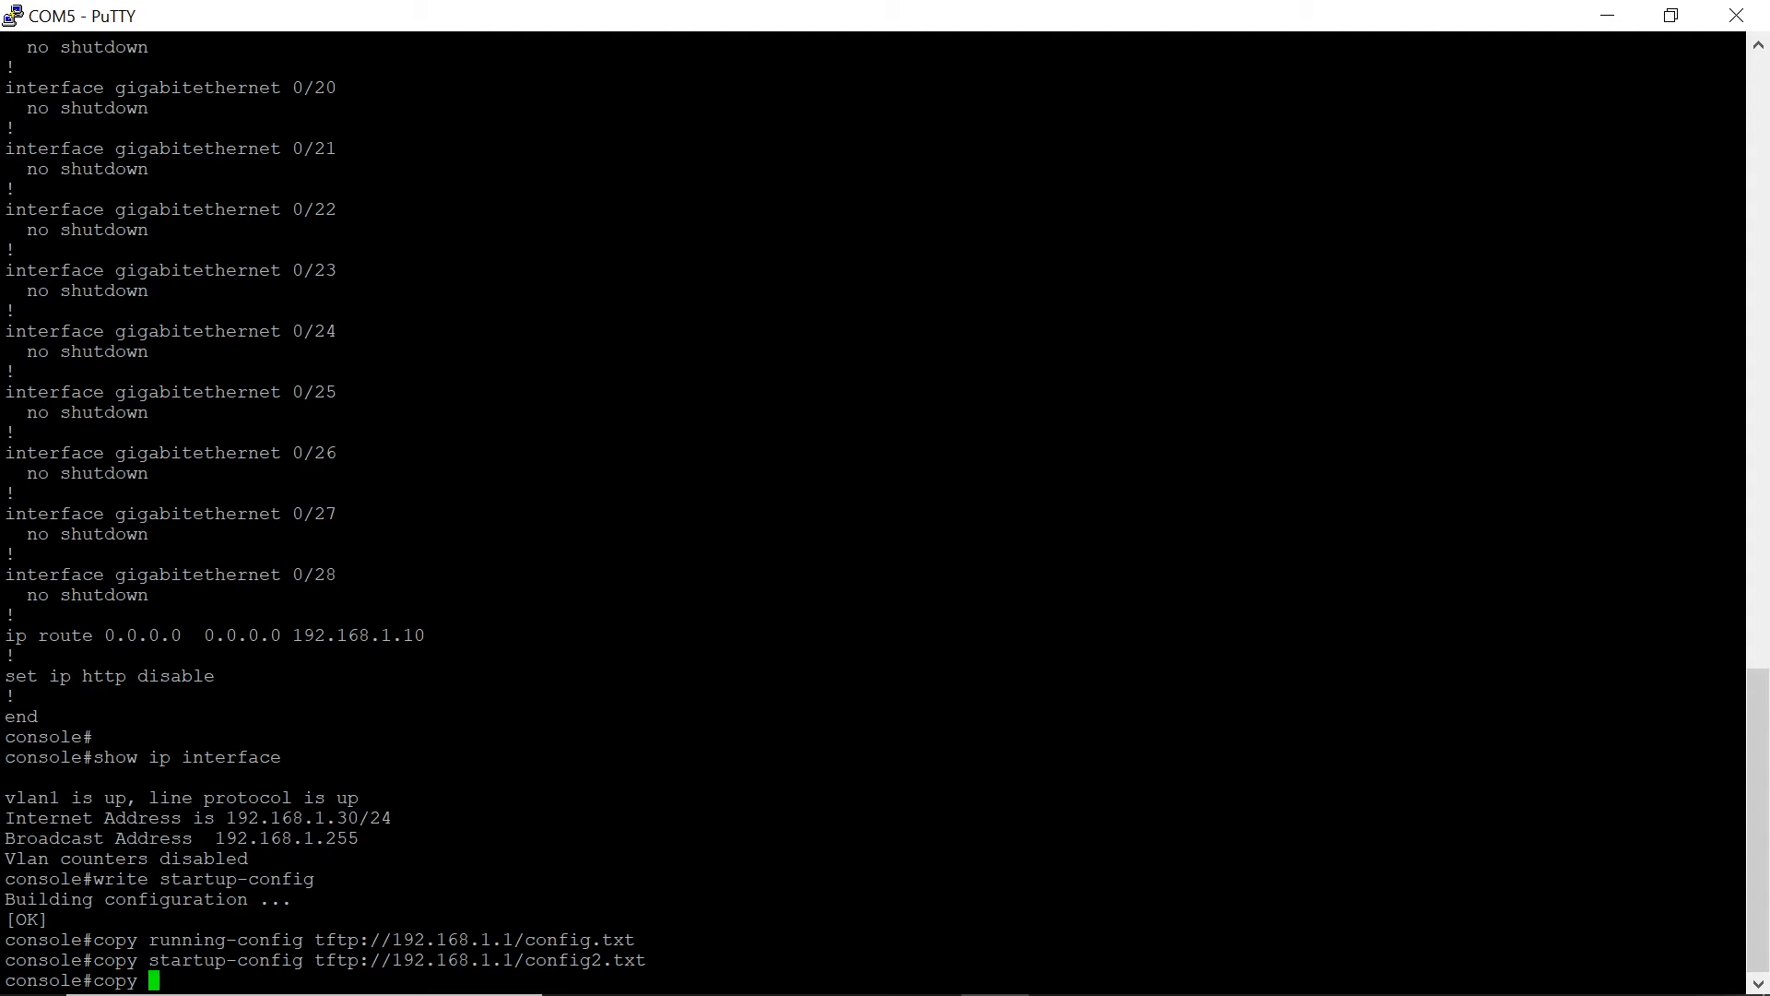
Step: Run 'copy tftp://192.168.1.1/mes2400-1021-R2.iss image' and wait for the copy to complete
type("tftp")
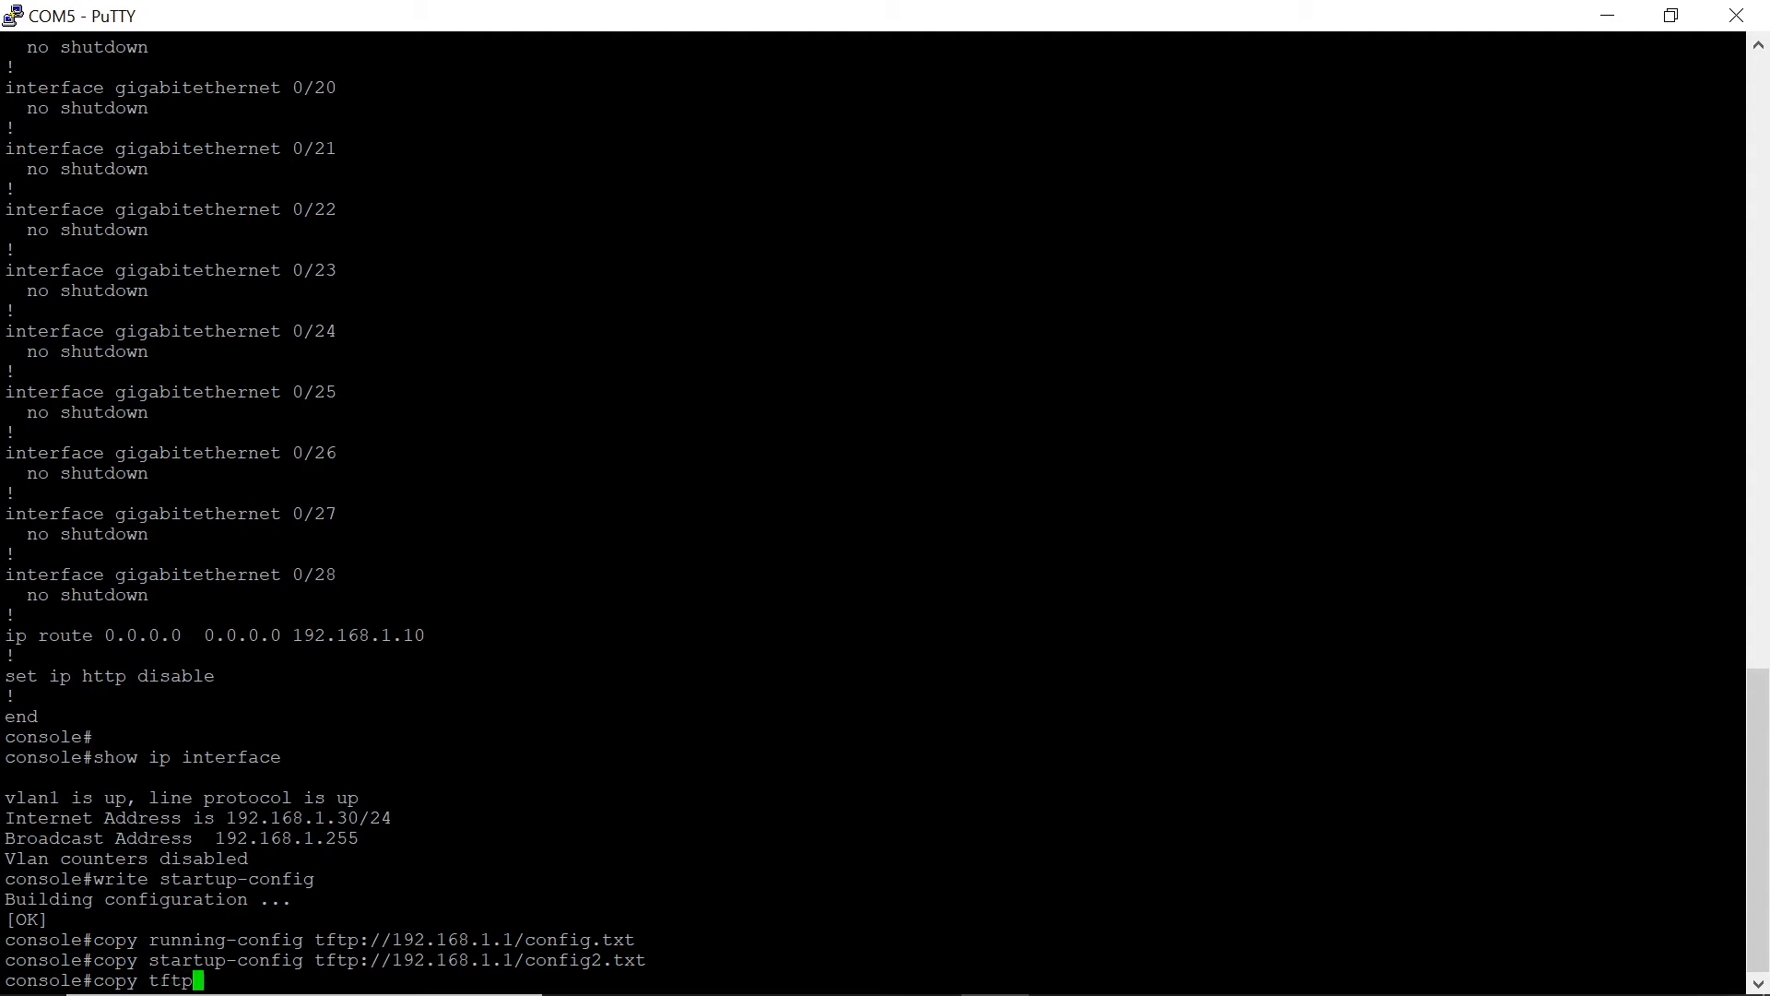
type("://192.168.1.")
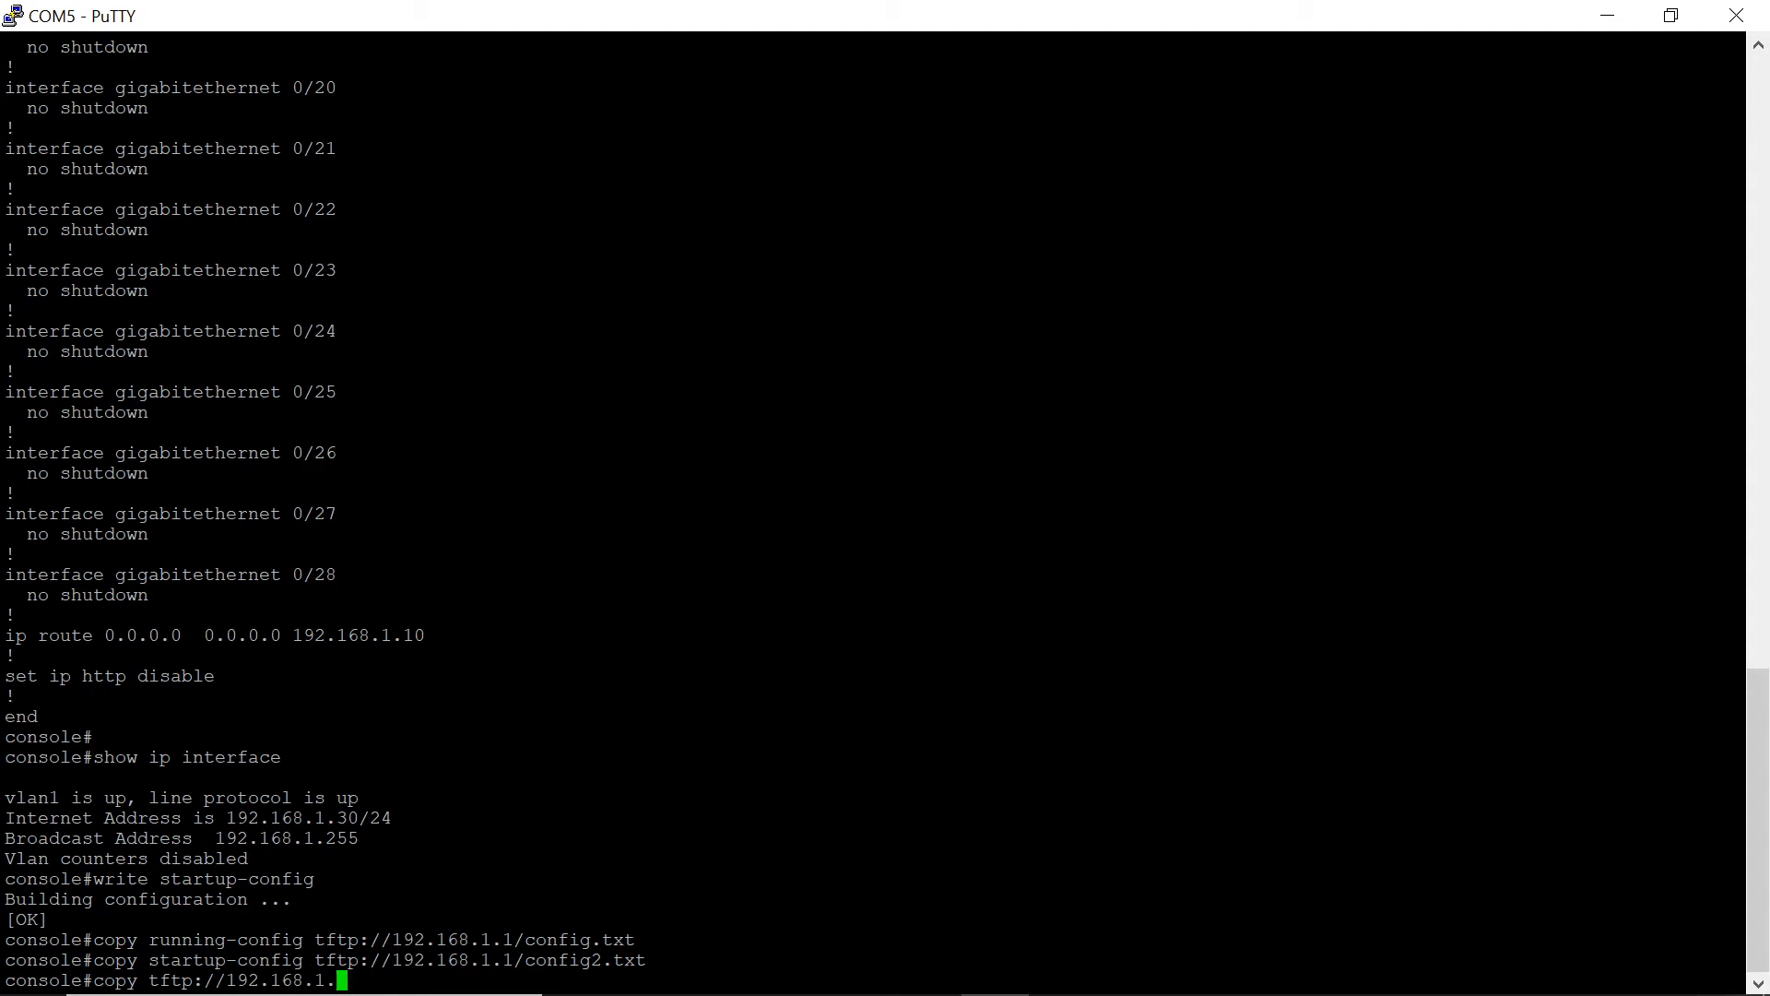
type("/mes2400")
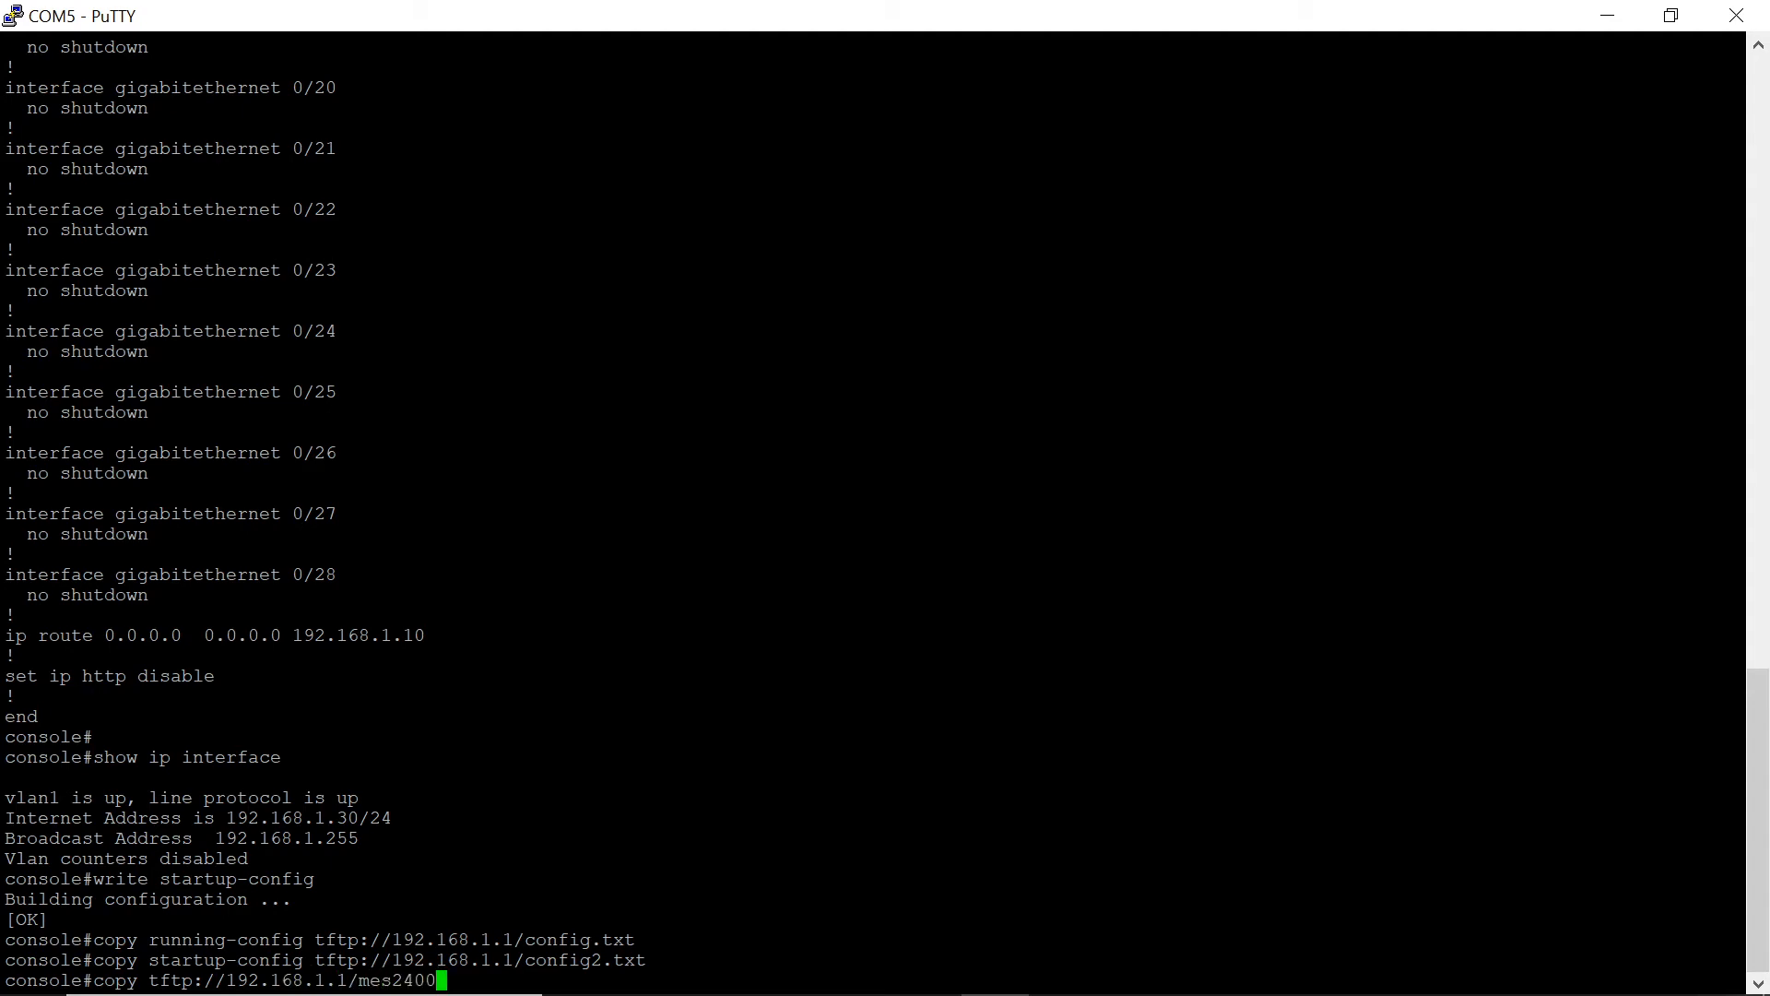
type("-1021-")
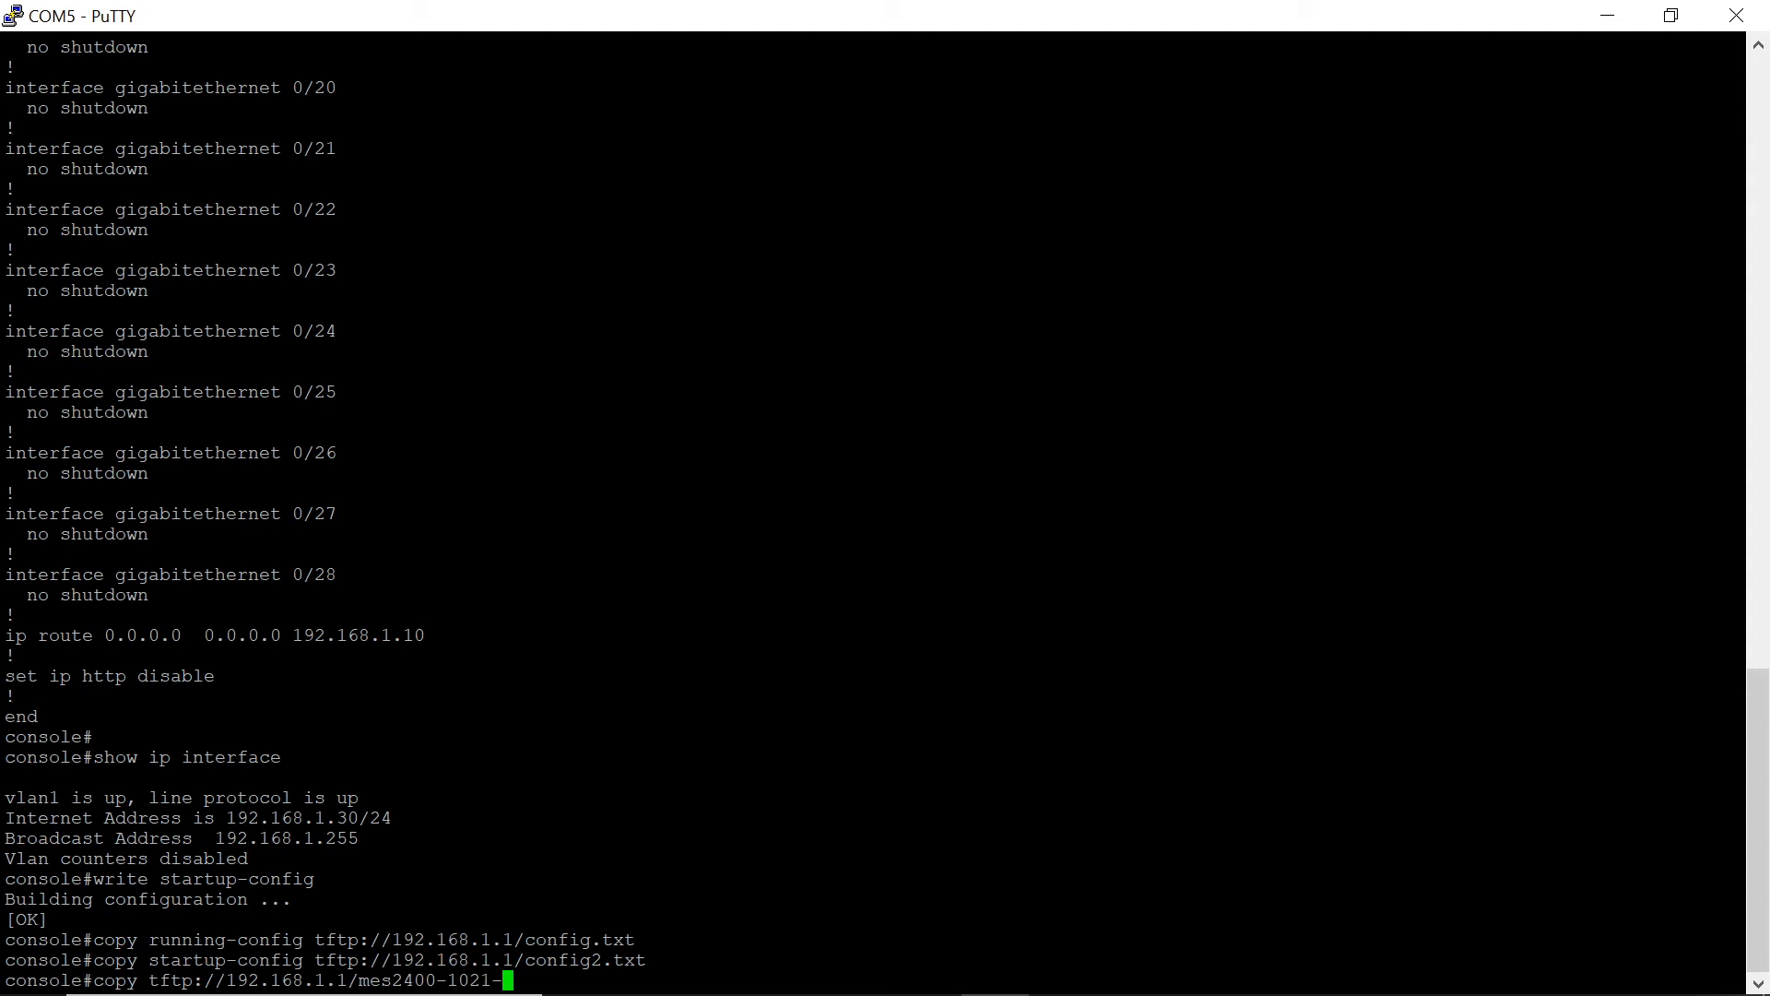
type("R2.")
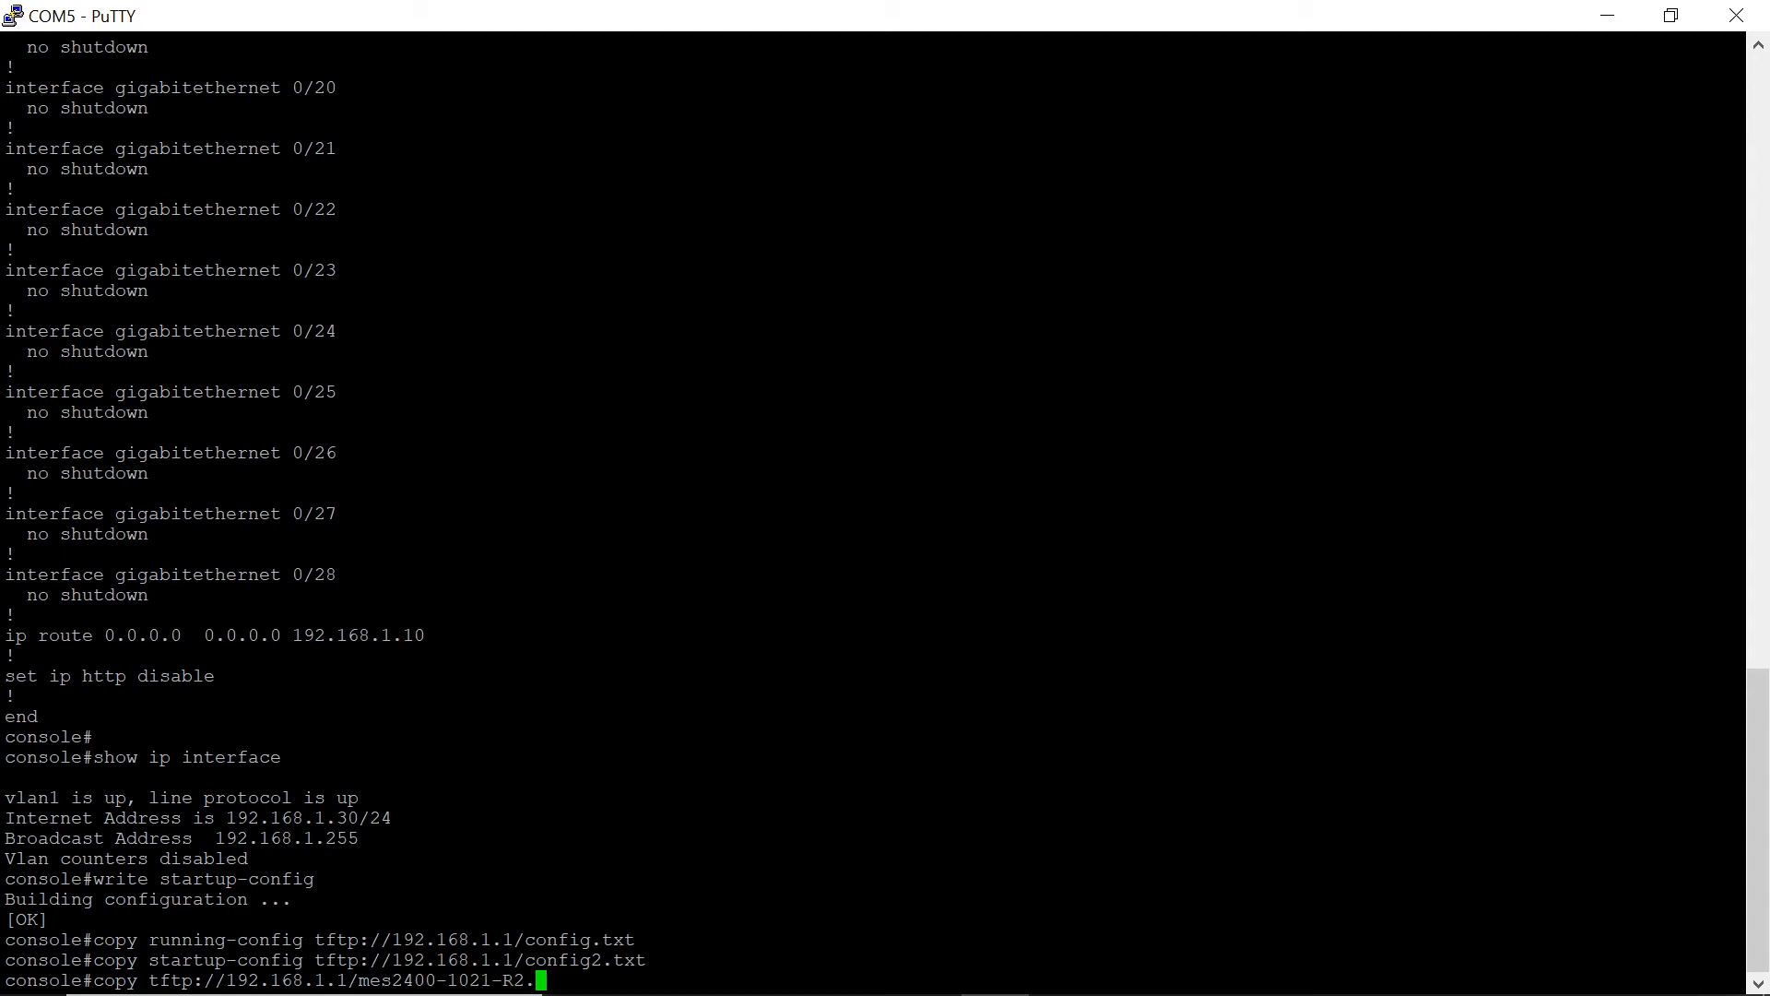
type("iss")
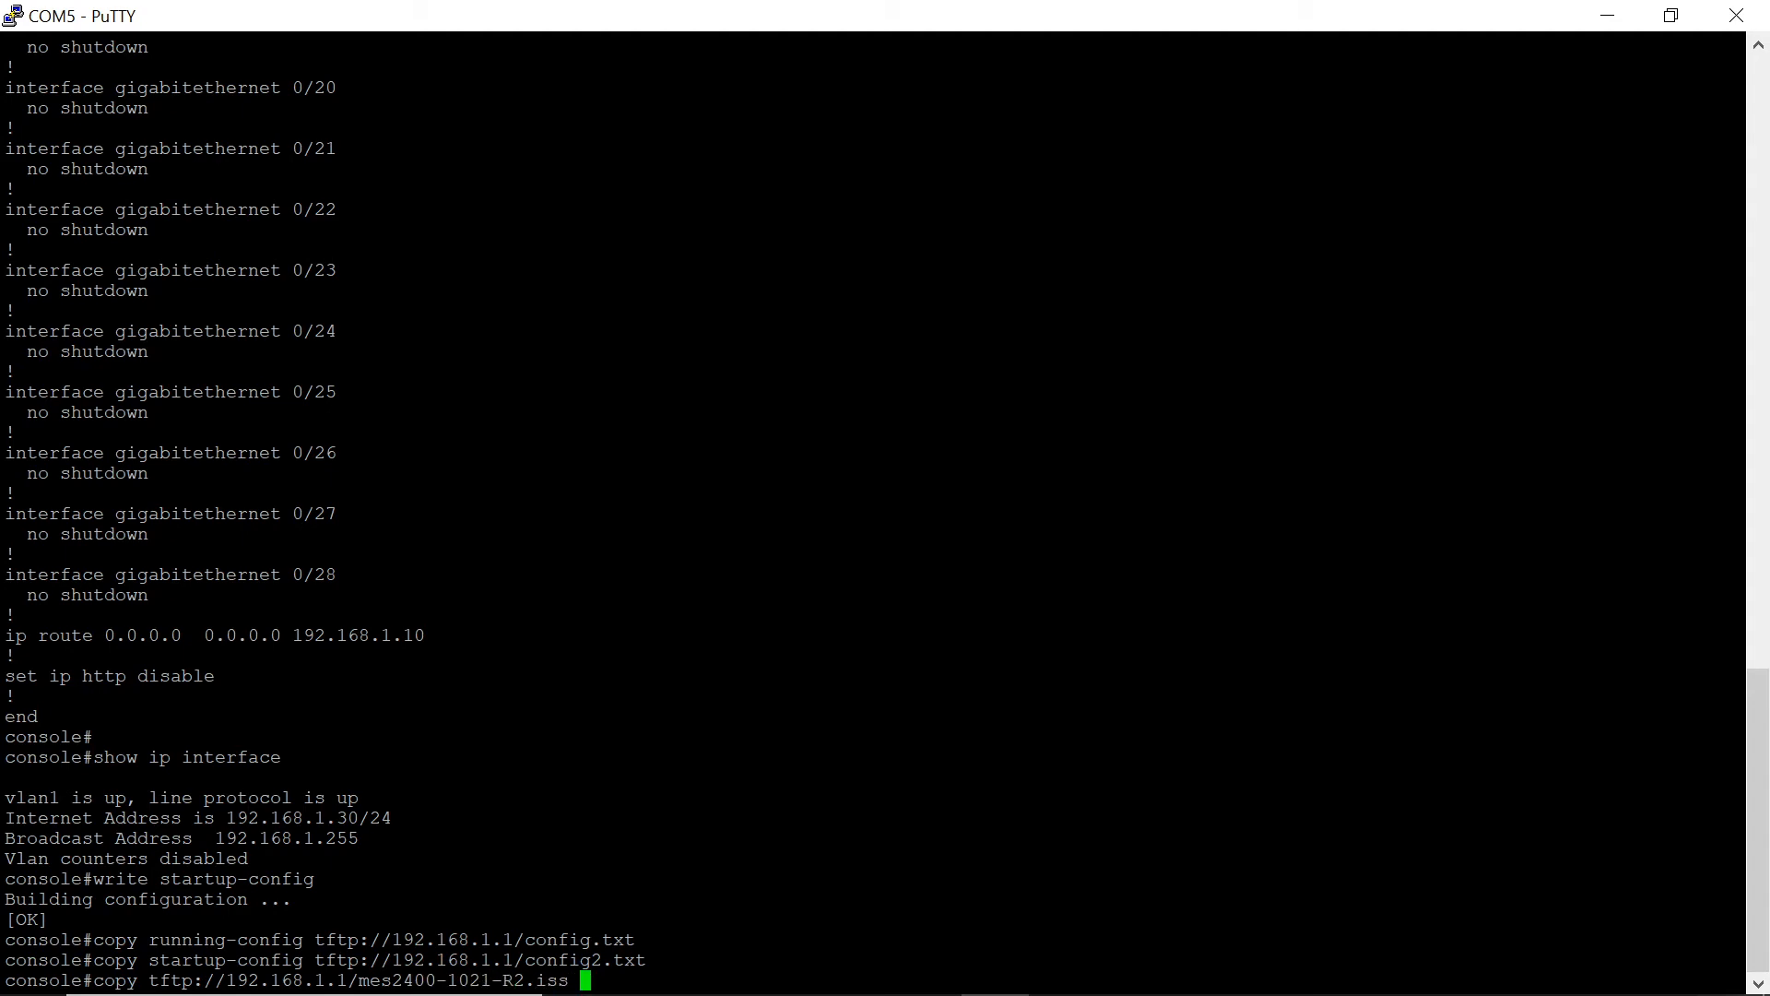
type("image")
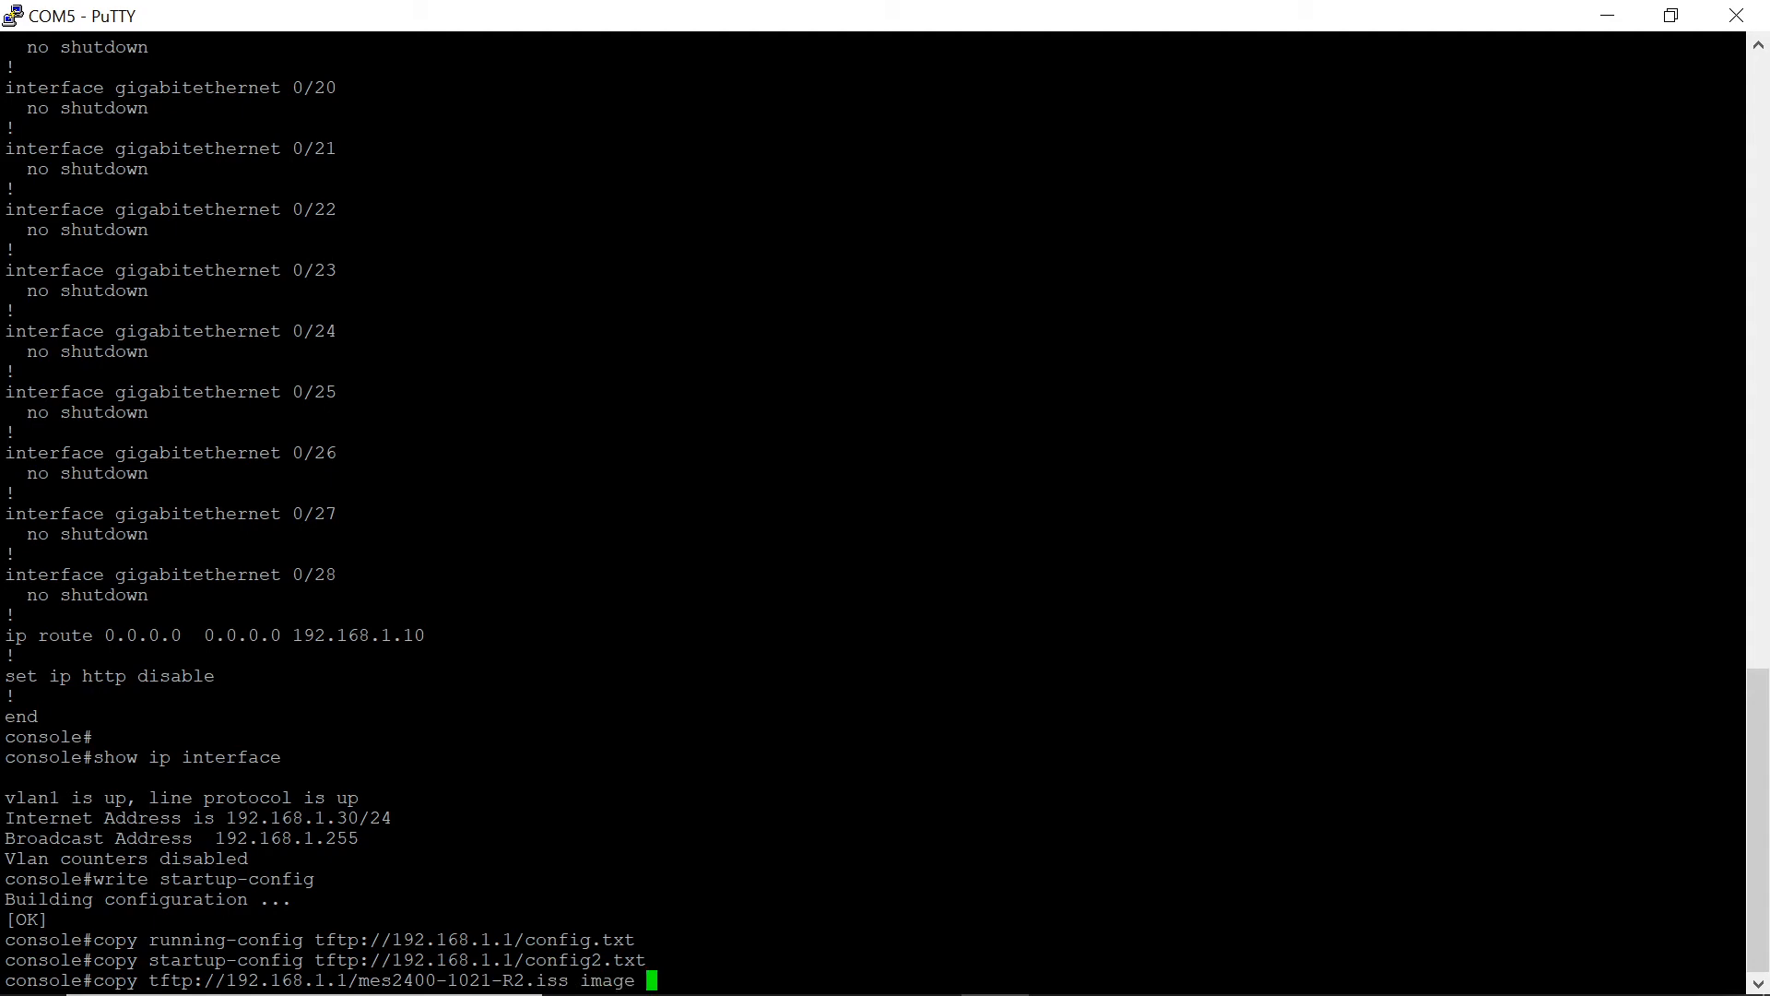
key("Return")
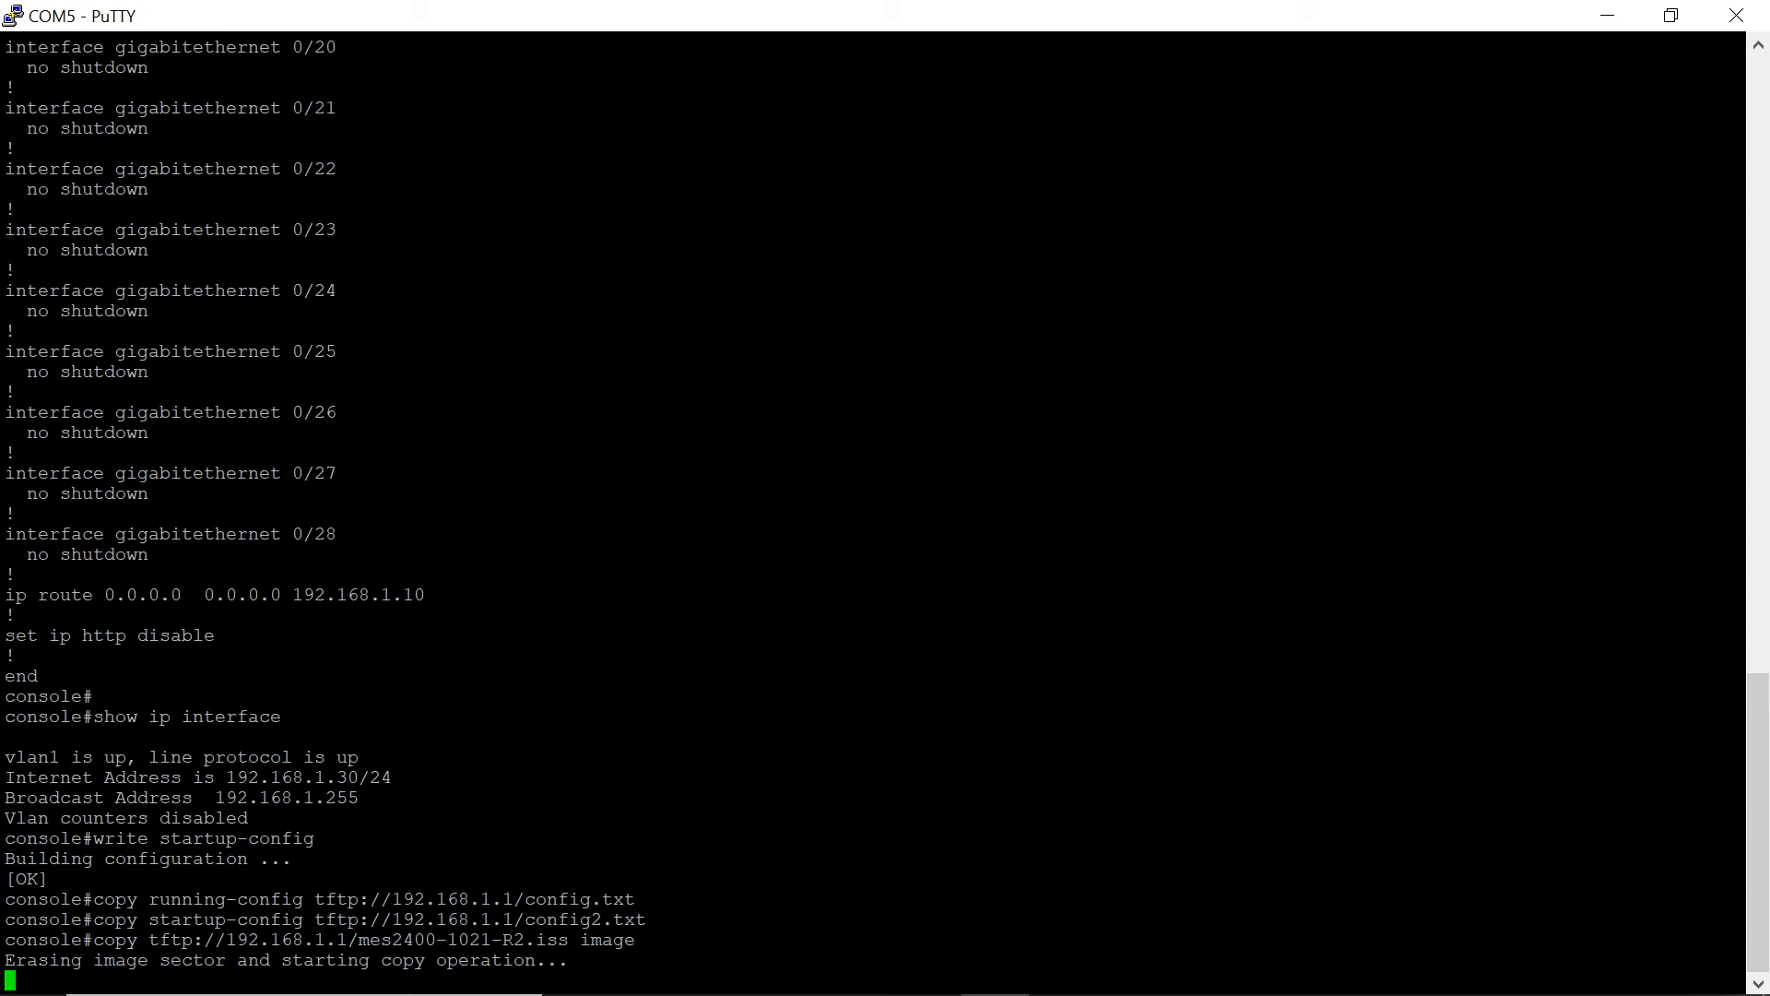
scroll("down", 3)
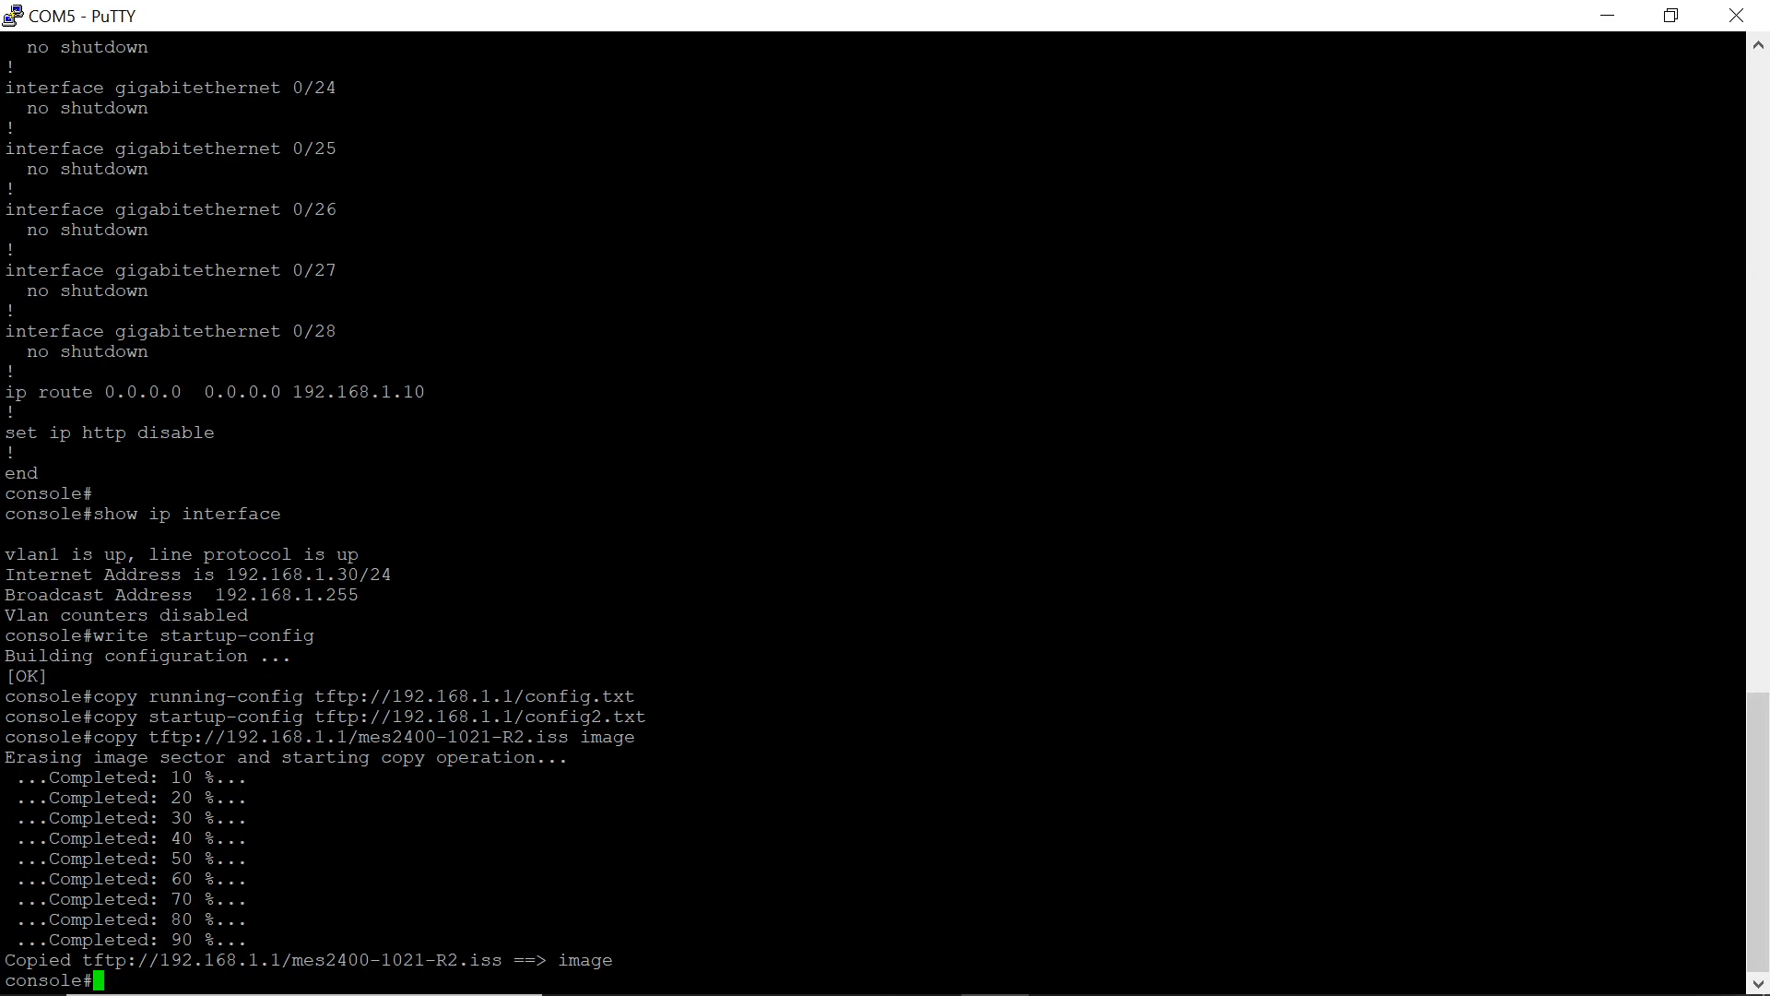
Step: Run show bootvar to confirm RUNTIME2 becomes the active image after reboot
type("show bootvar")
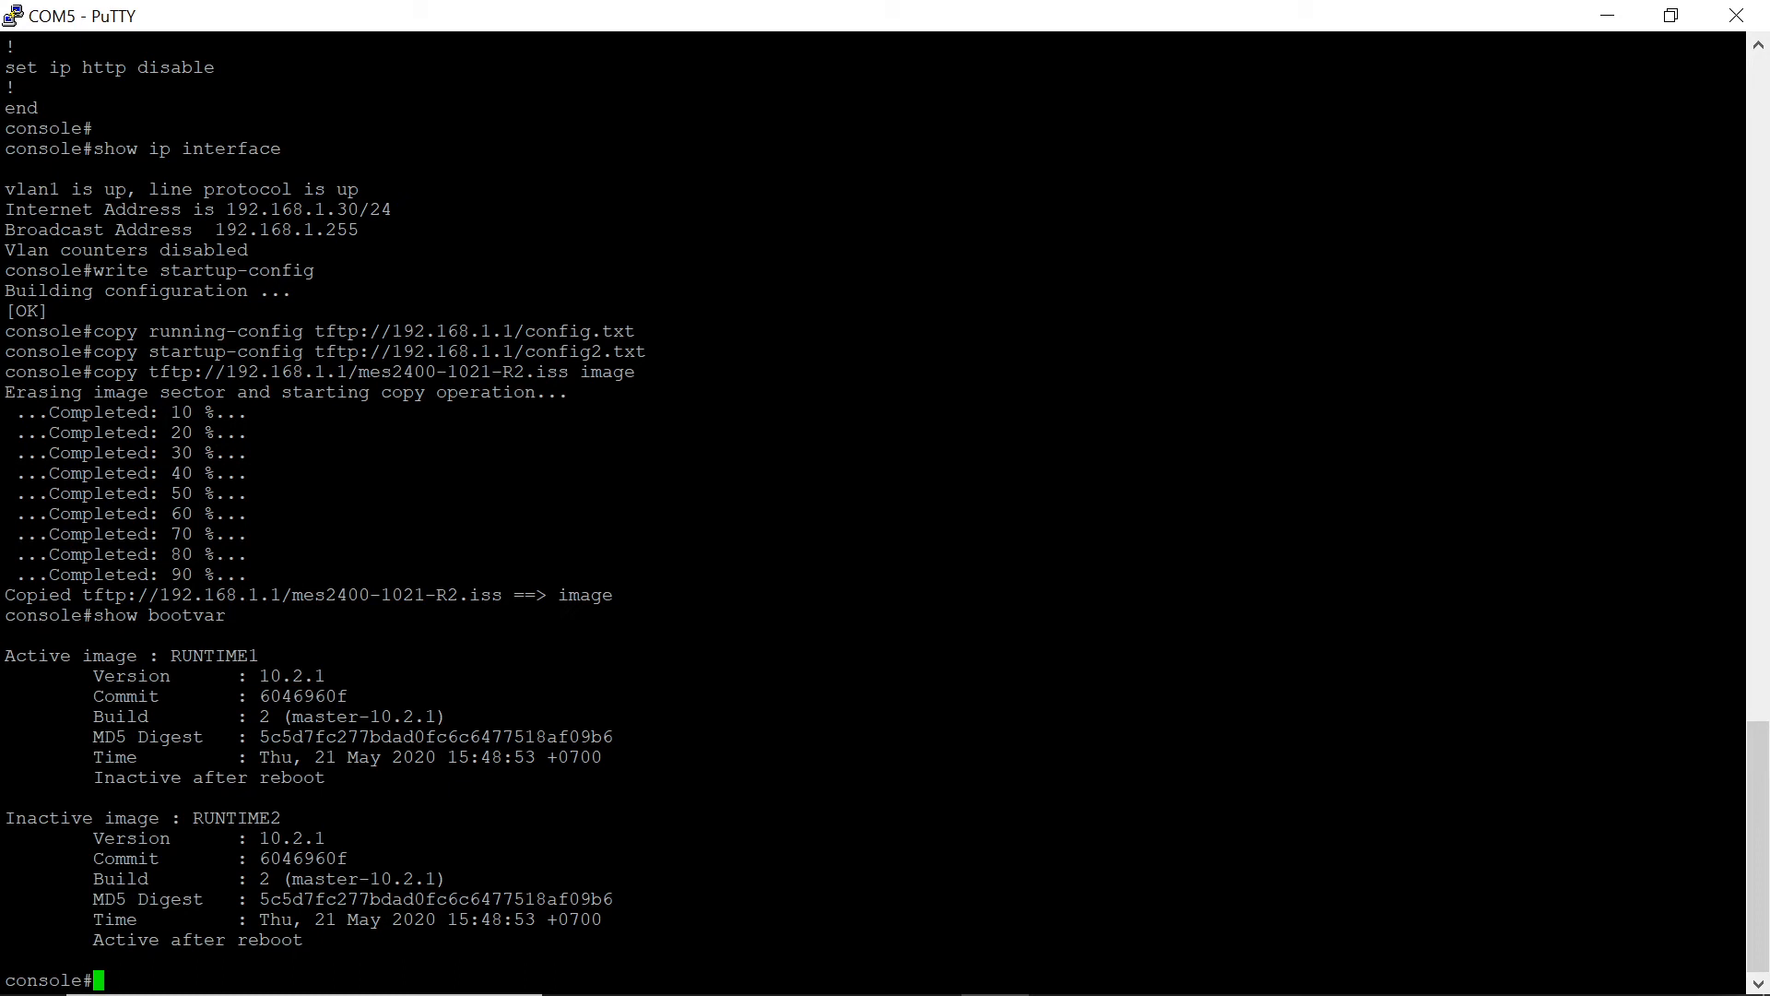
type("copy tftp")
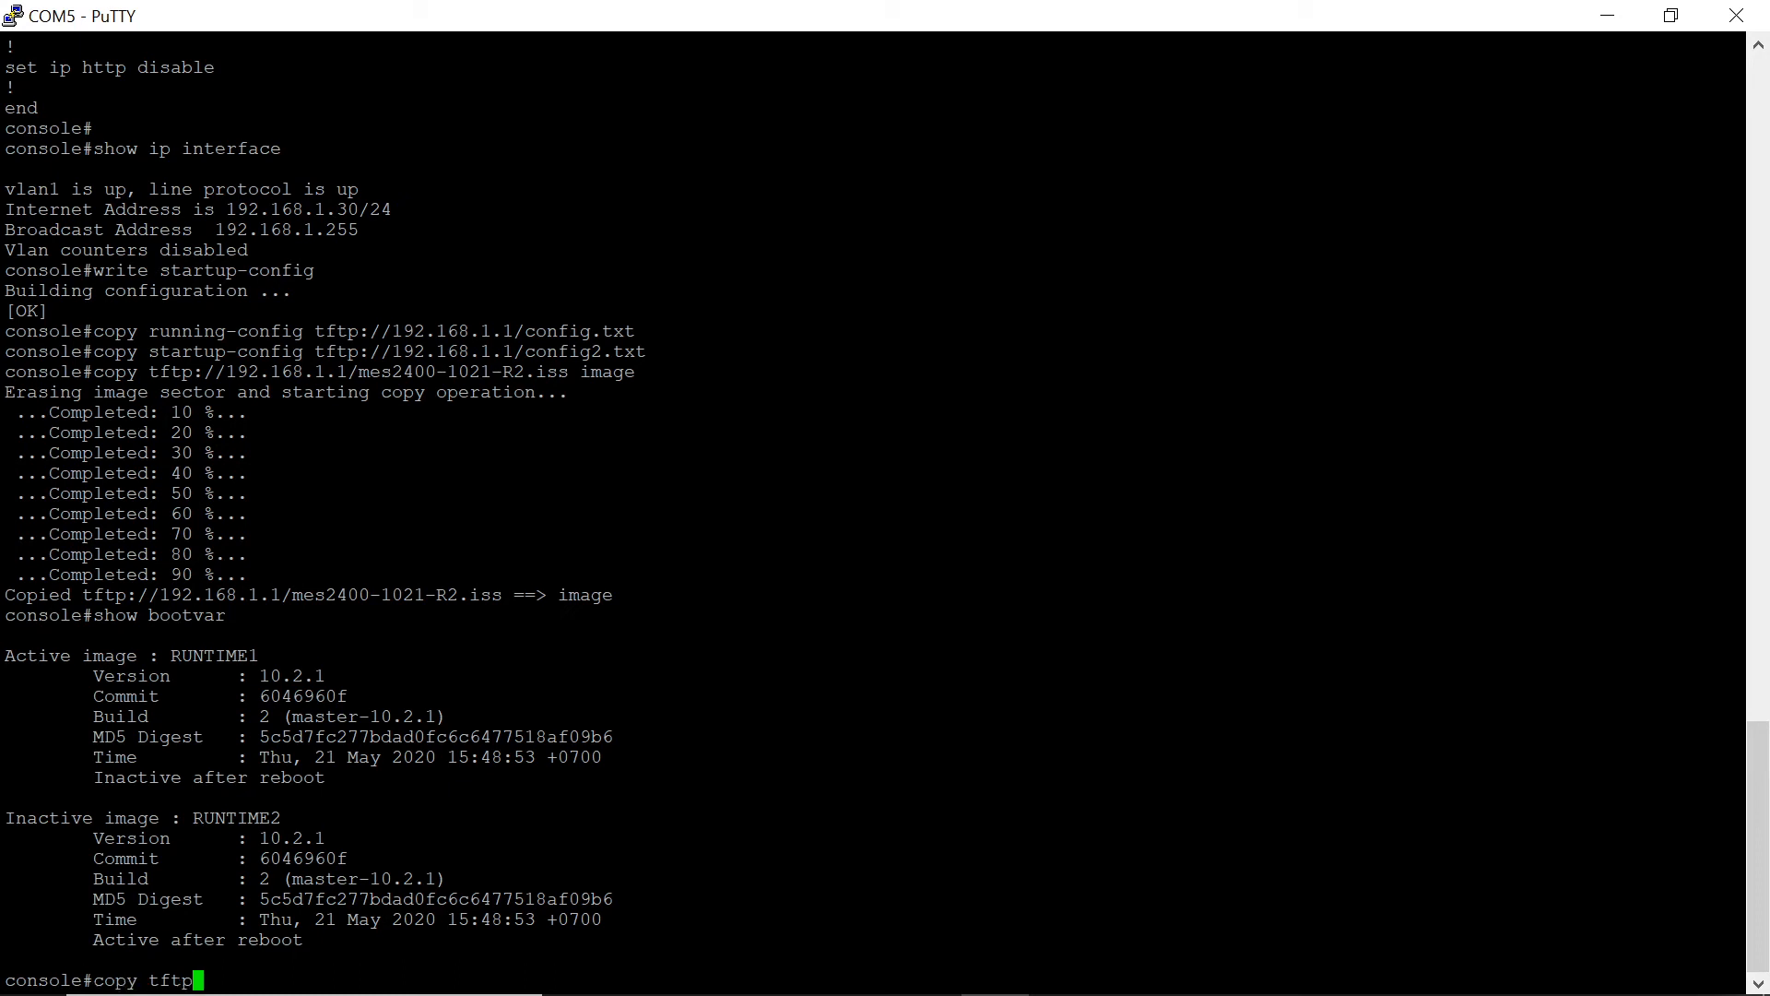
Step: Copy mes2400-1021-R2.boot from TFTP server 192.168.1.1 into the switch boot sector
type("://19")
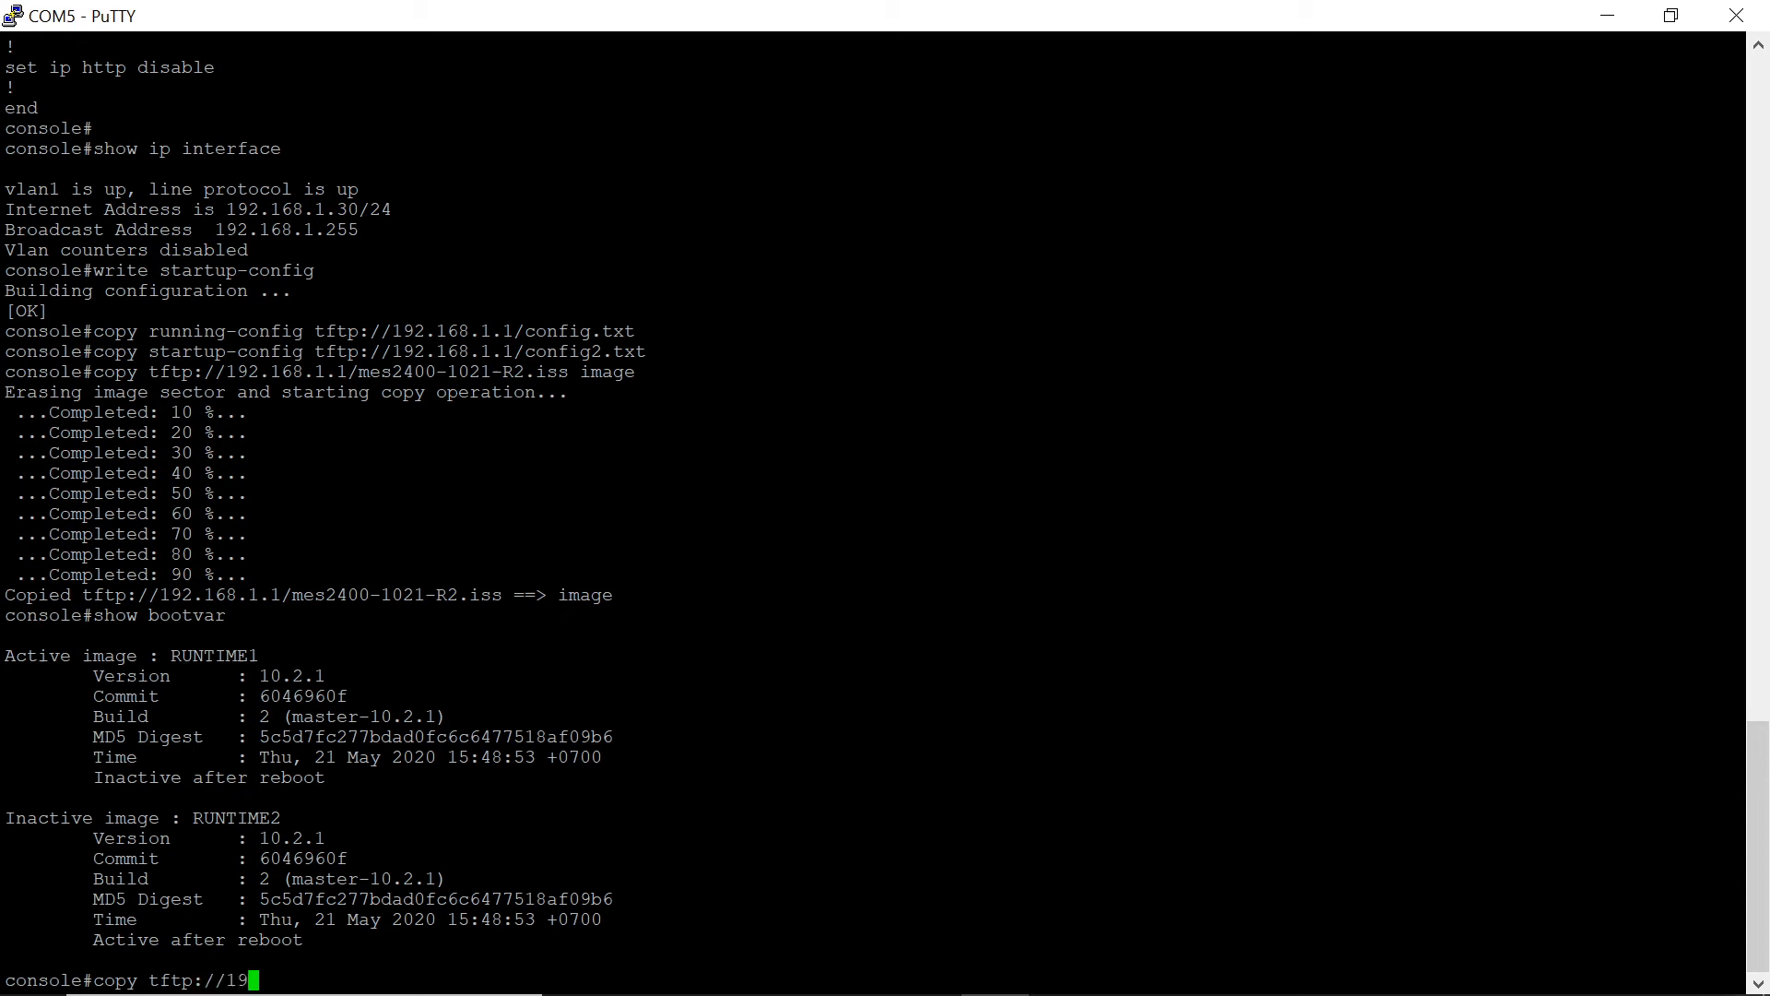
type("2.168.1.1")
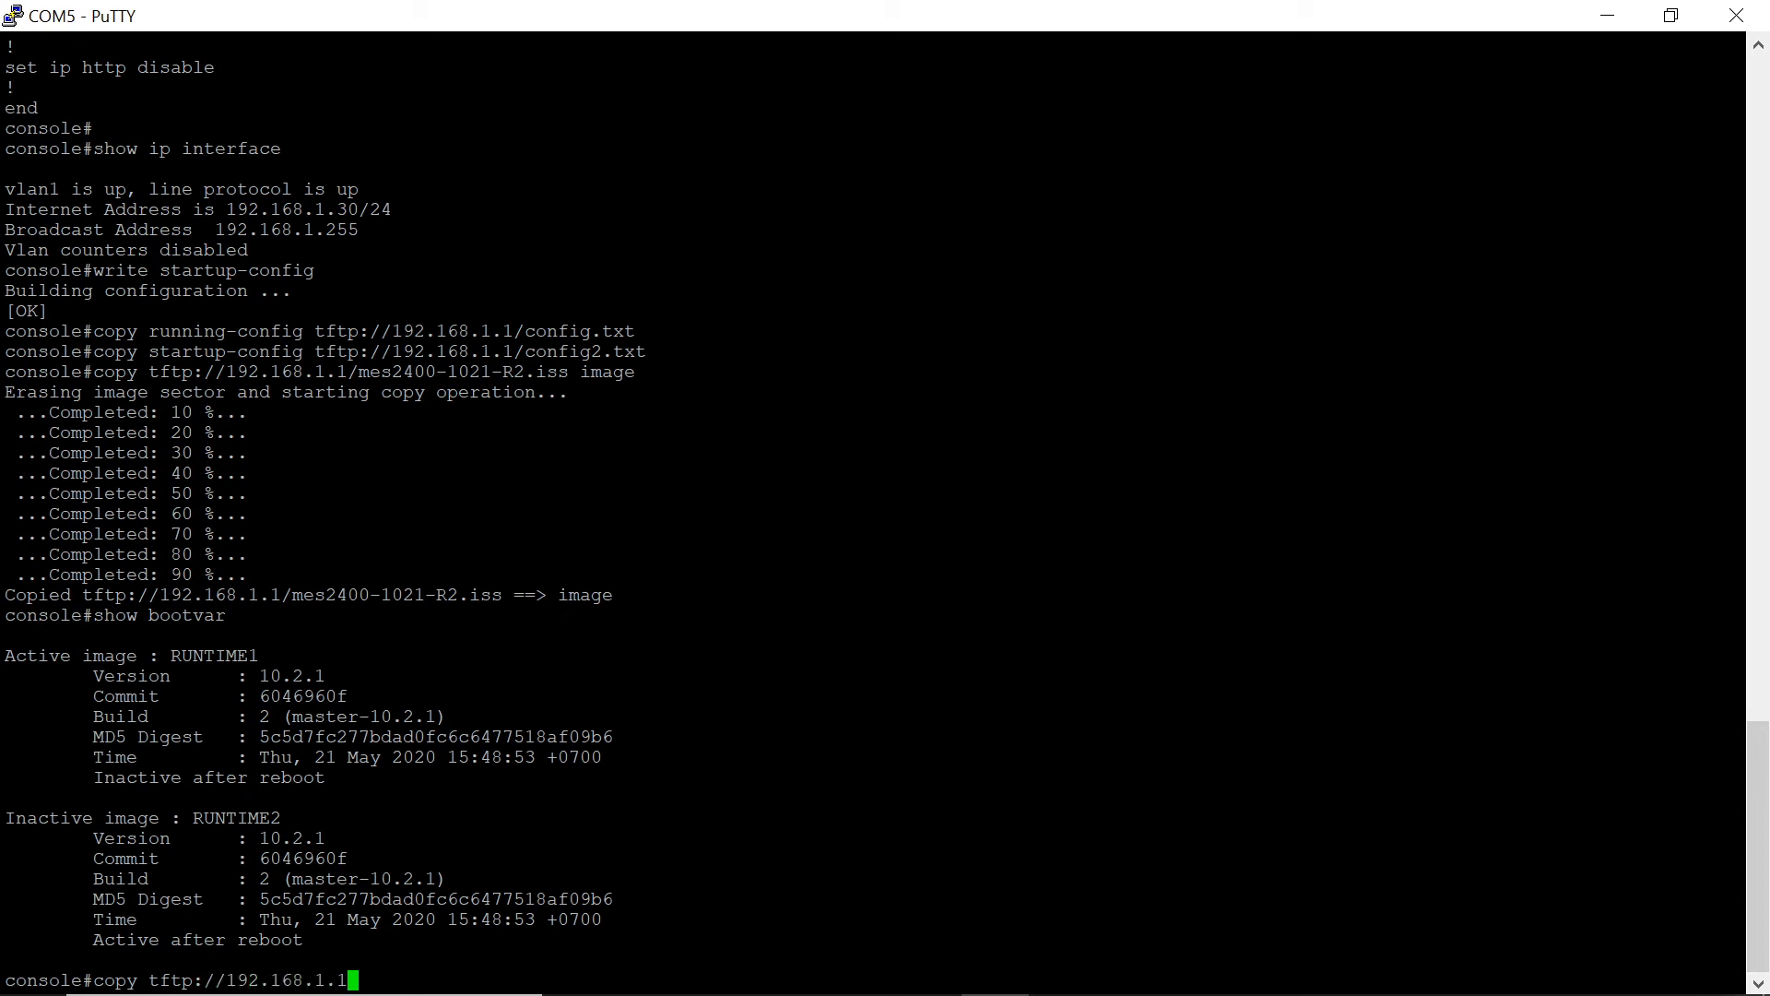
type("/mes")
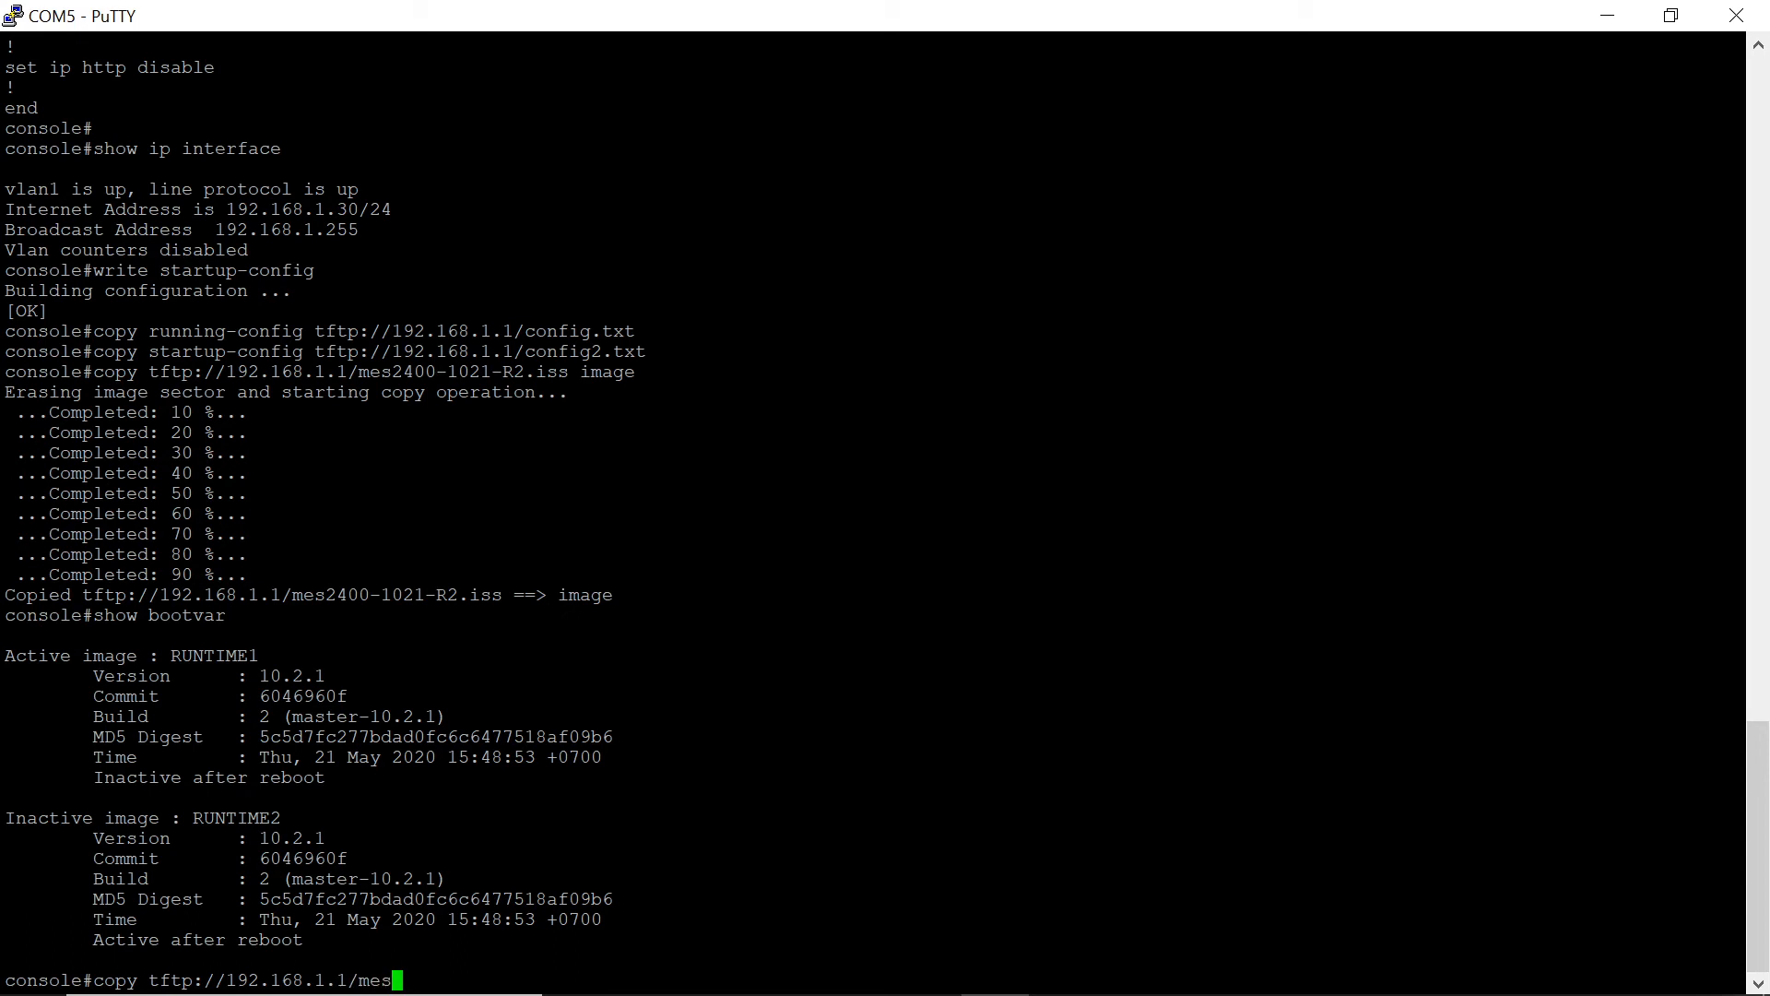
type("2400-")
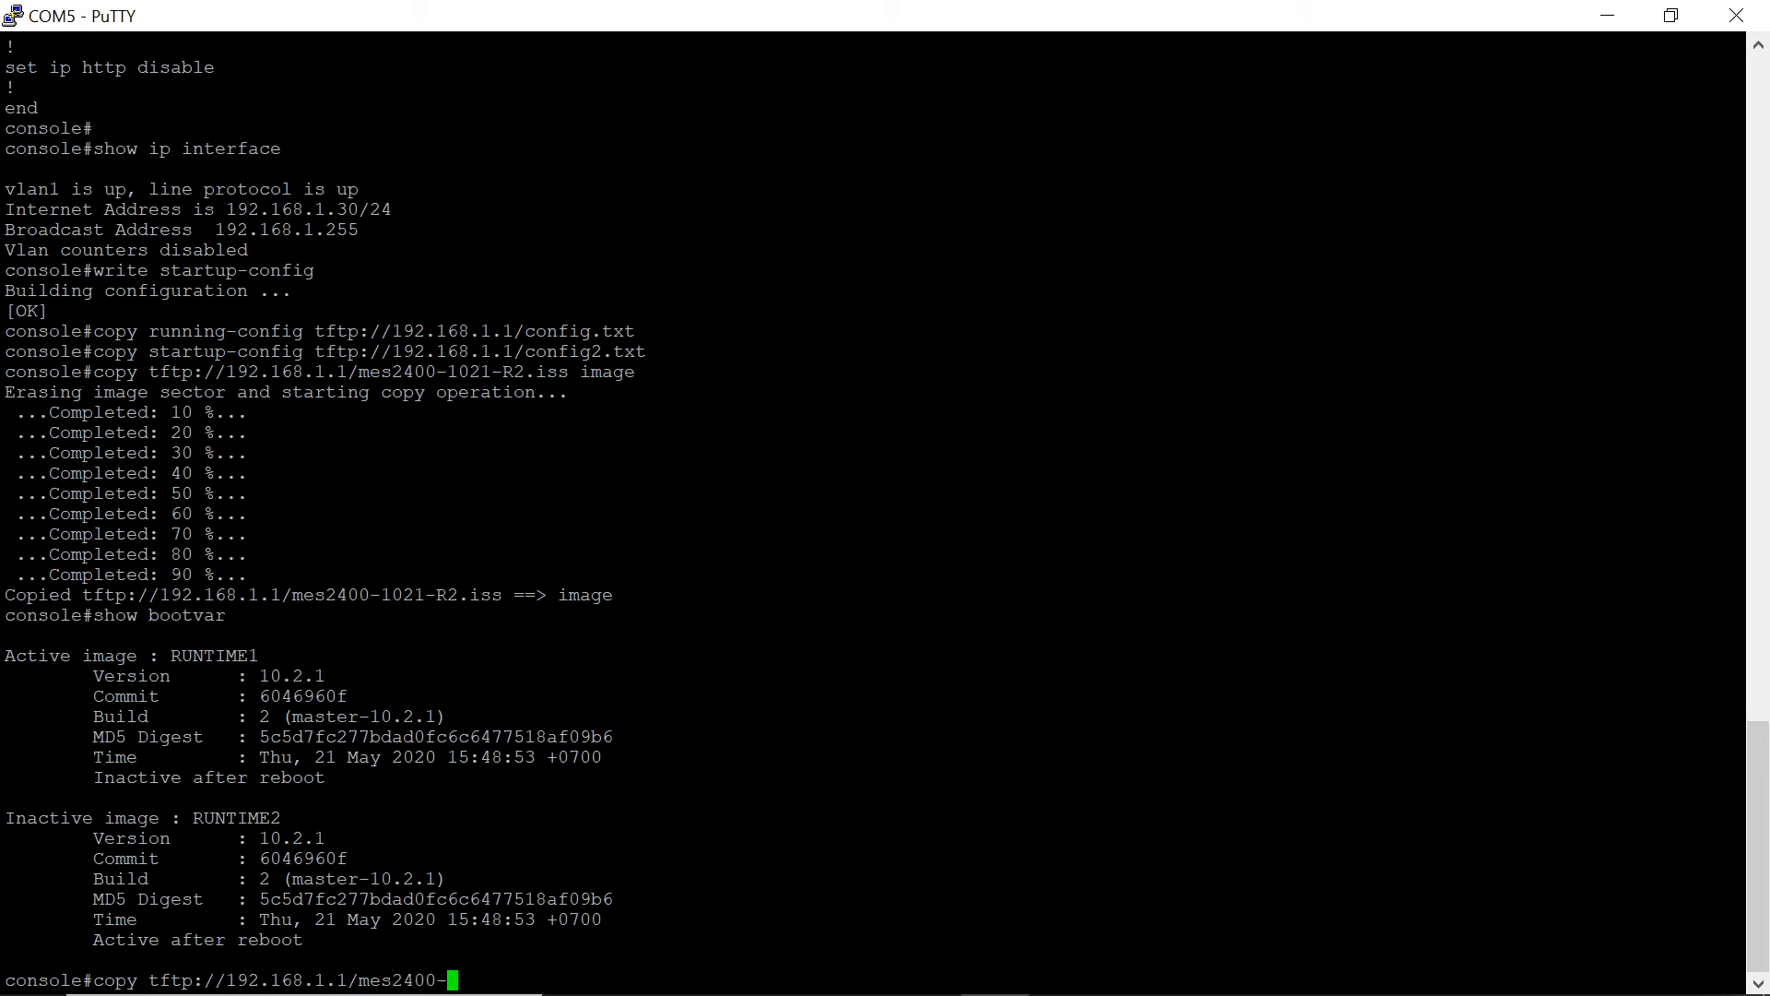
type("1021-R2.b")
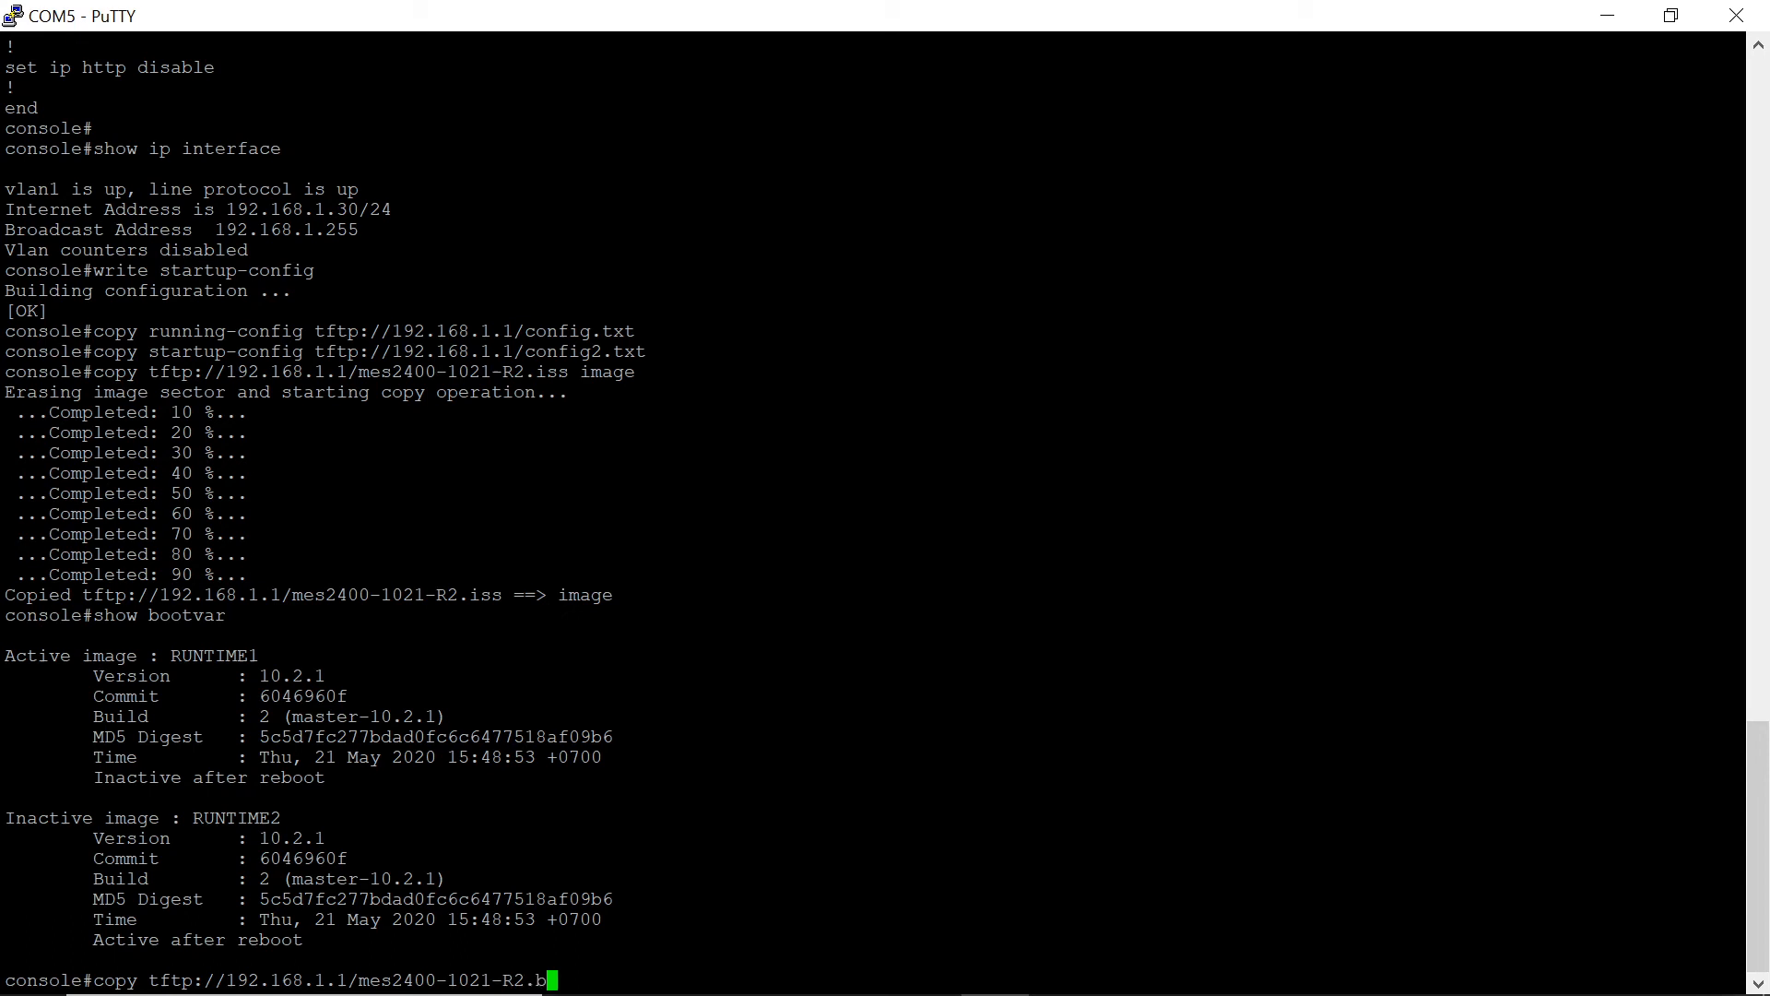
type("oot bo")
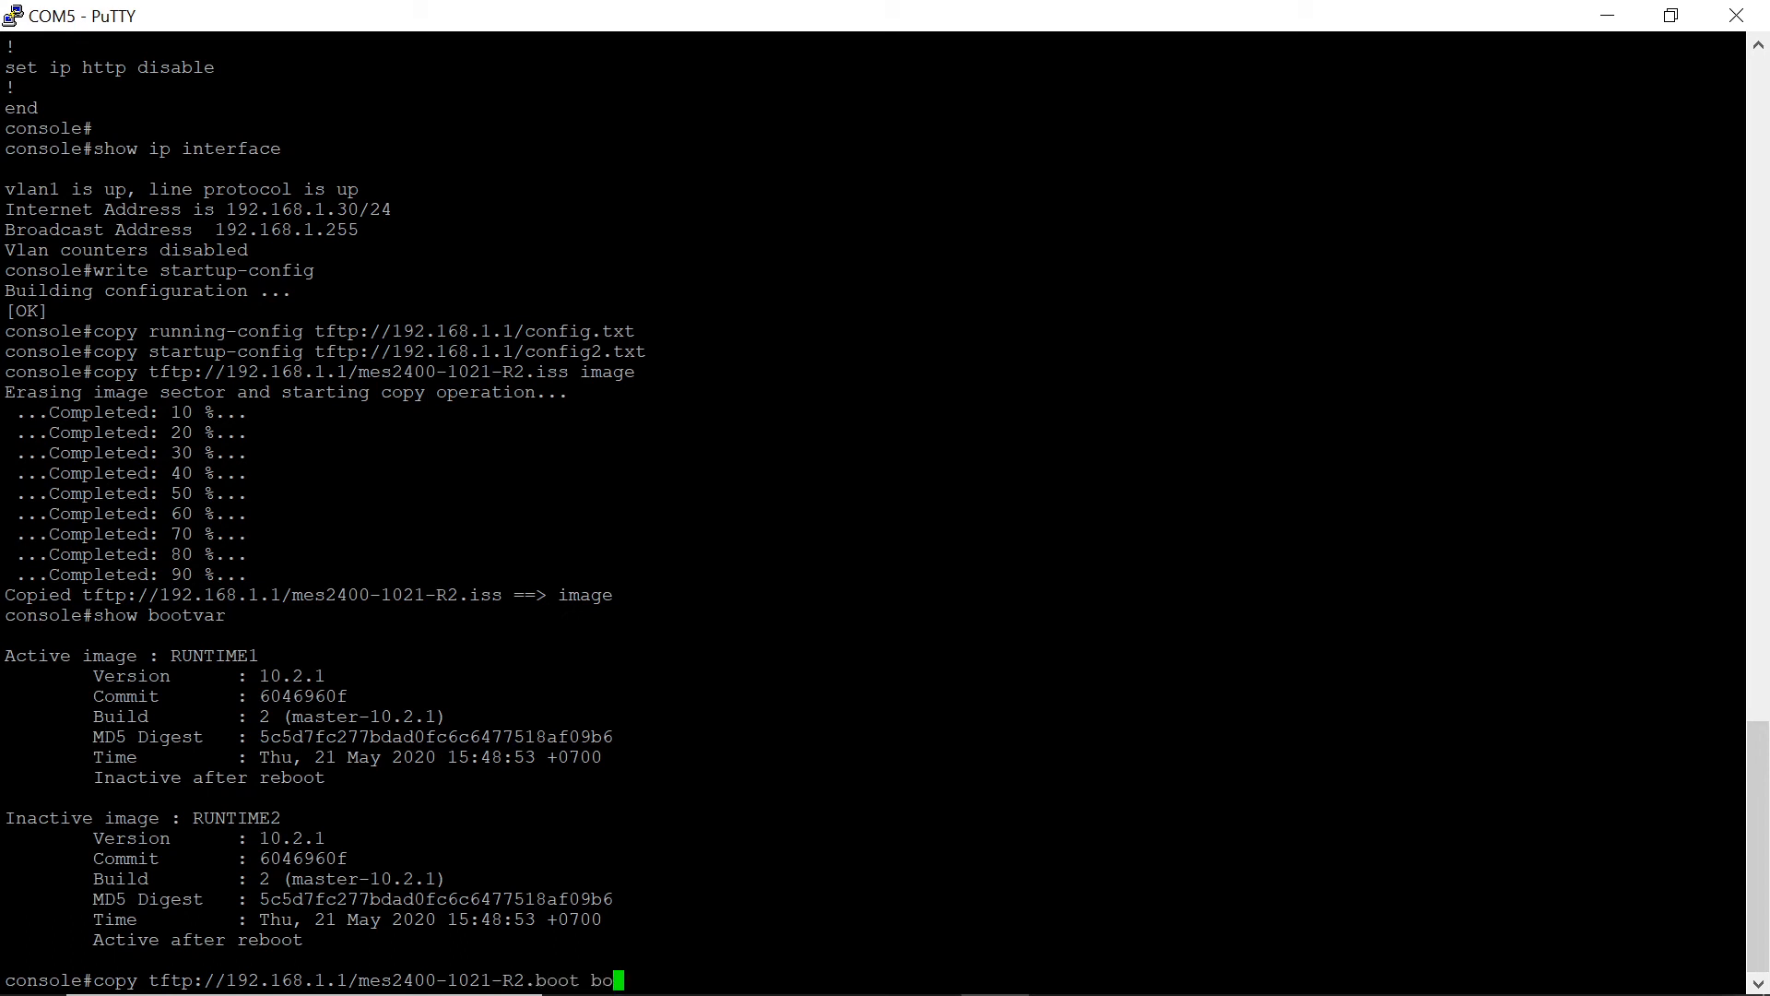
key("Return")
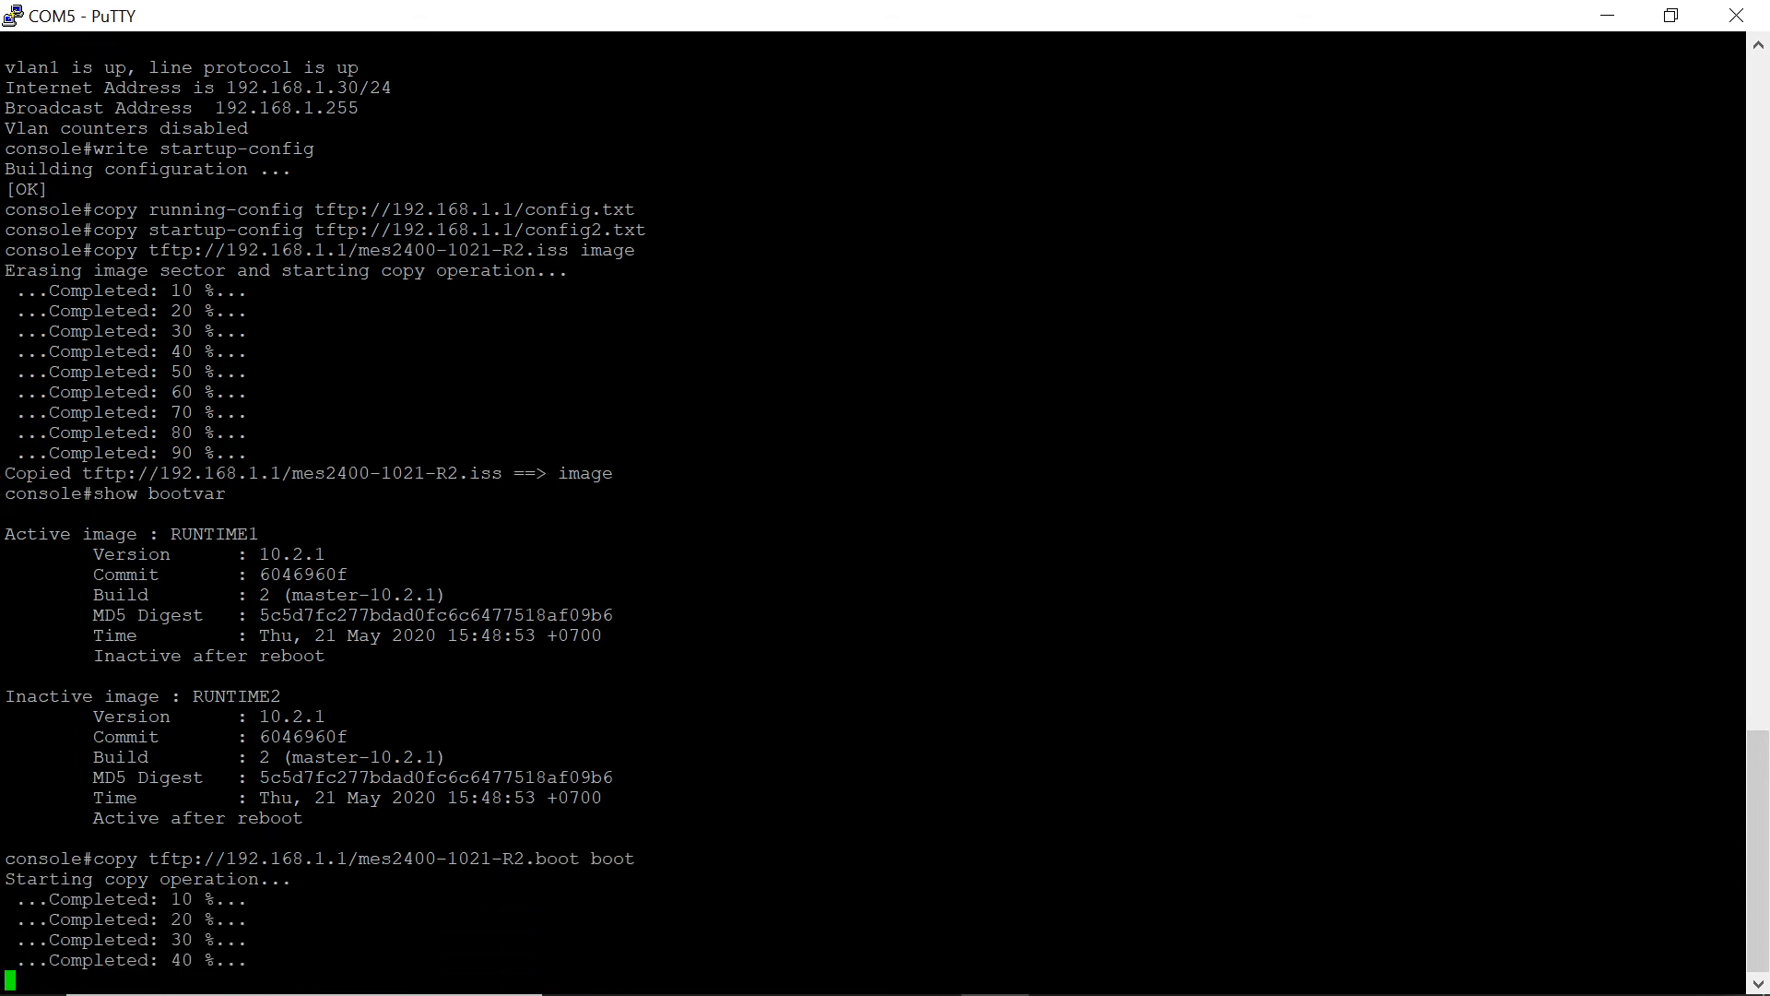
scroll("down", 3)
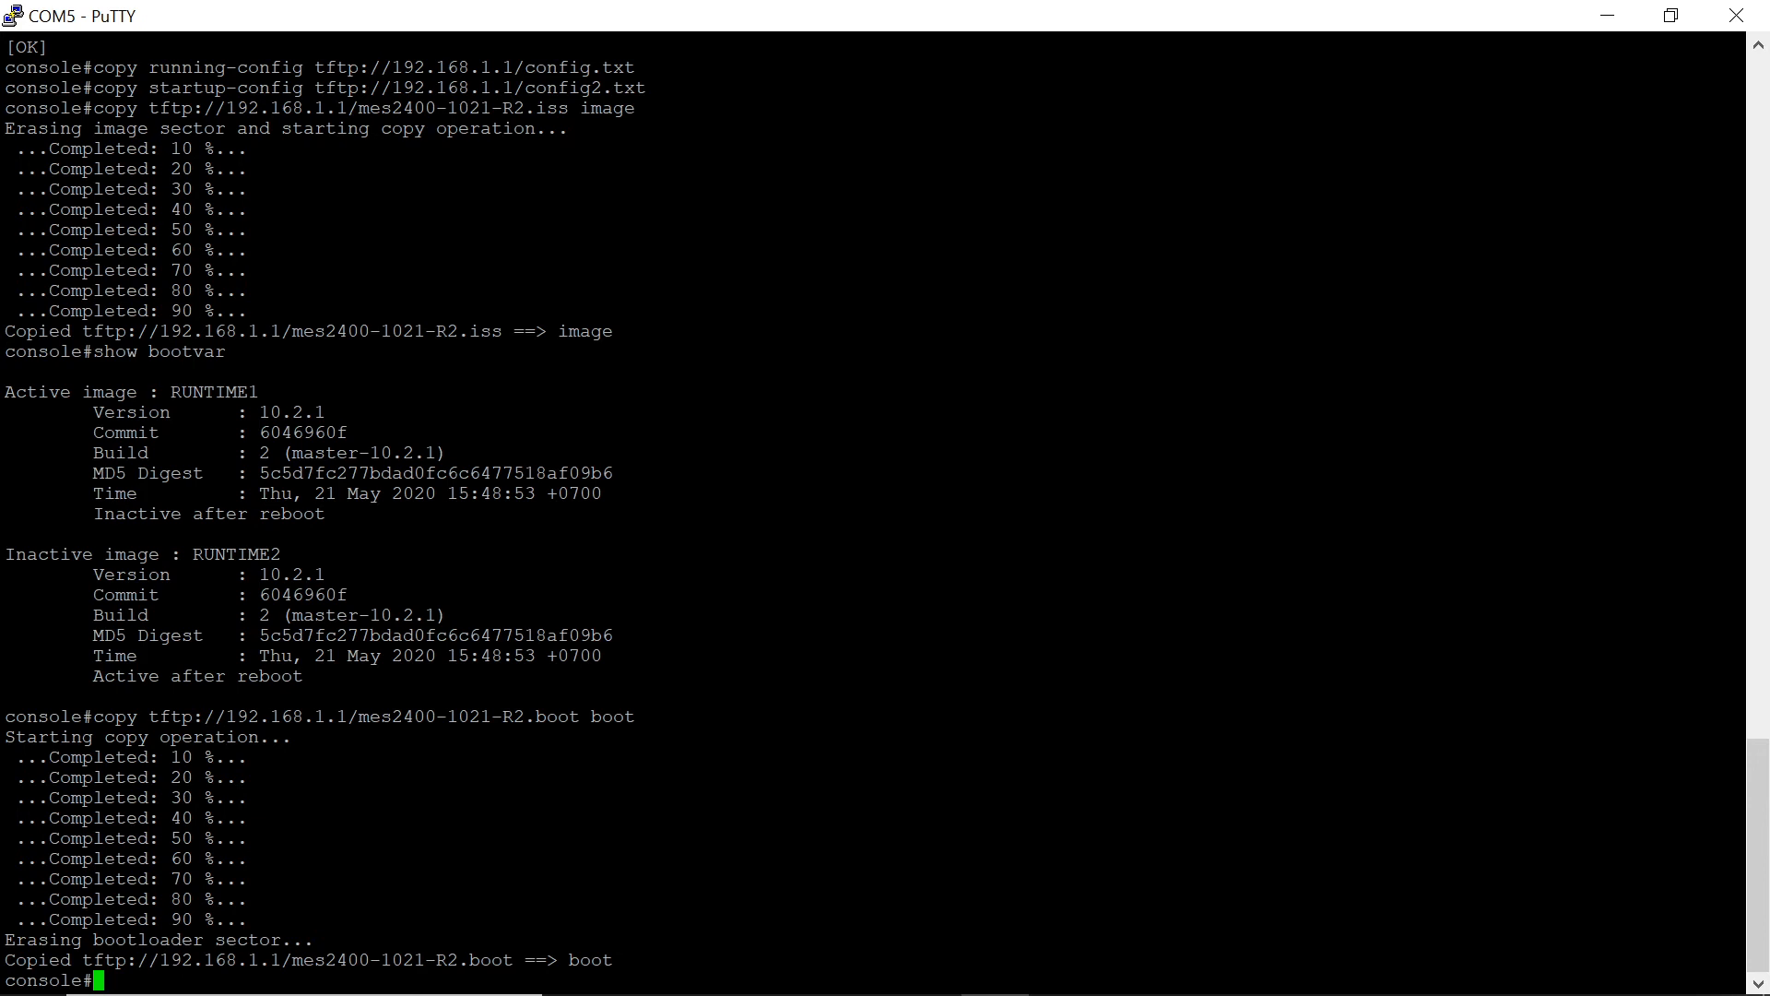
Step: In configure terminal, add and activate VLANs 2 and 3, and enable interfaces vlan 2 and 3
type("configure terminal")
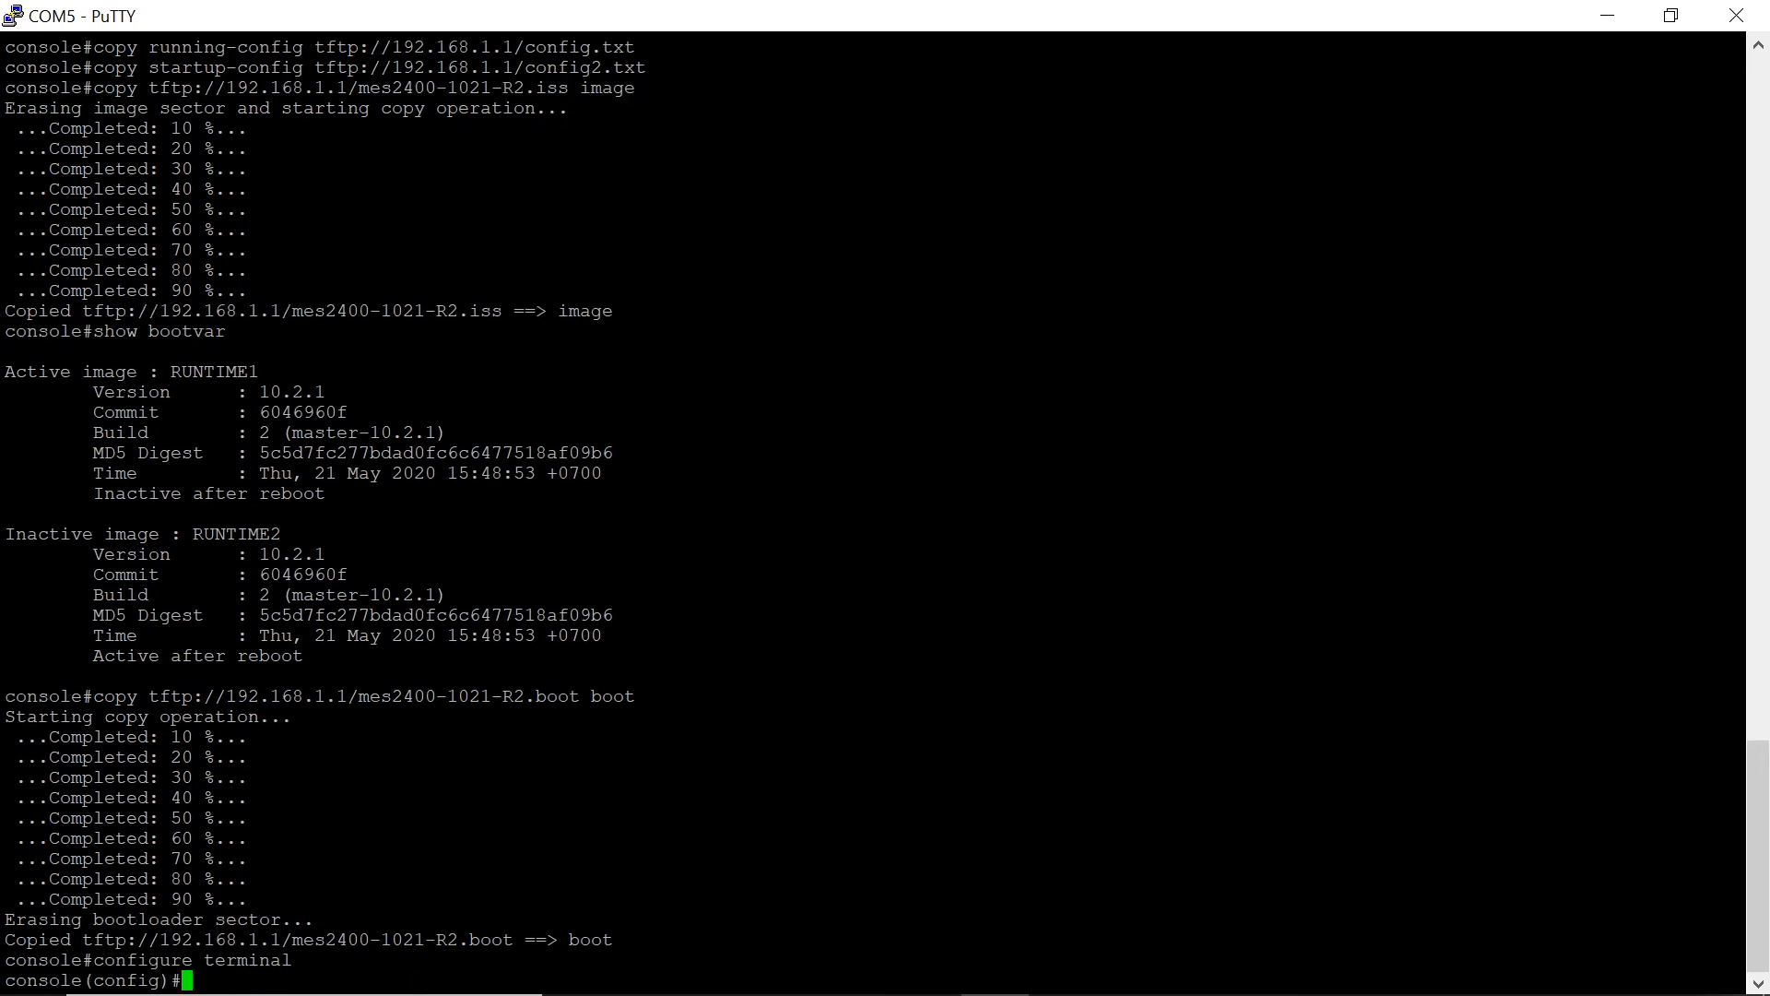
type("vlan 2")
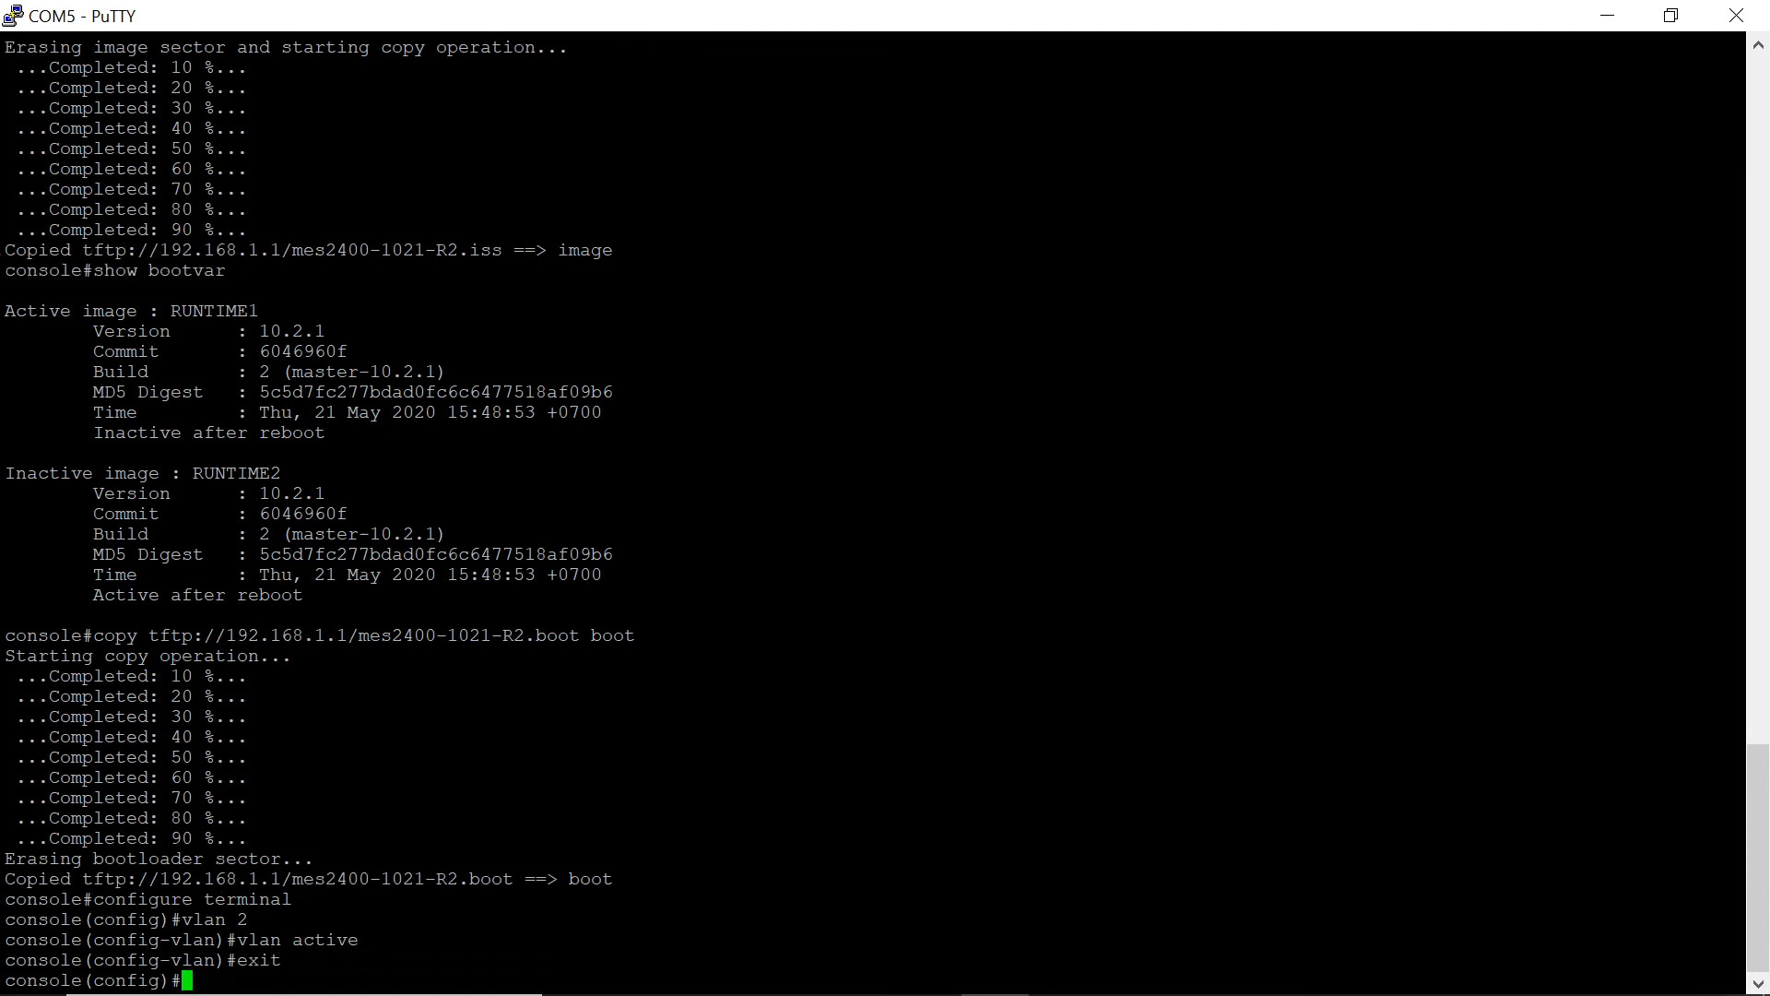
type("vlan 3")
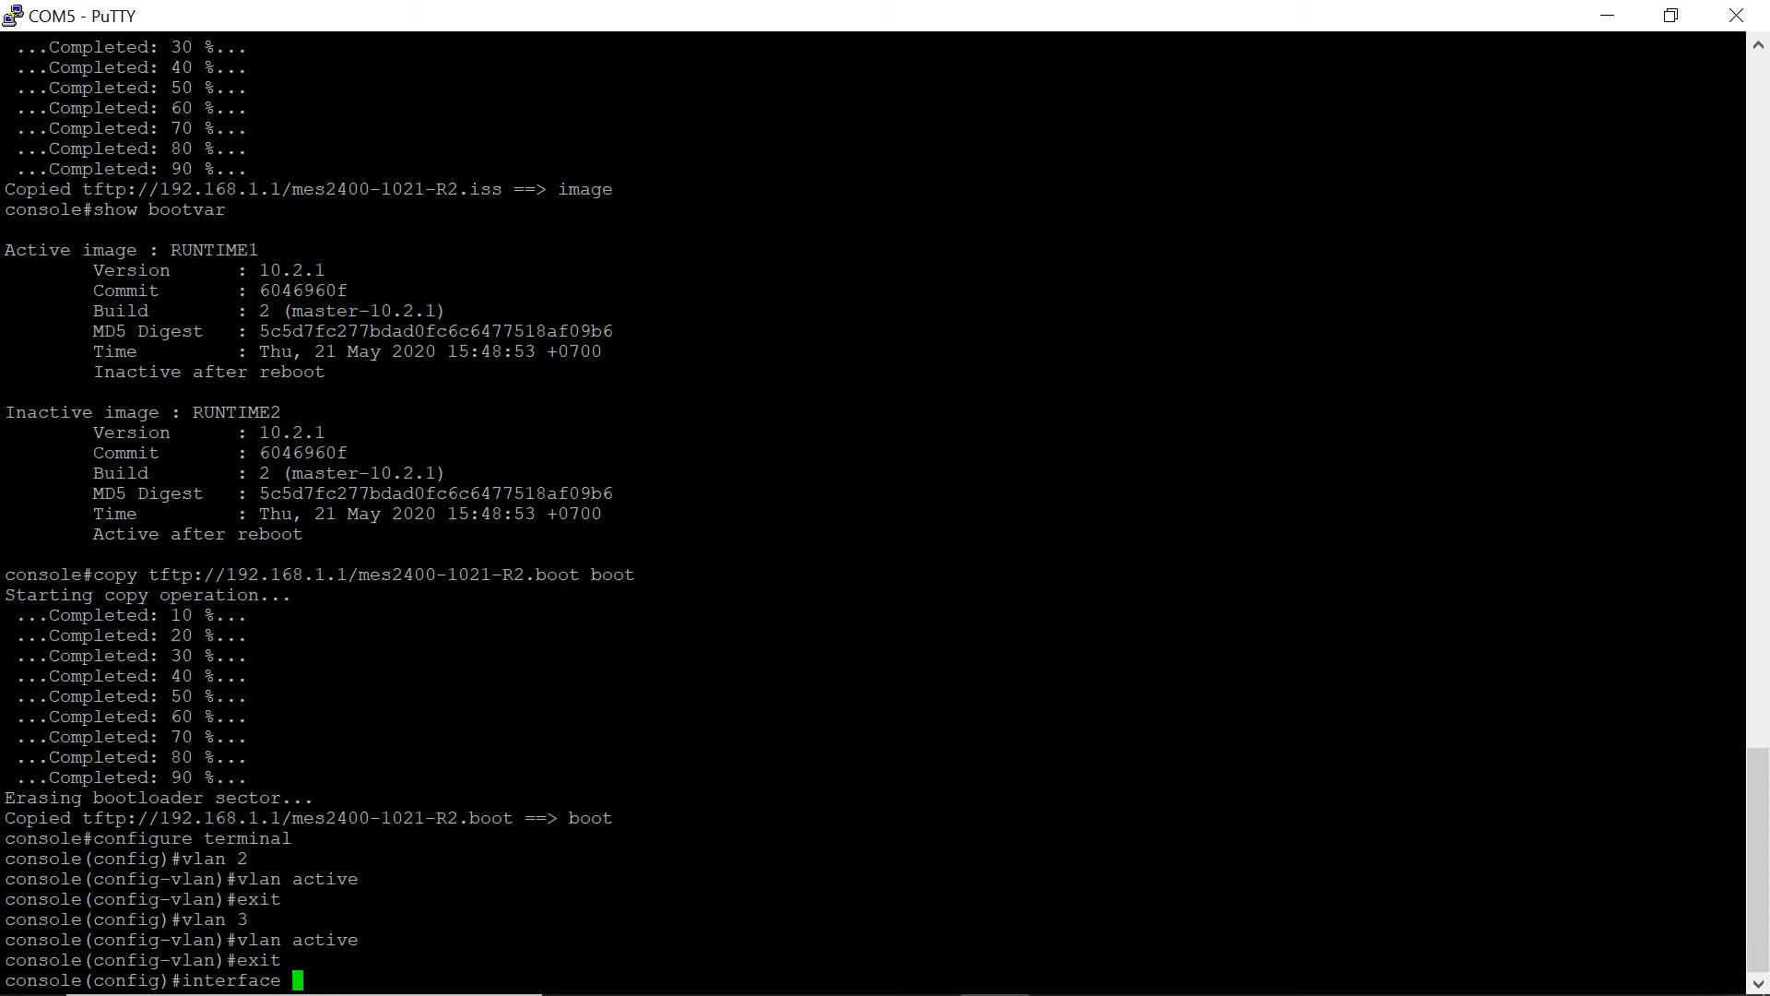
type("vlan 2")
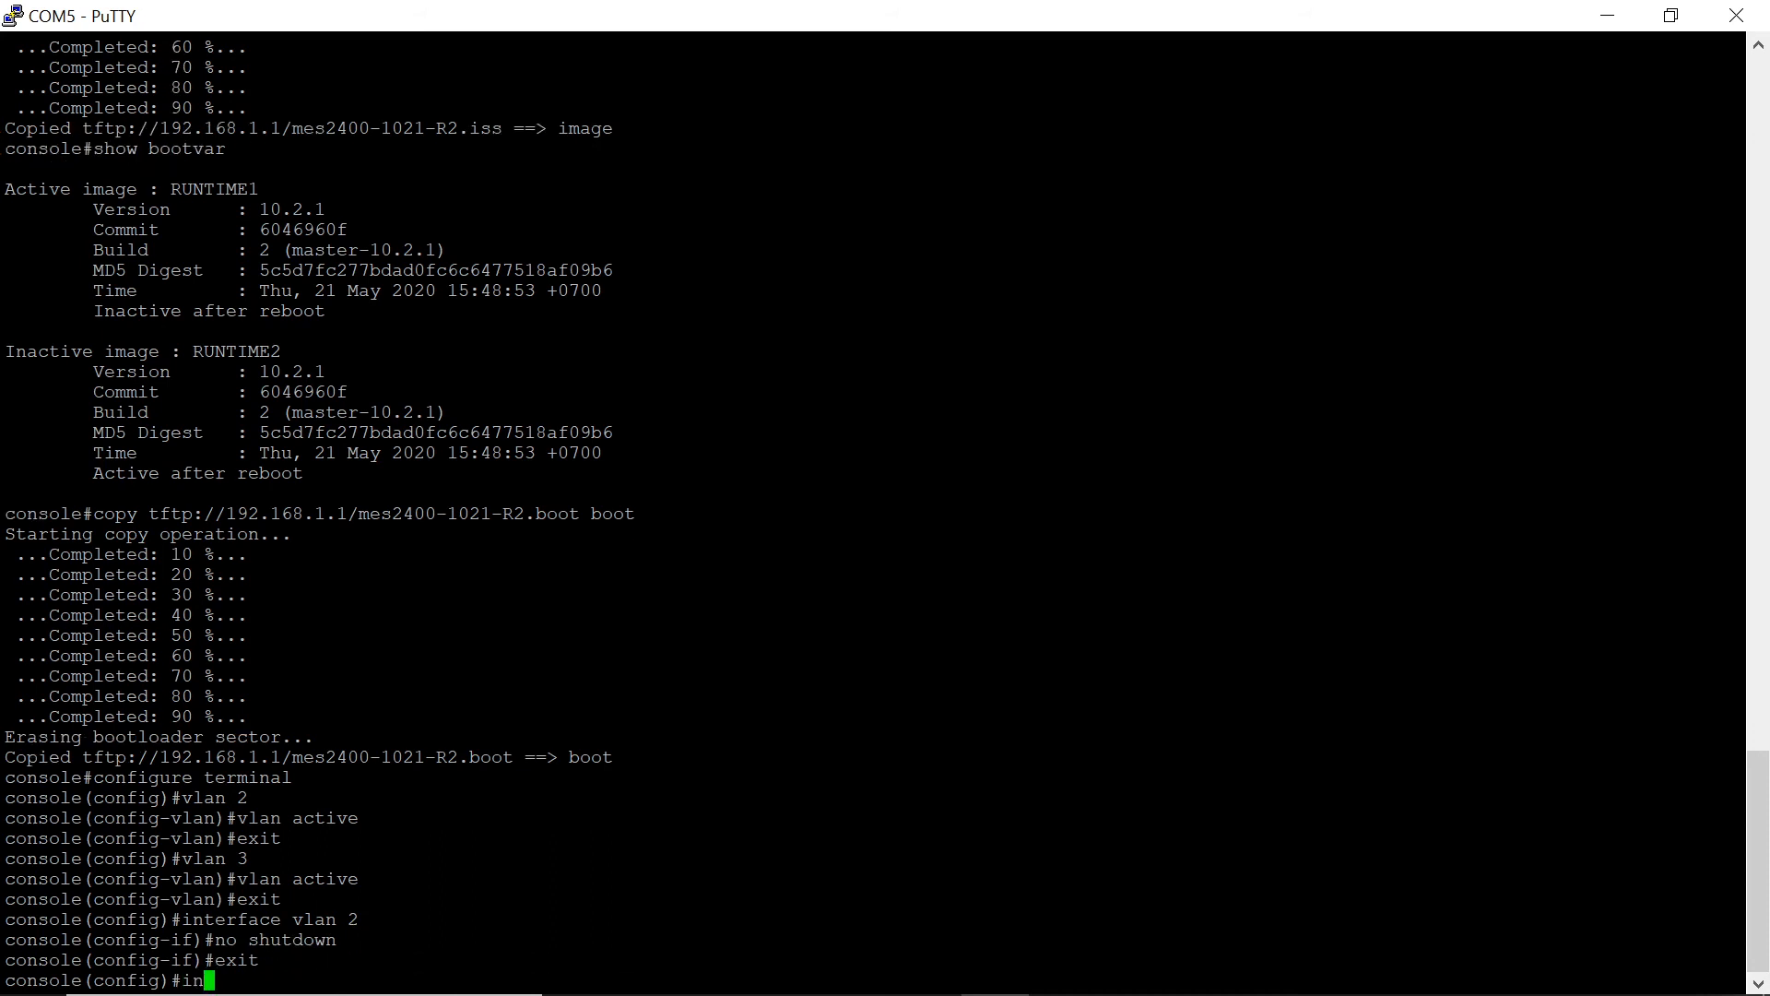
type("t")
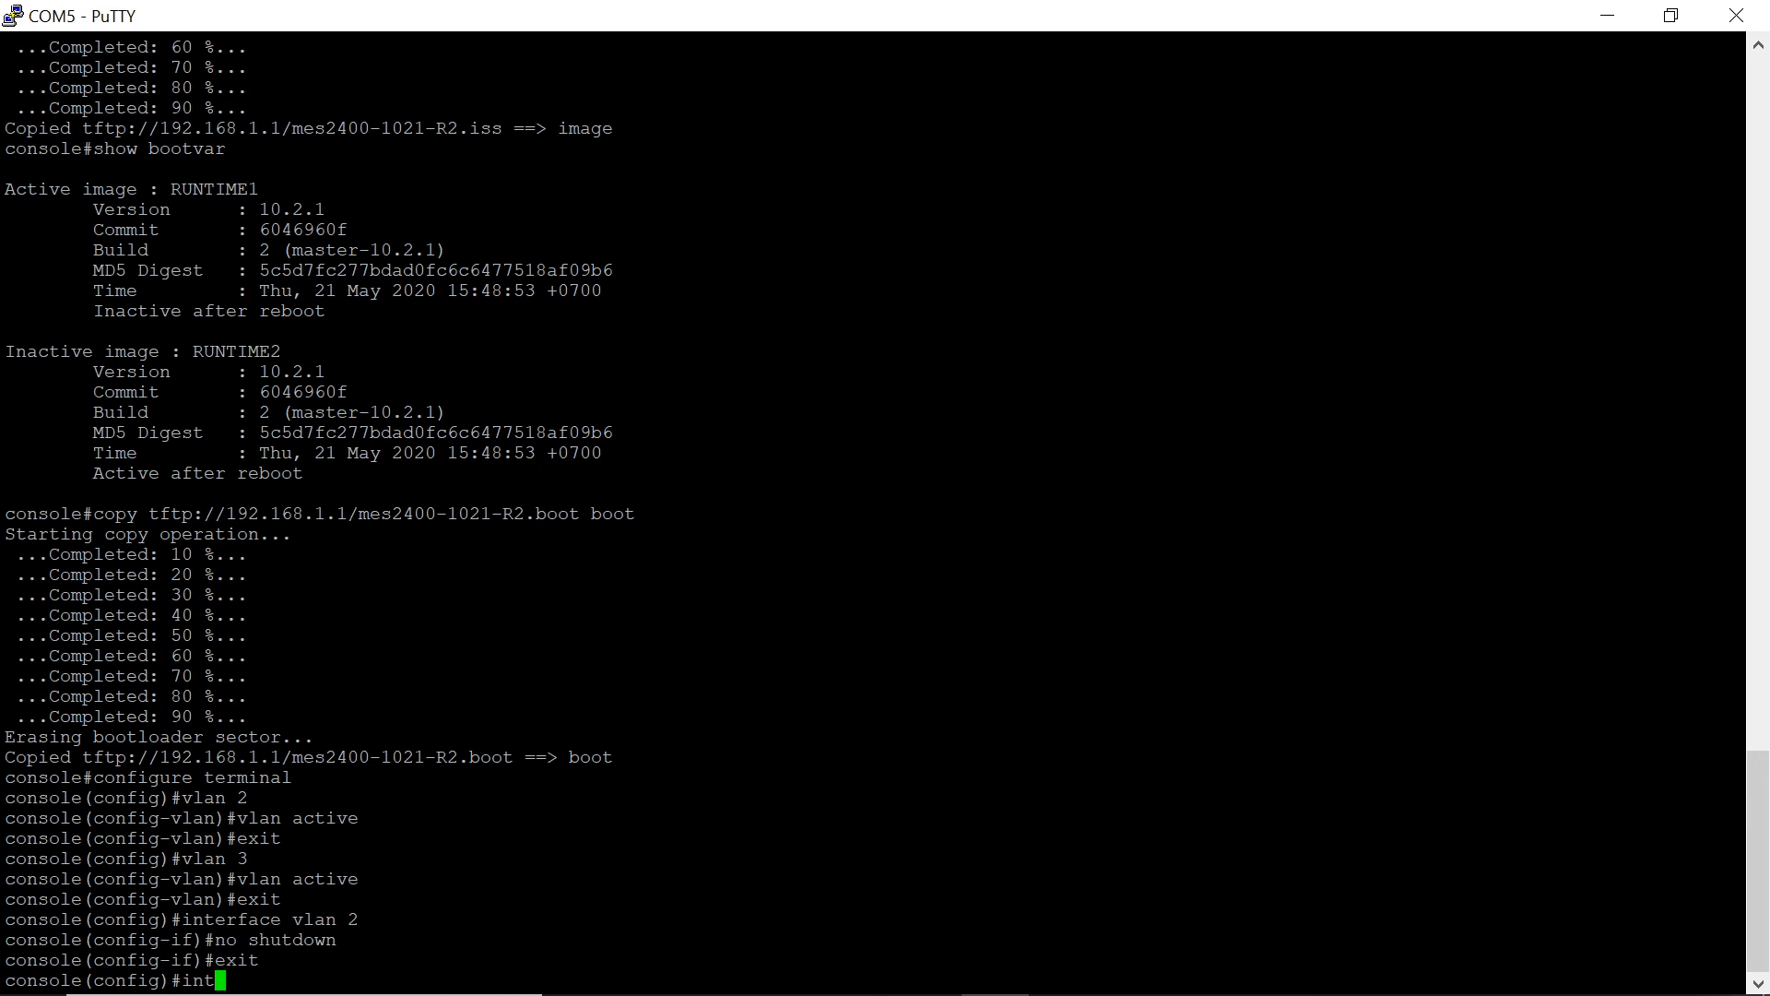
type("erface vlan 3")
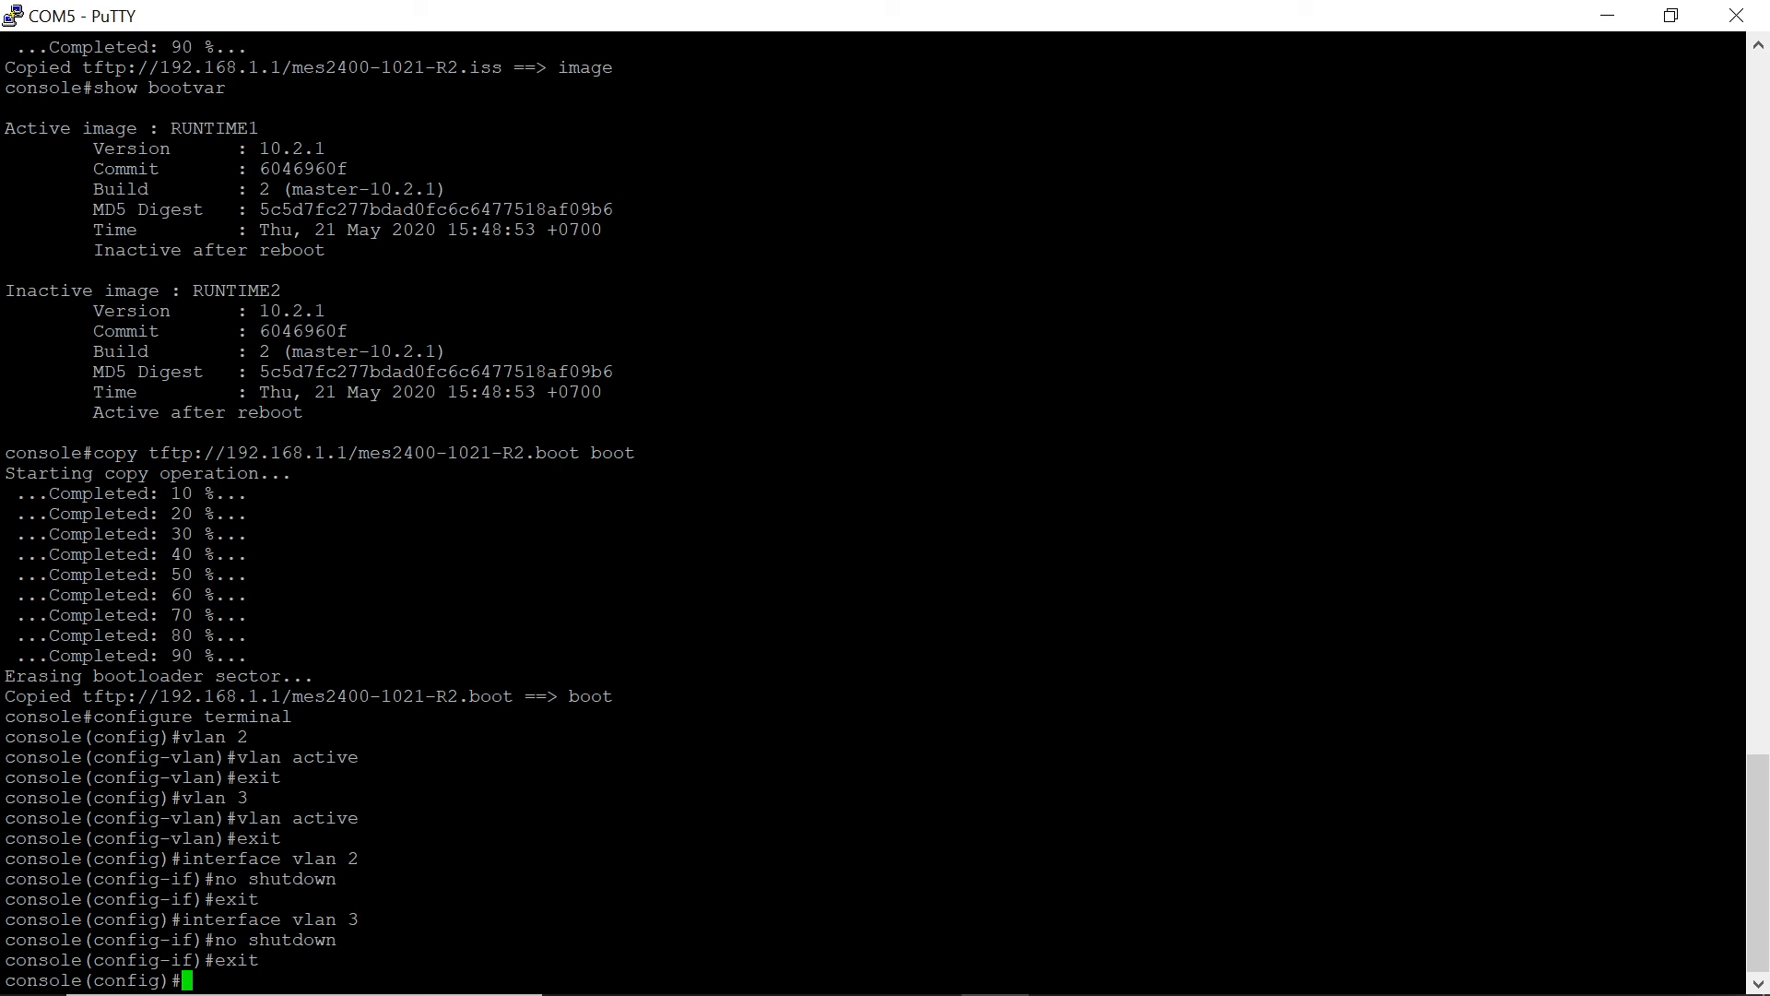
Step: Set gigabitethernet 0/1 as an access port in VLAN 2
type("interface")
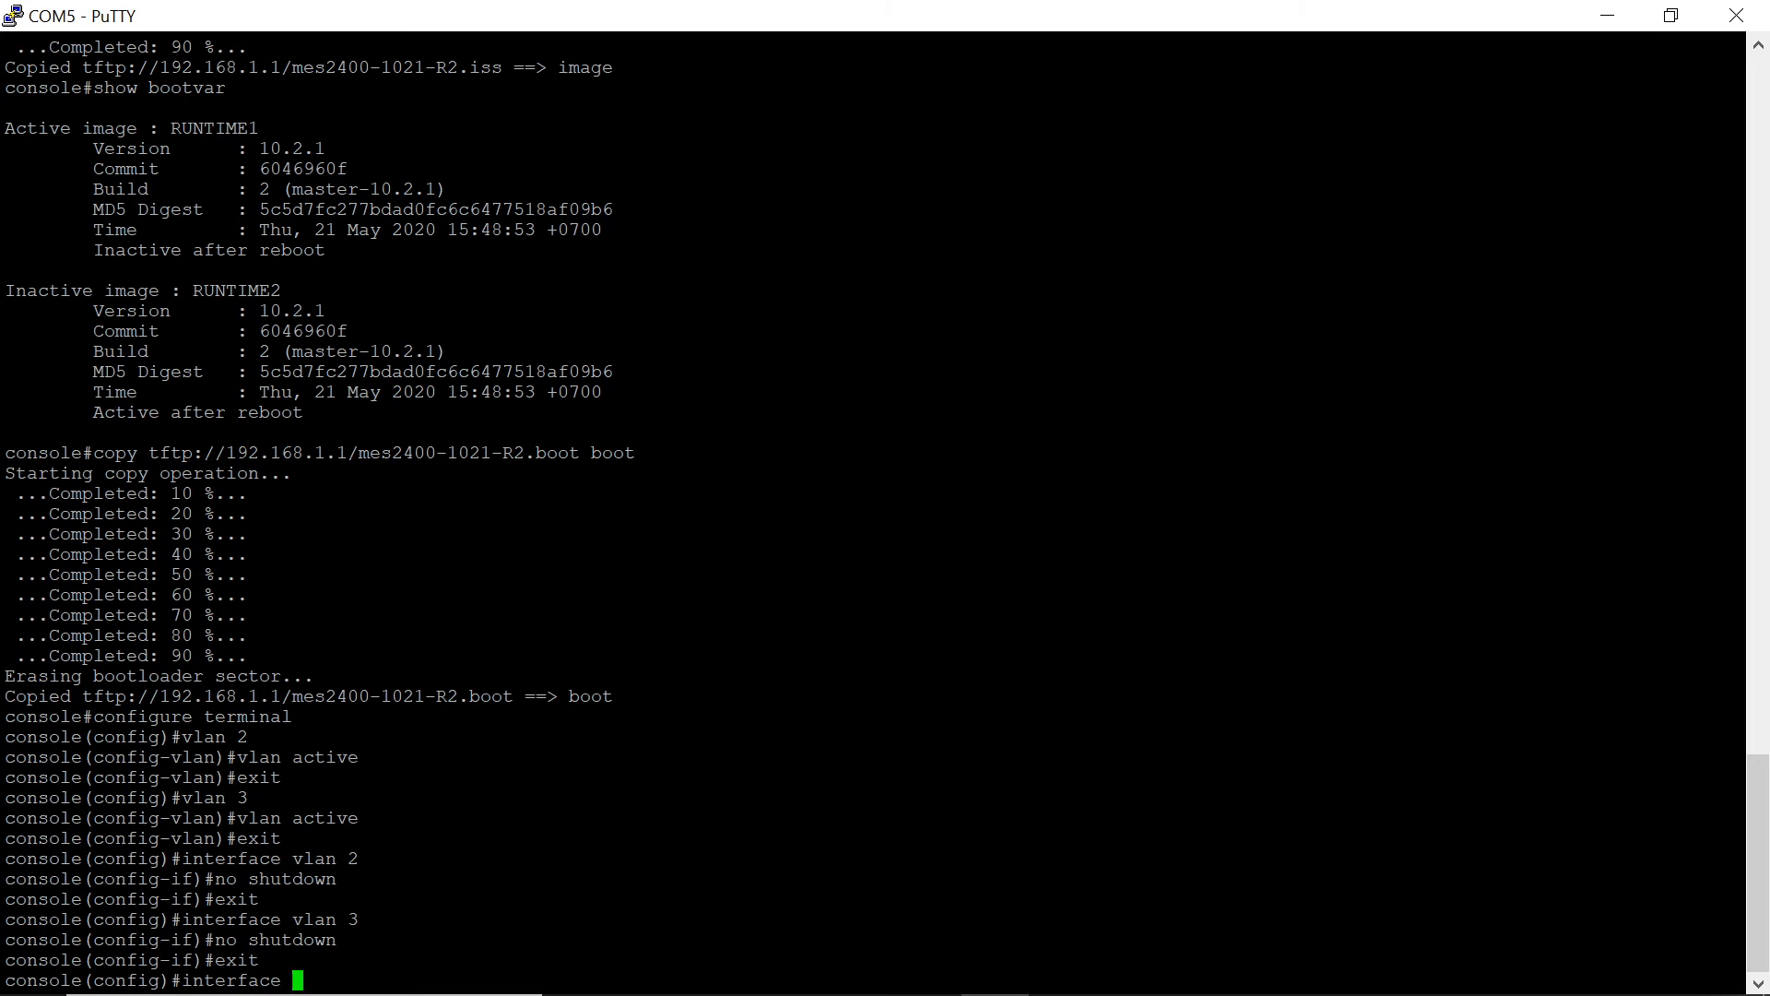
type("gigabitethernet 0/1")
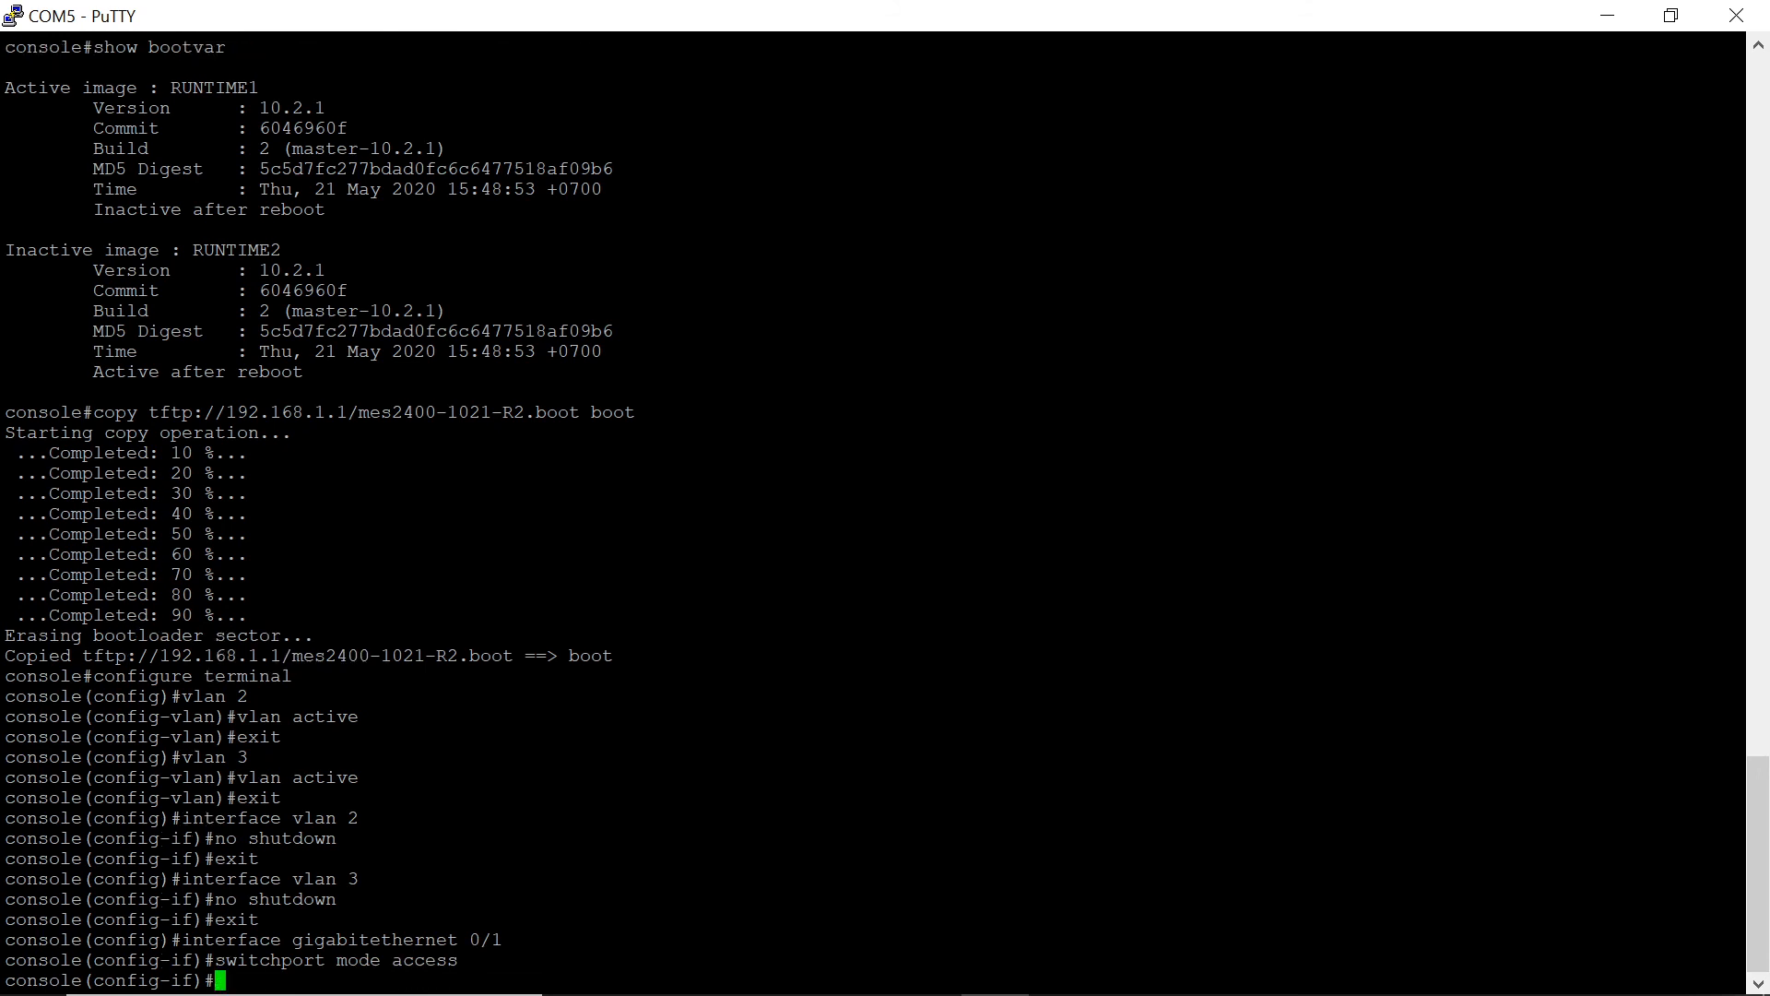
type("switchport acce")
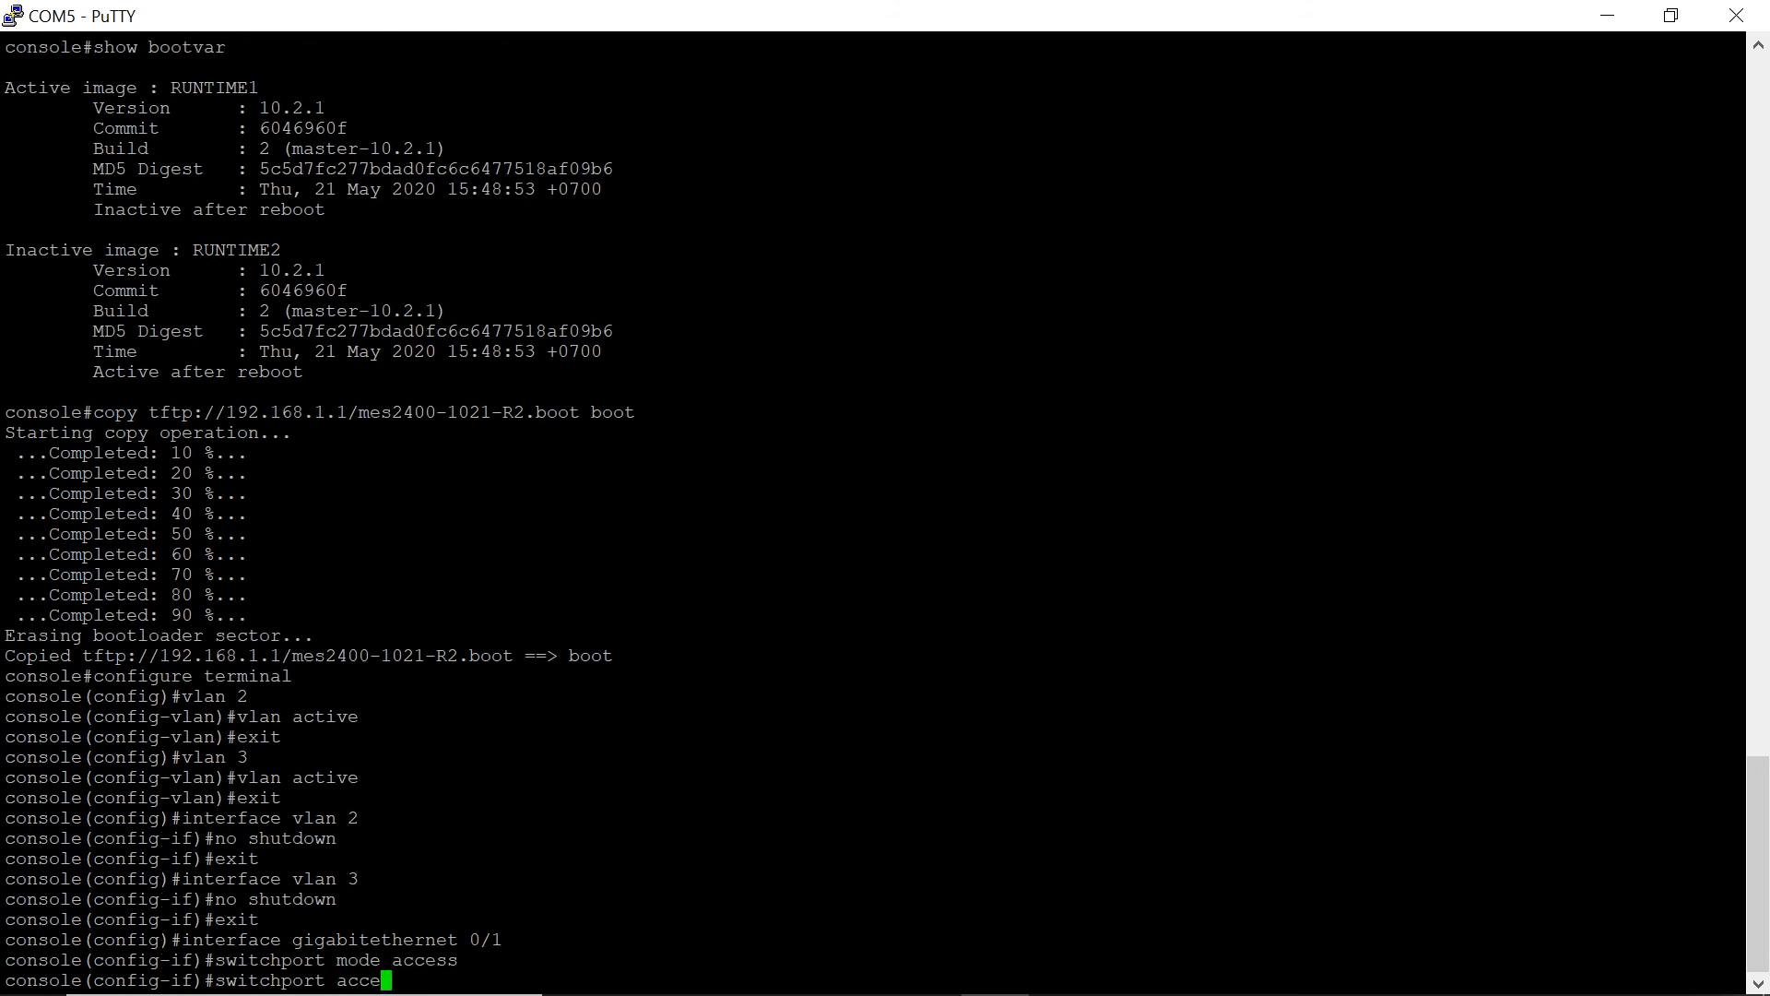
type("ss vlan 2")
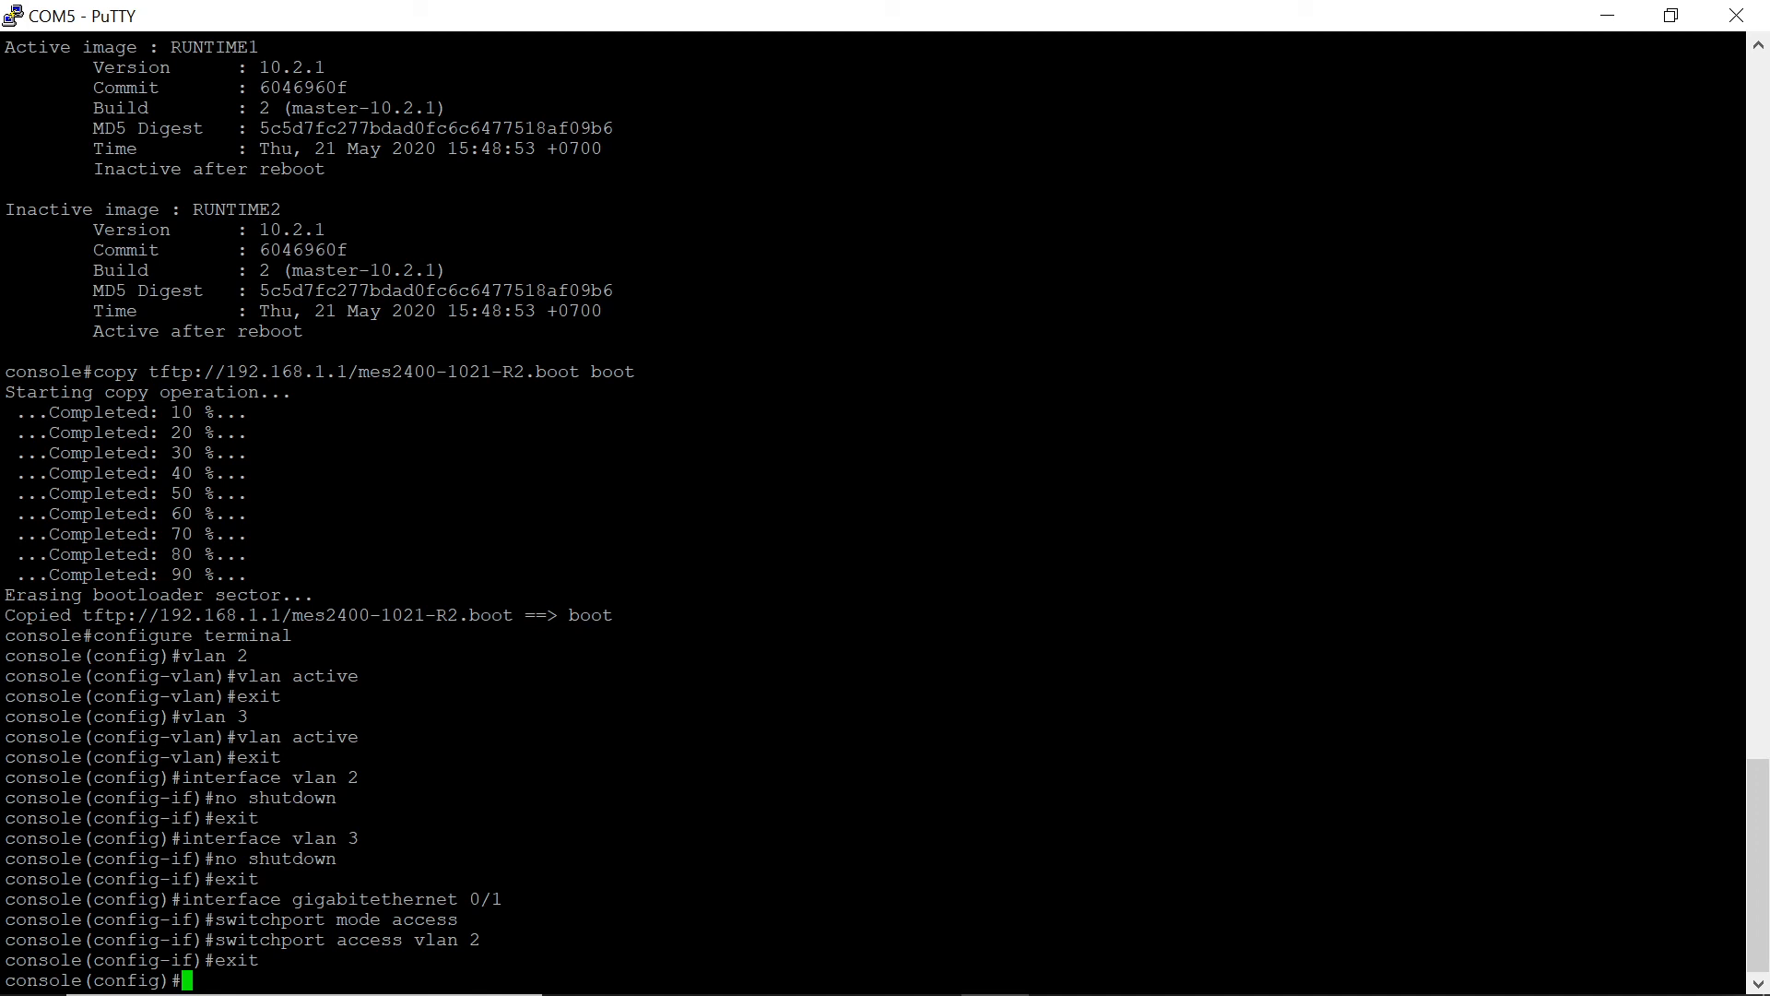
Step: Set gigabitethernet 0/2 to trunk mode
type("i")
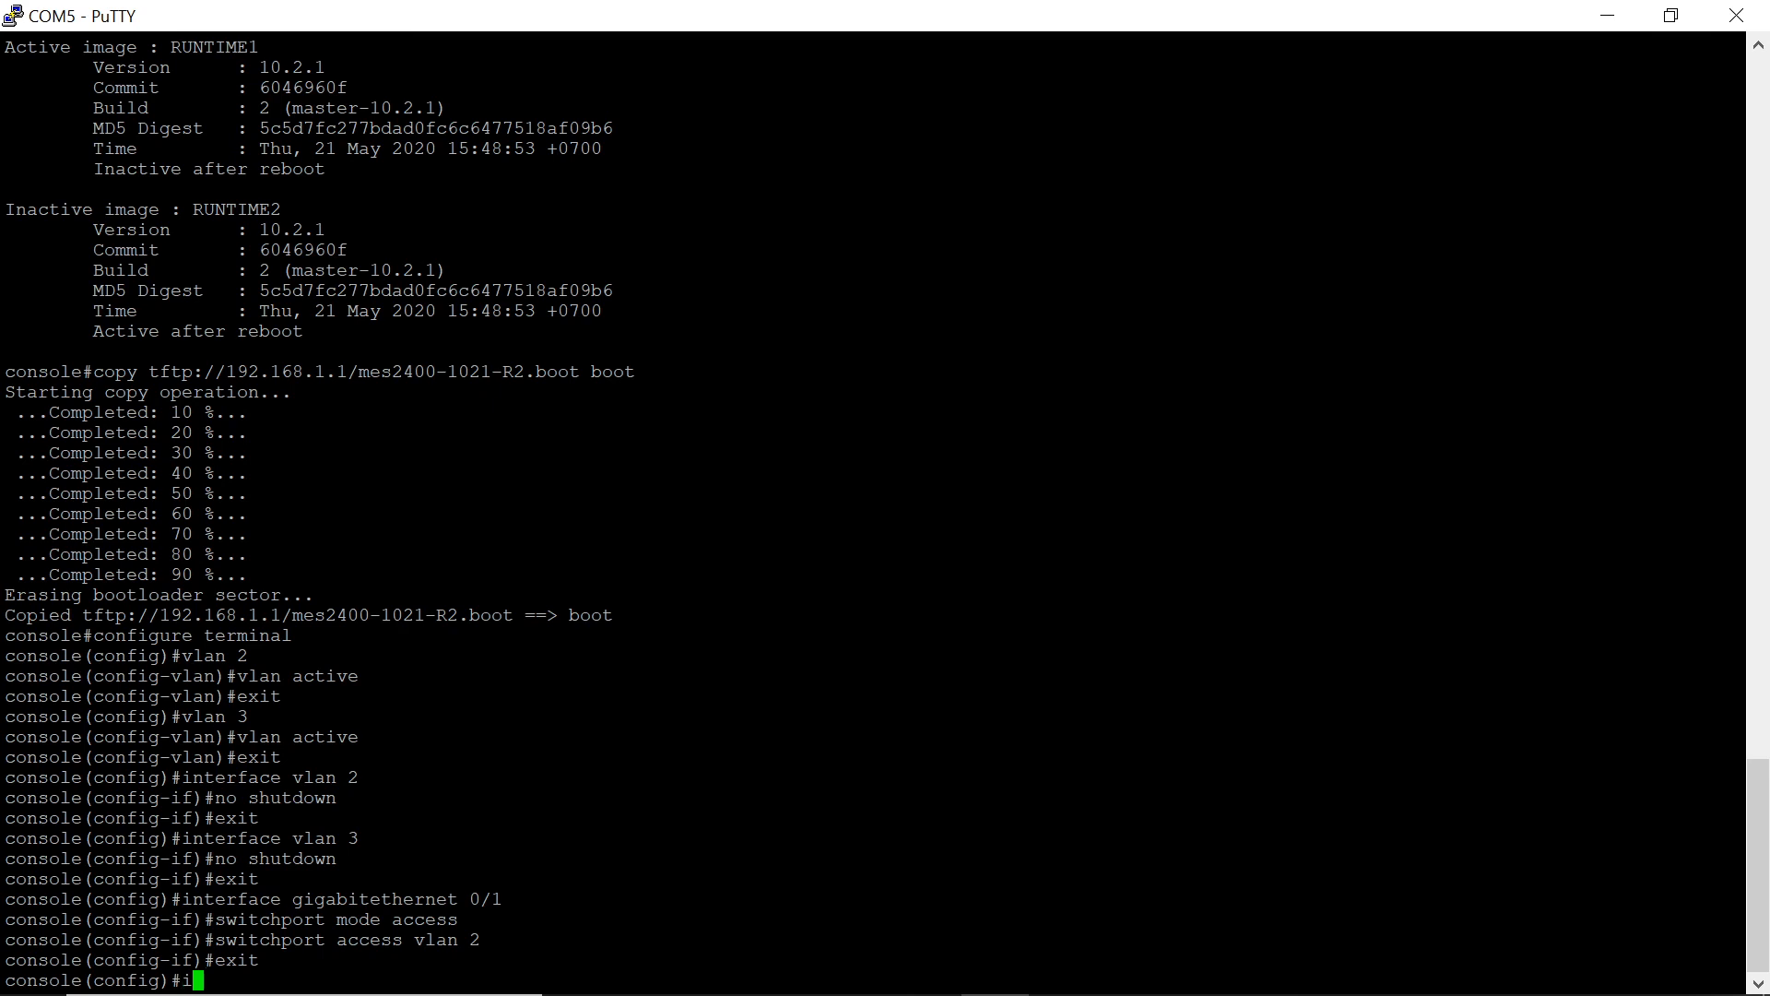
type("nterface gigabitethernet")
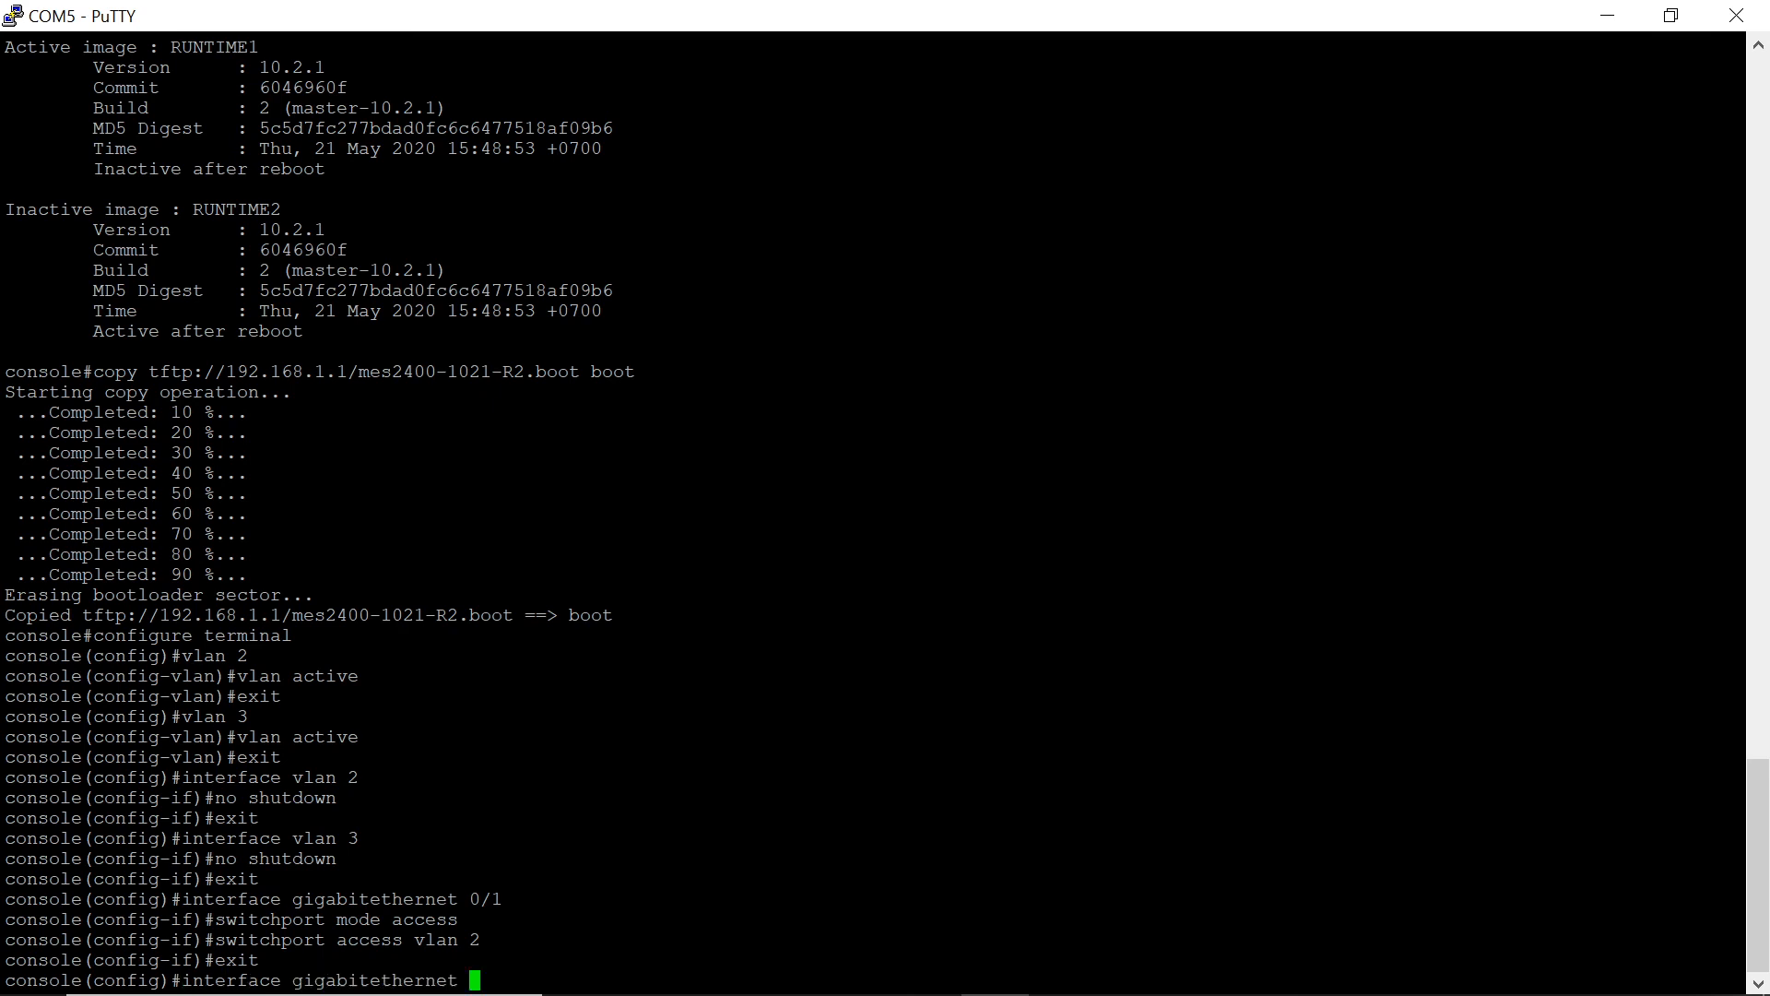
type("0/2")
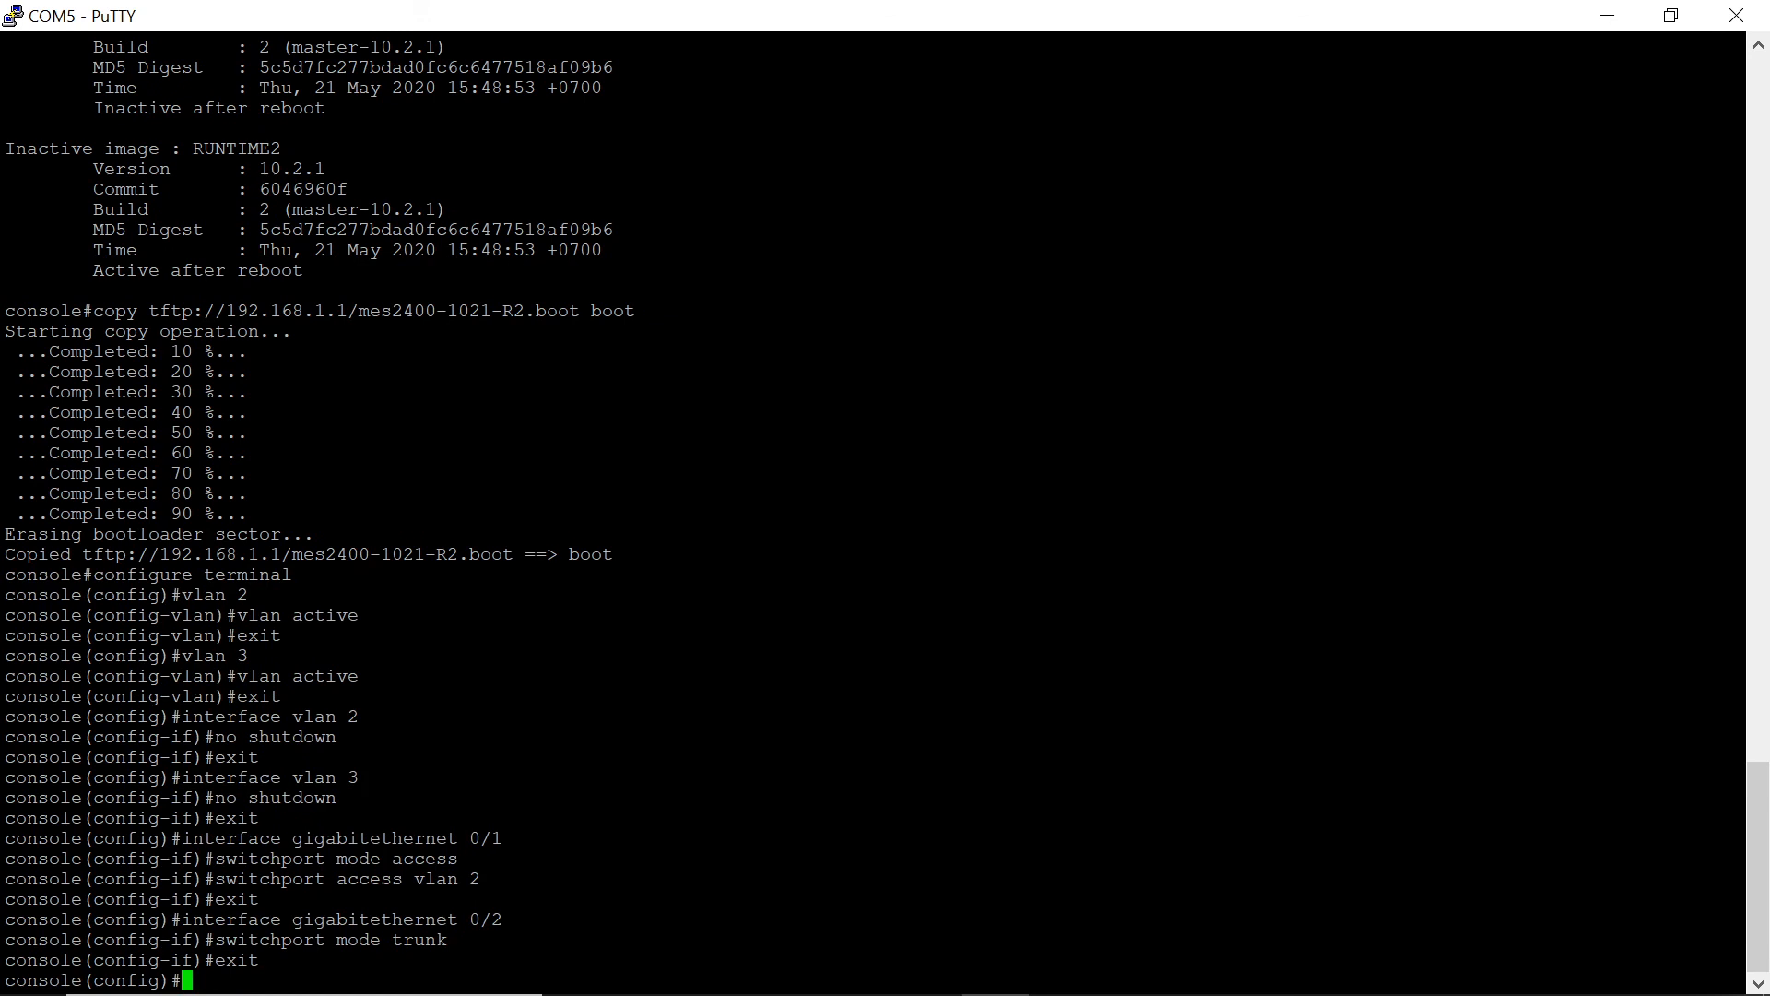
Step: Set gigabitethernet 0/3 to general mode allowing VLAN 3
type("int")
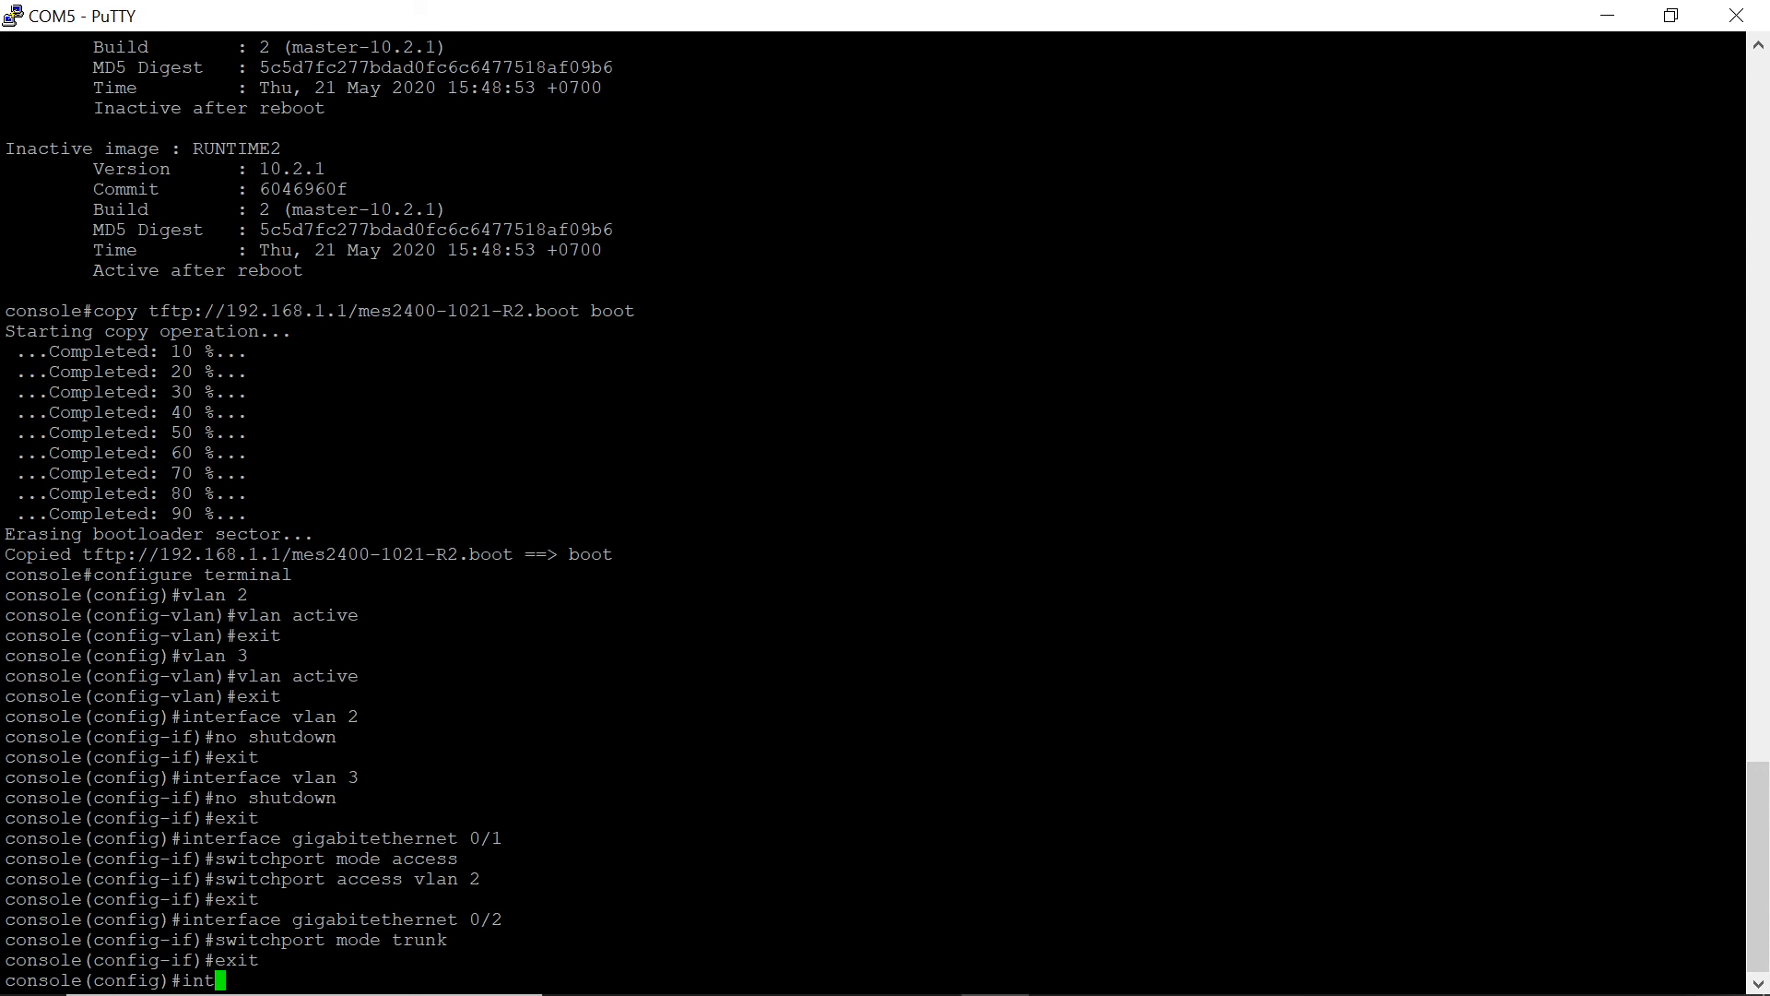
type("erface gigabitethernet 0/3")
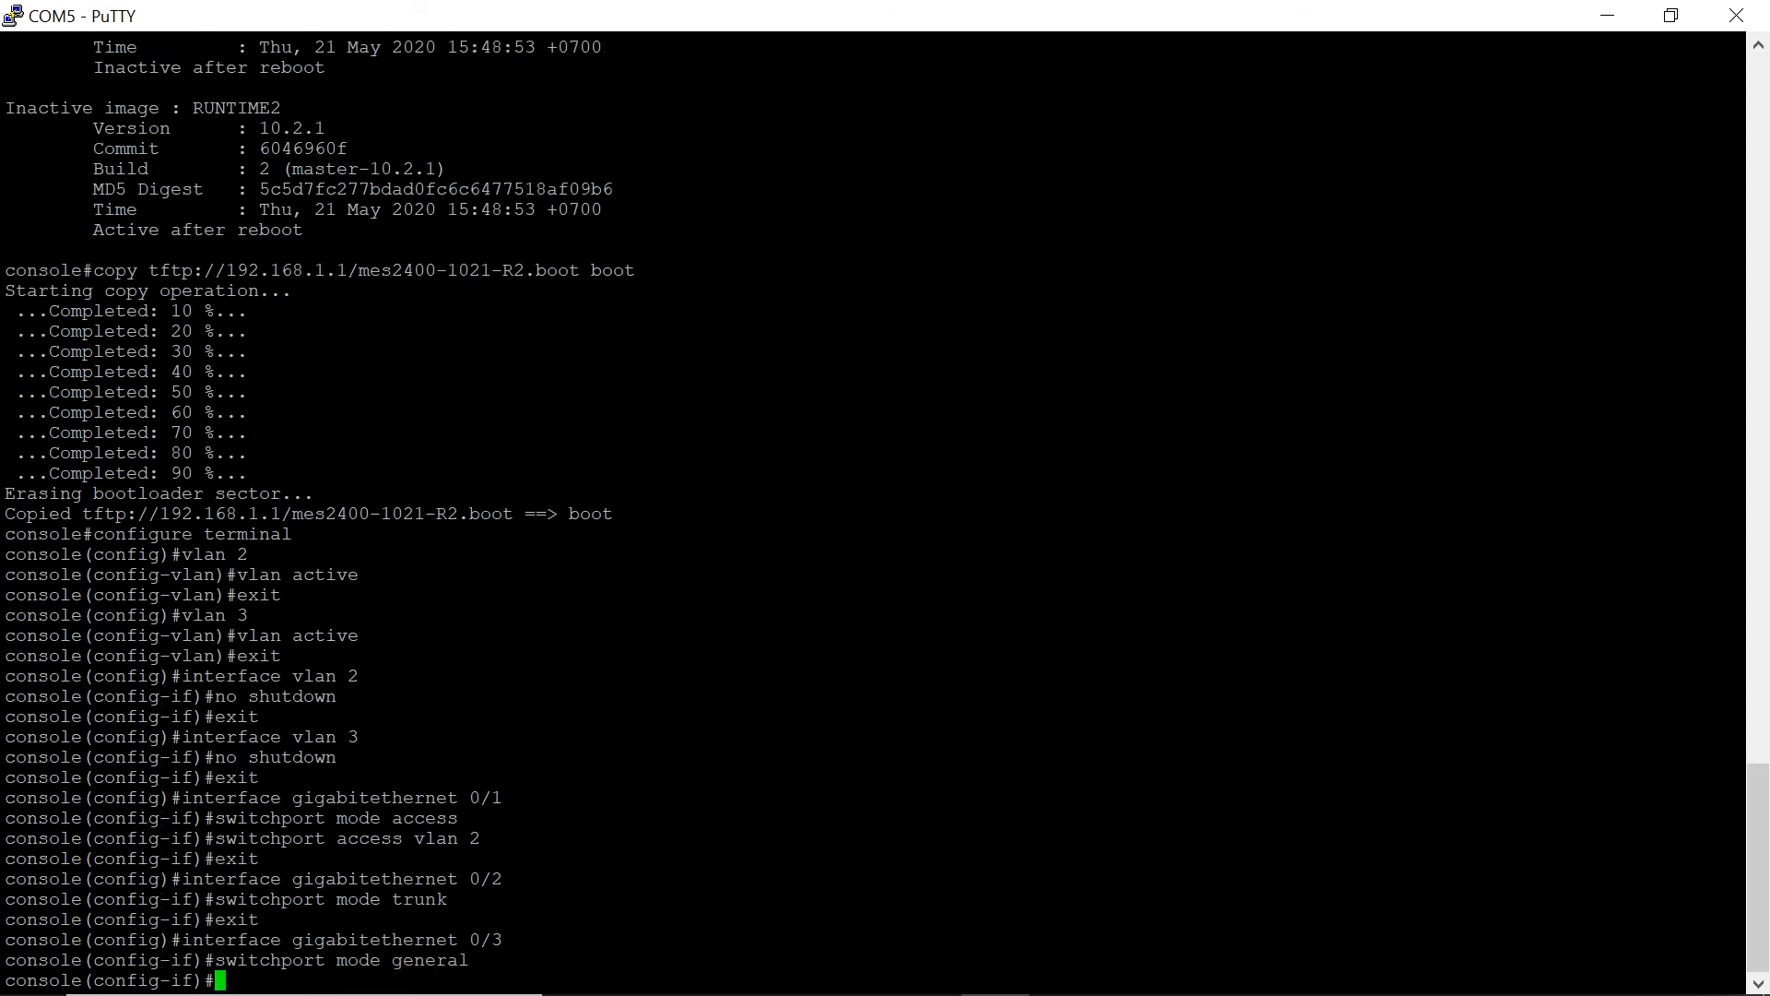
type("switchport general allowed")
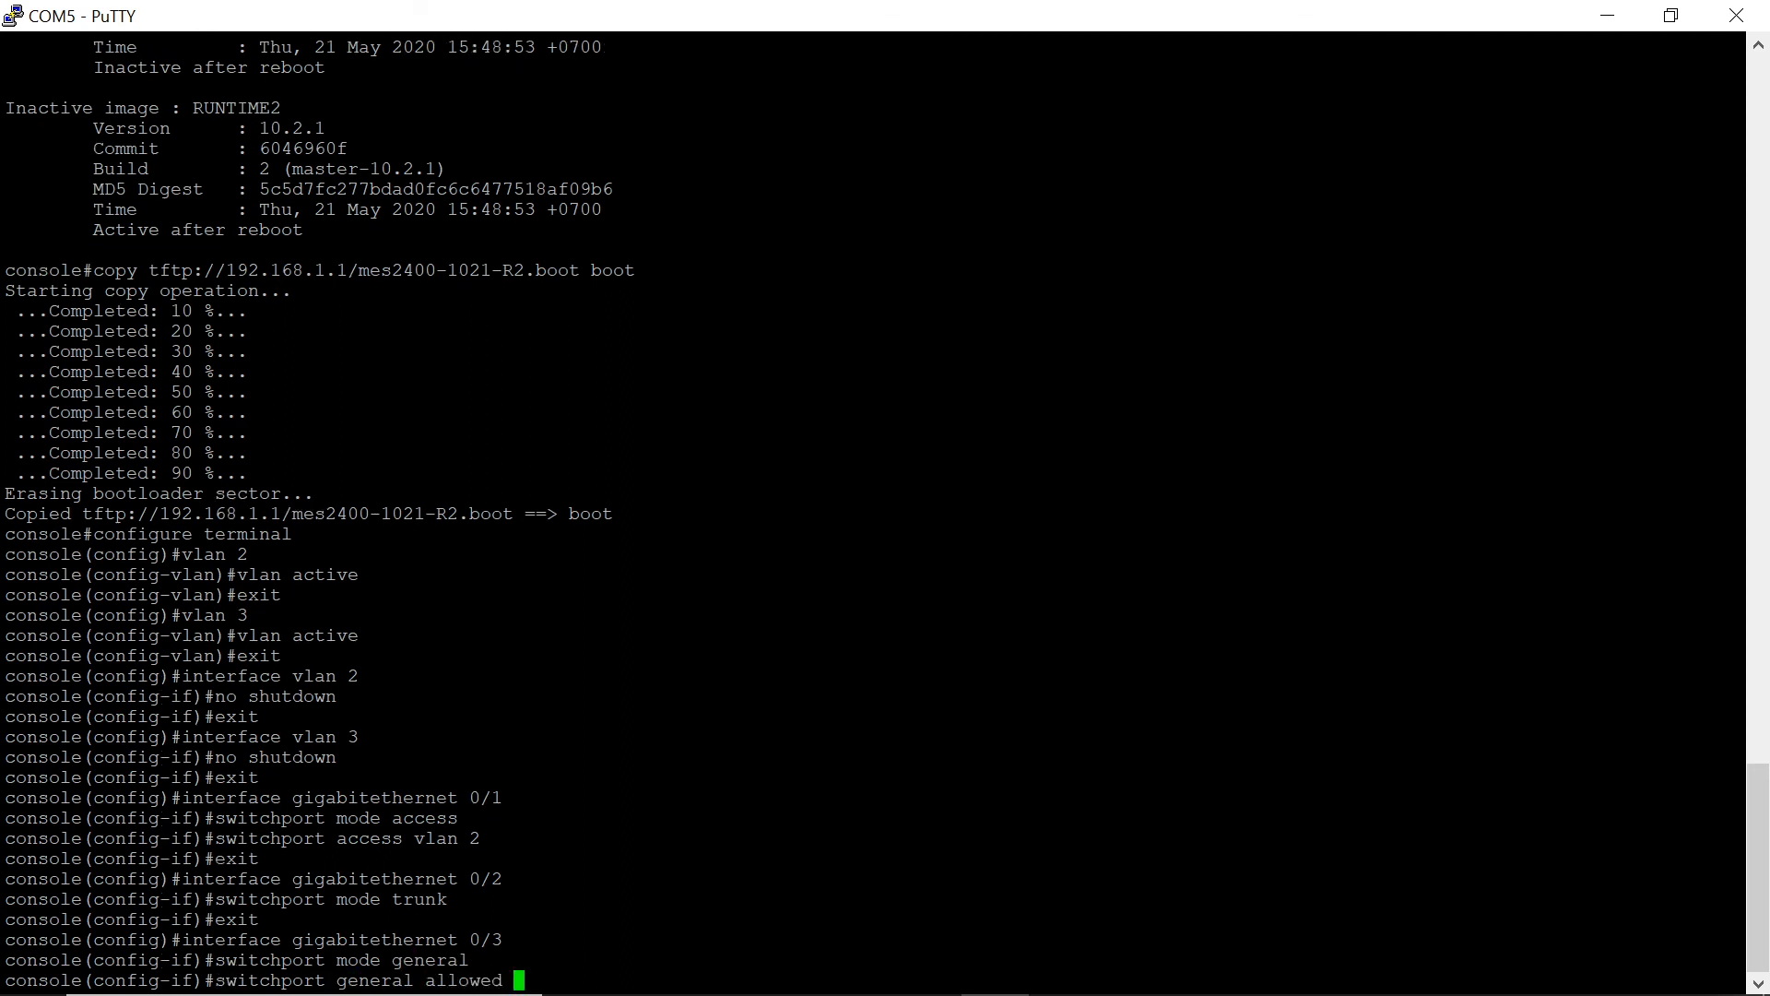
type("vlan add 3")
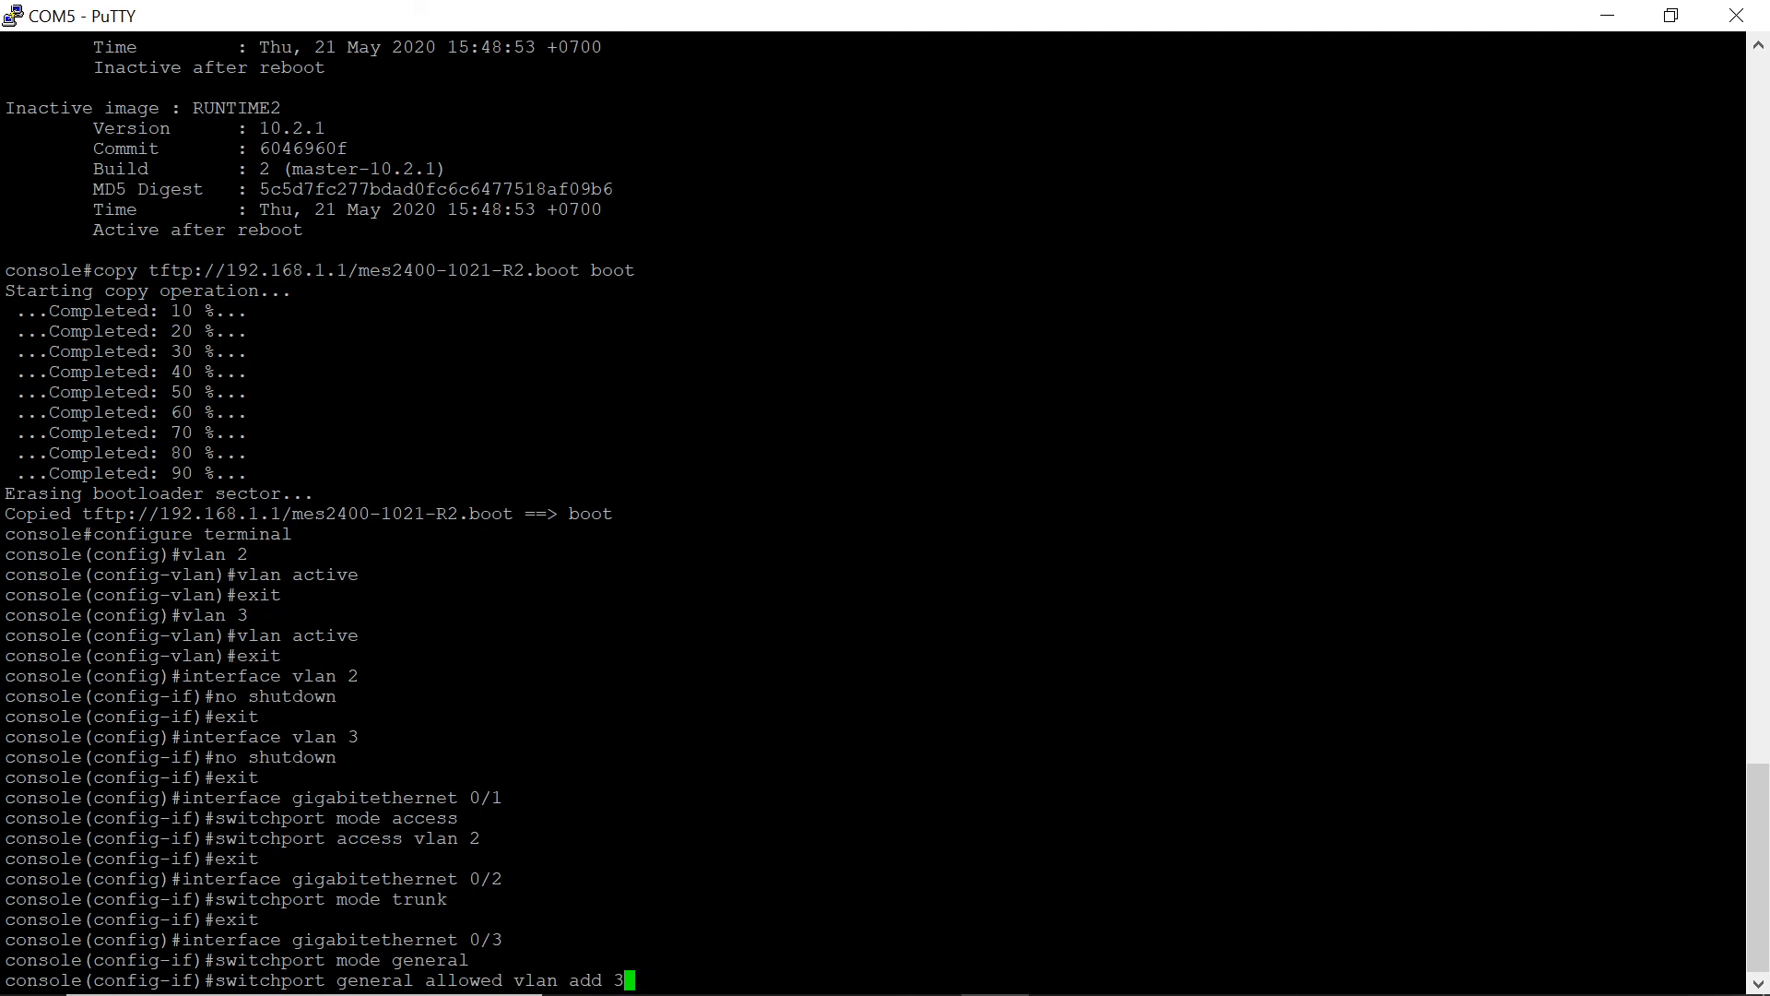
key("Return")
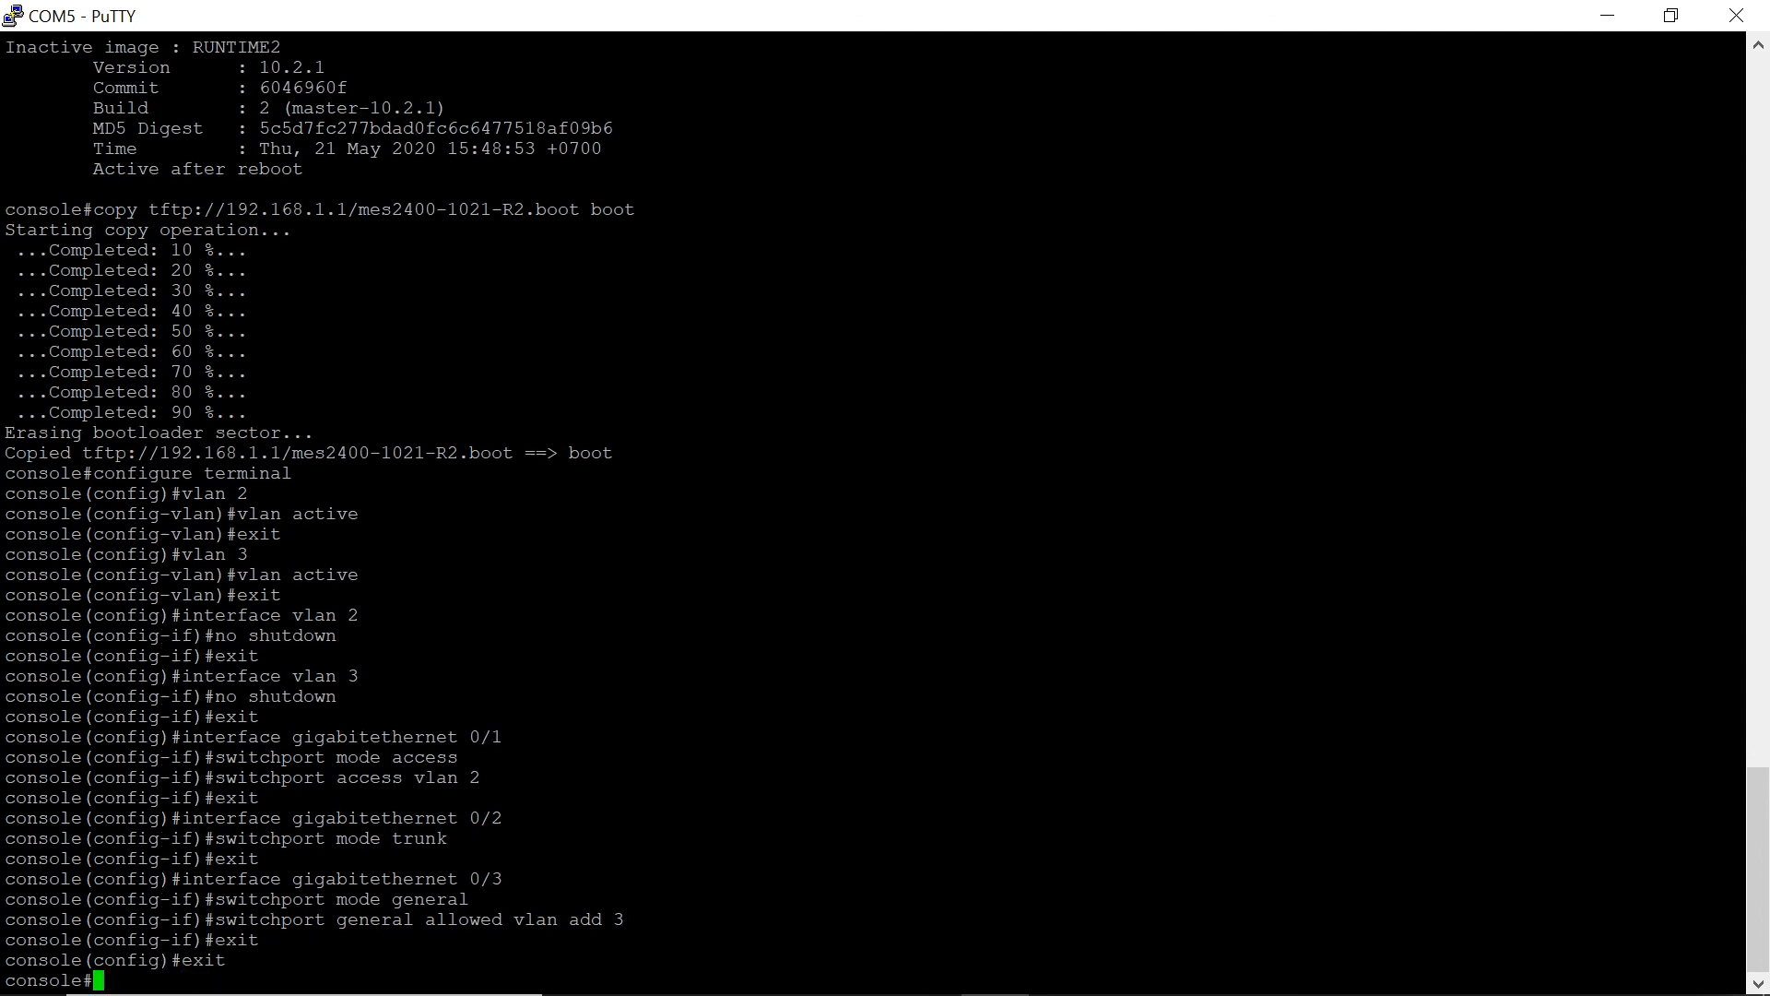
Step: Save the configuration with write startup-config, then reload the switch
type("write startup-config")
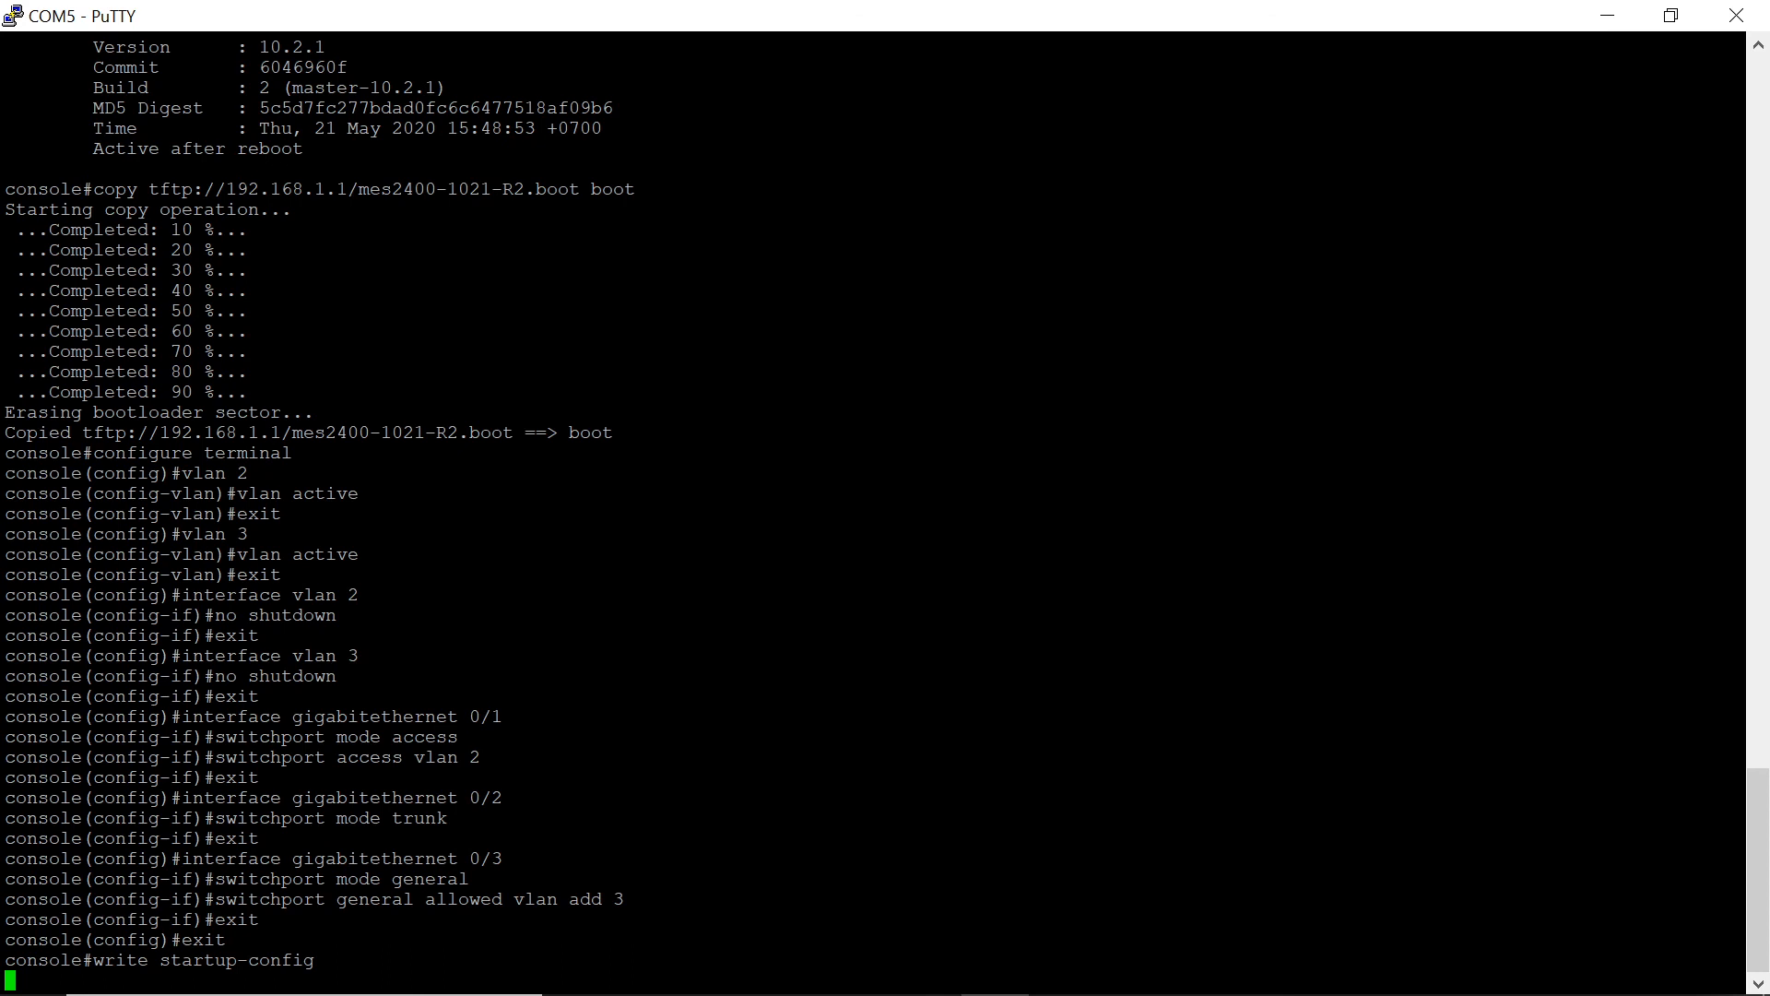
key("Return")
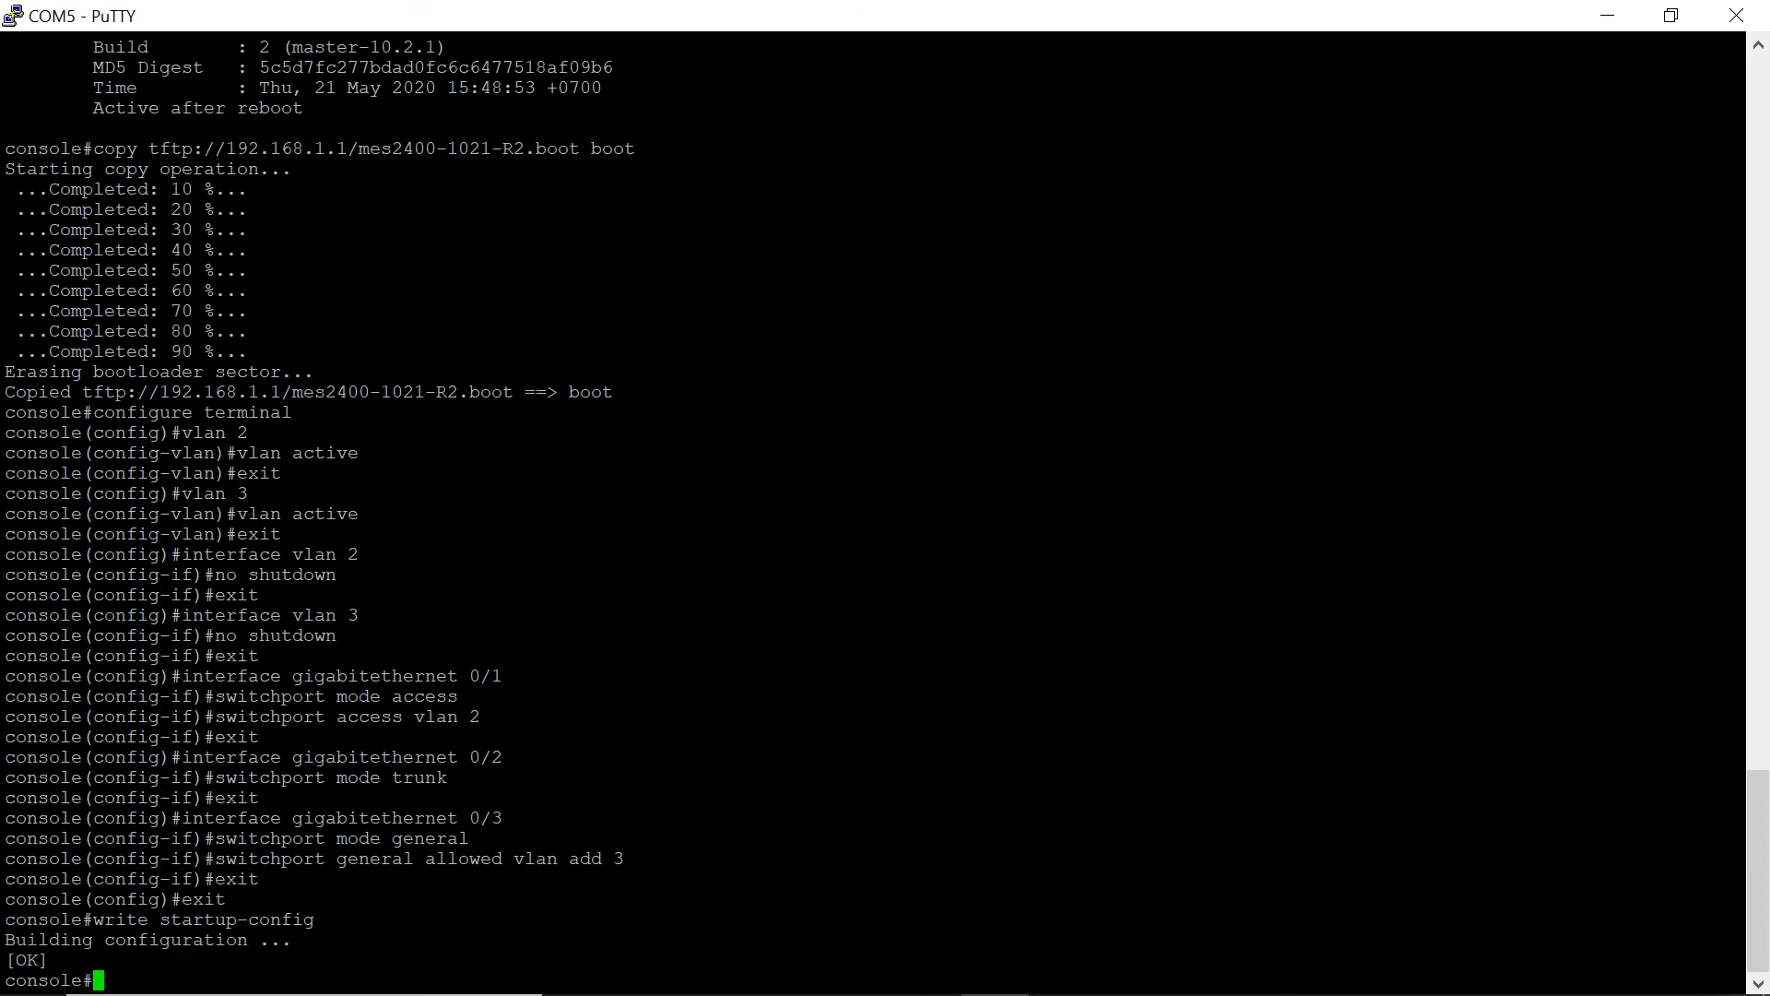
type("rel")
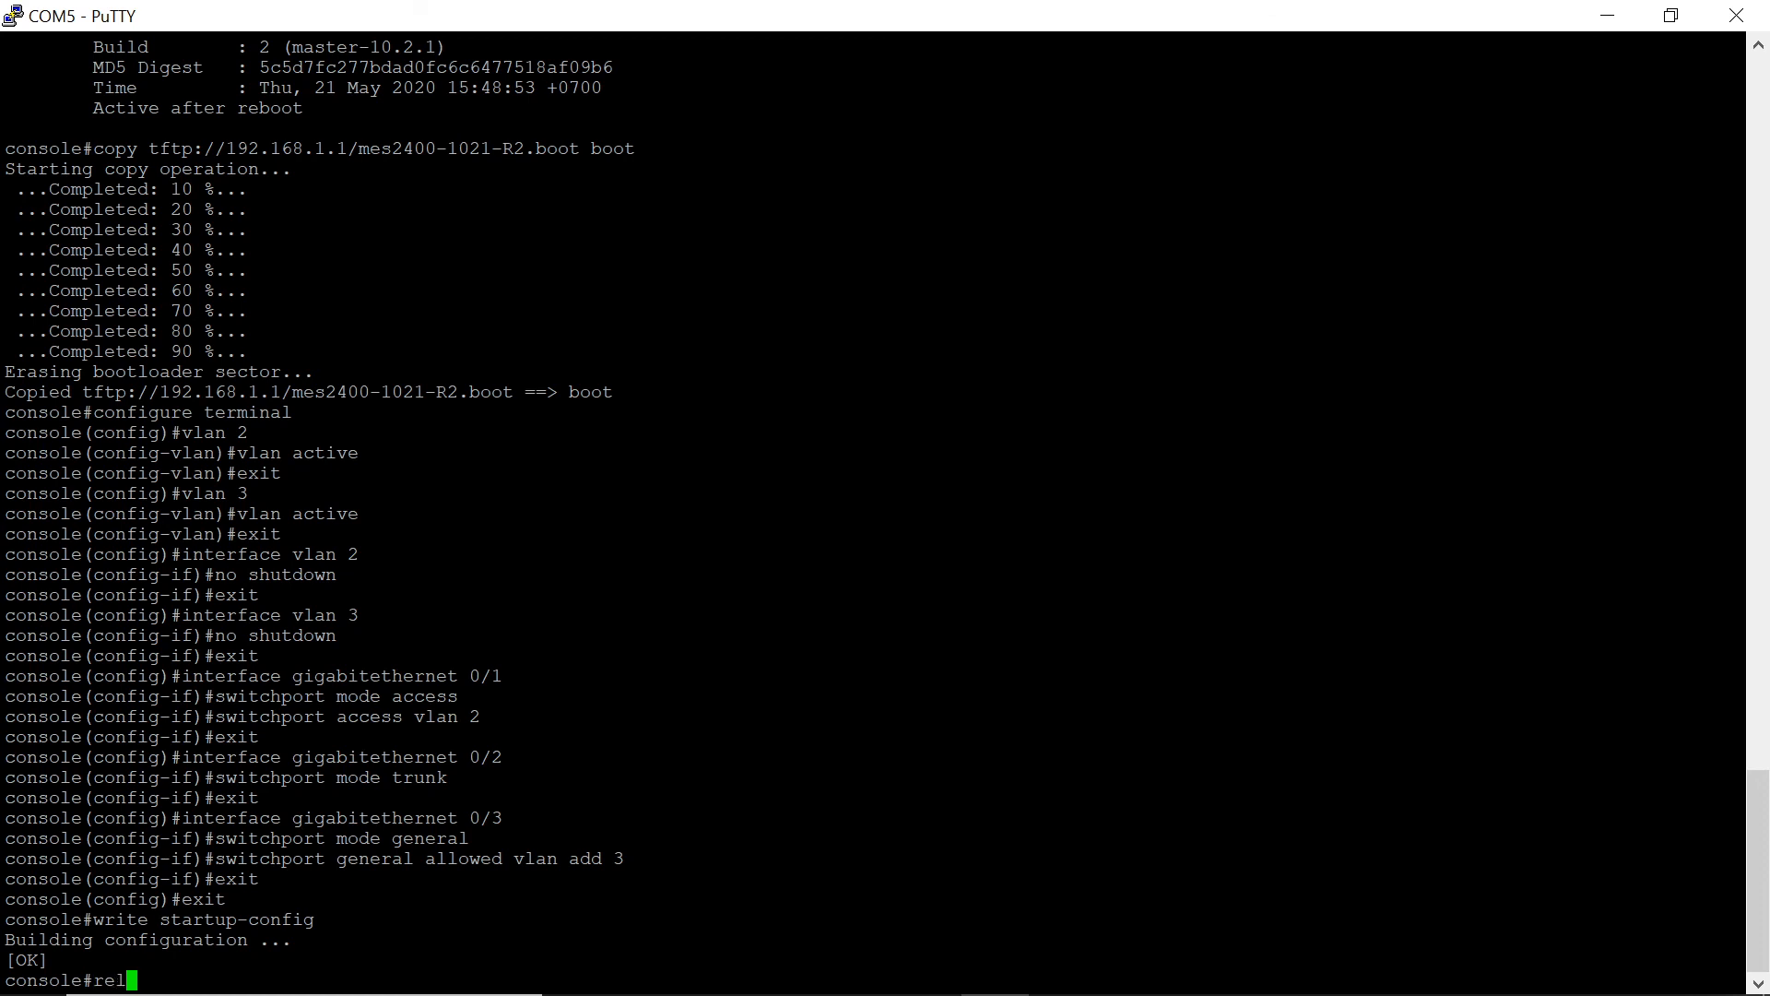
key("Return")
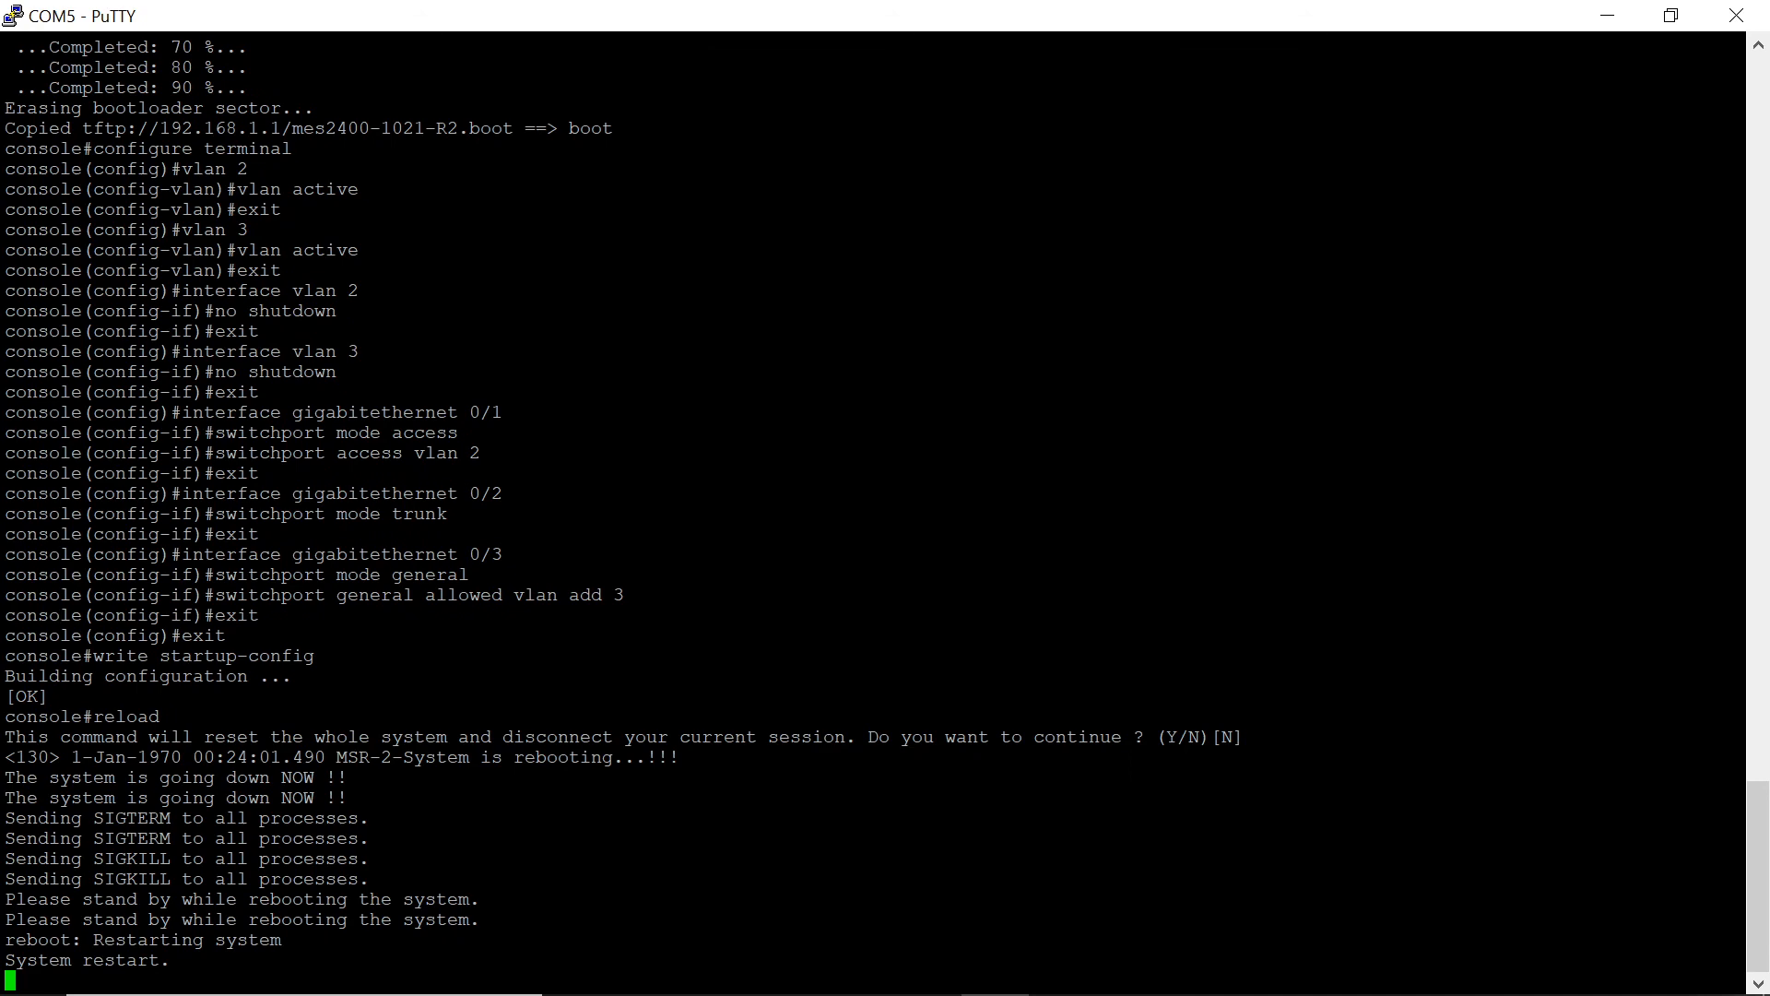
scroll("down", 3)
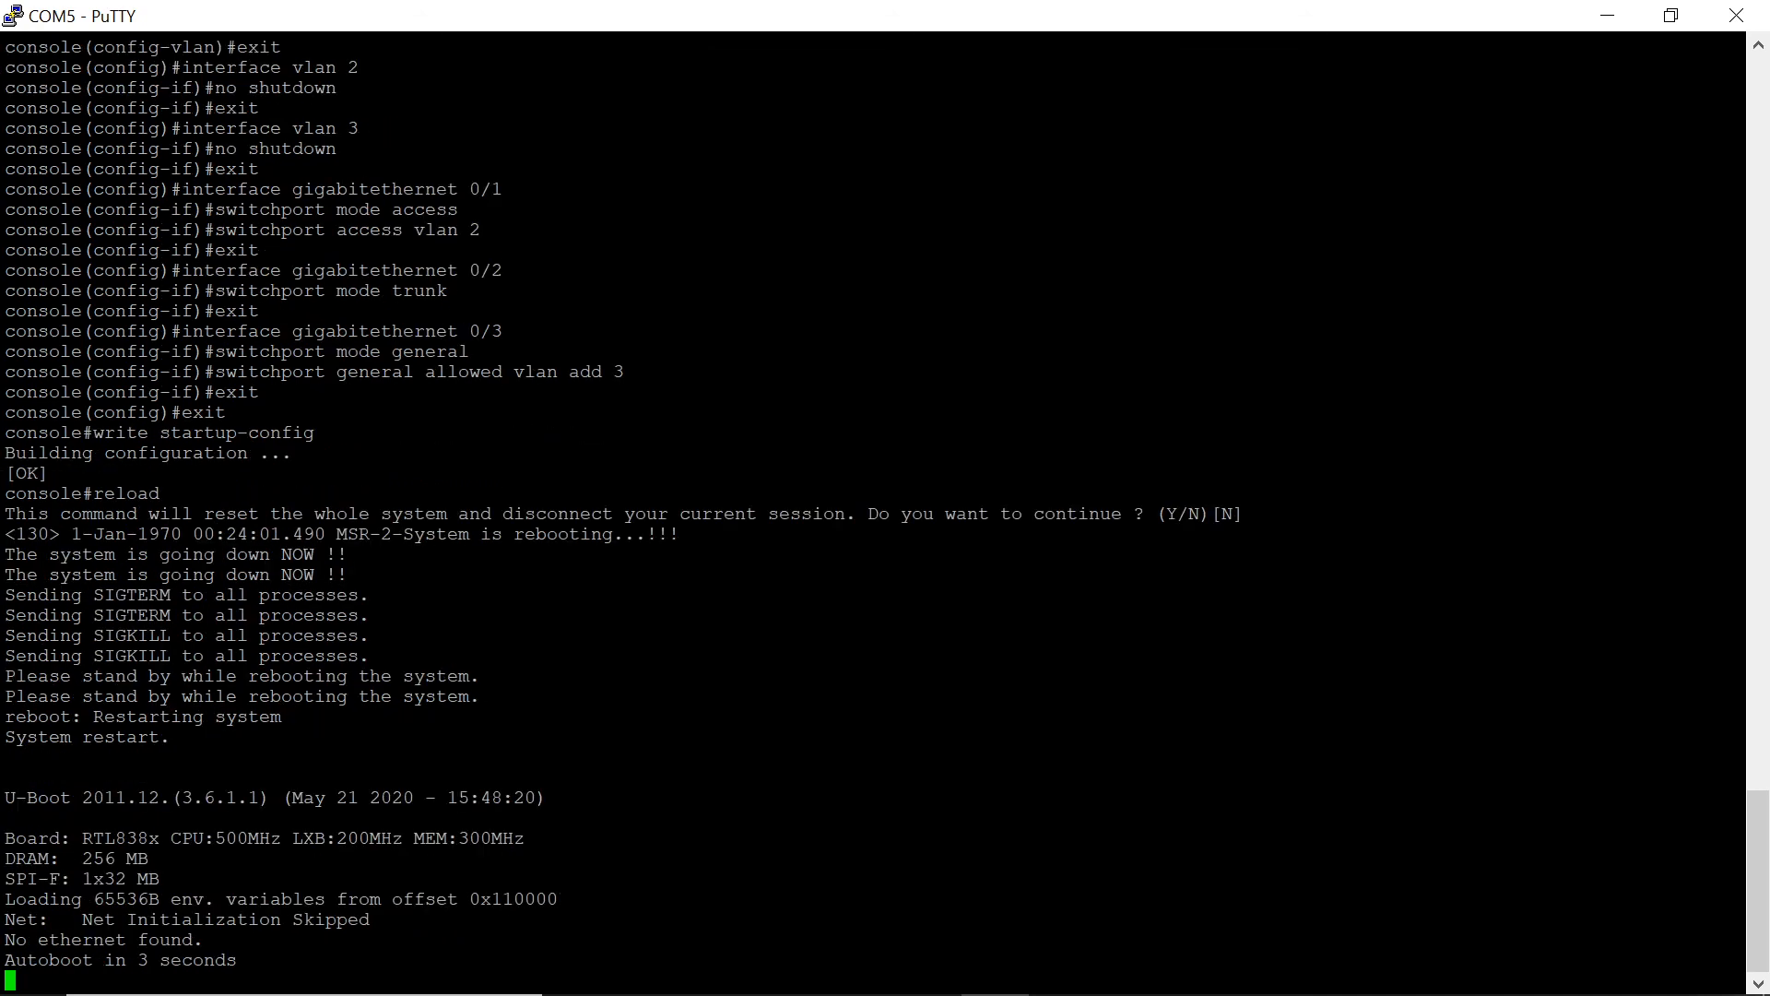